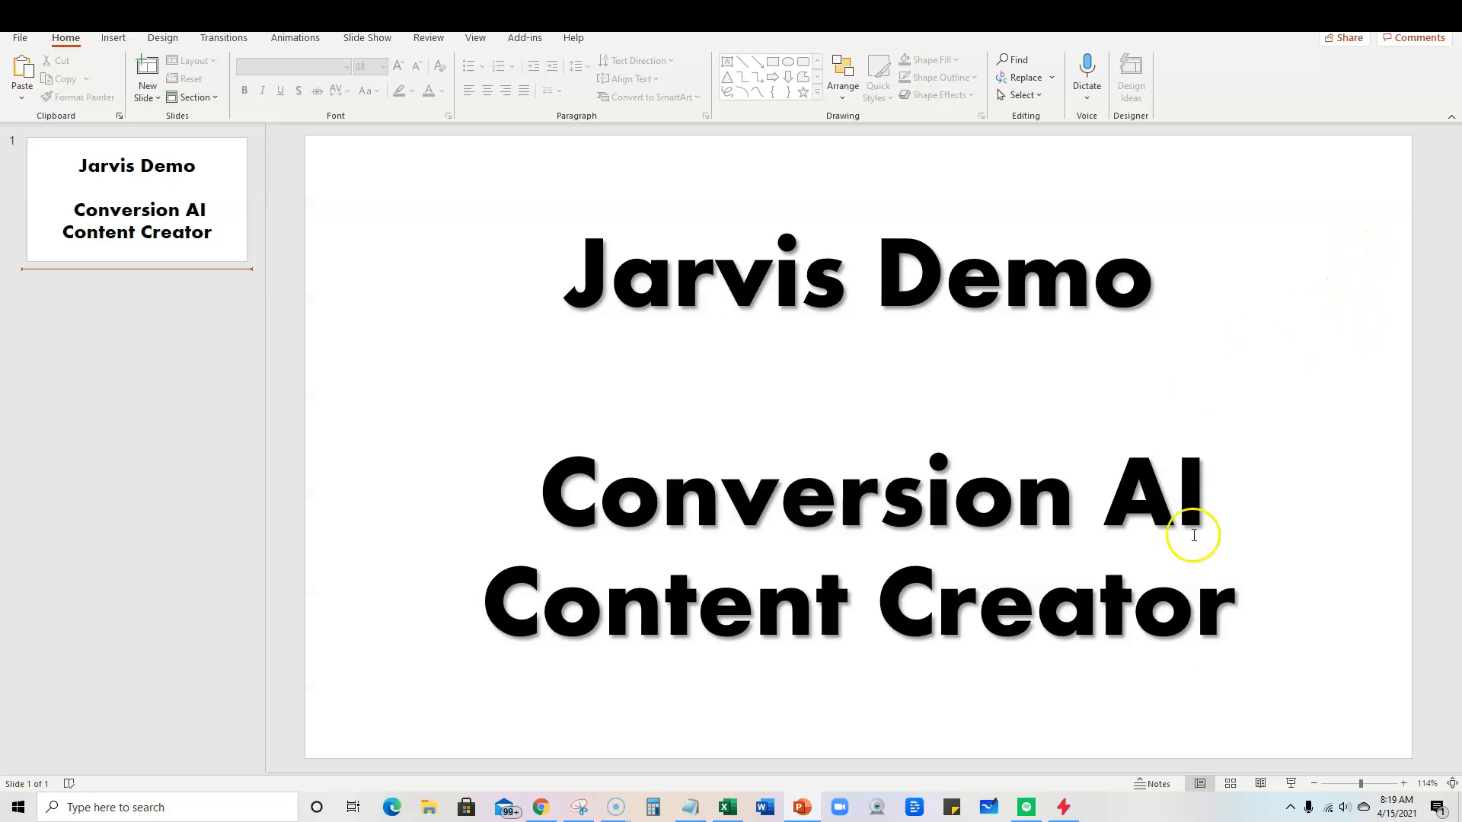
mouse_move(685, 774)
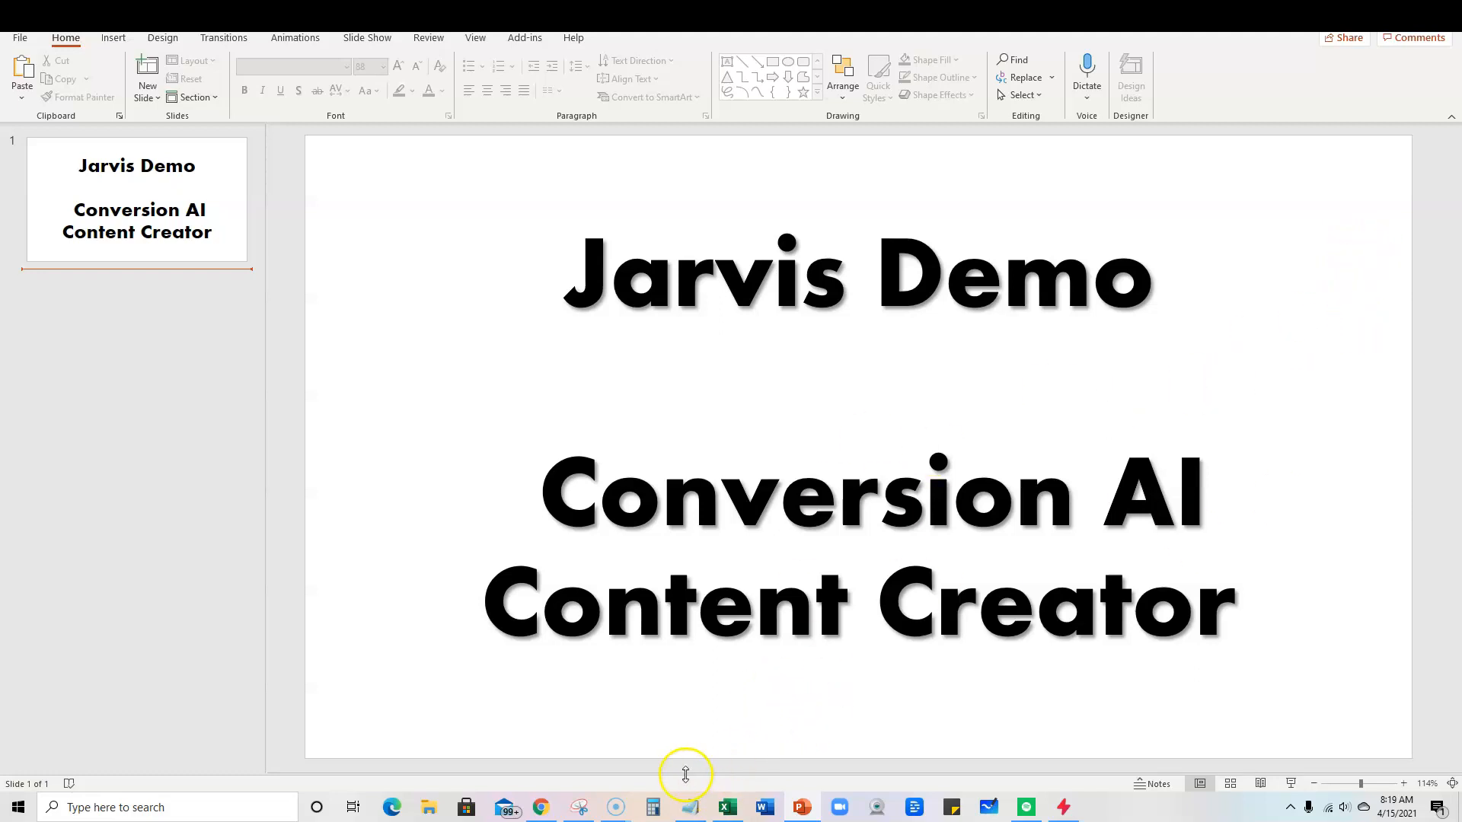
Show YouTube's 'fuel efficient cars' search suggestions and review the vidIQ keyword panel
left_click(539, 806)
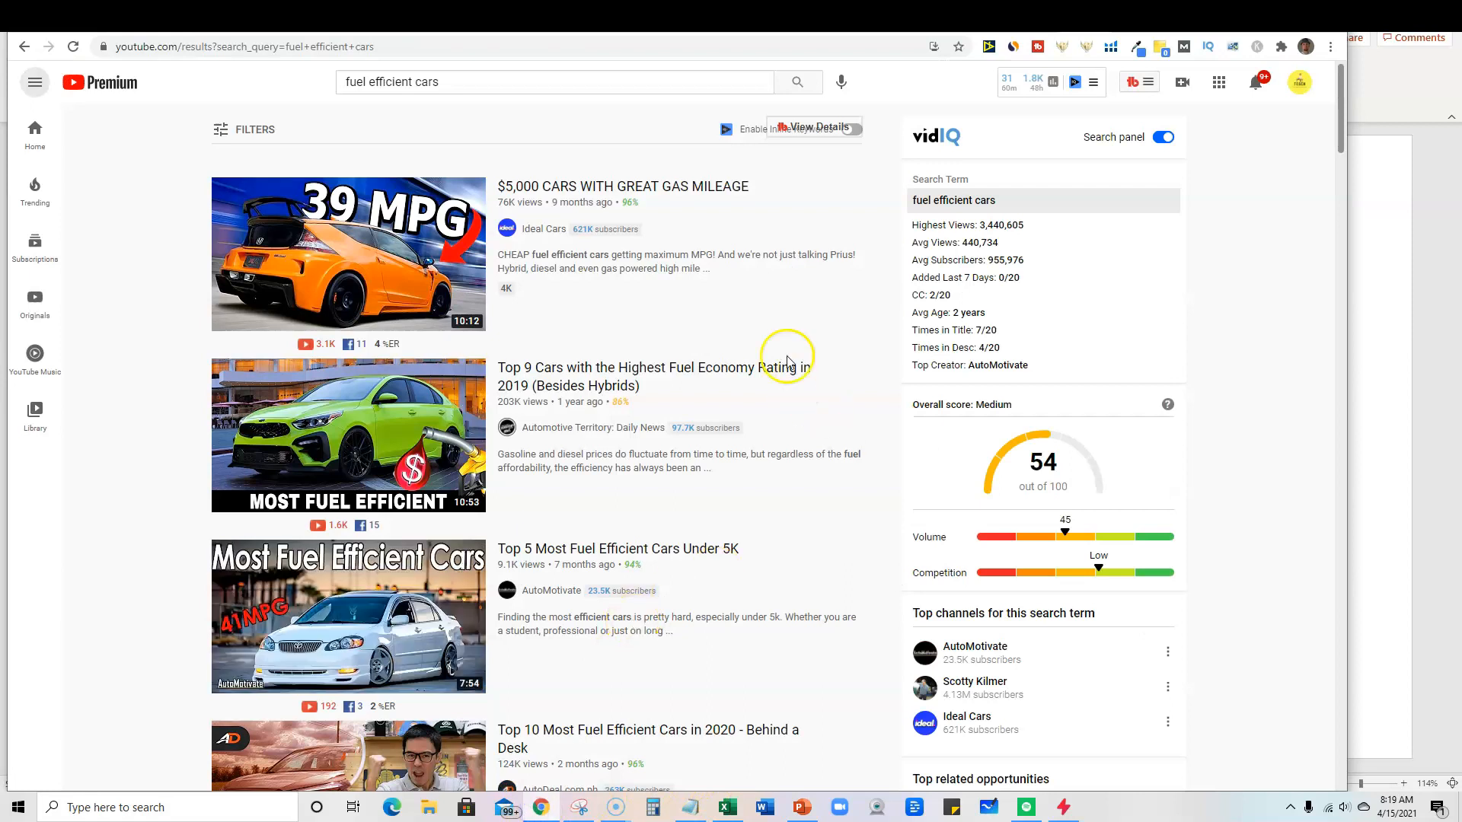
mouse_move(788, 361)
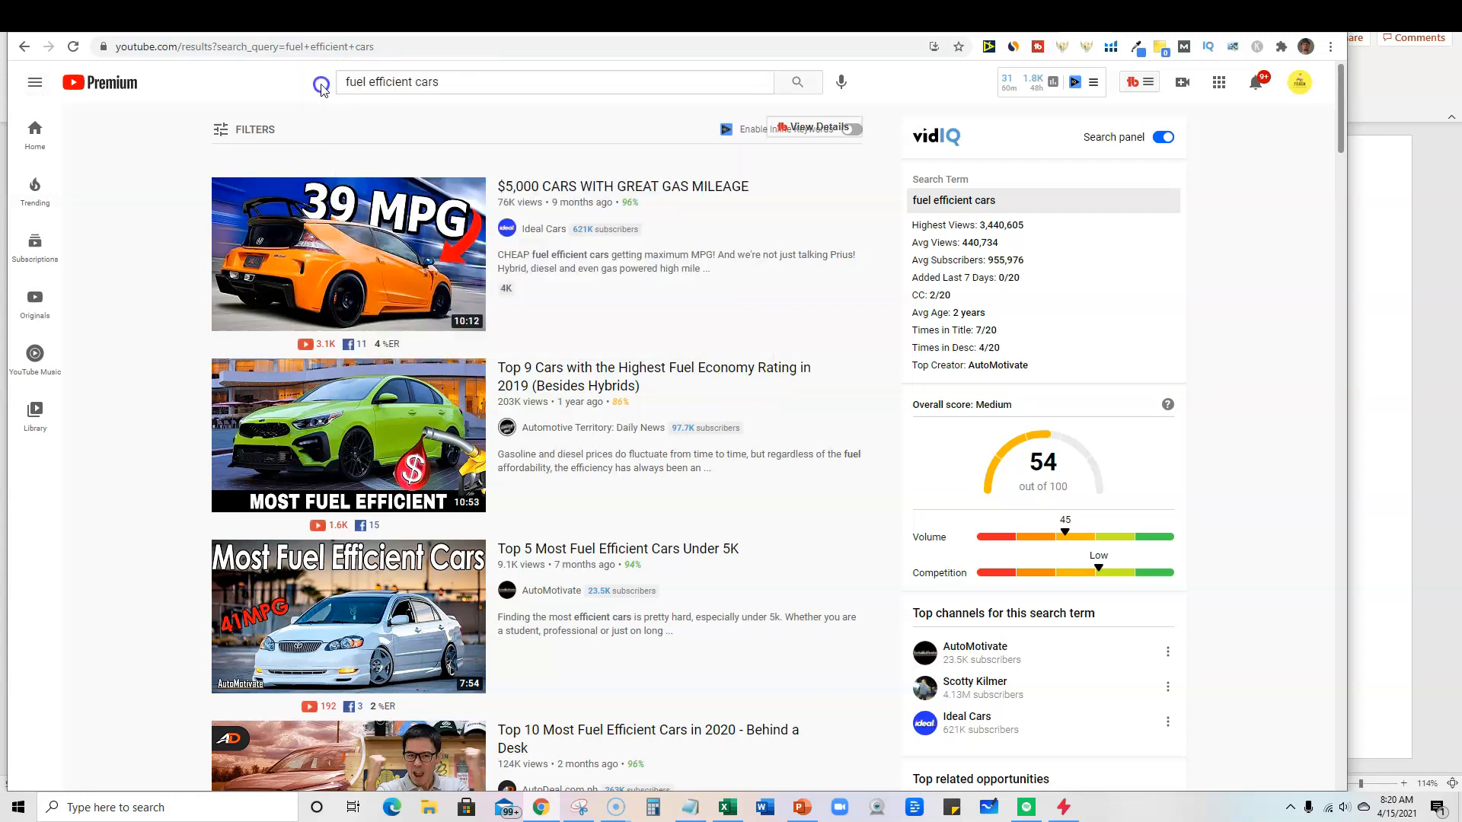
left_click(554, 83)
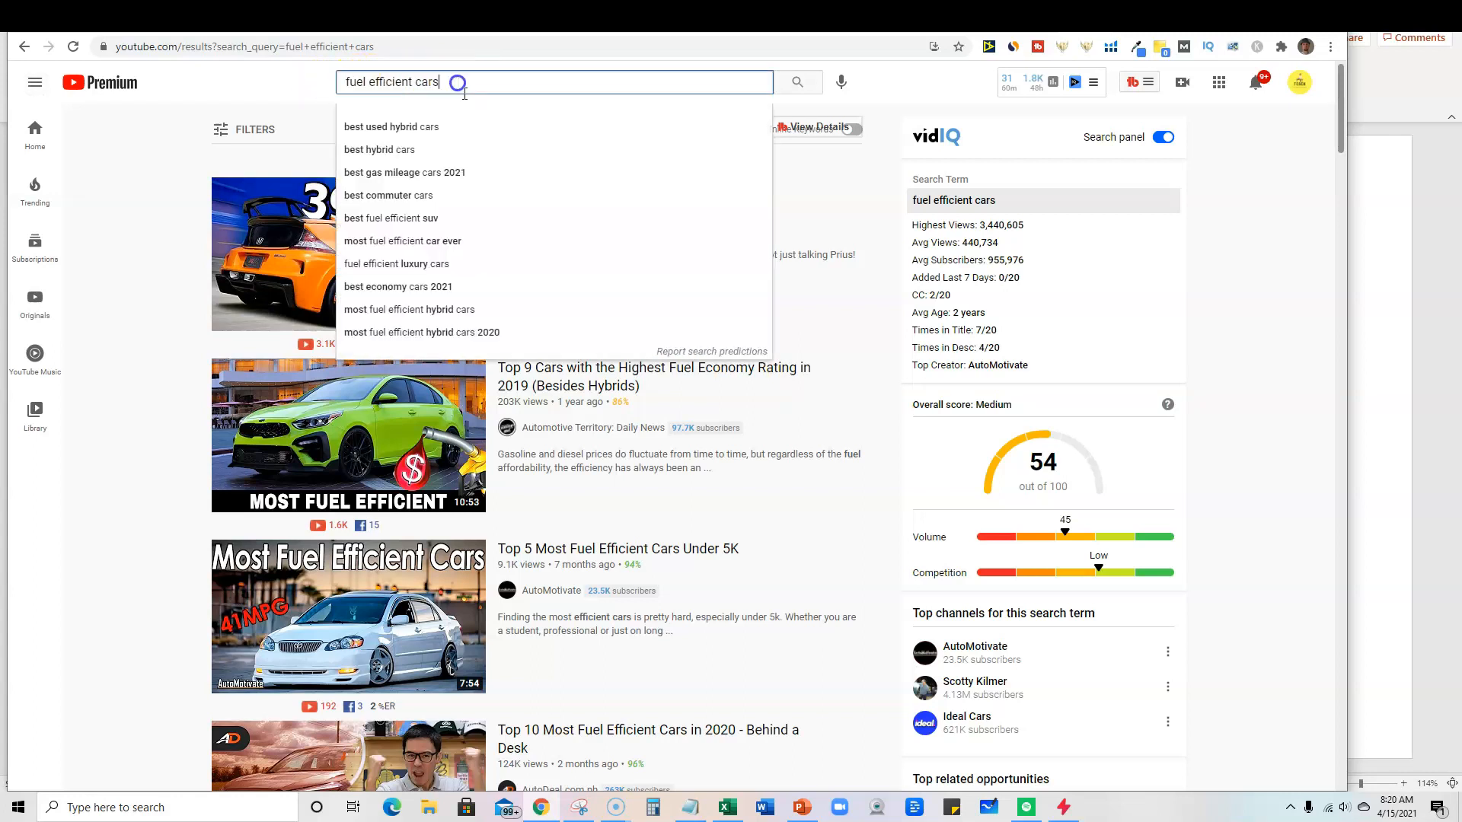
mouse_move(881, 289)
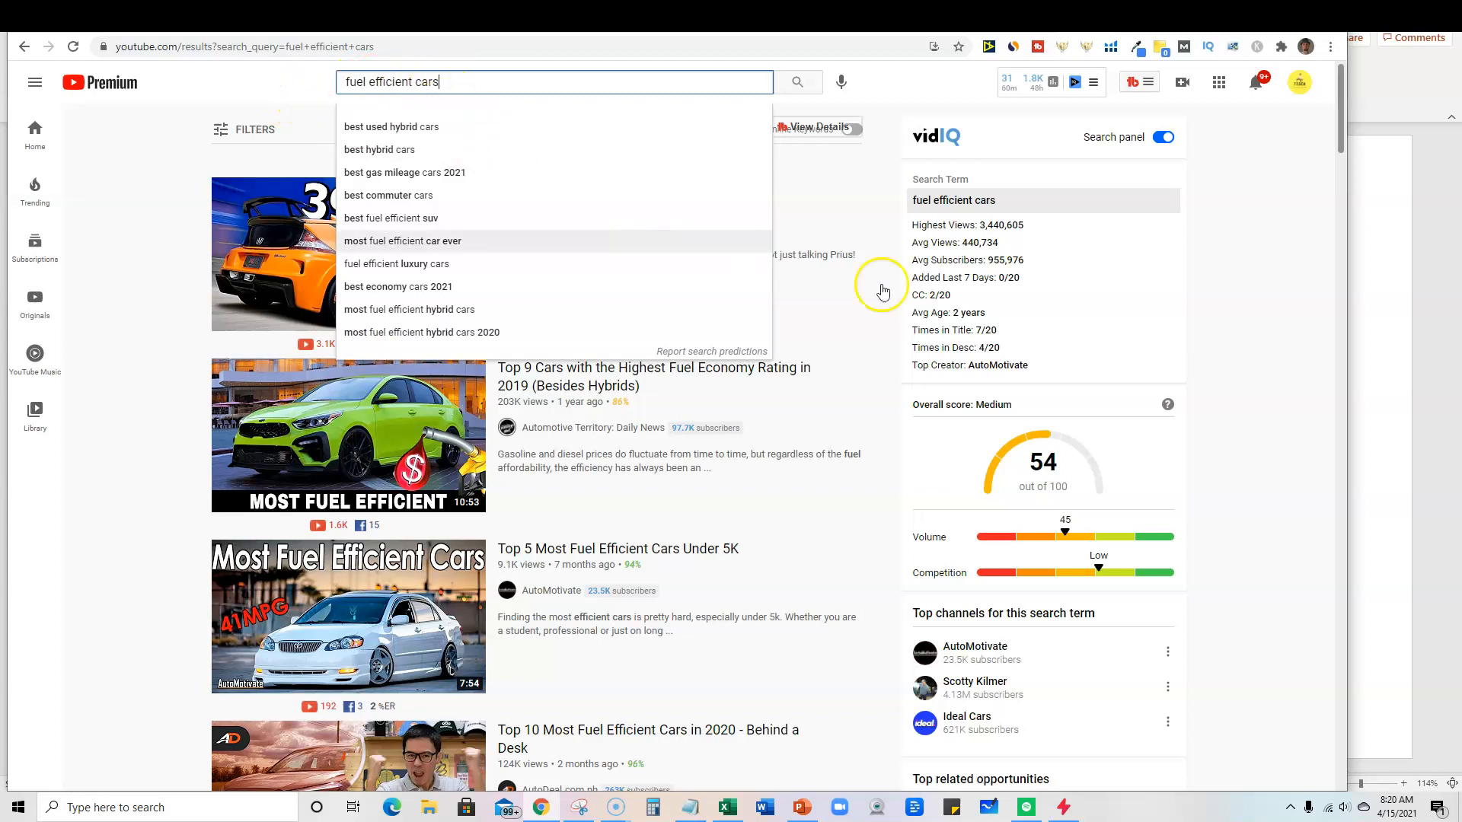
mouse_move(1052, 486)
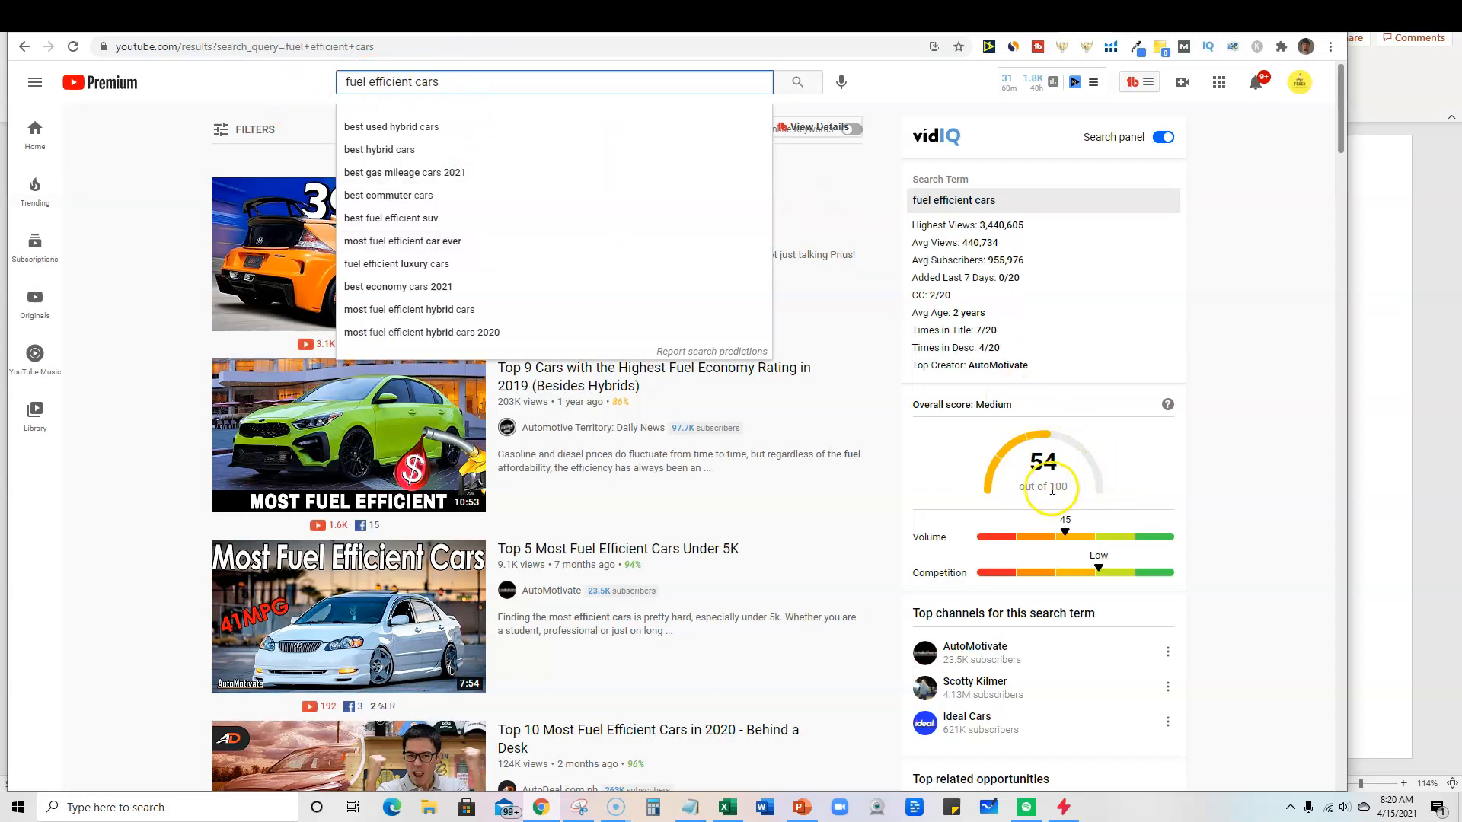
mouse_move(1077, 534)
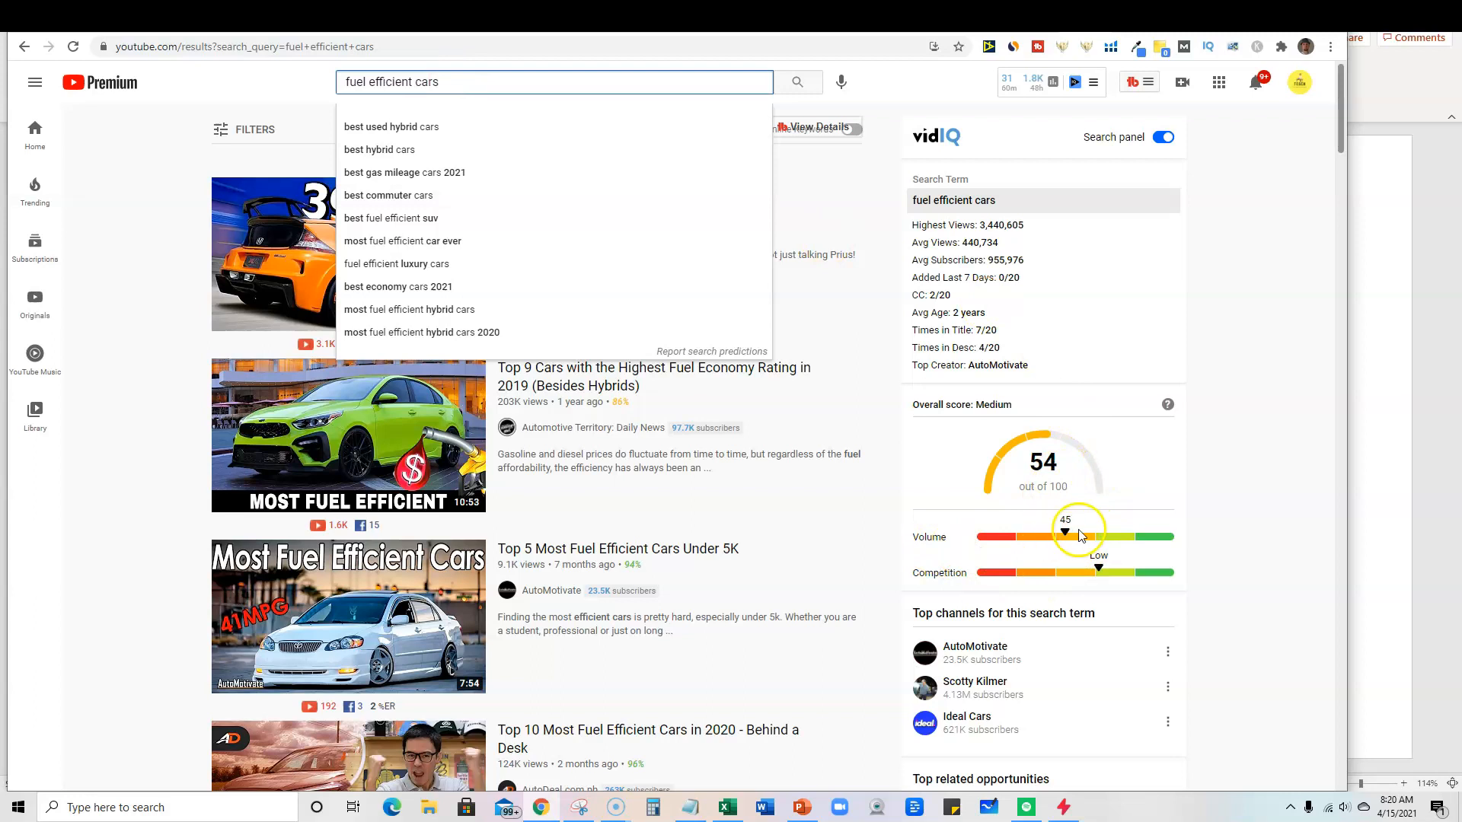
mouse_move(1097, 518)
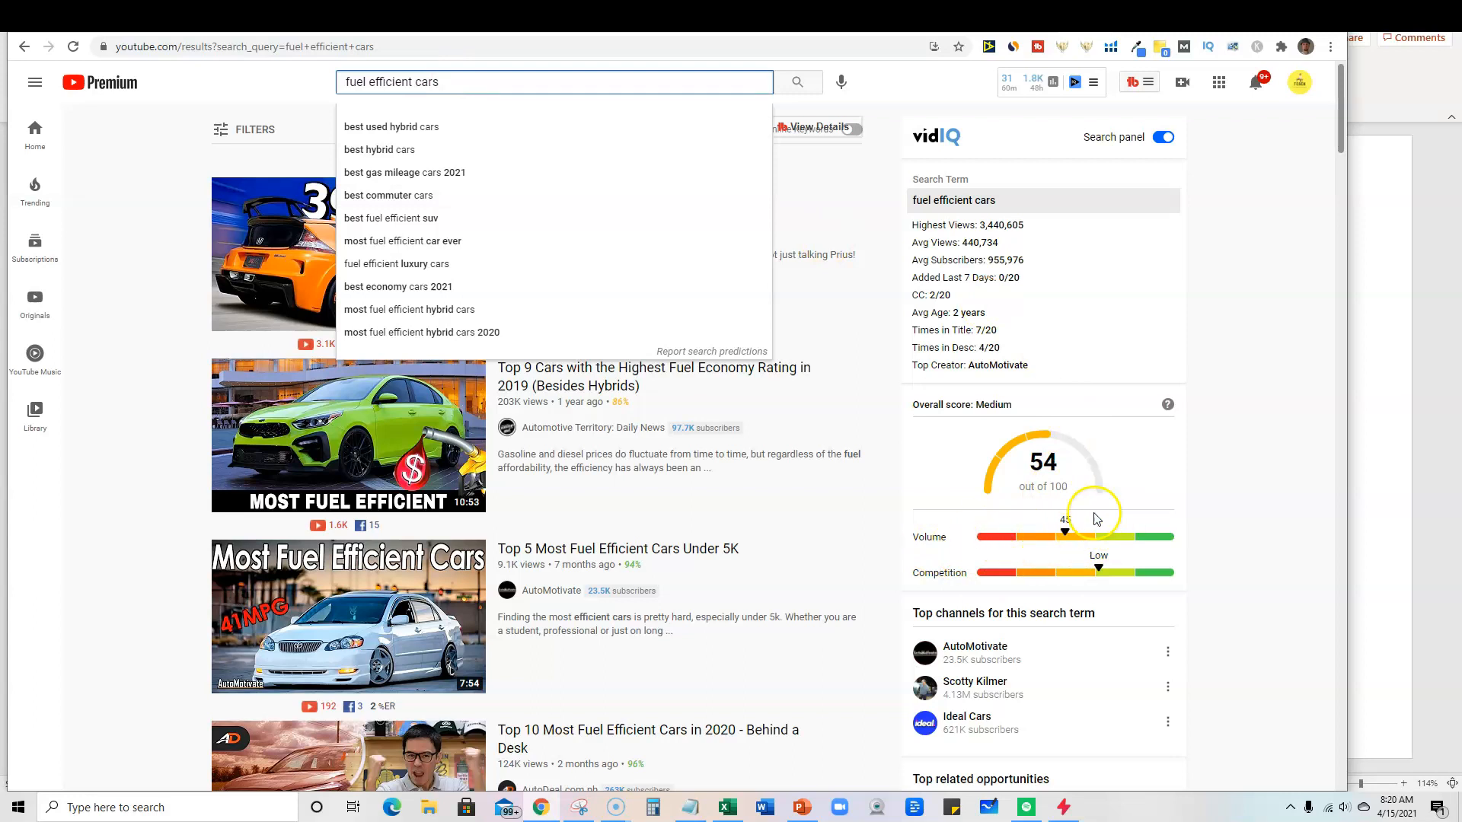
mouse_move(920, 294)
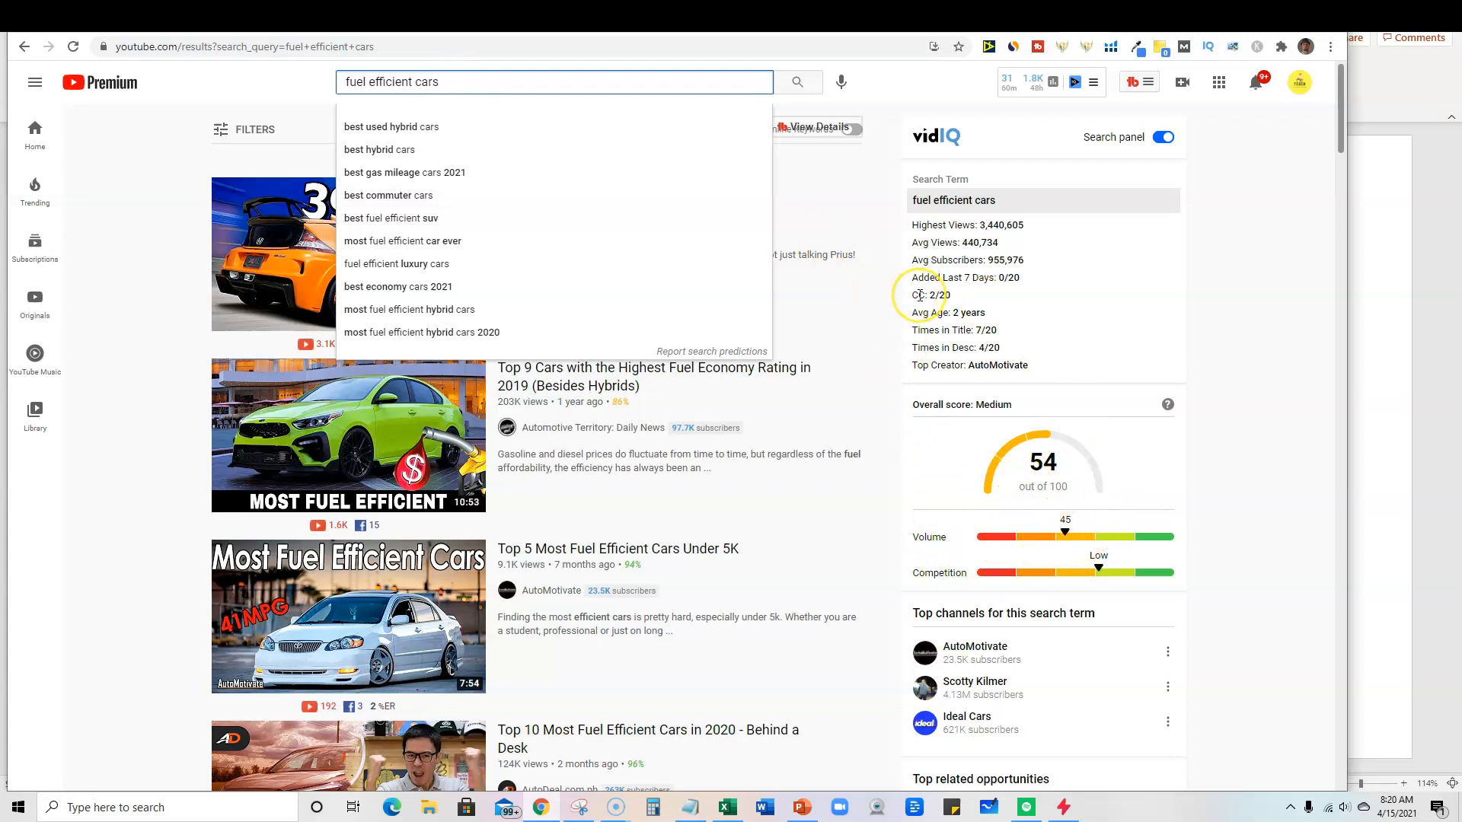
mouse_move(431, 121)
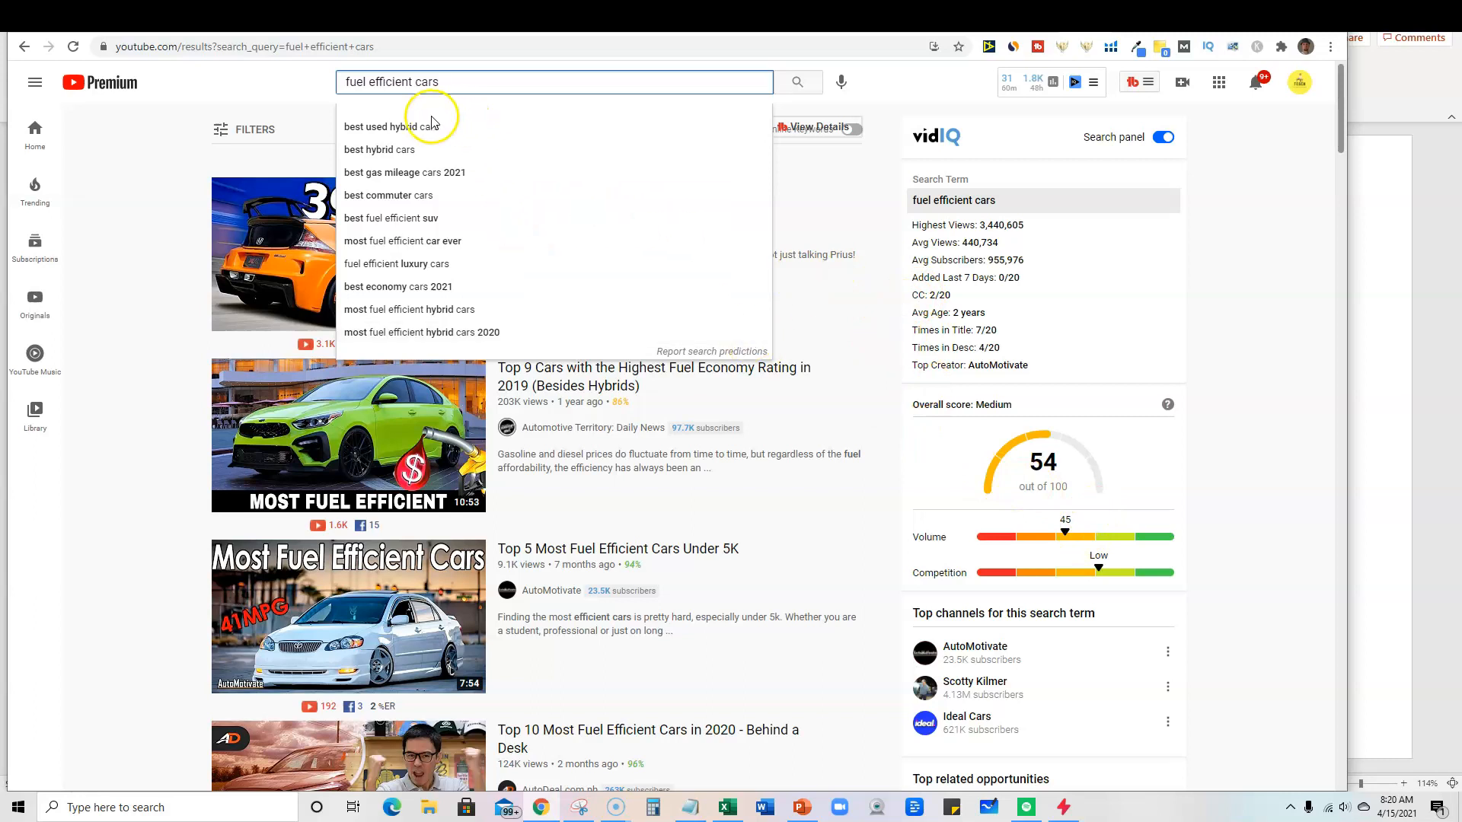
mouse_move(428, 219)
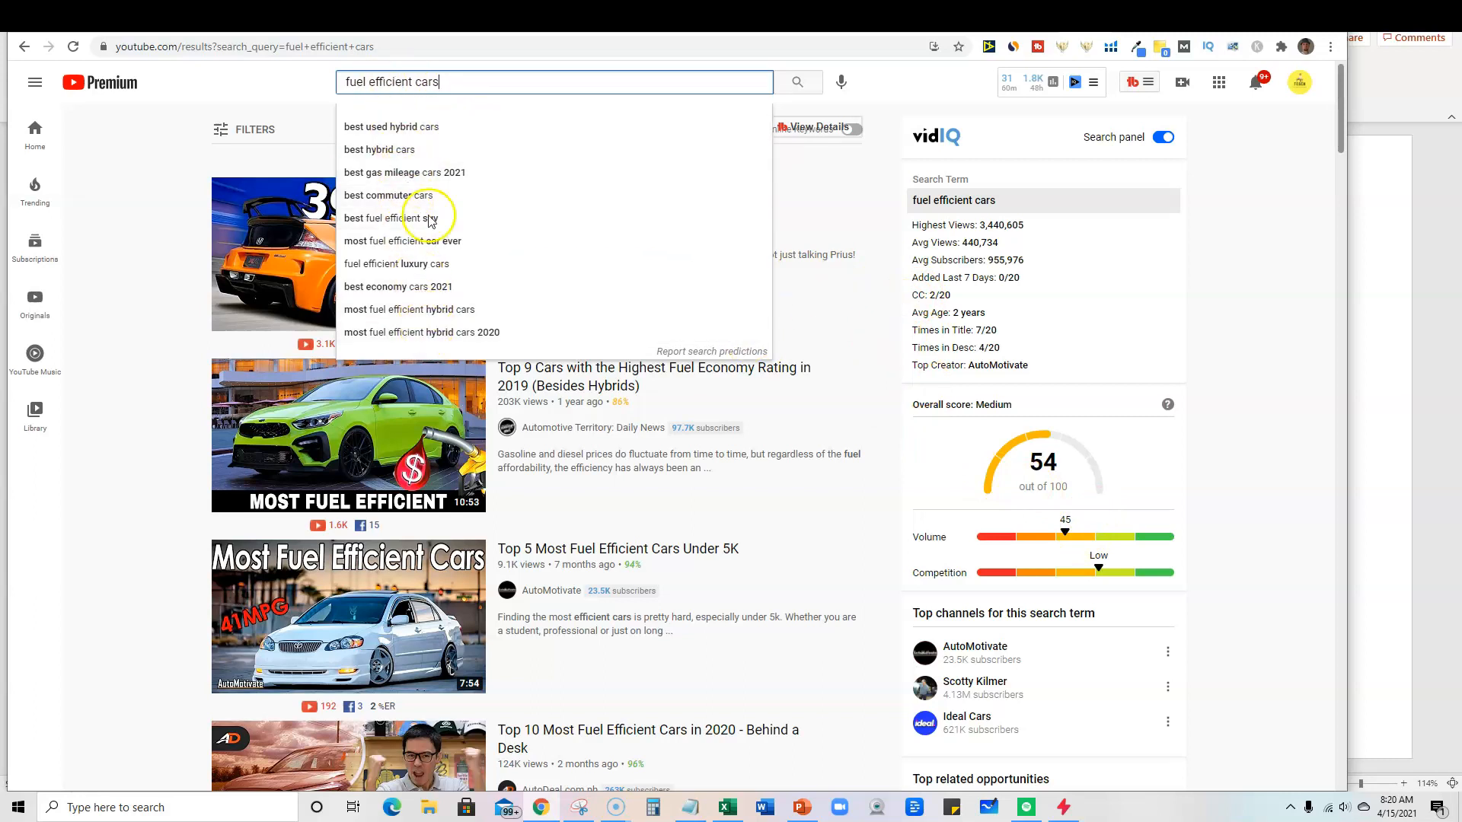
mouse_move(1381, 325)
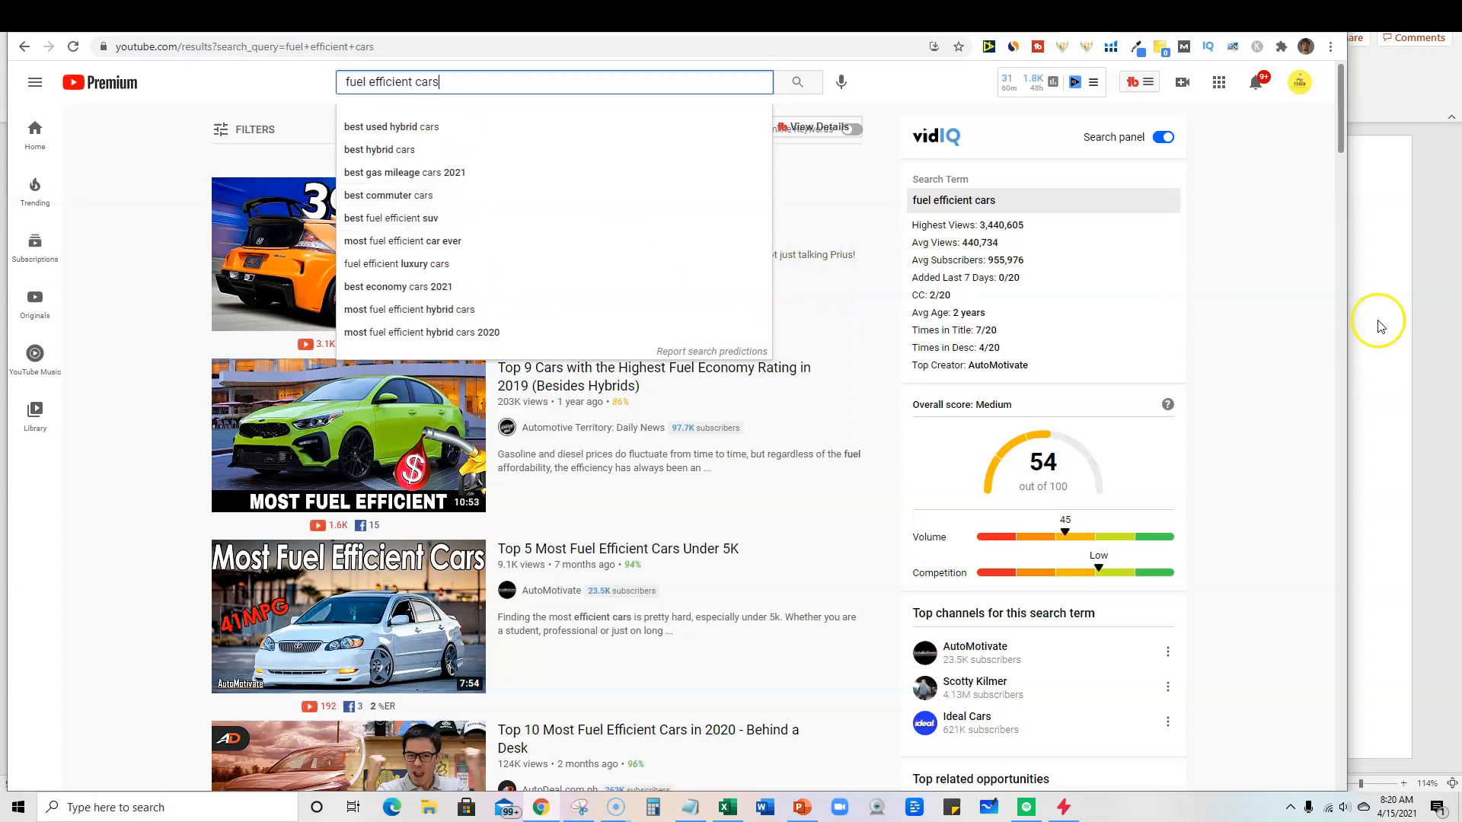
mouse_move(506, 109)
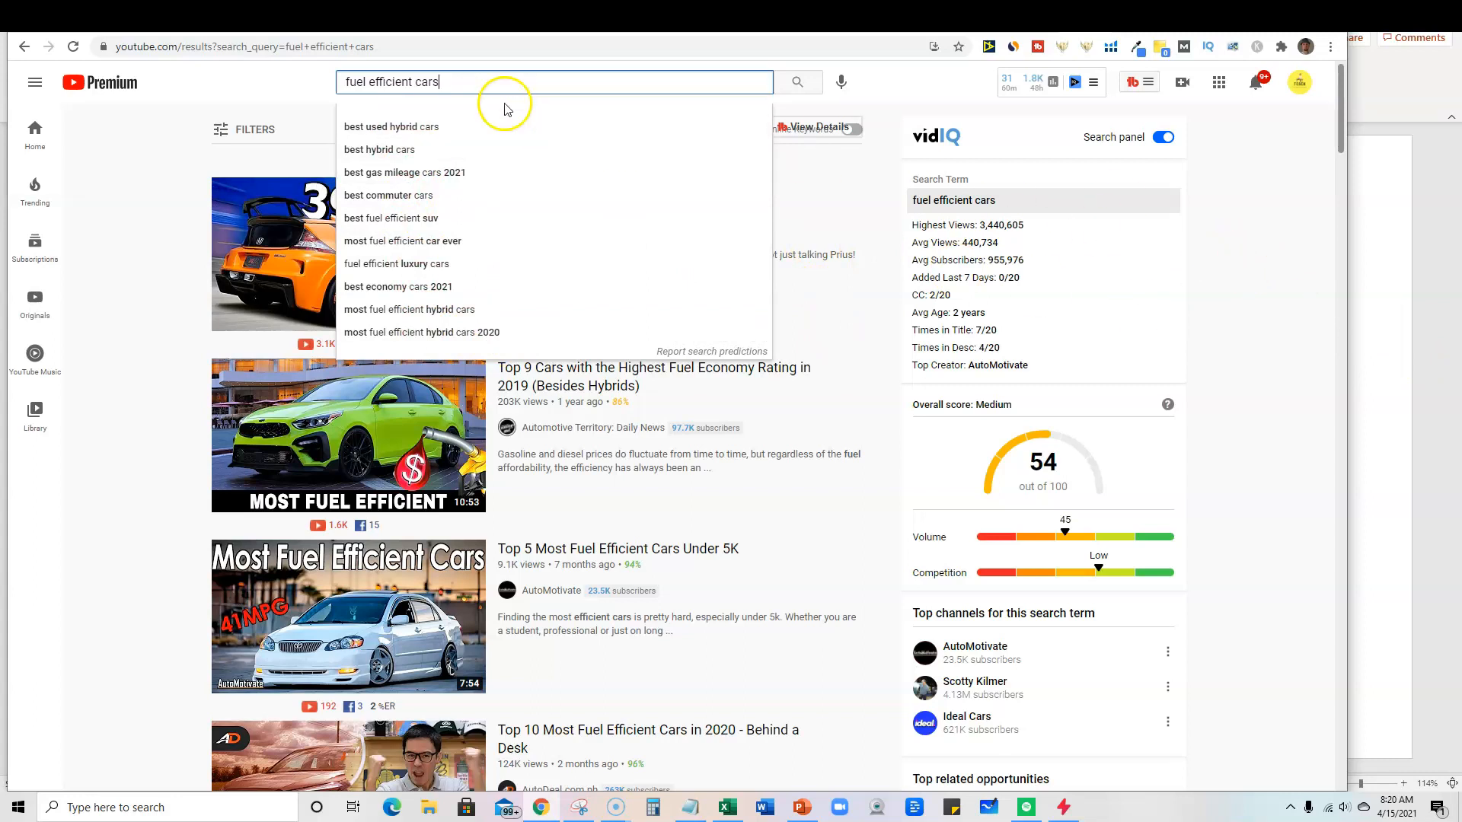
mouse_move(549, 83)
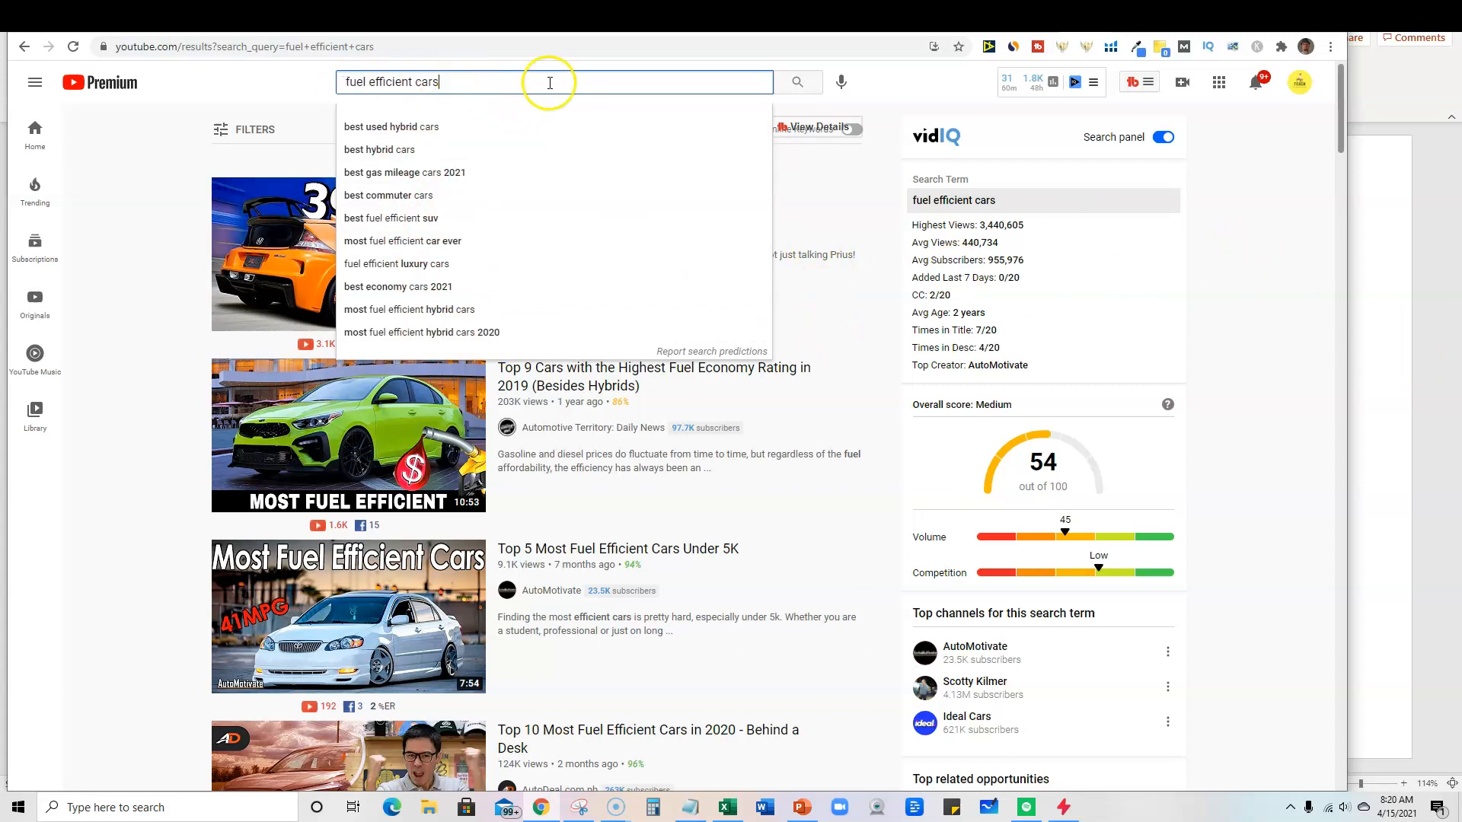
scroll("down", 3)
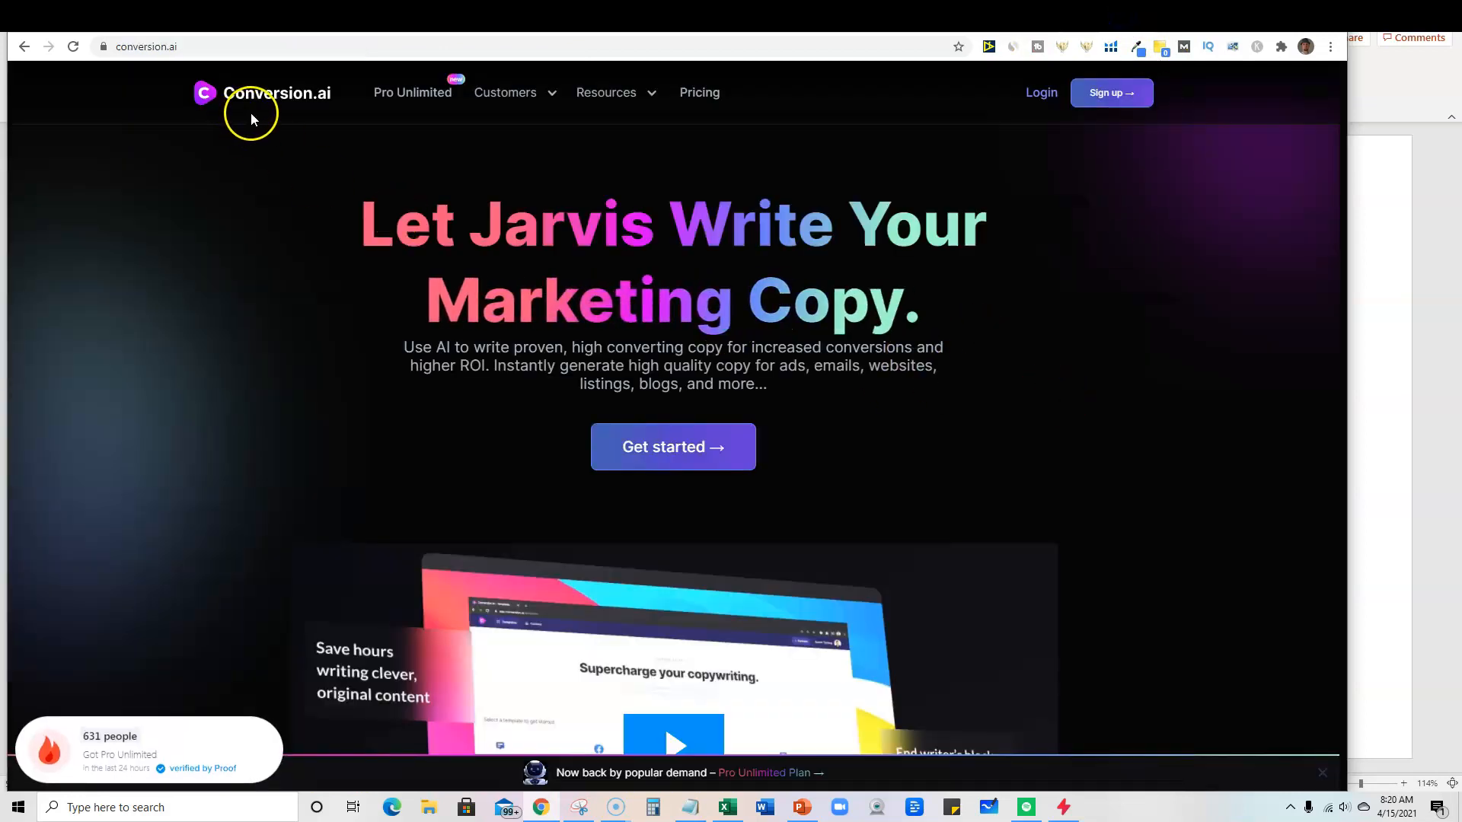
mouse_move(324, 103)
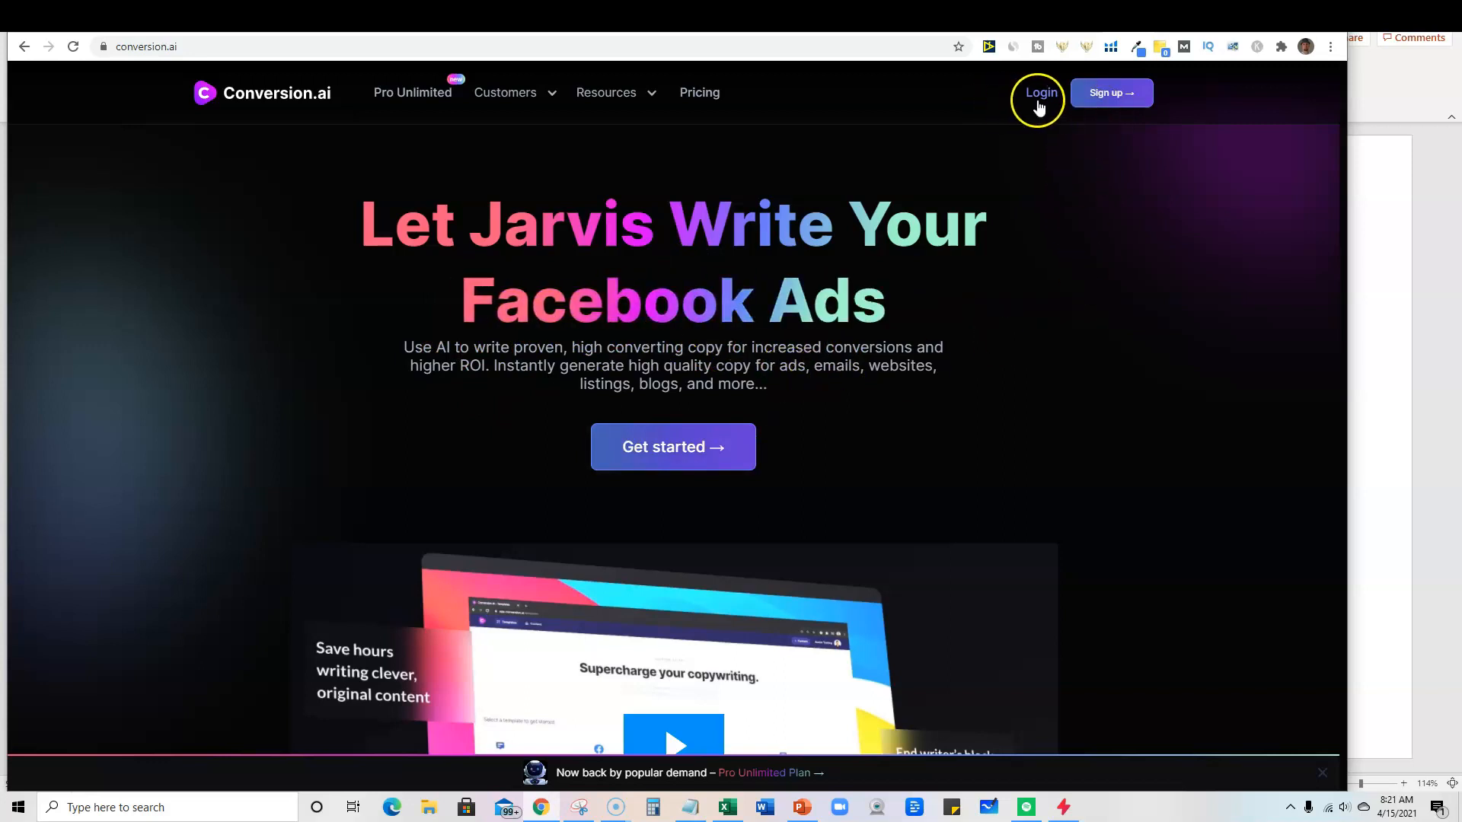
Log in to Jarvis, browse the template library, and filter to video templates
left_click(1038, 92)
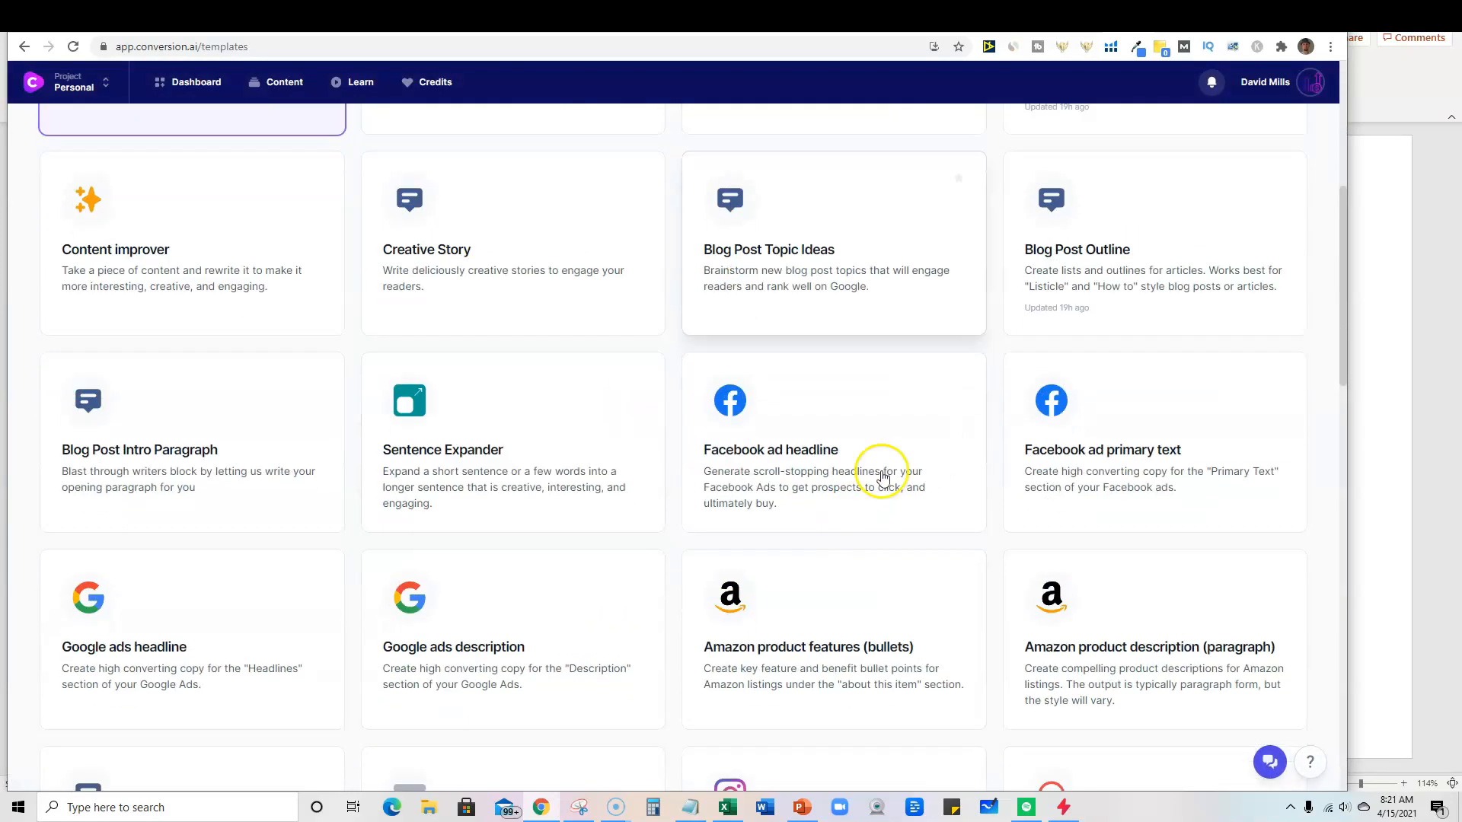
scroll("down", 3)
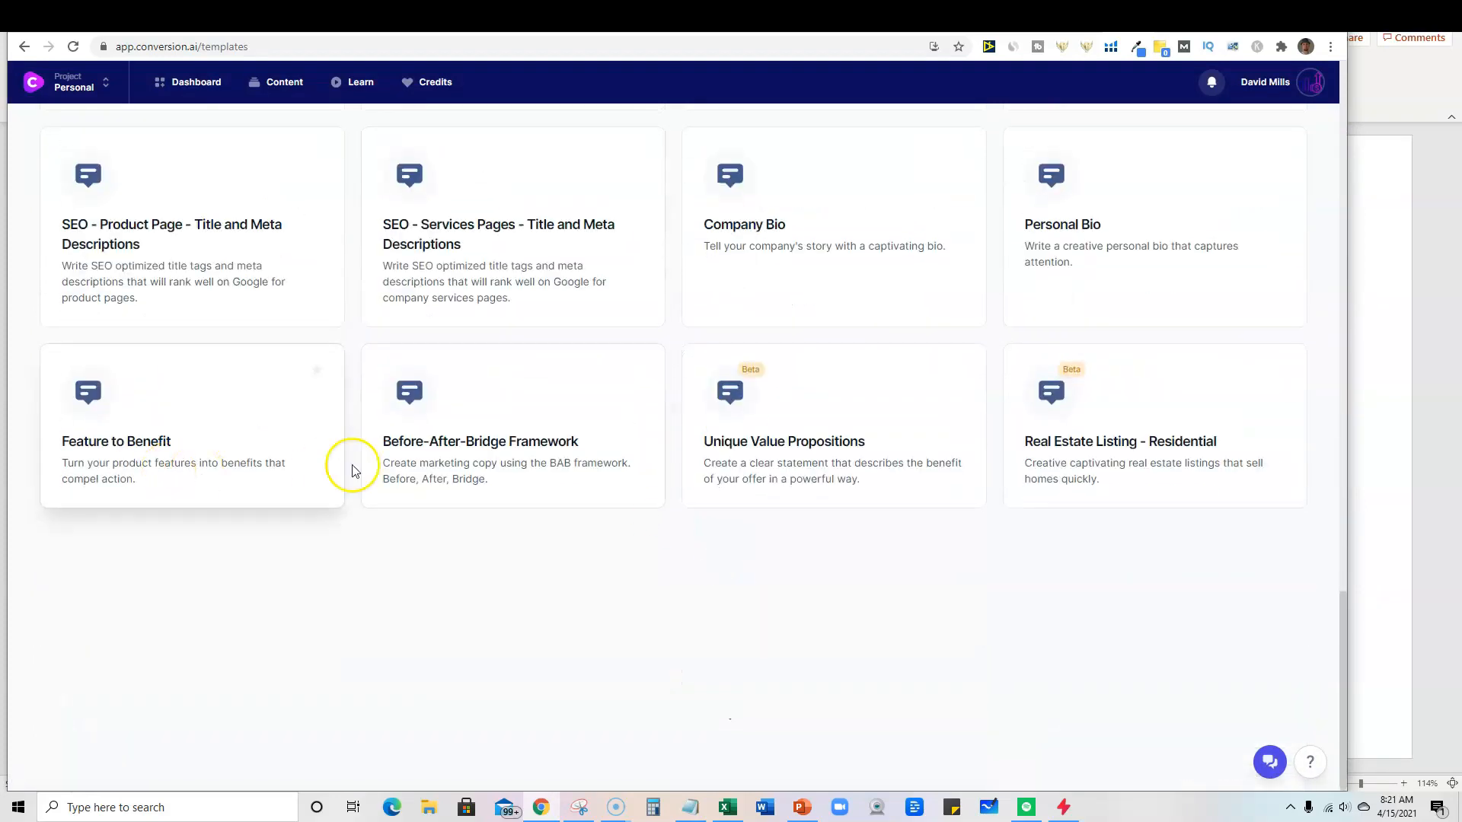
scroll("up", 3)
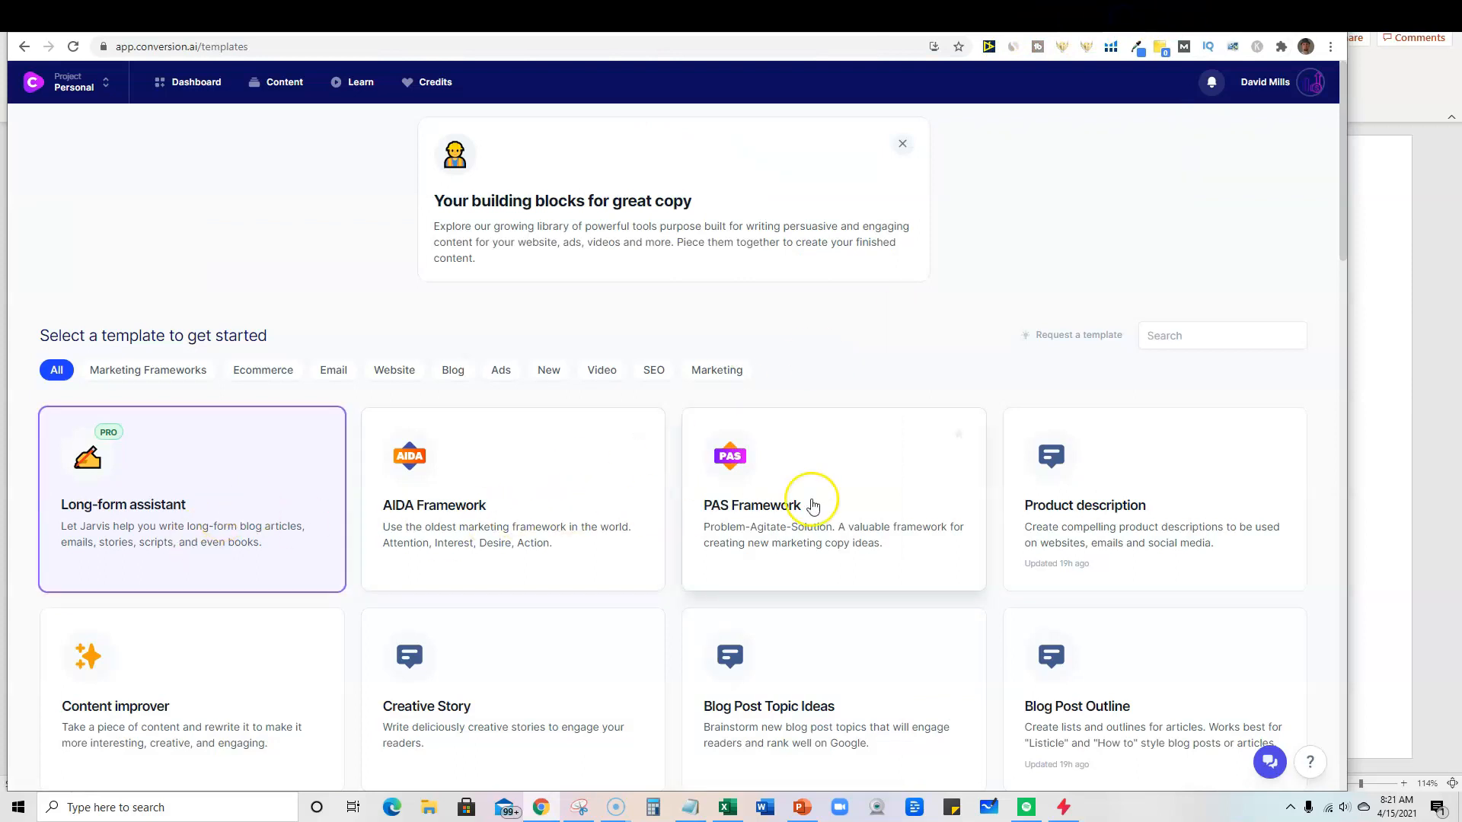
left_click(602, 370)
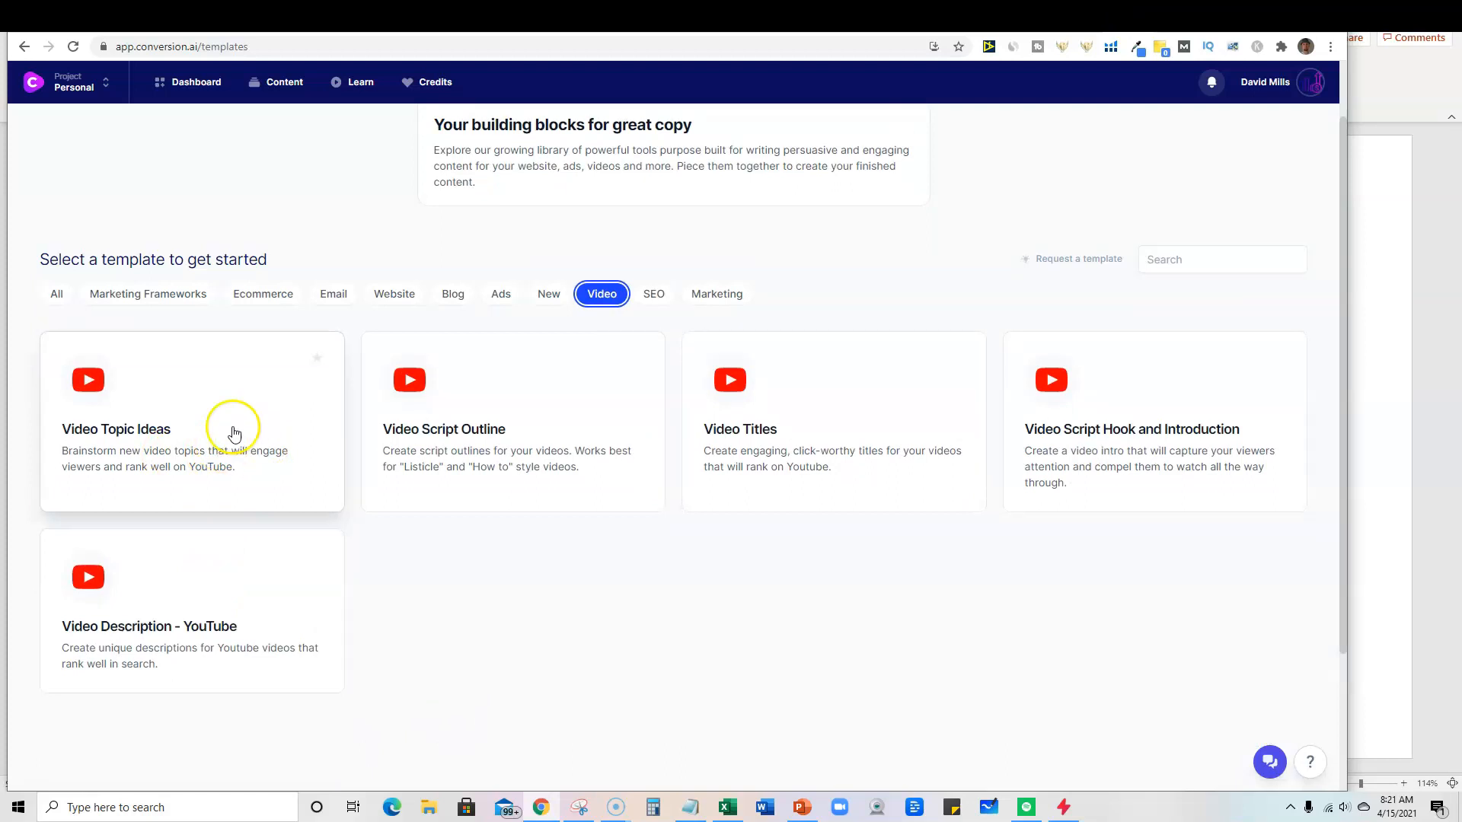
mouse_move(173, 429)
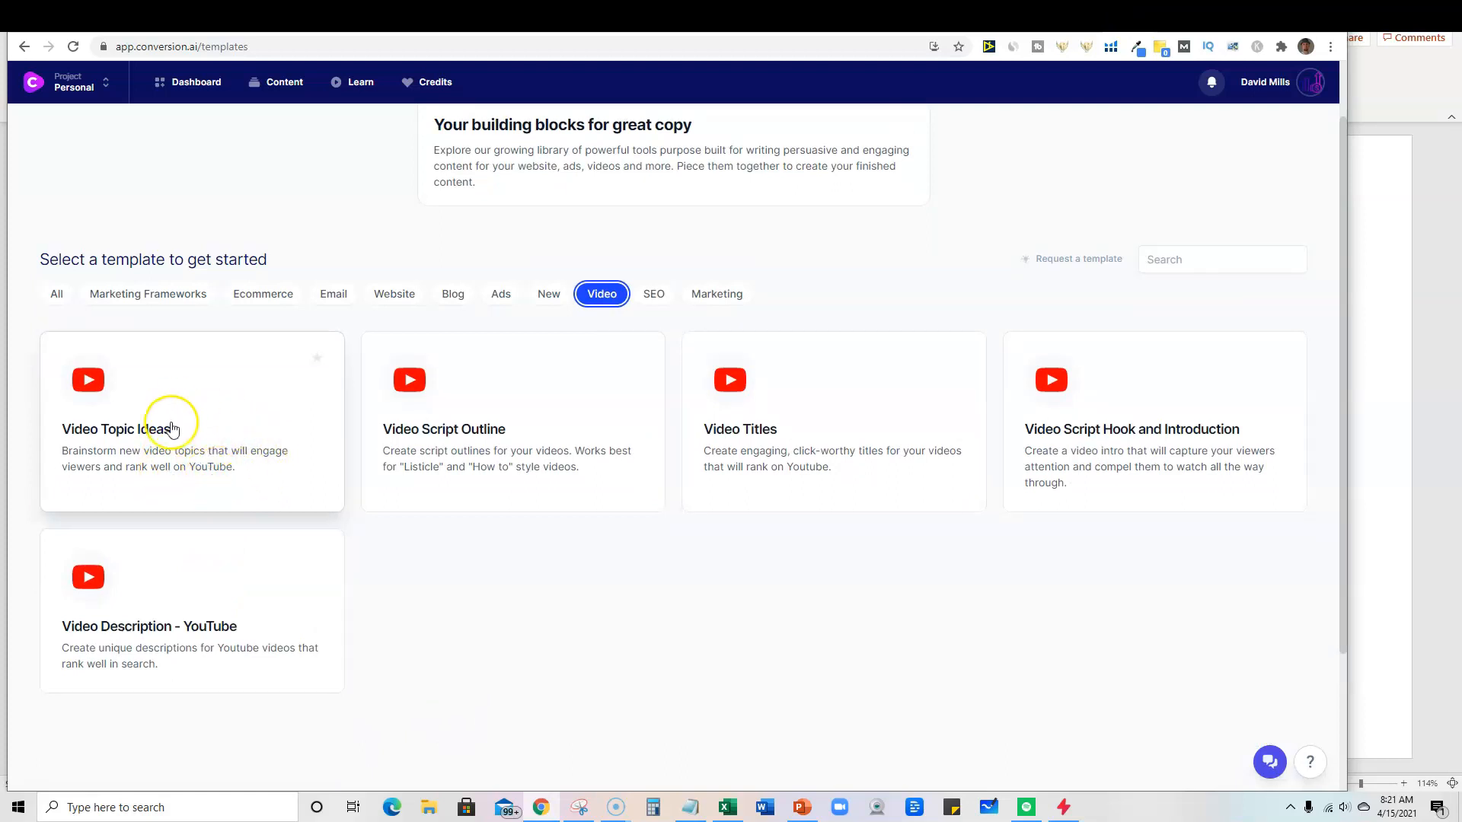
mouse_move(338, 450)
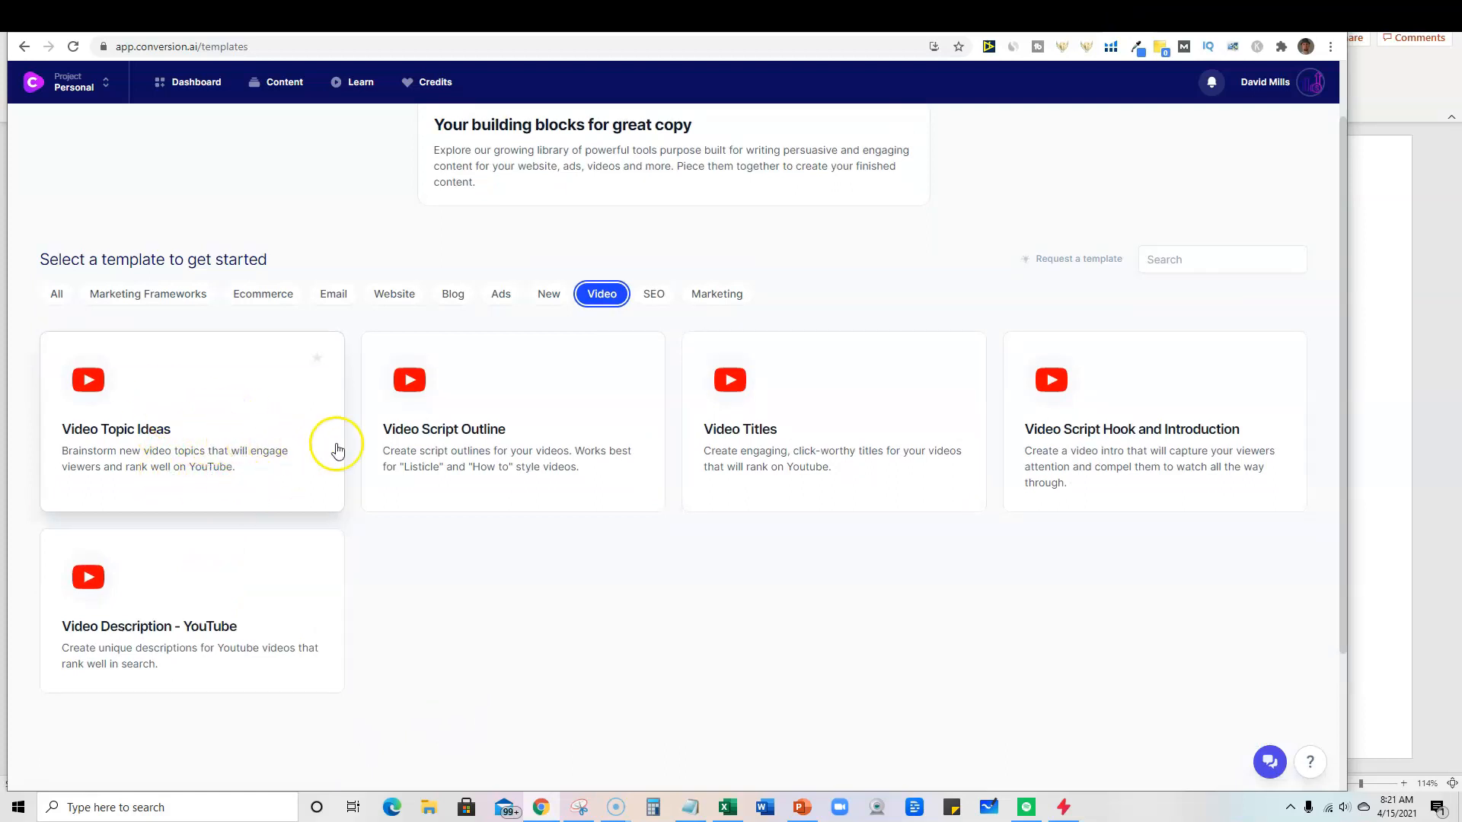
mouse_move(523, 448)
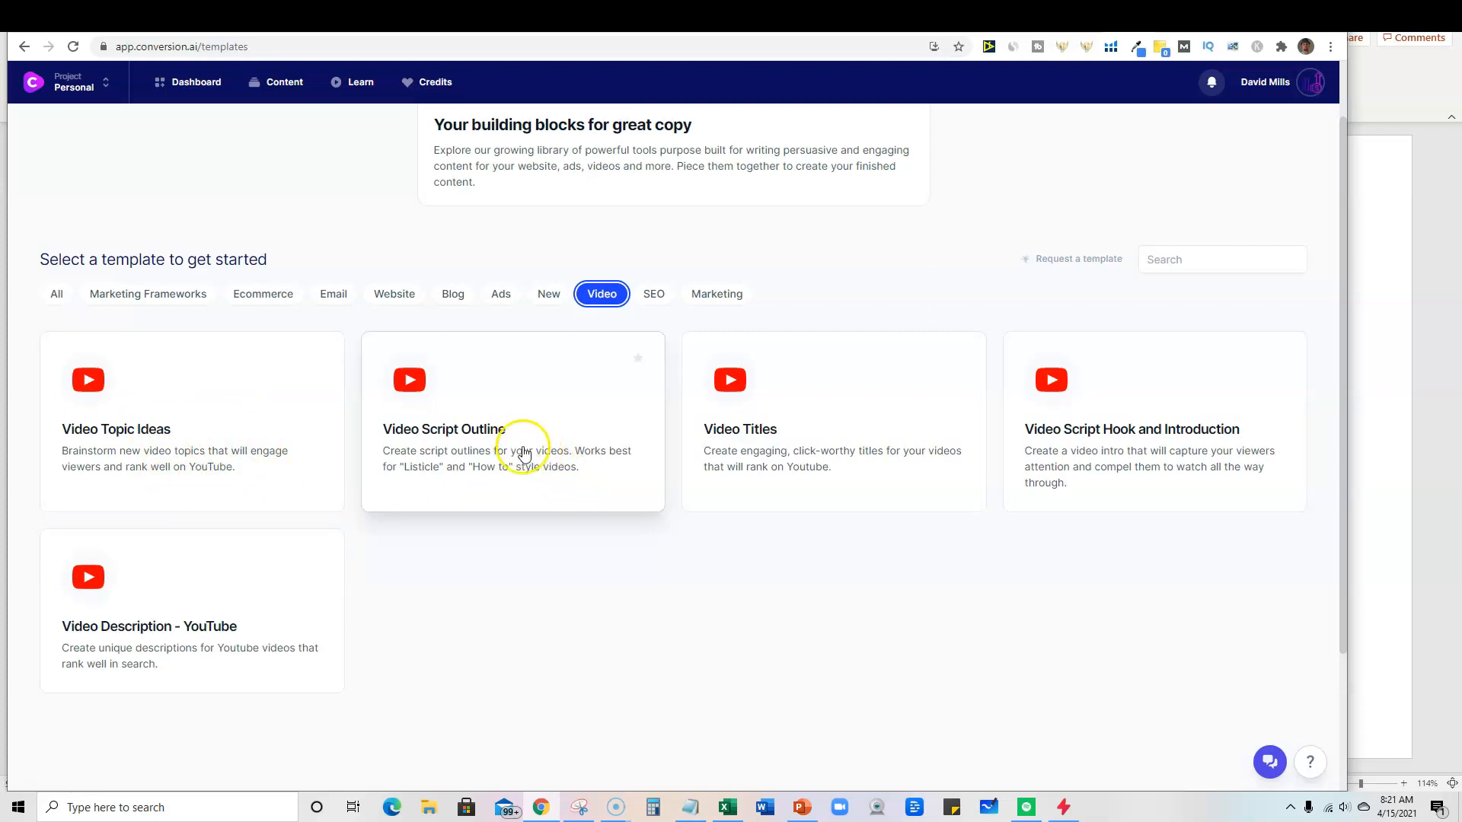
mouse_move(528, 475)
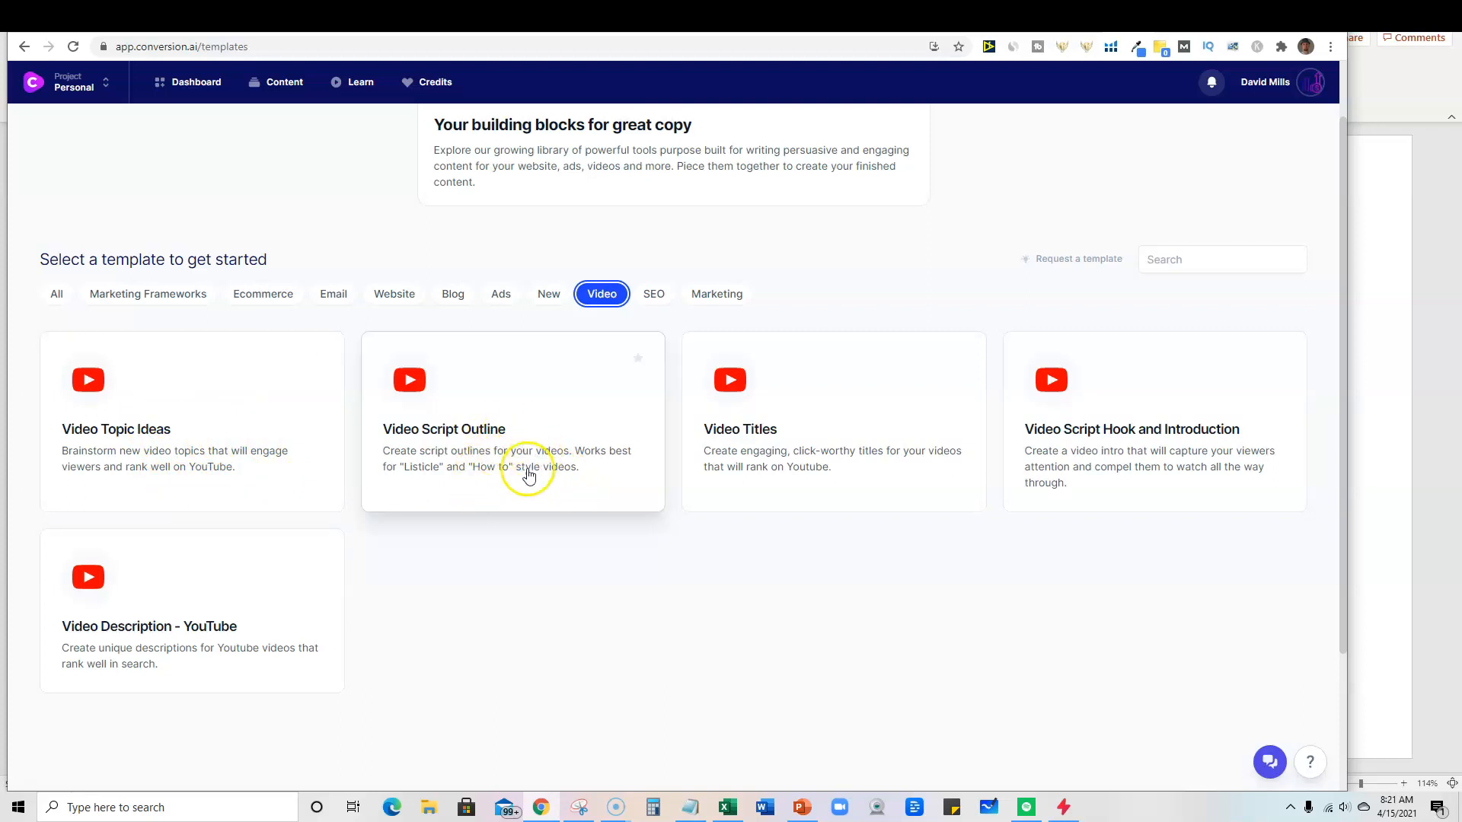
mouse_move(479, 450)
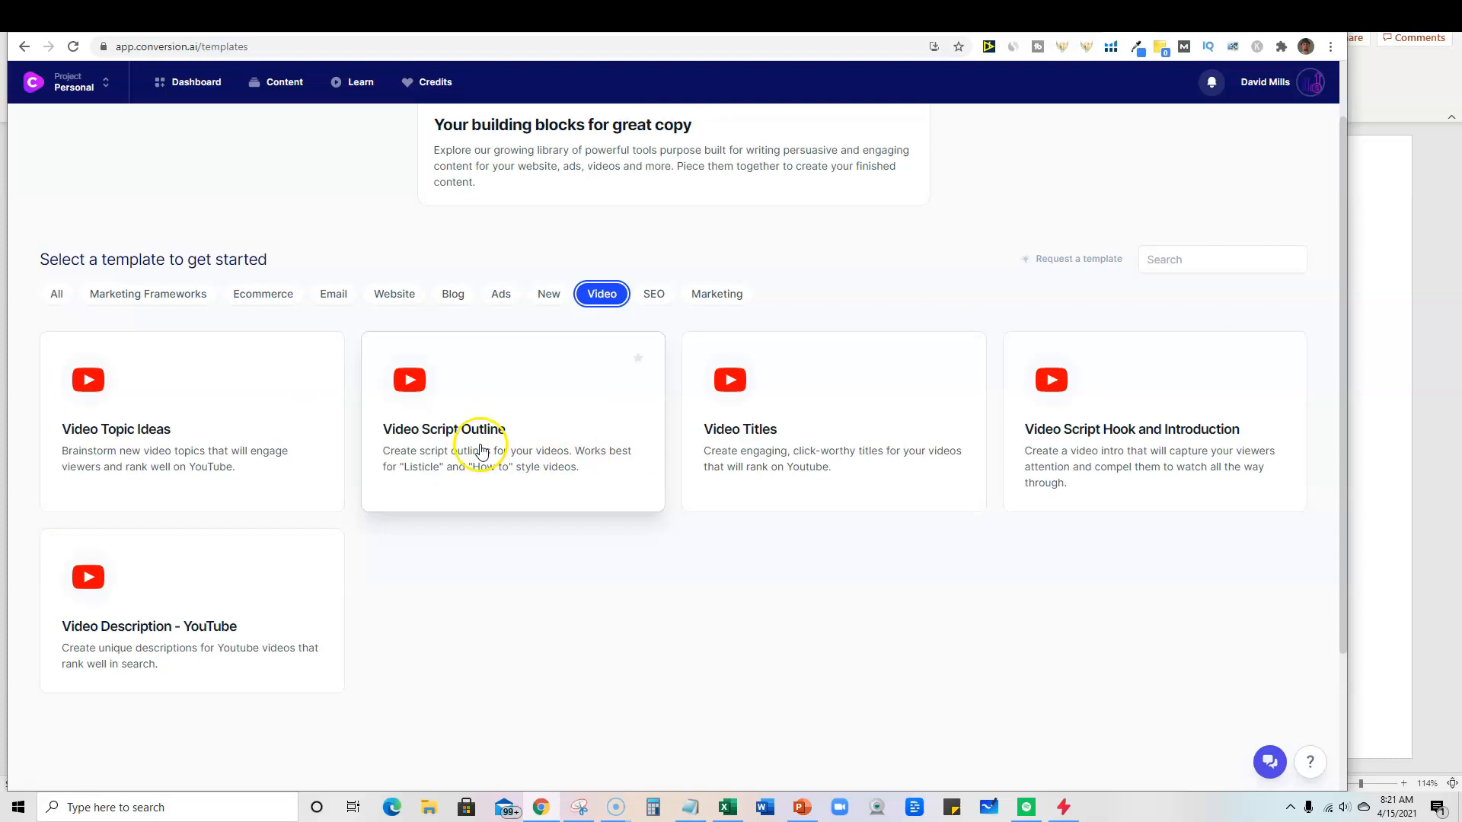
mouse_move(560, 536)
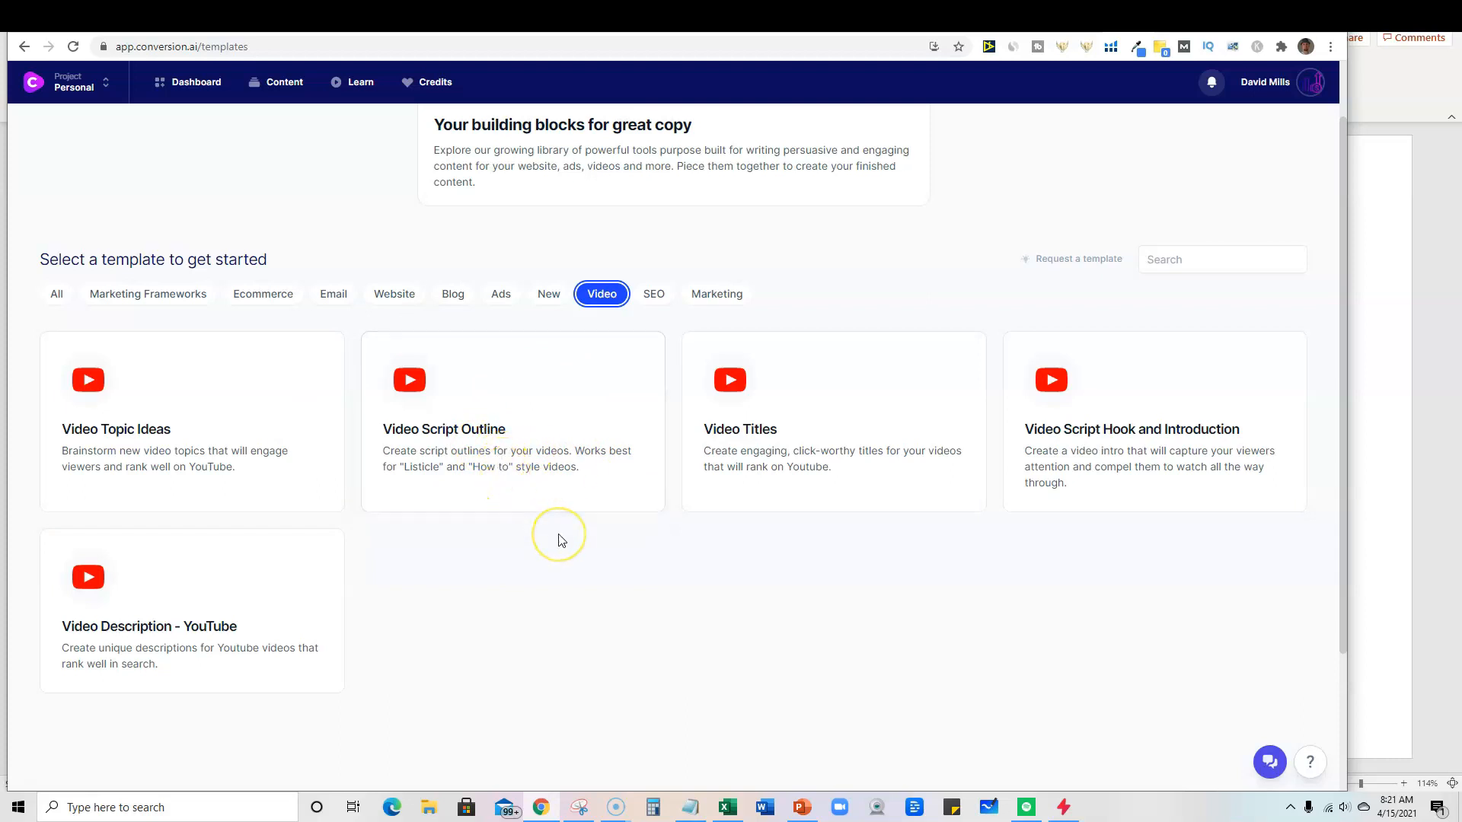
mouse_move(832, 576)
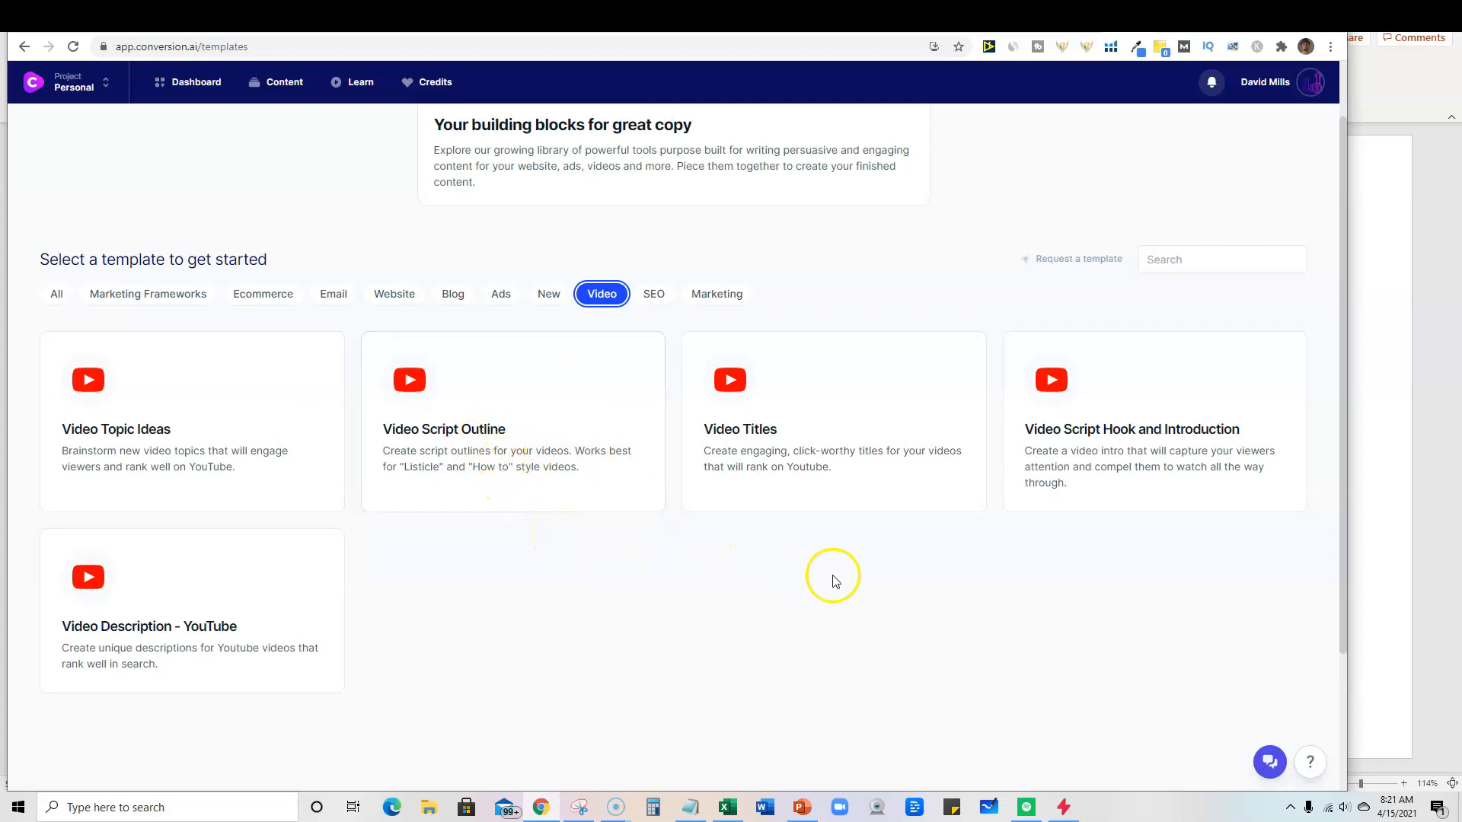
mouse_move(873, 539)
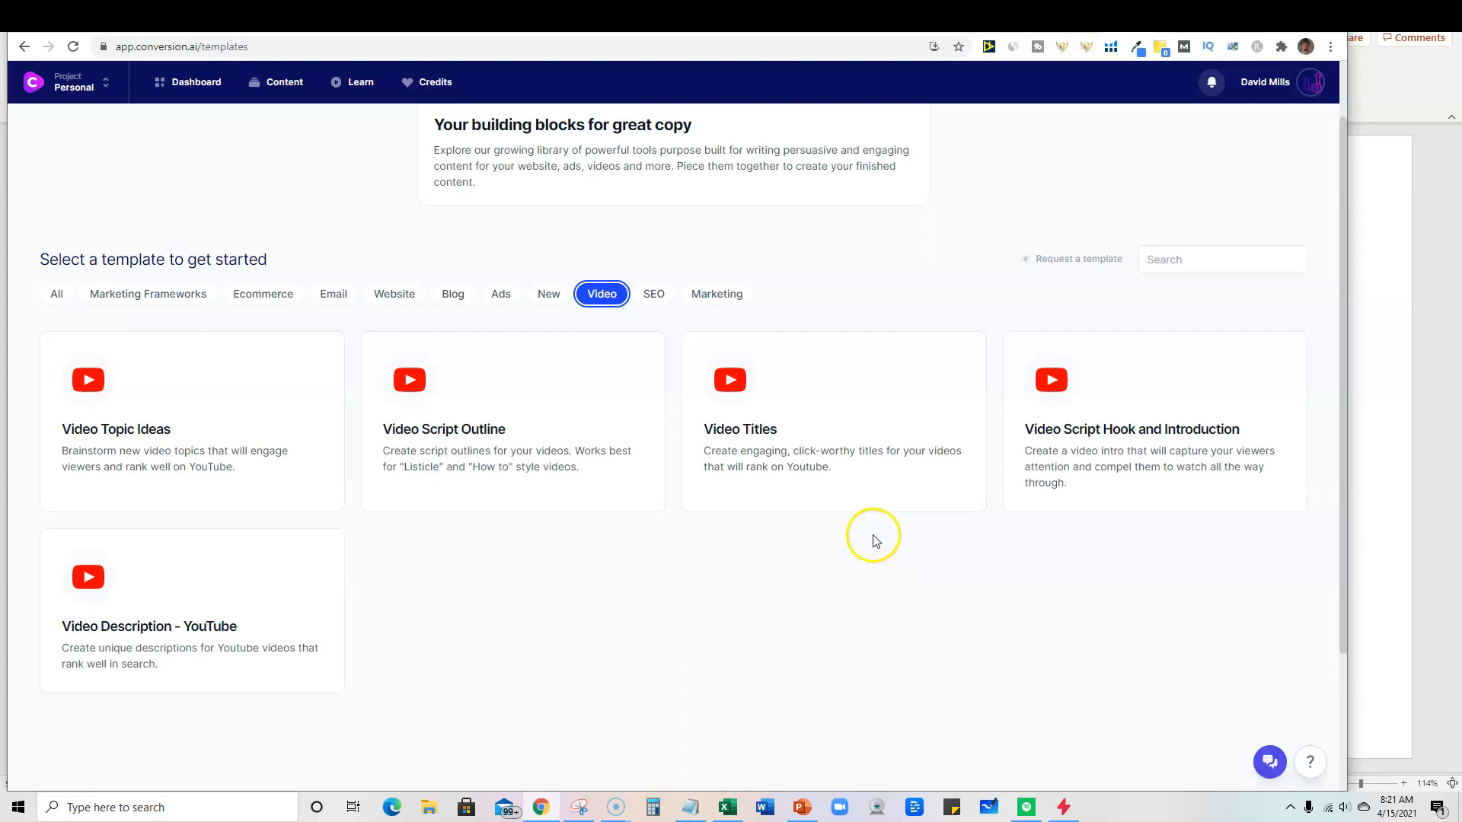
mouse_move(1088, 448)
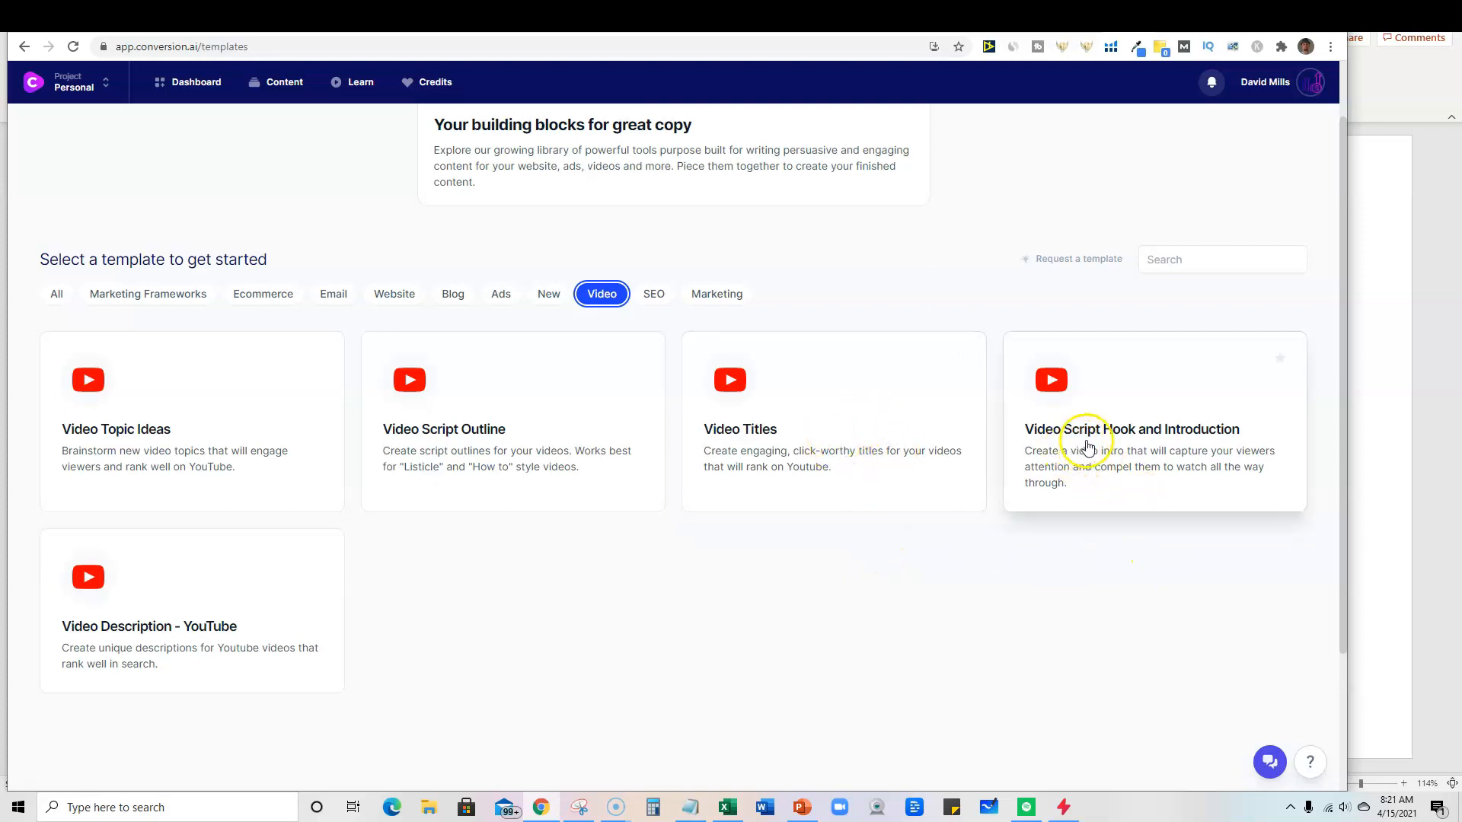
mouse_move(1147, 466)
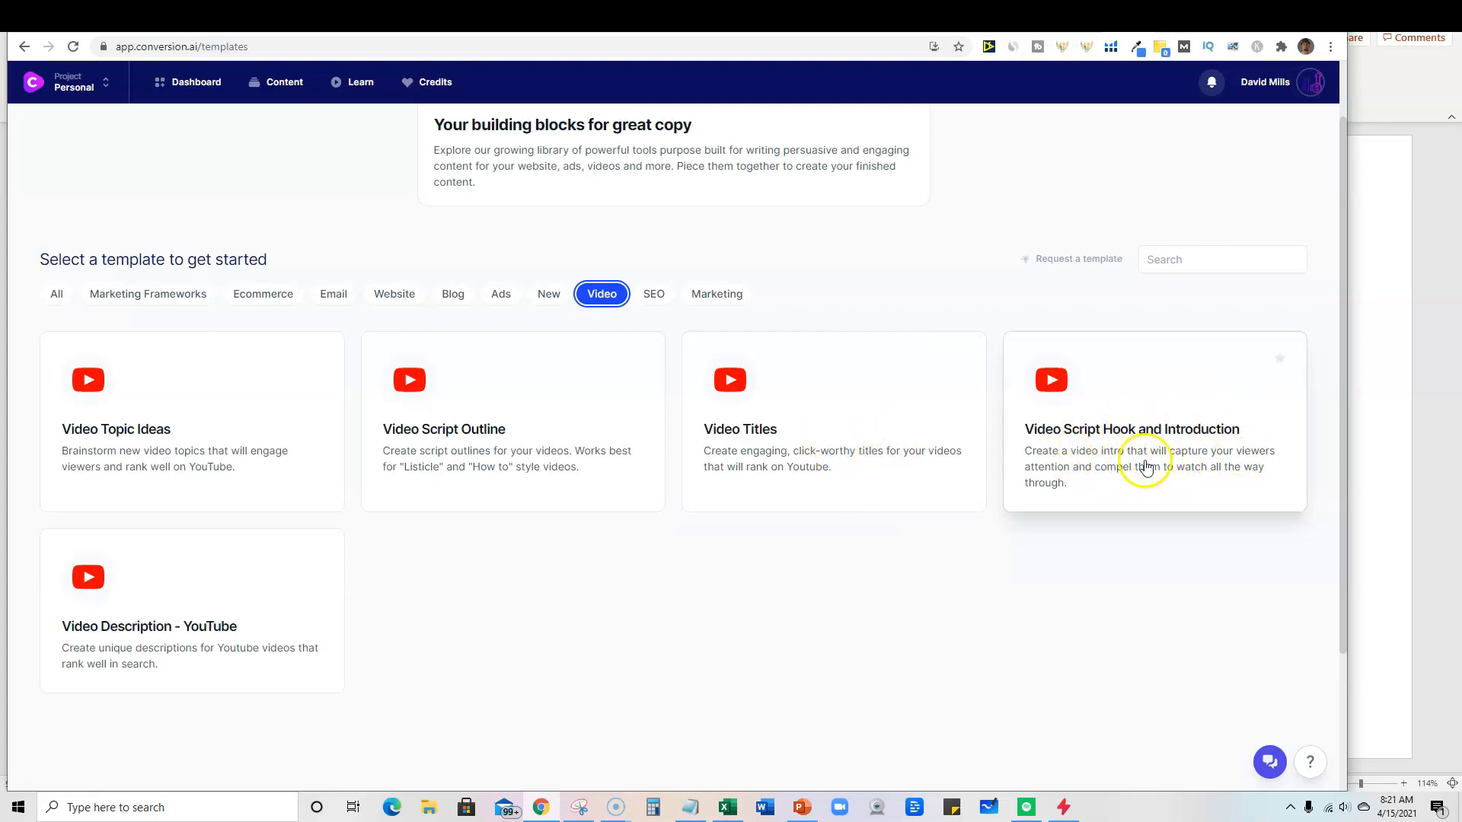
mouse_move(595, 547)
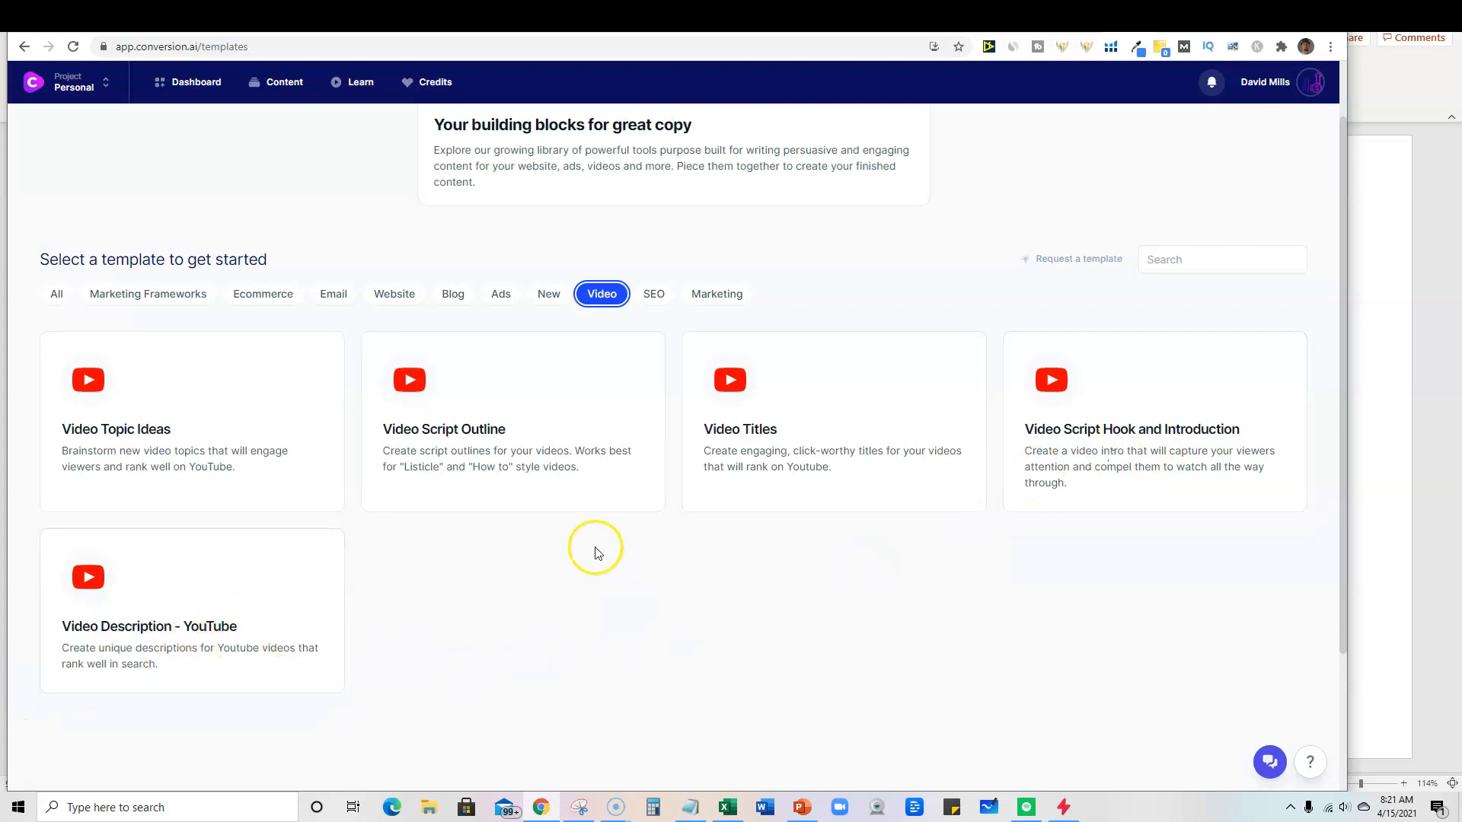
mouse_move(196, 82)
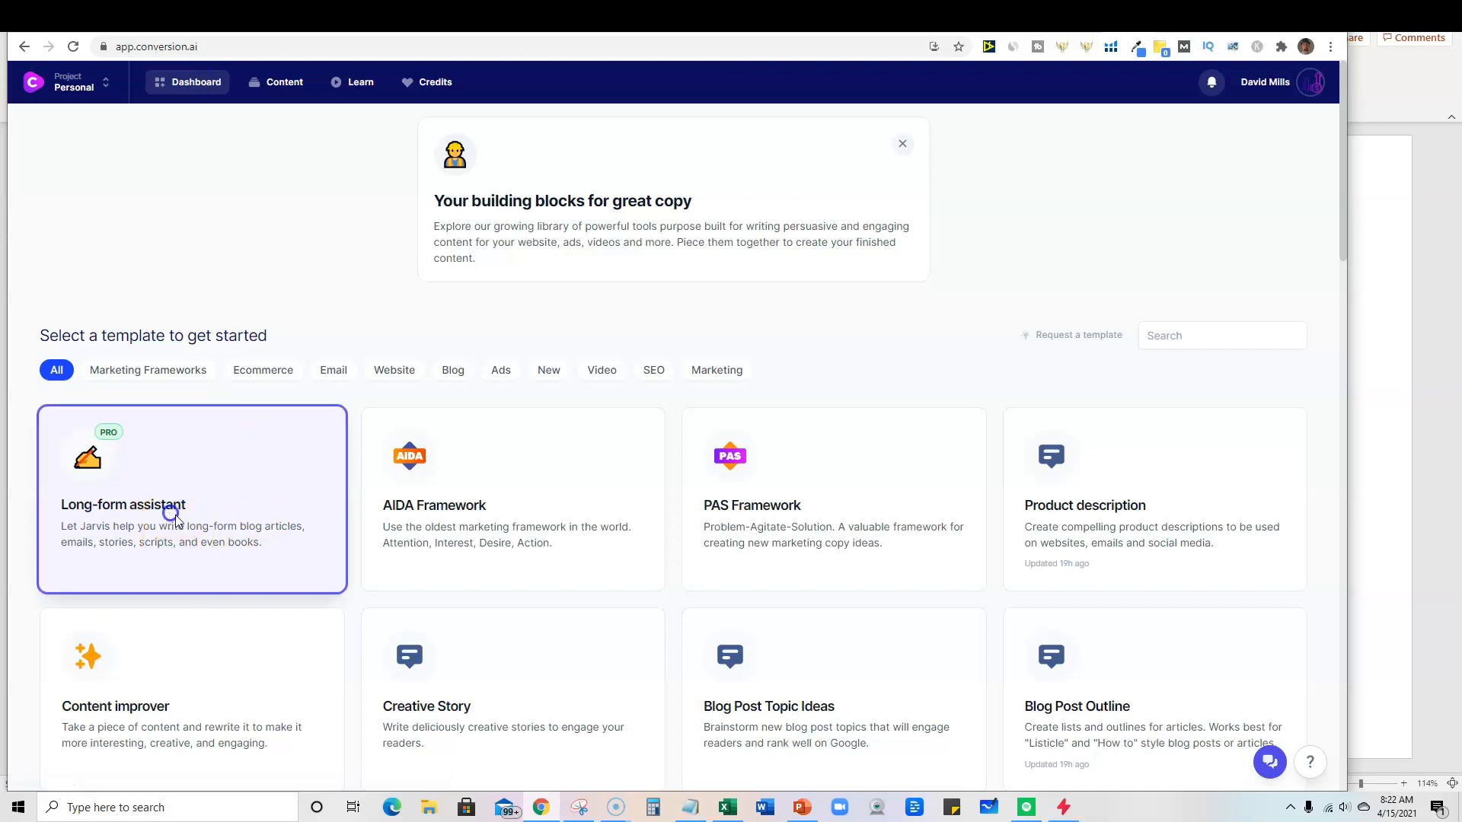
Start a Long-form assistant doc describing a video script on the top 5 fuel efficient cars, 2021
left_click(192, 499)
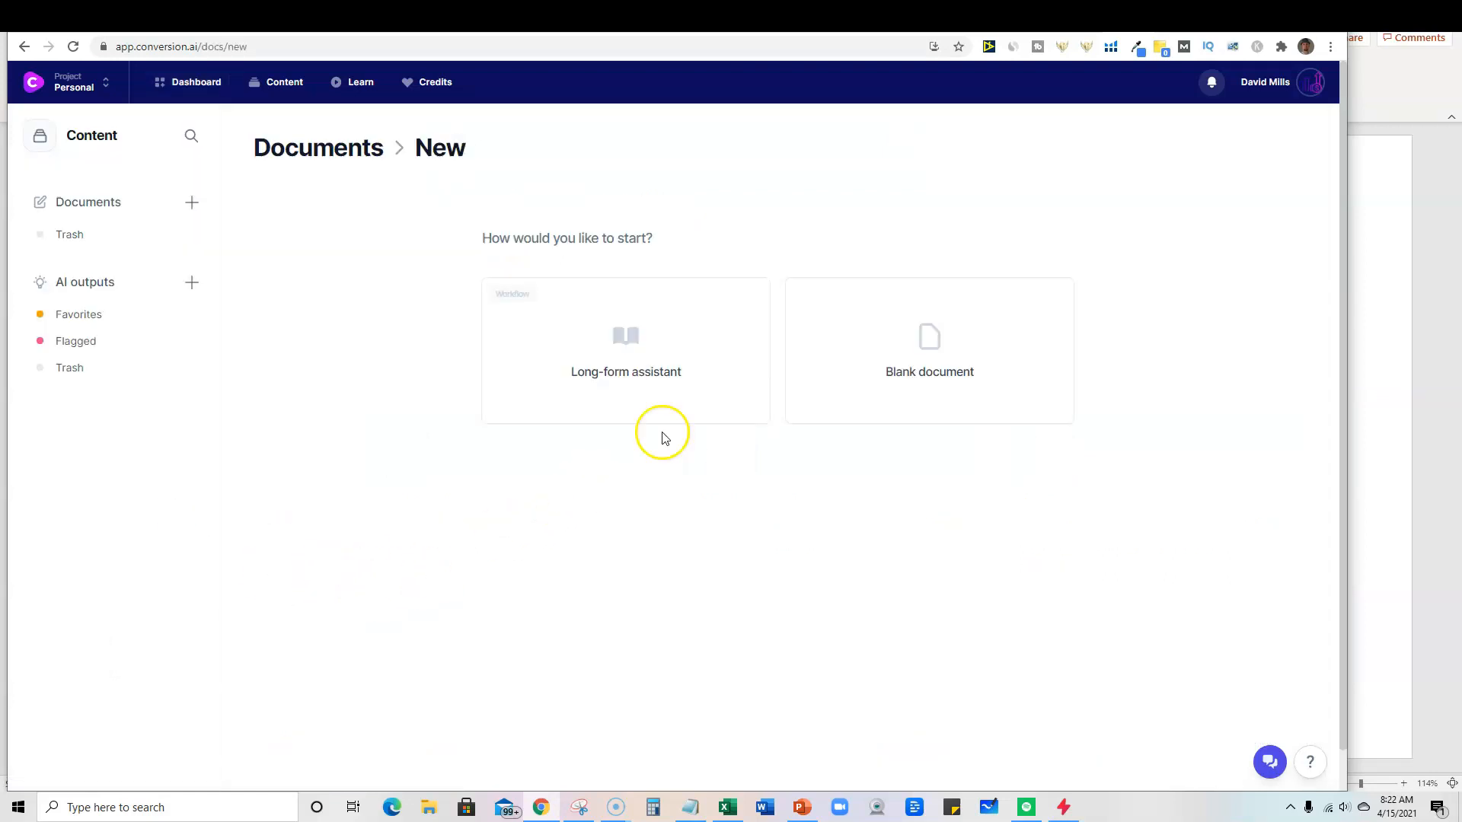
left_click(626, 350)
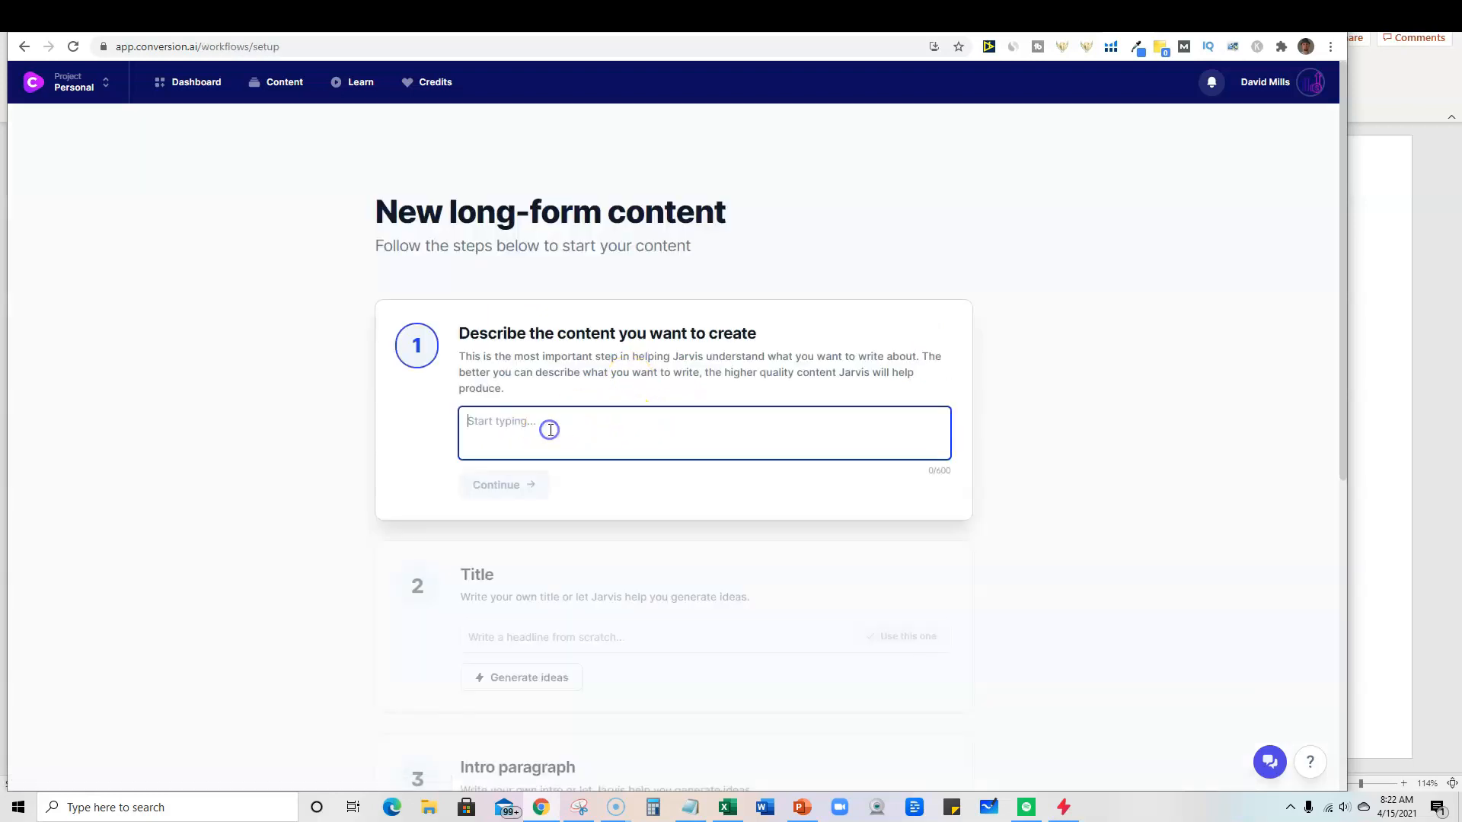
type("Jarvis Demo | Conversion AI Content Creator")
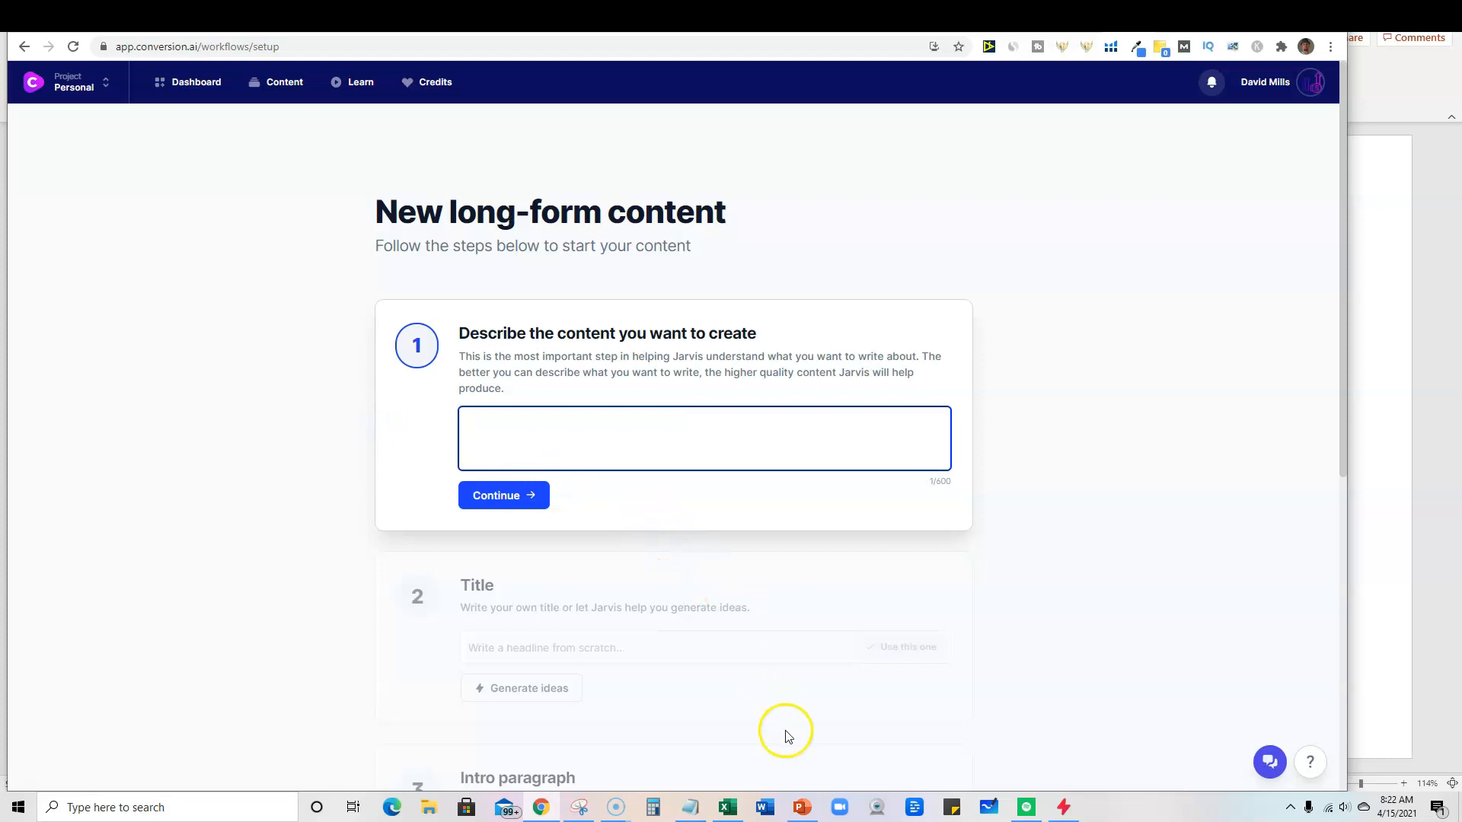
mouse_move(691, 806)
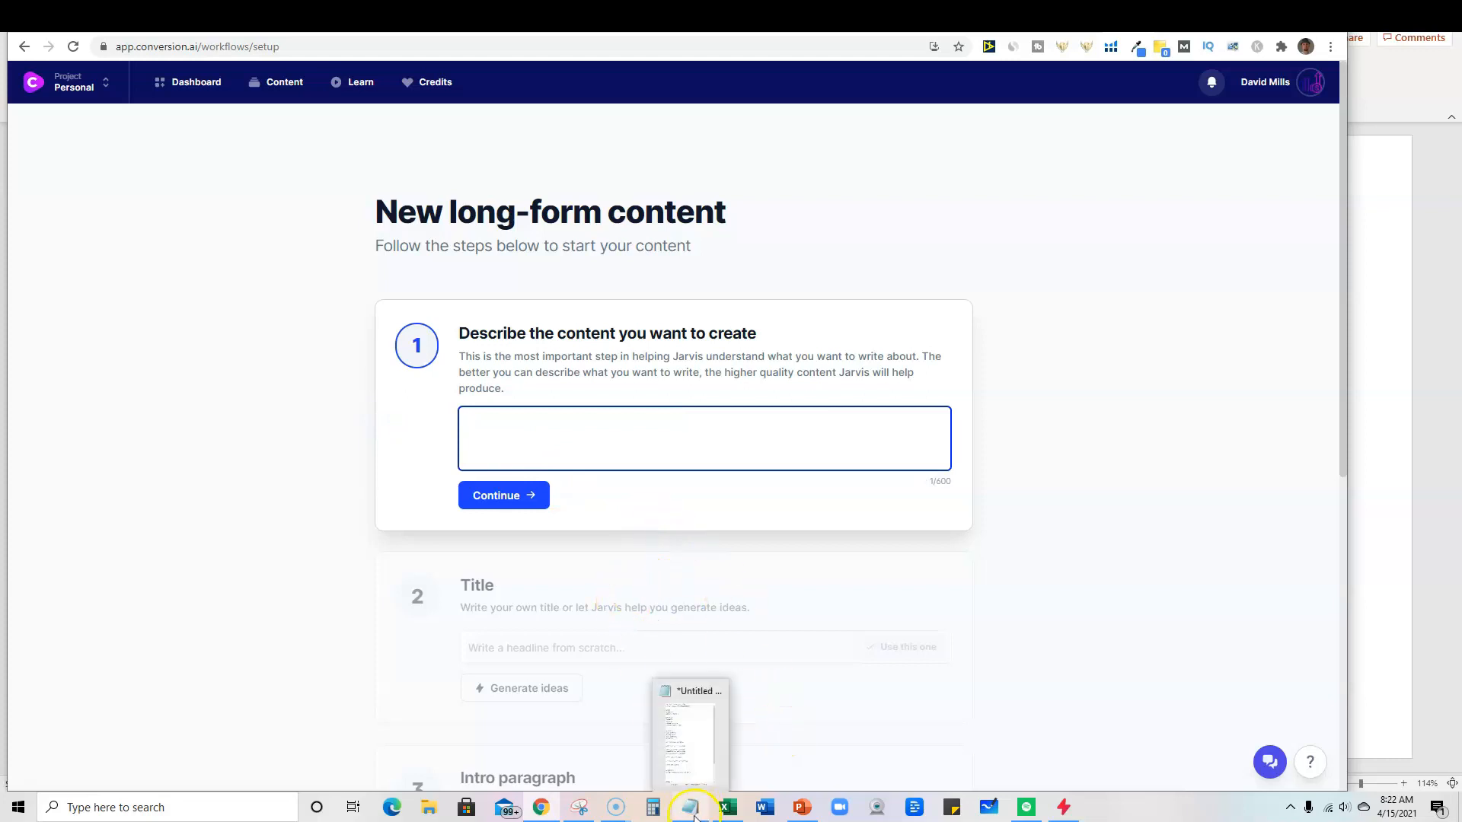
mouse_move(656, 318)
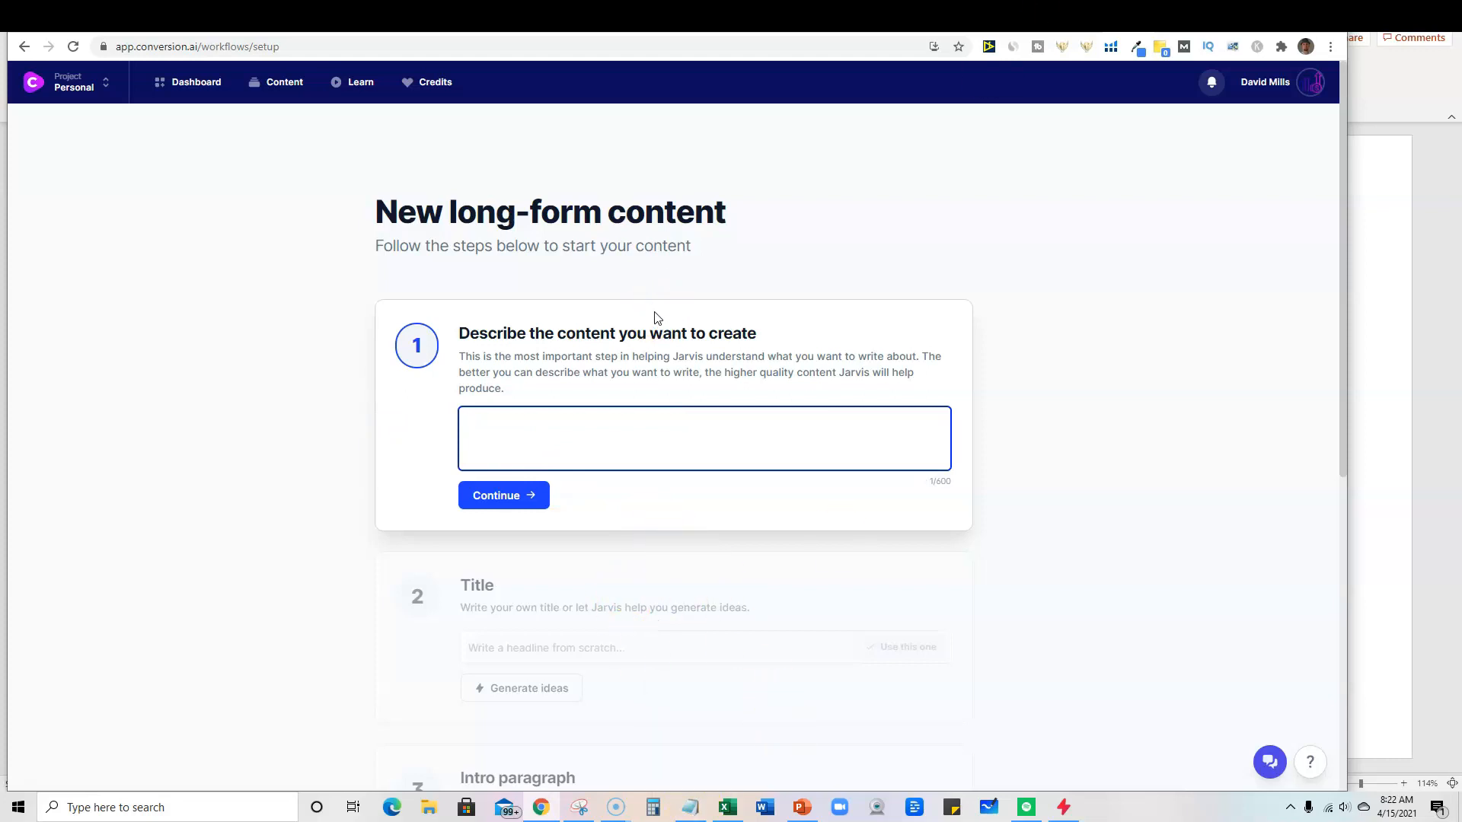
type("b")
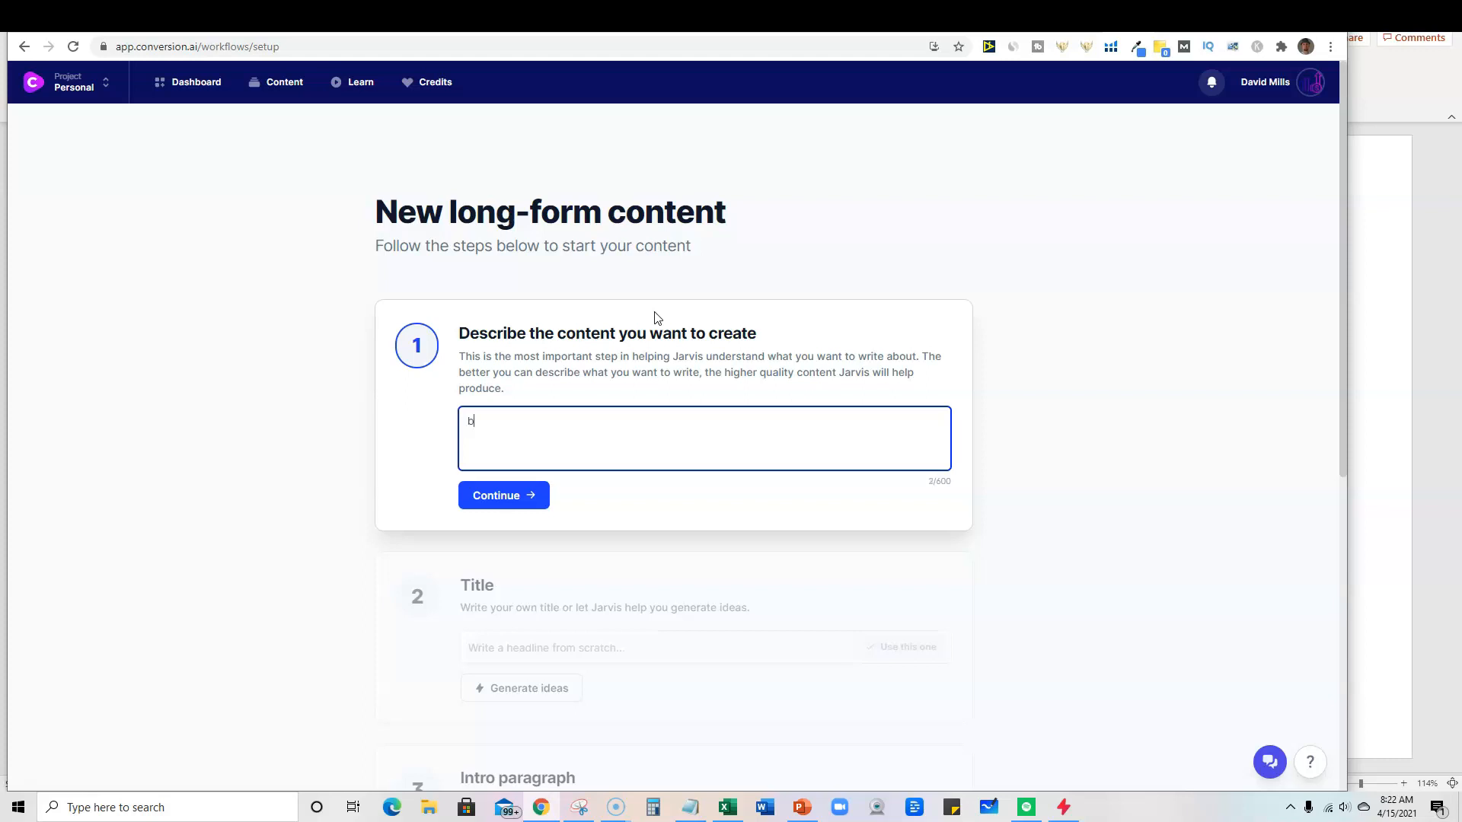
key("Backspace")
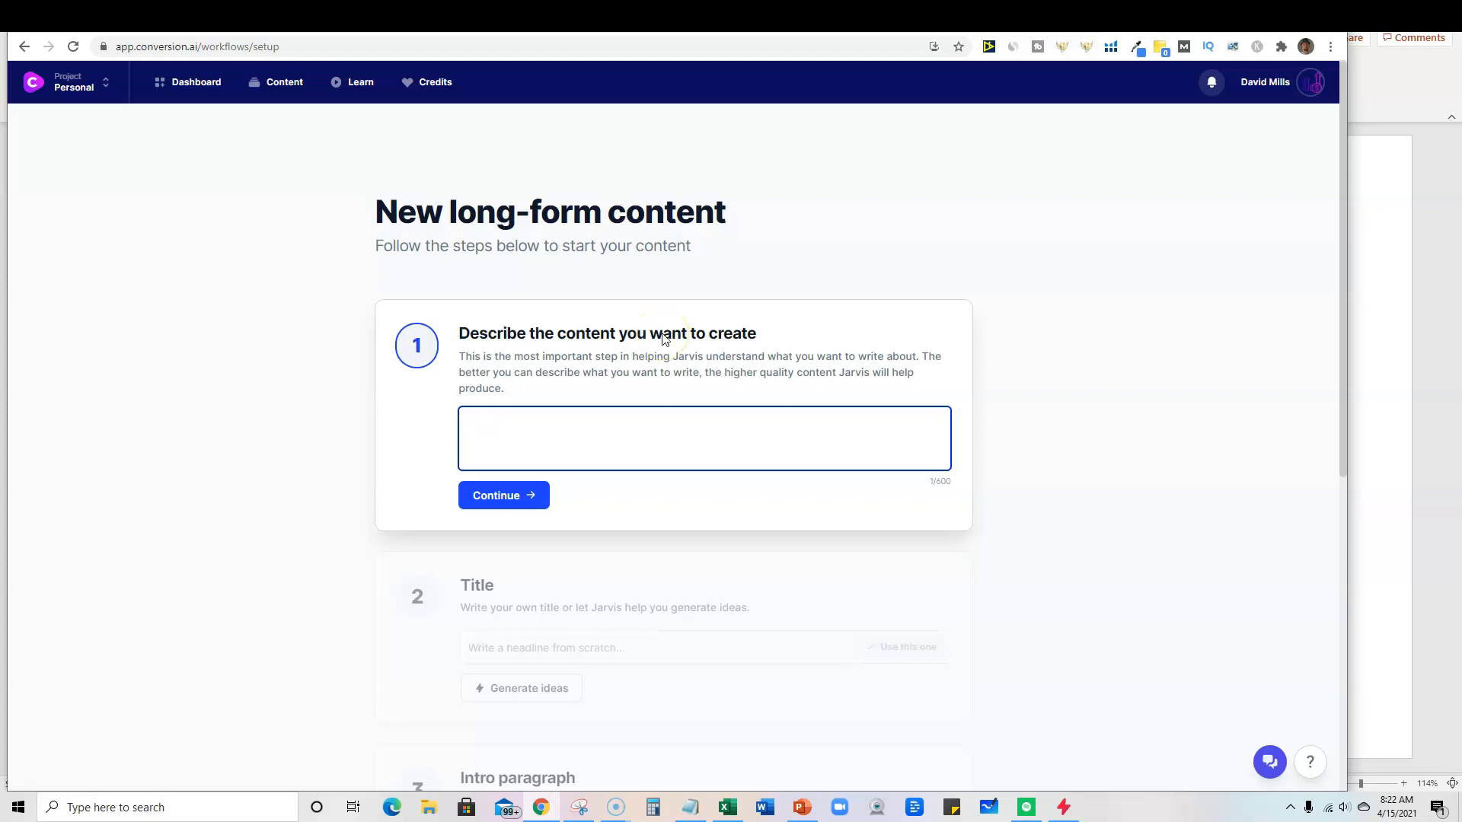
type("top")
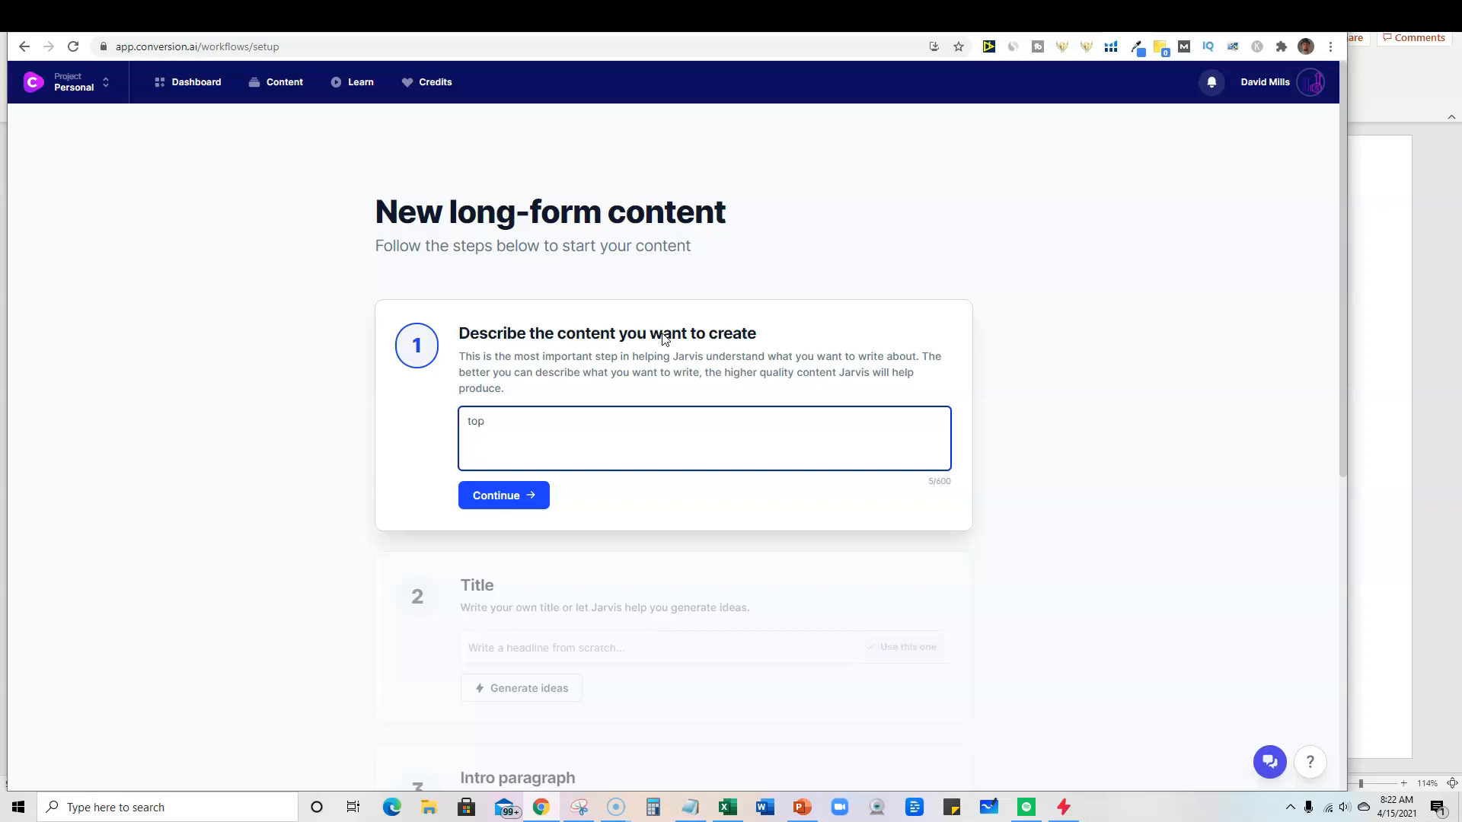
type("write a video script")
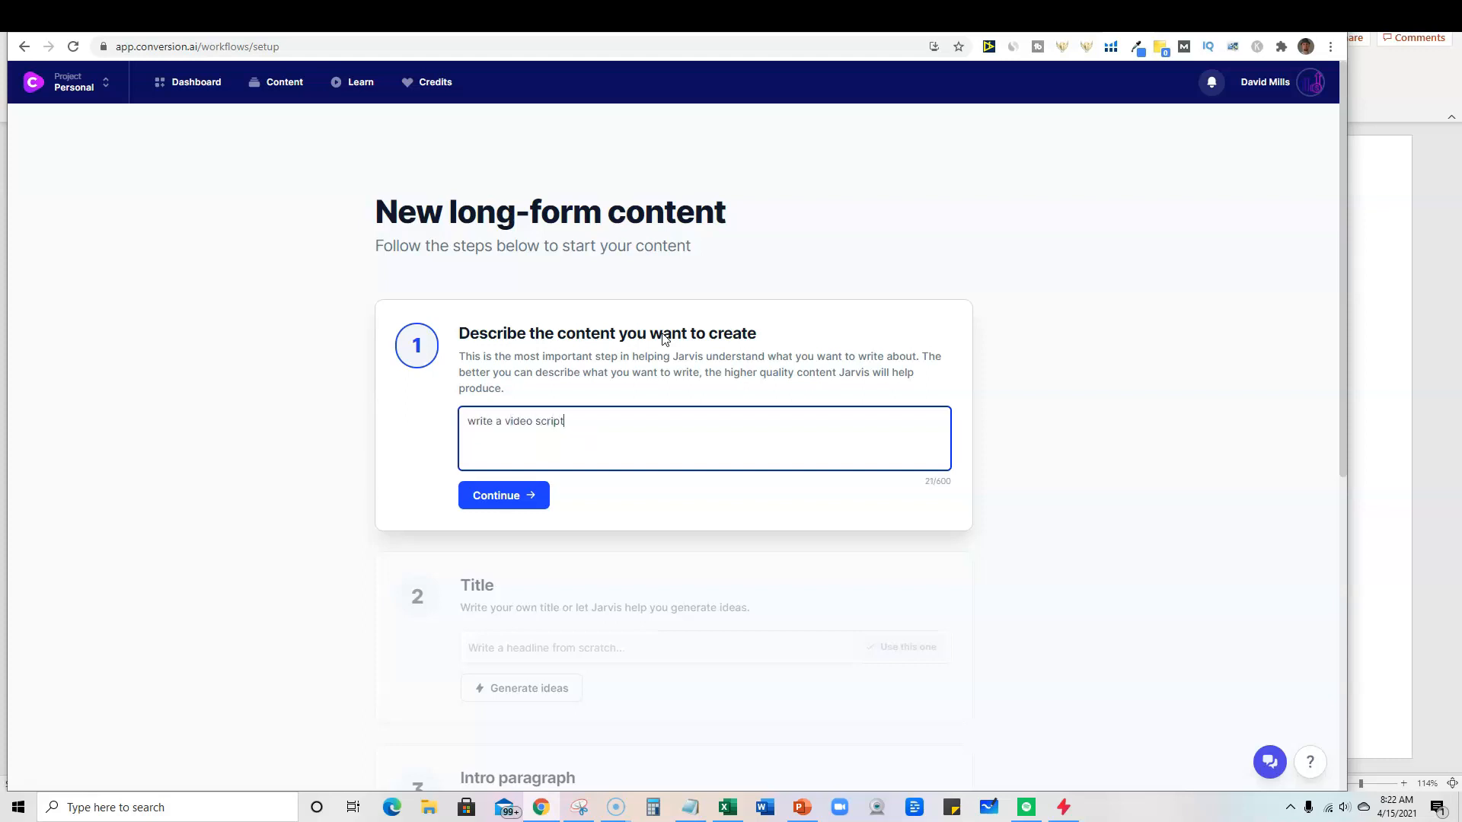
type("on the top")
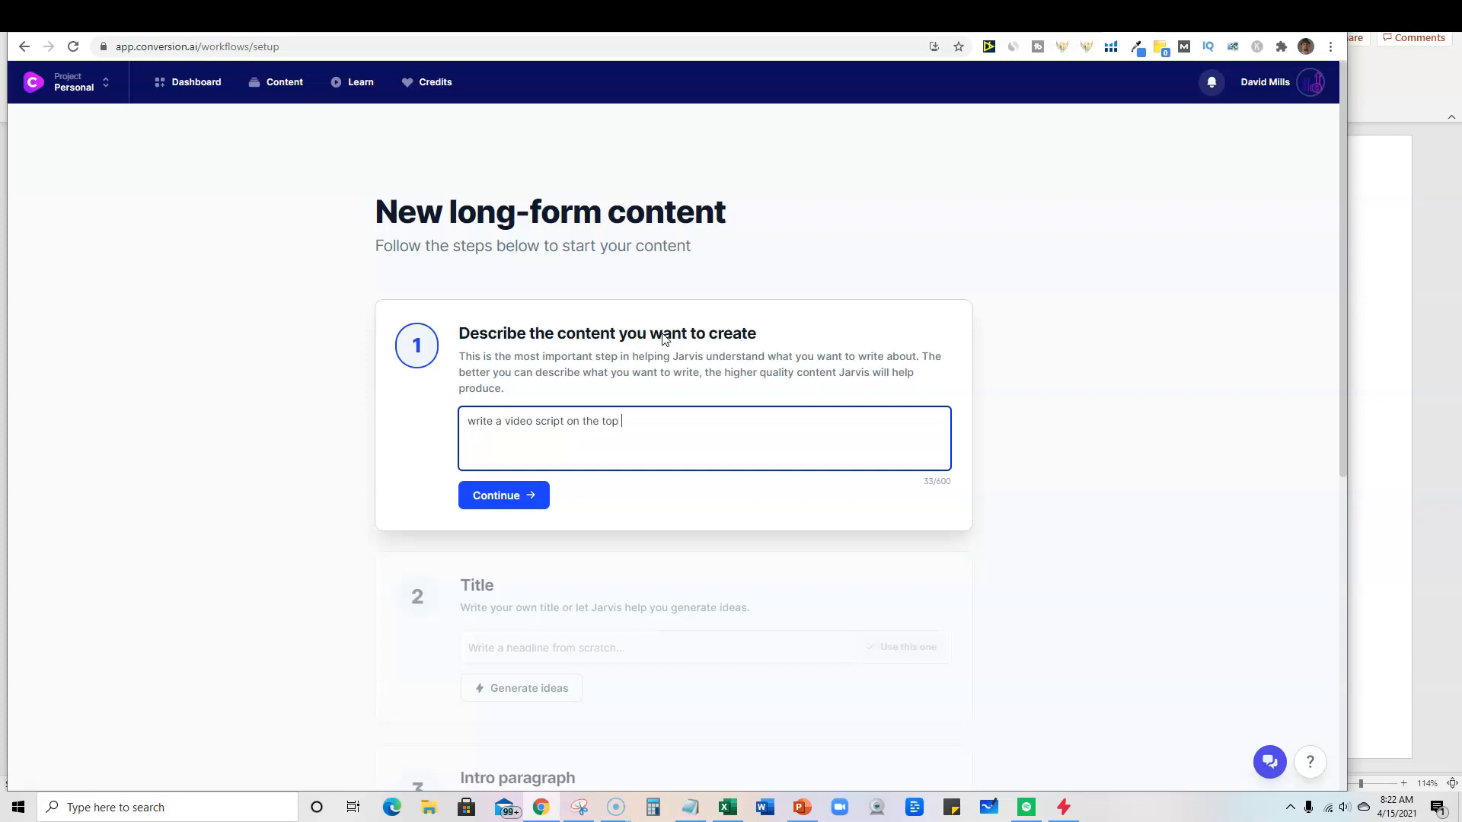
type("5 bes")
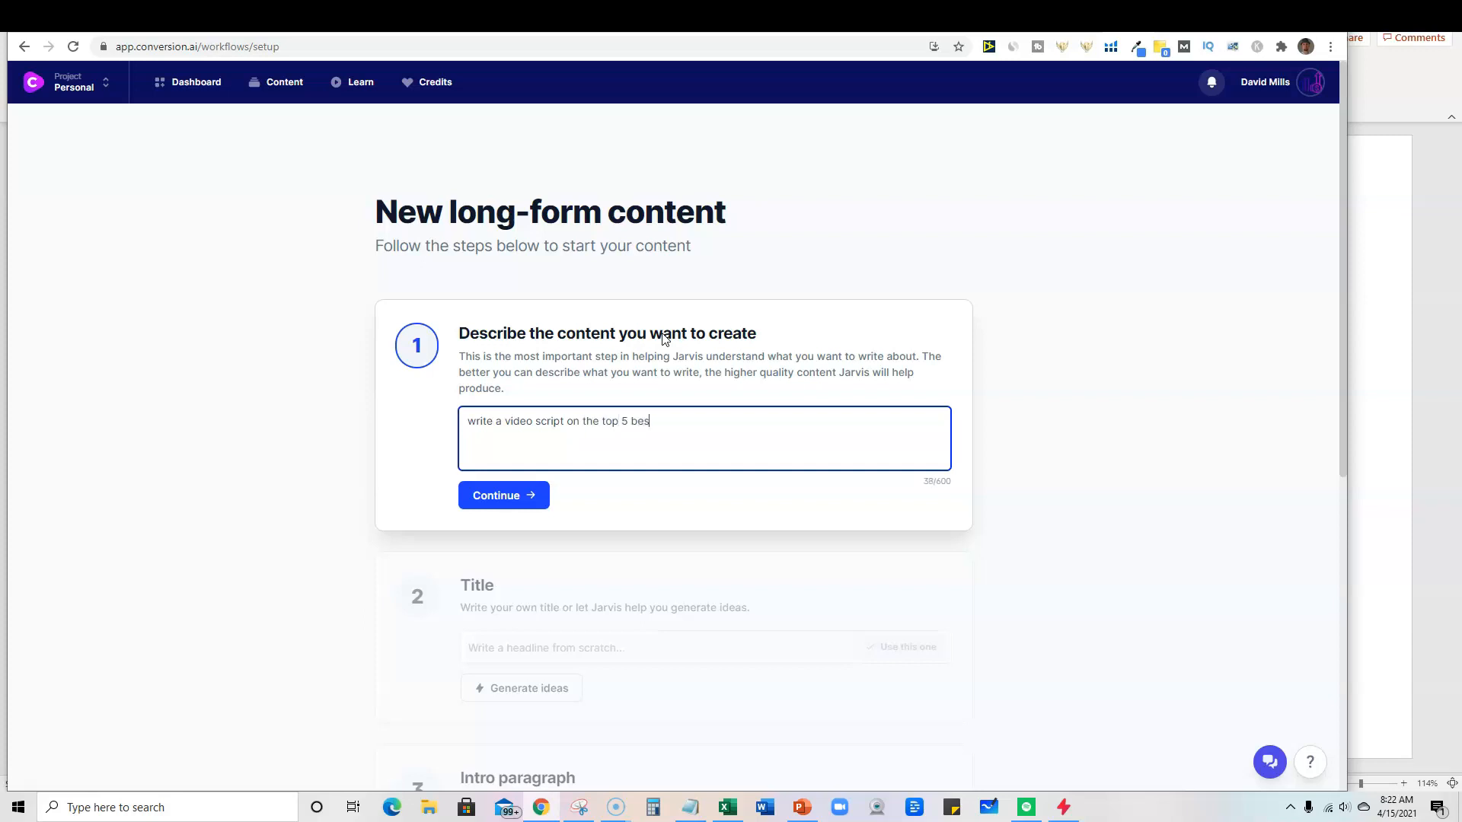
type("t fuel efficient cars in")
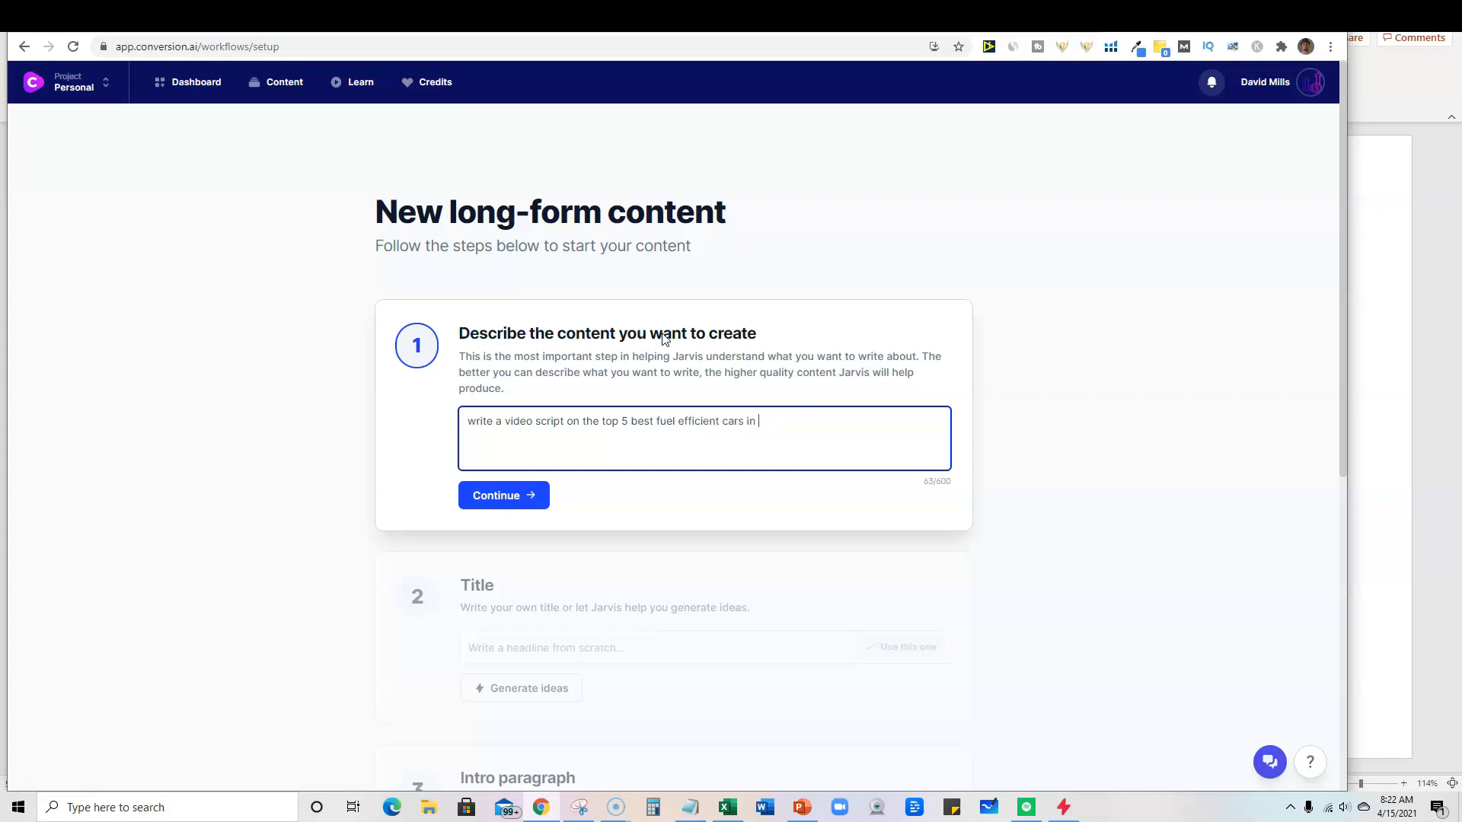
type("2021")
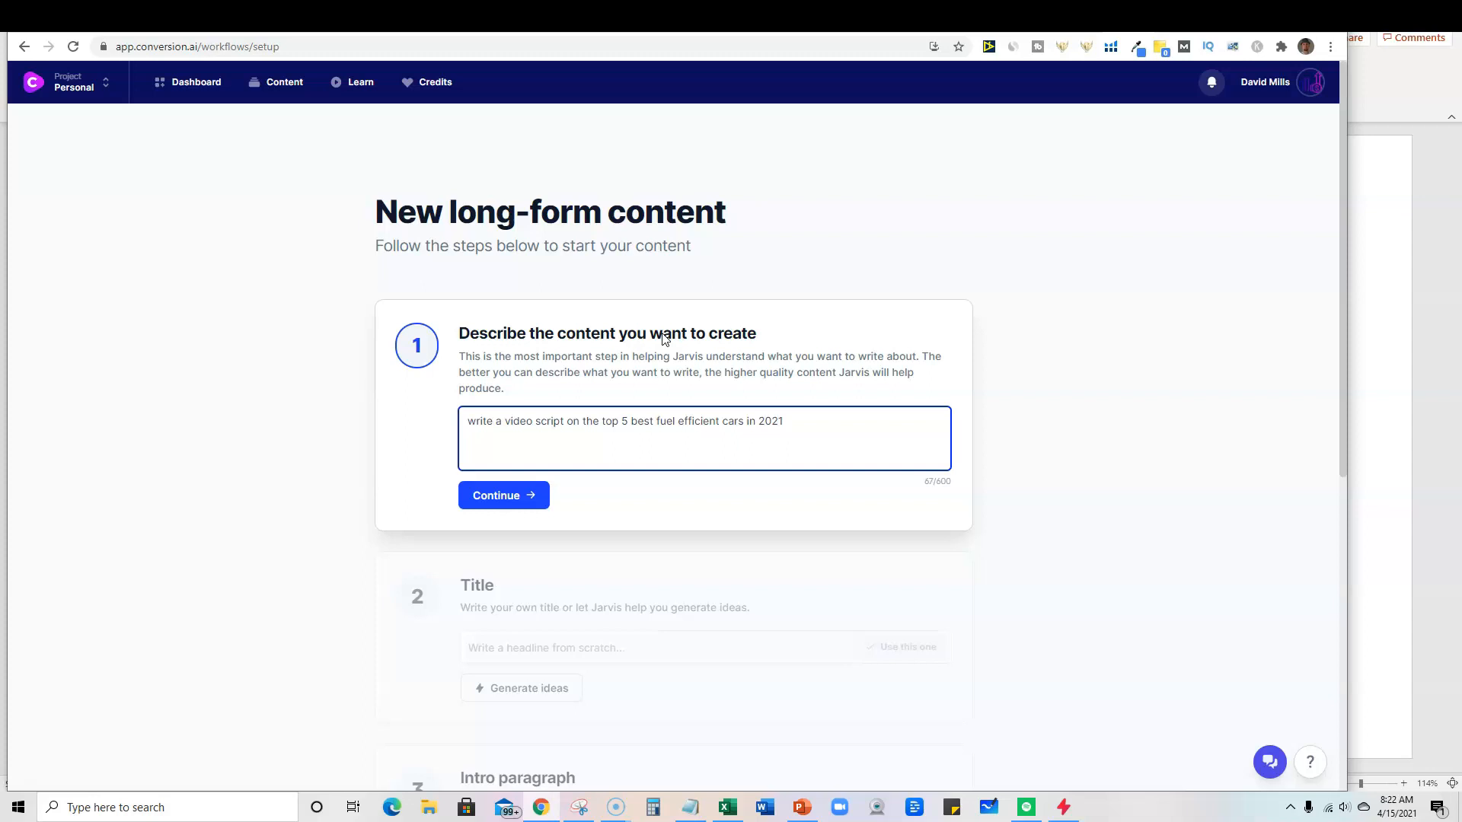
left_click(502, 495)
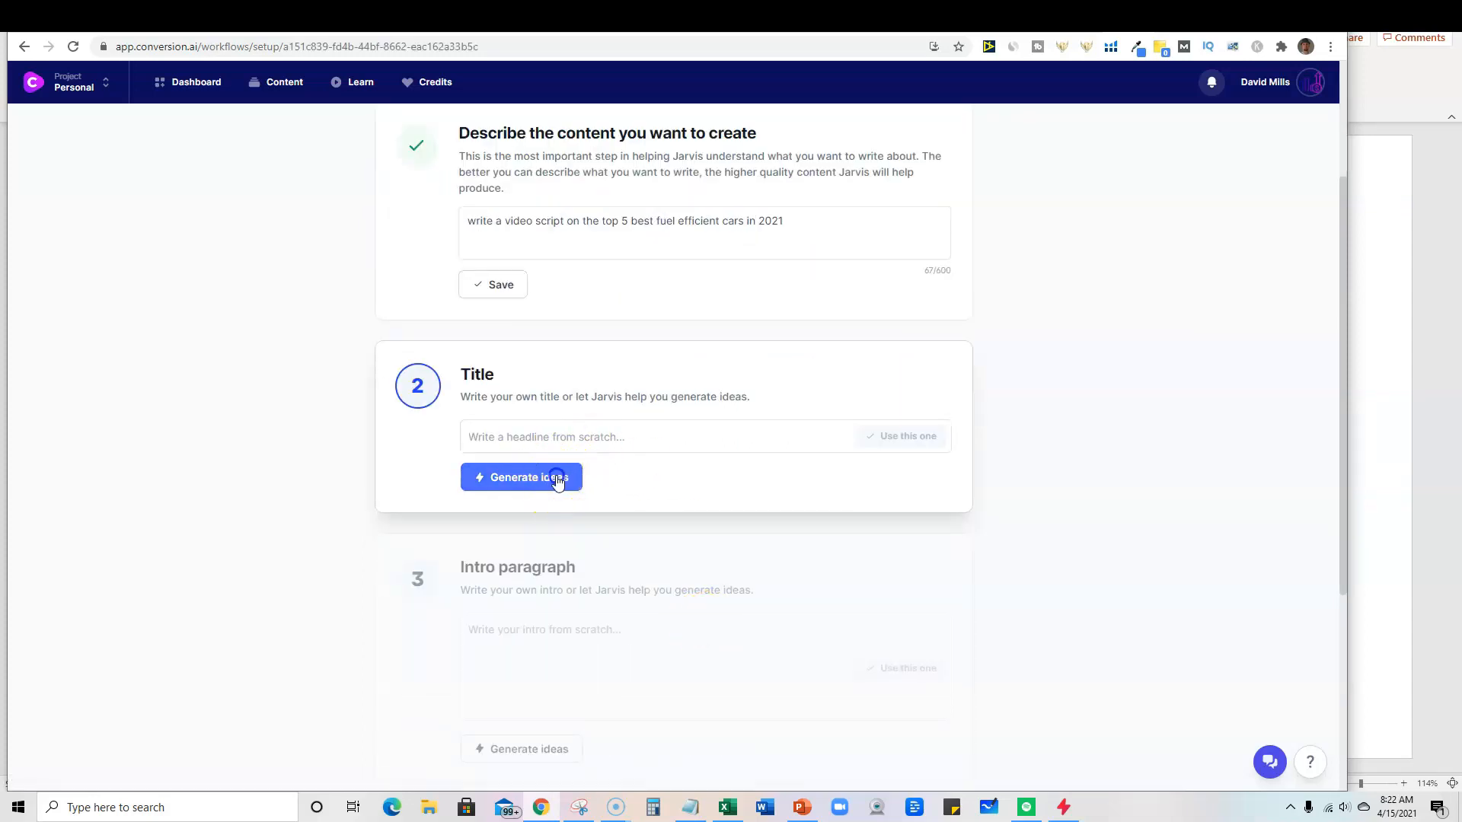
Generate title ideas and use '5 Best Fuel Efficient Cars in 2021'
left_click(521, 478)
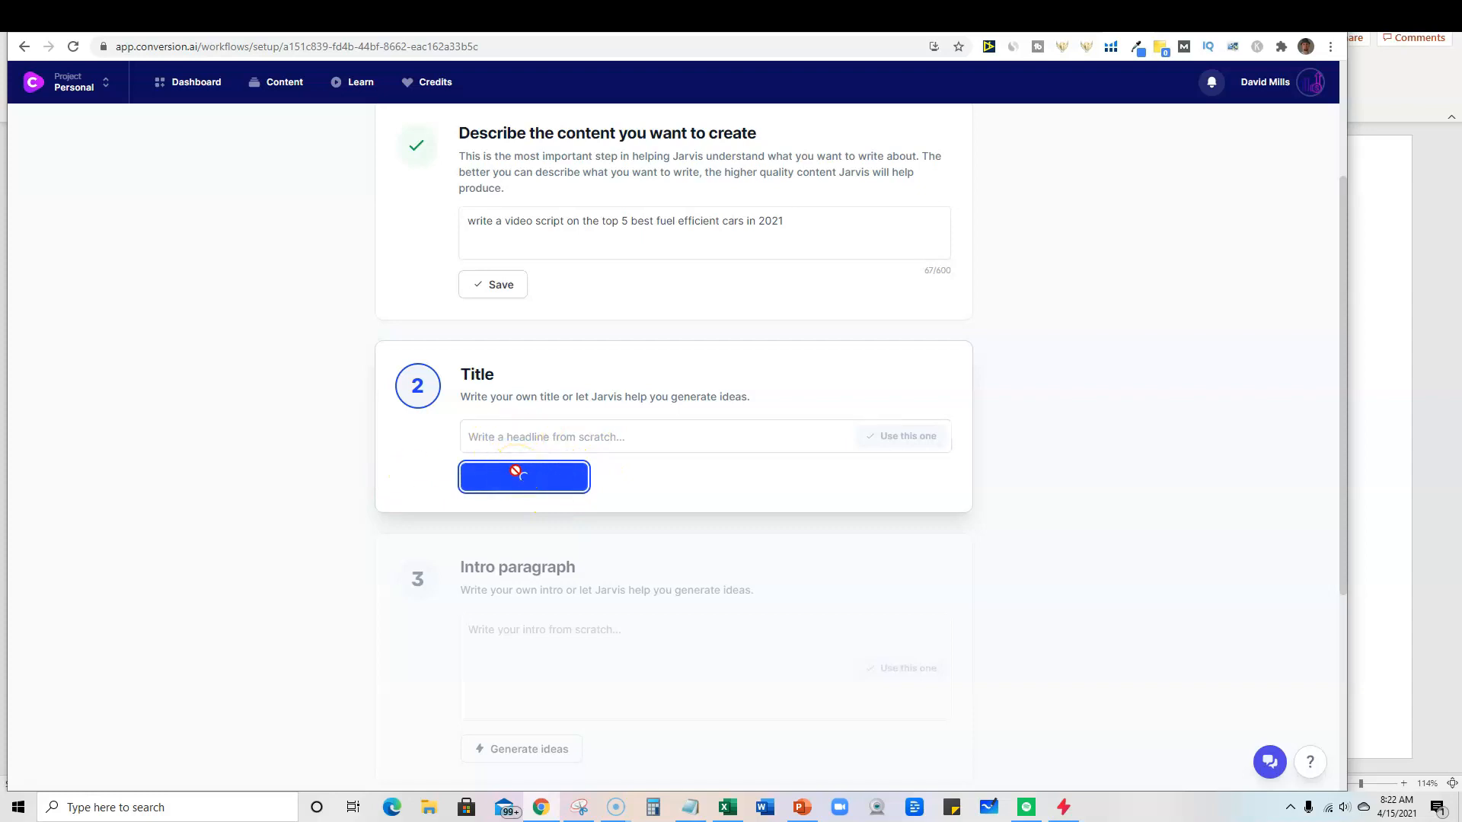
left_click(523, 477)
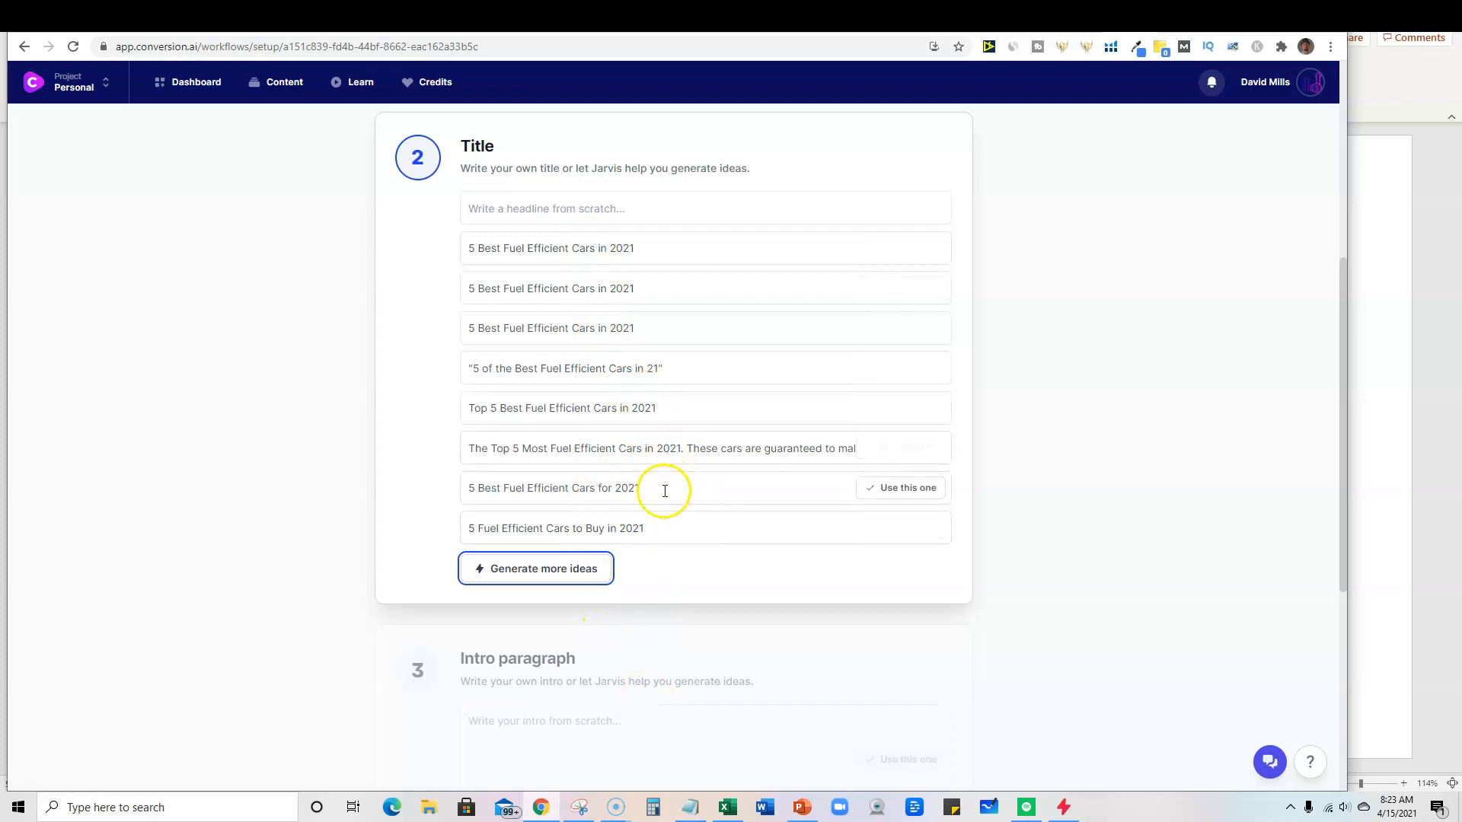
scroll("up", 3)
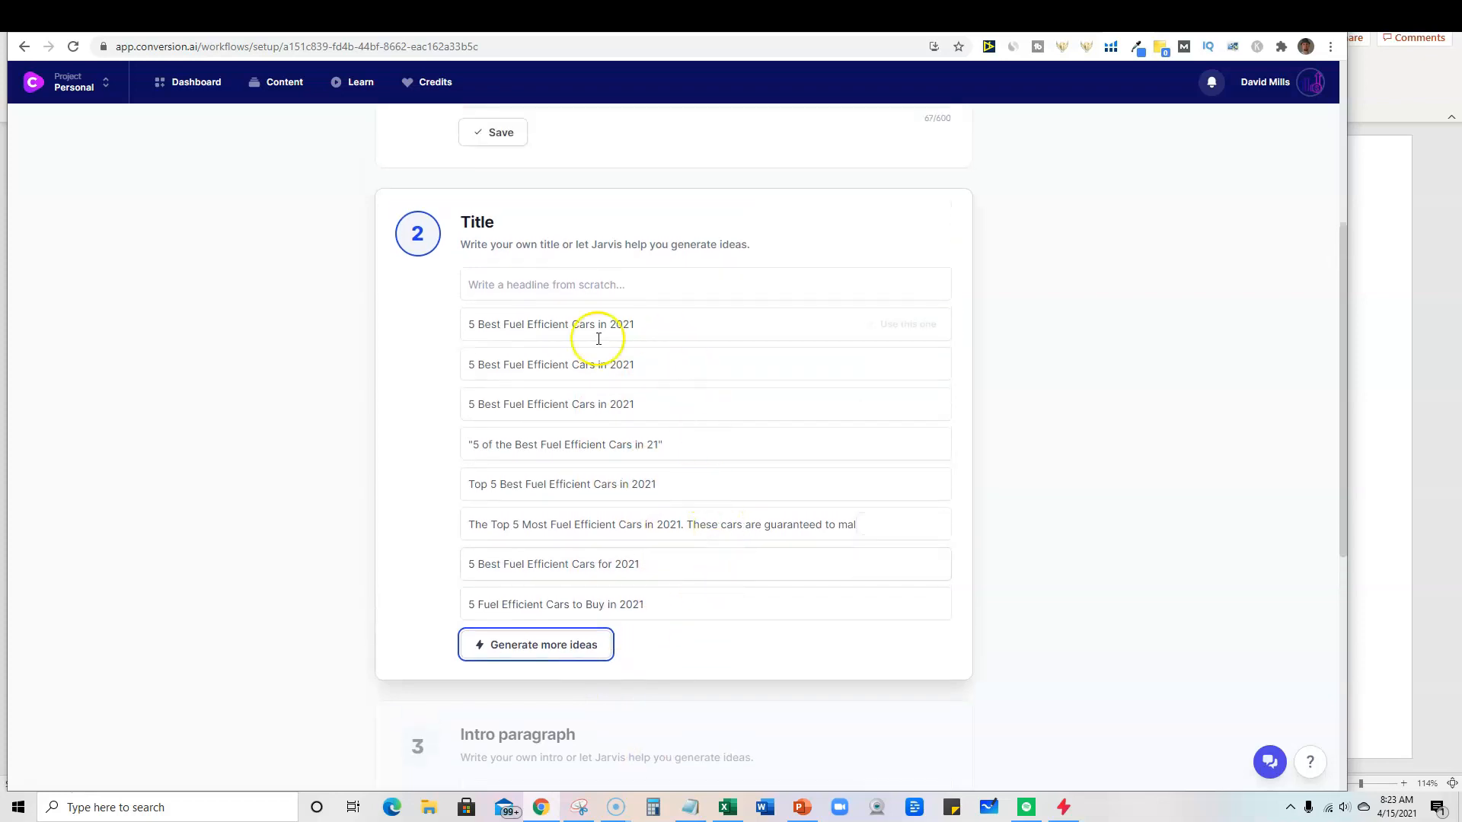
mouse_move(528, 337)
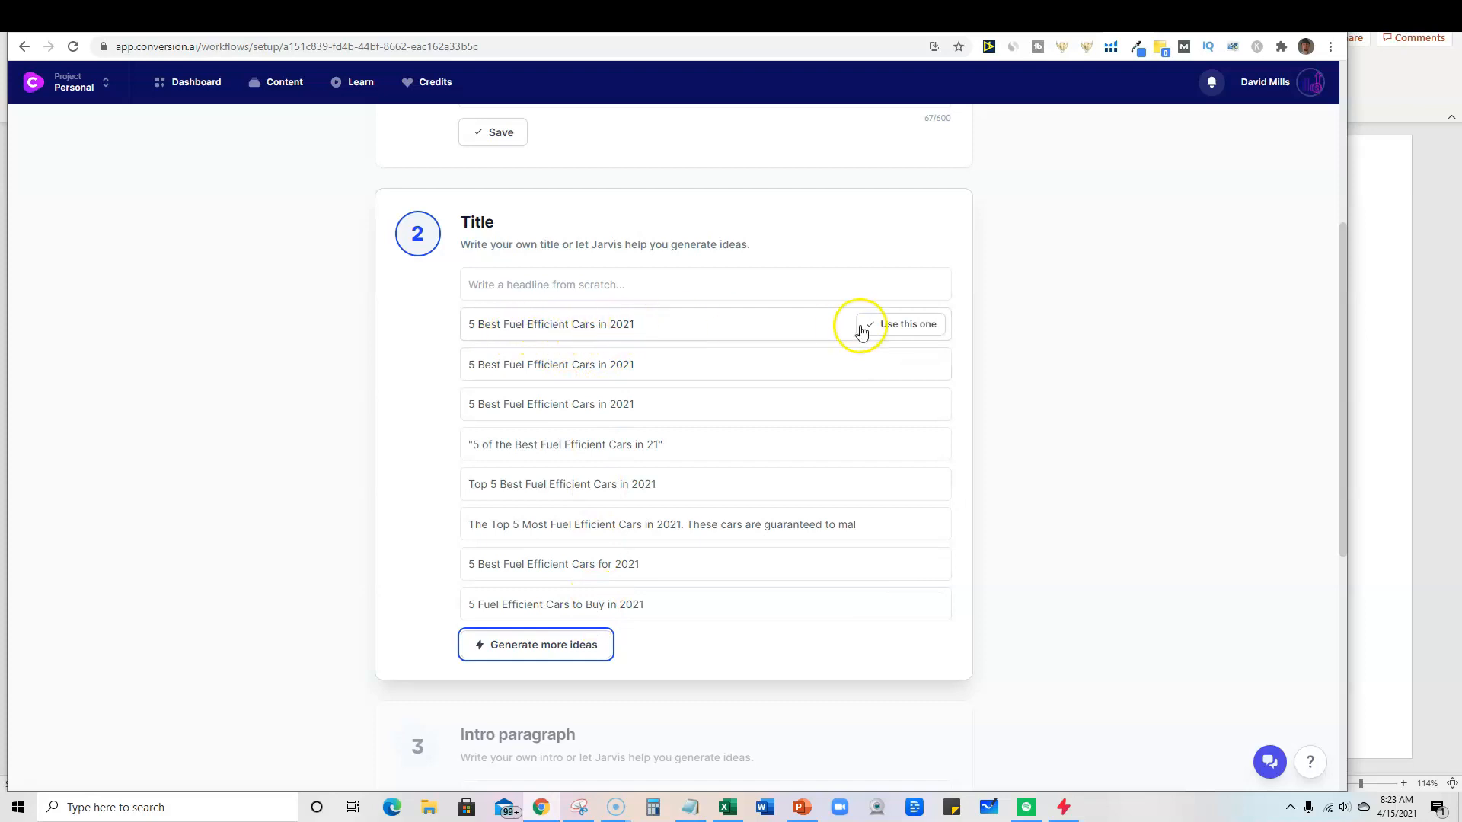
left_click(868, 323)
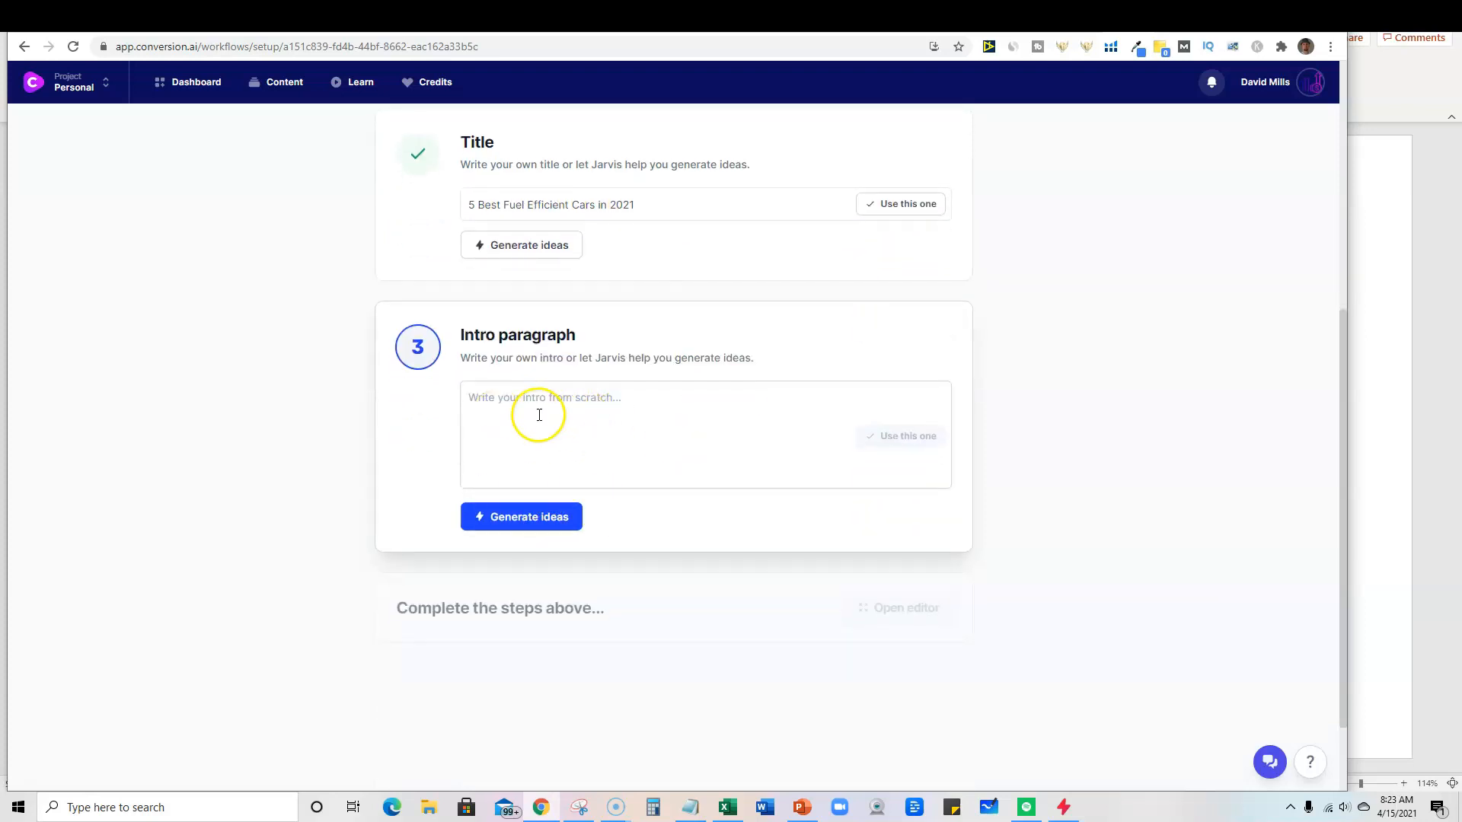
Generate intro ideas and accept the first one, covering Prius, Lexus and Audi
left_click(520, 517)
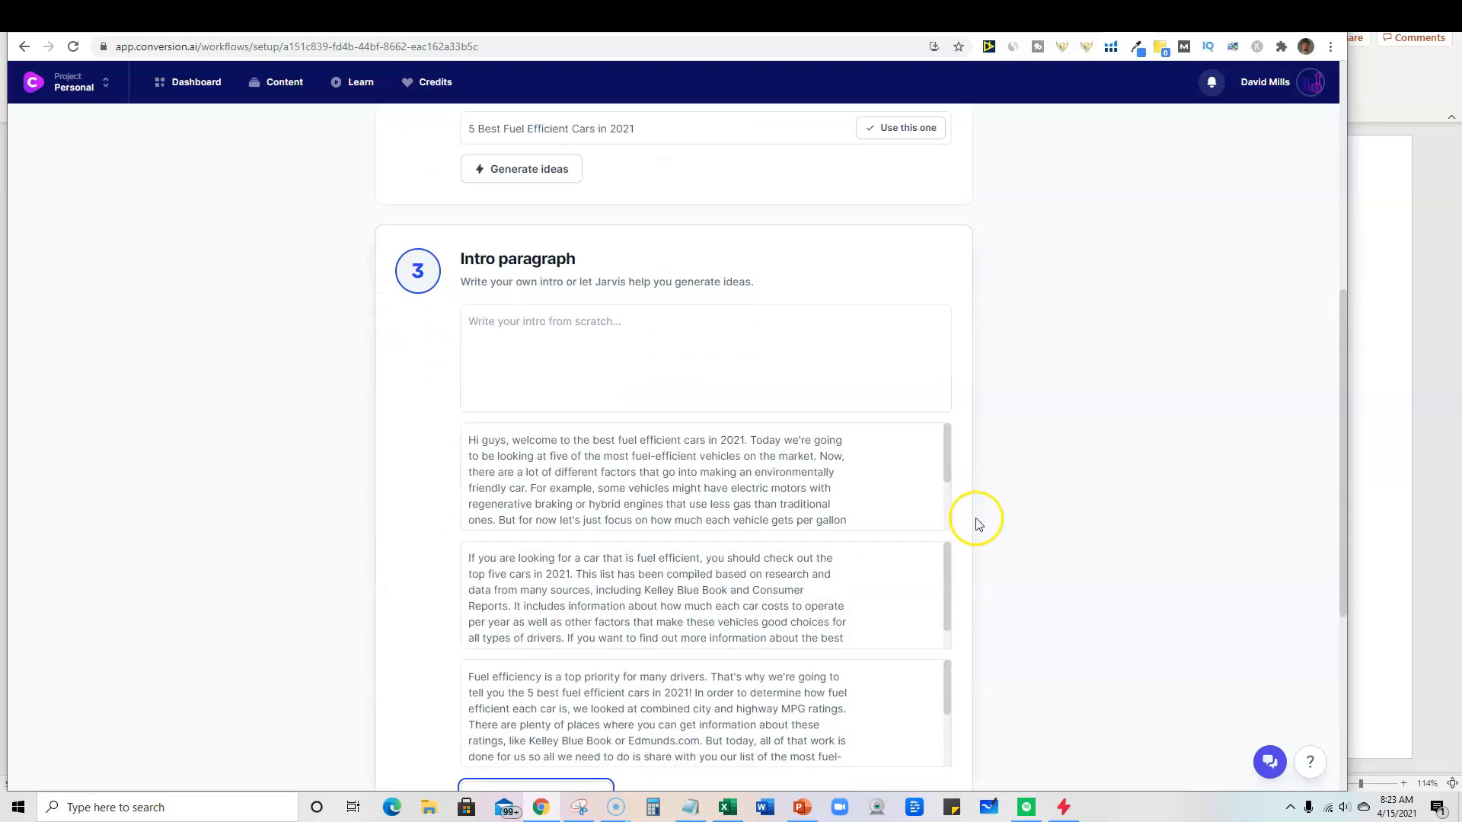
scroll("down", 3)
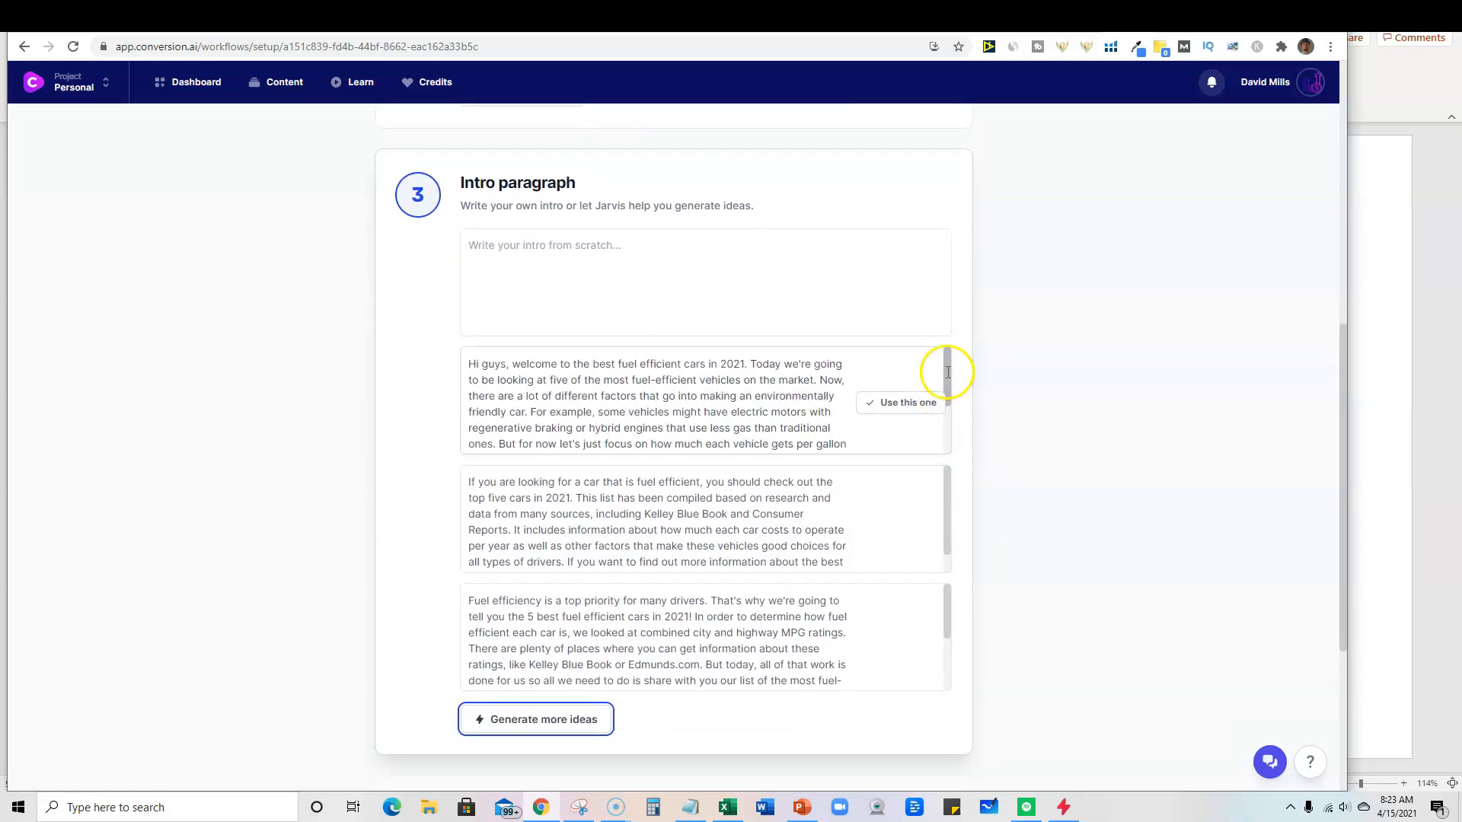
left_click(951, 396)
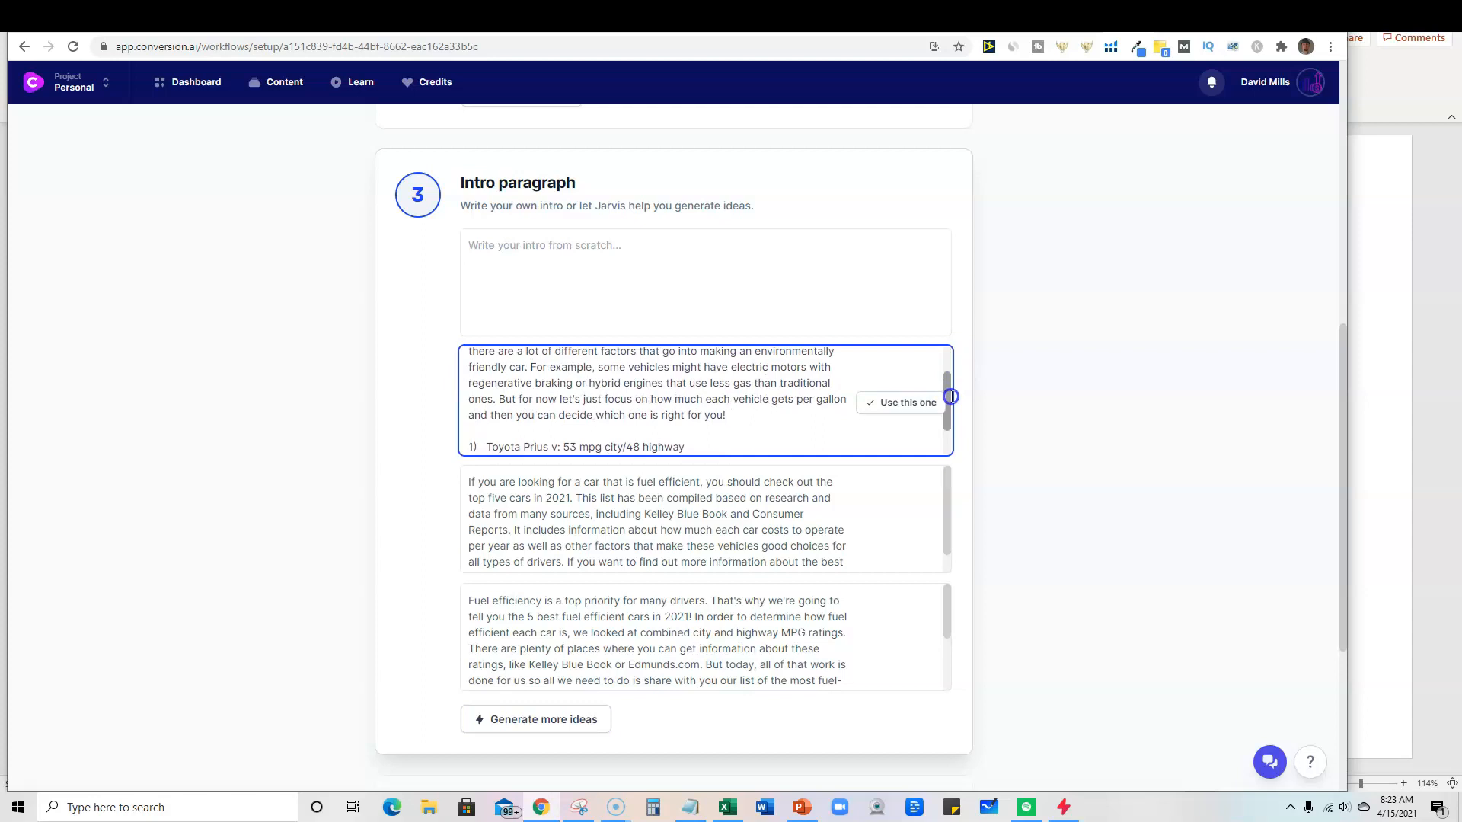
scroll("up", 3)
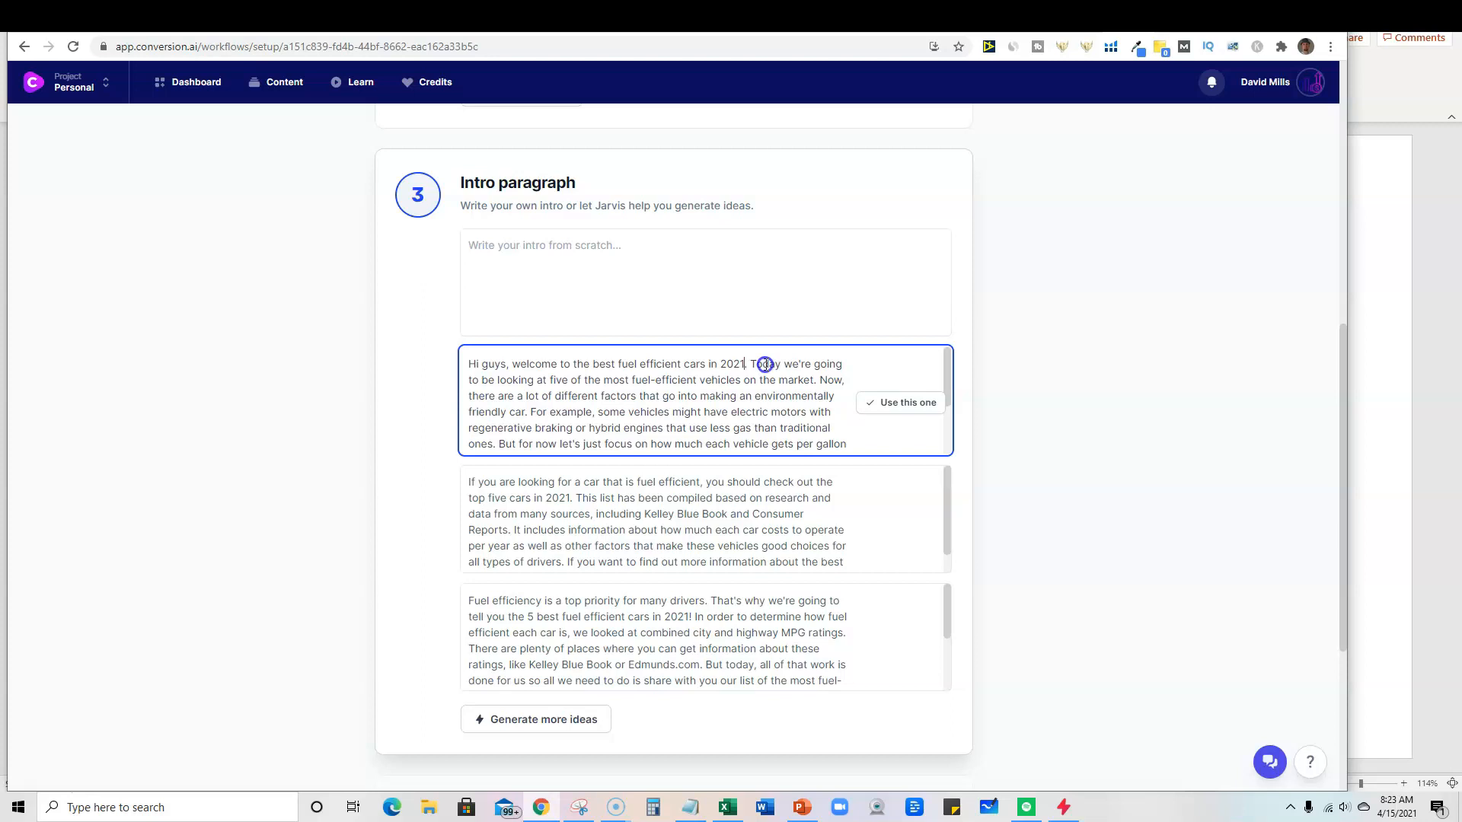
mouse_move(702, 384)
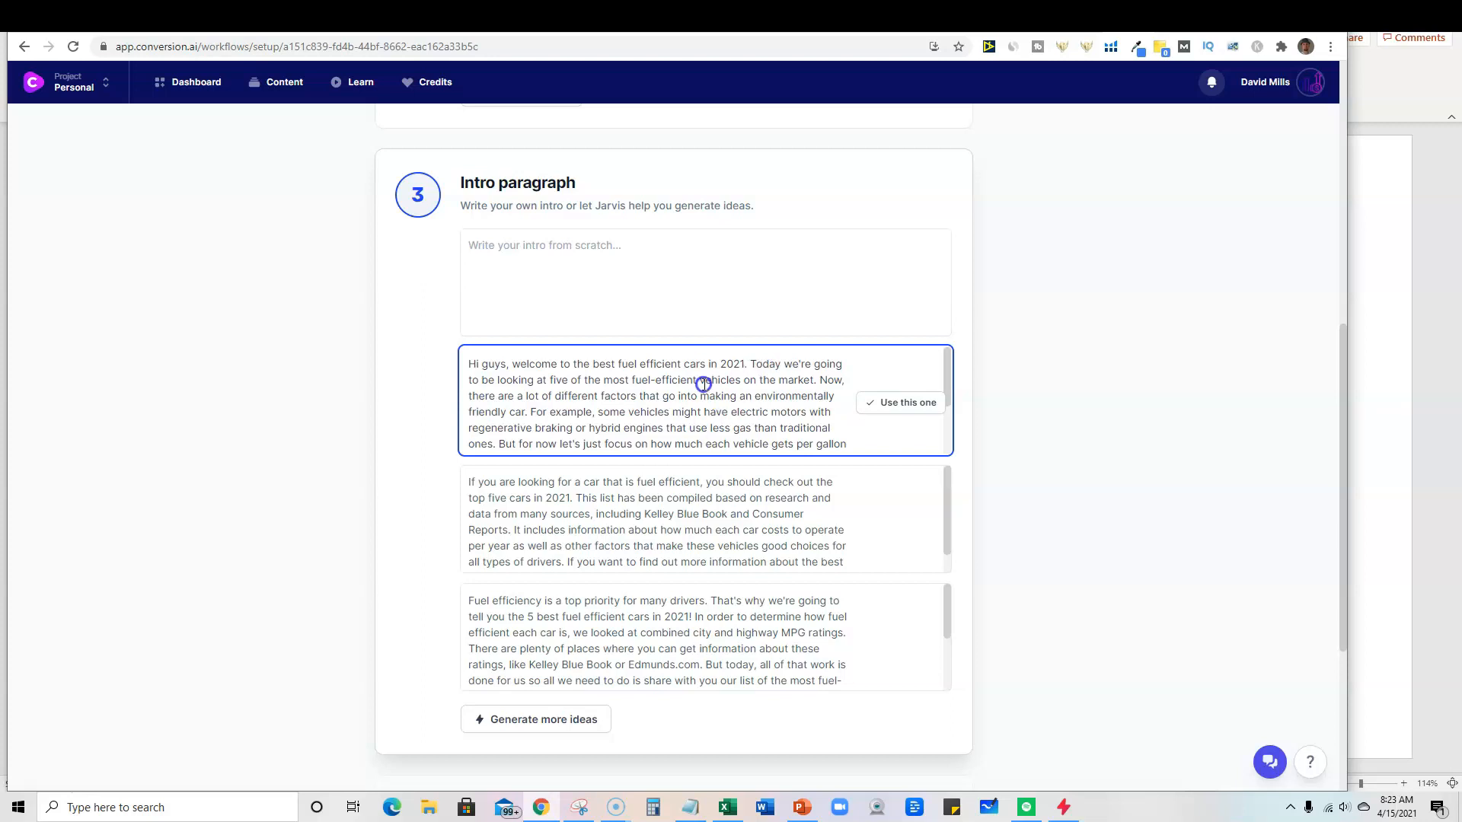
mouse_move(632, 397)
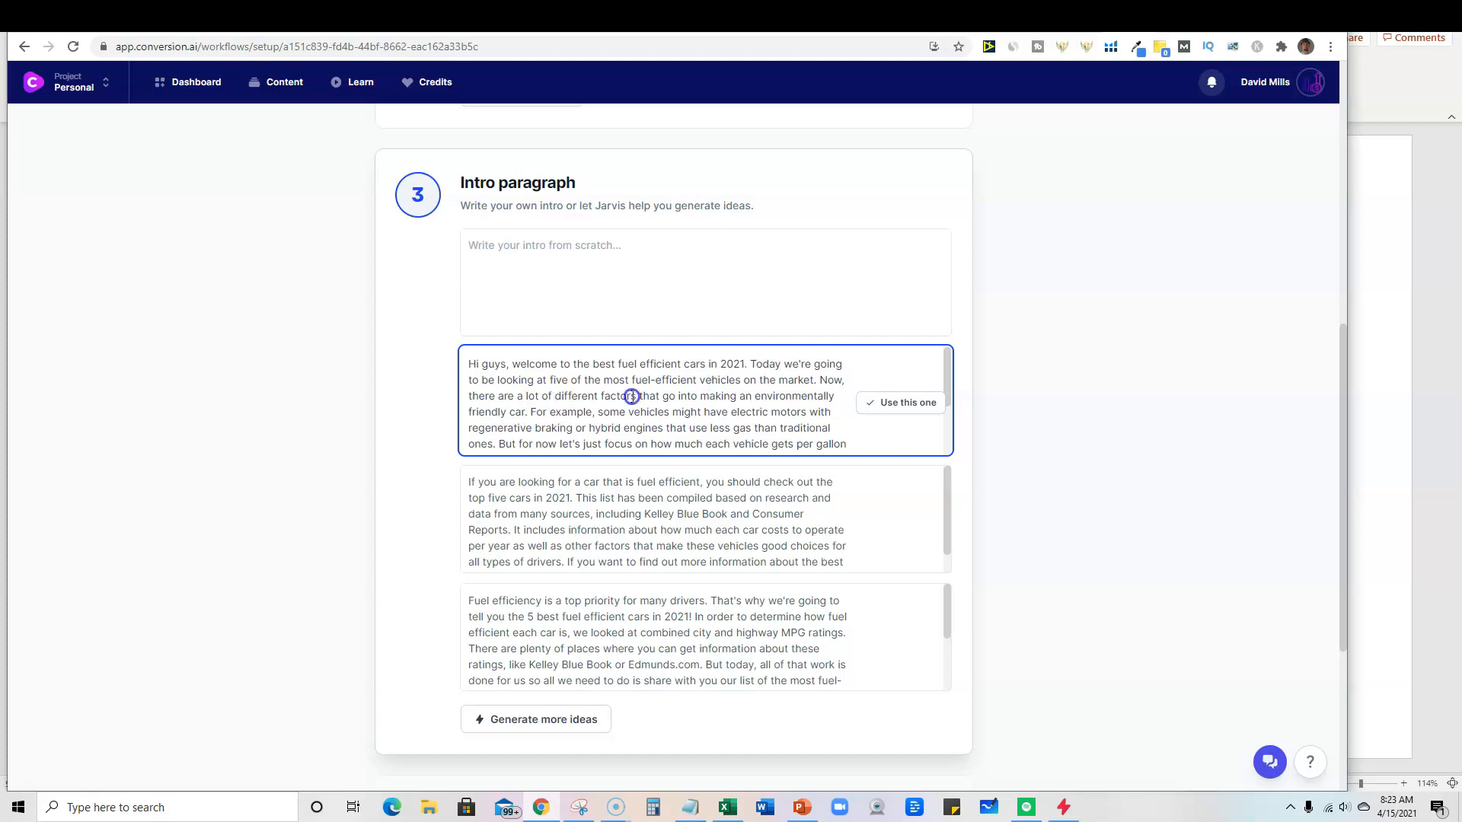
mouse_move(726, 399)
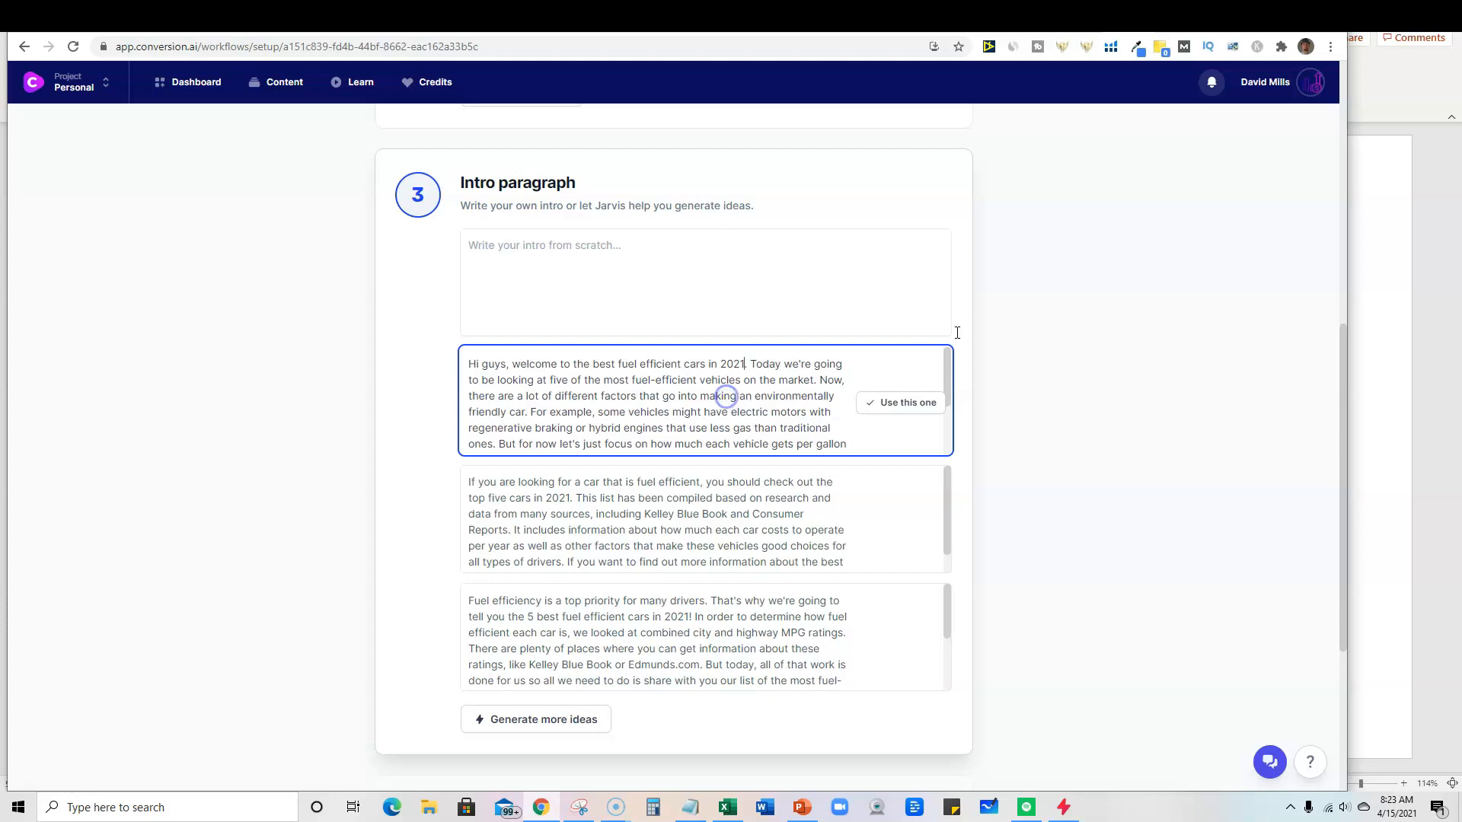
mouse_move(947, 497)
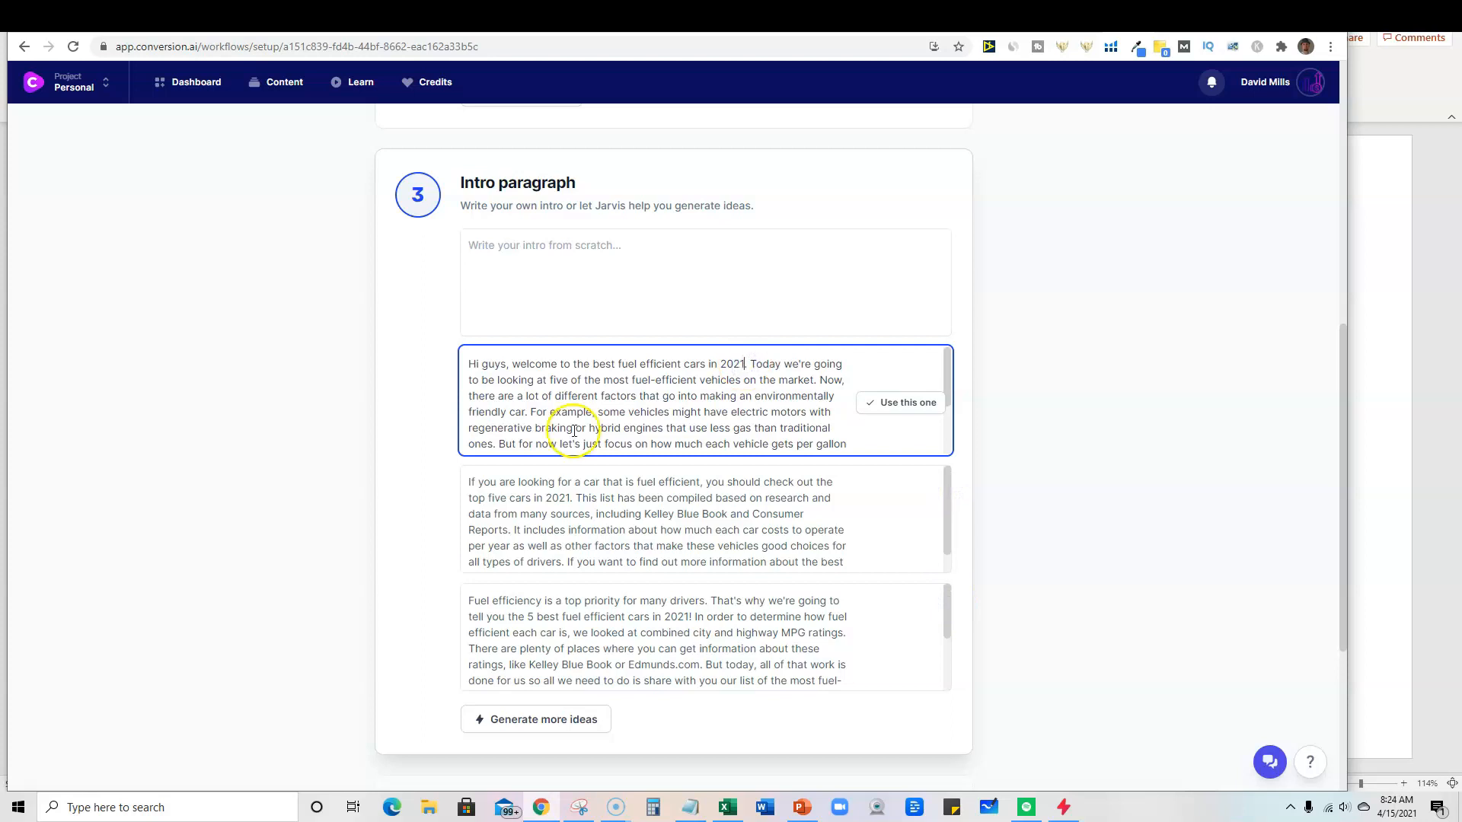
mouse_move(694, 429)
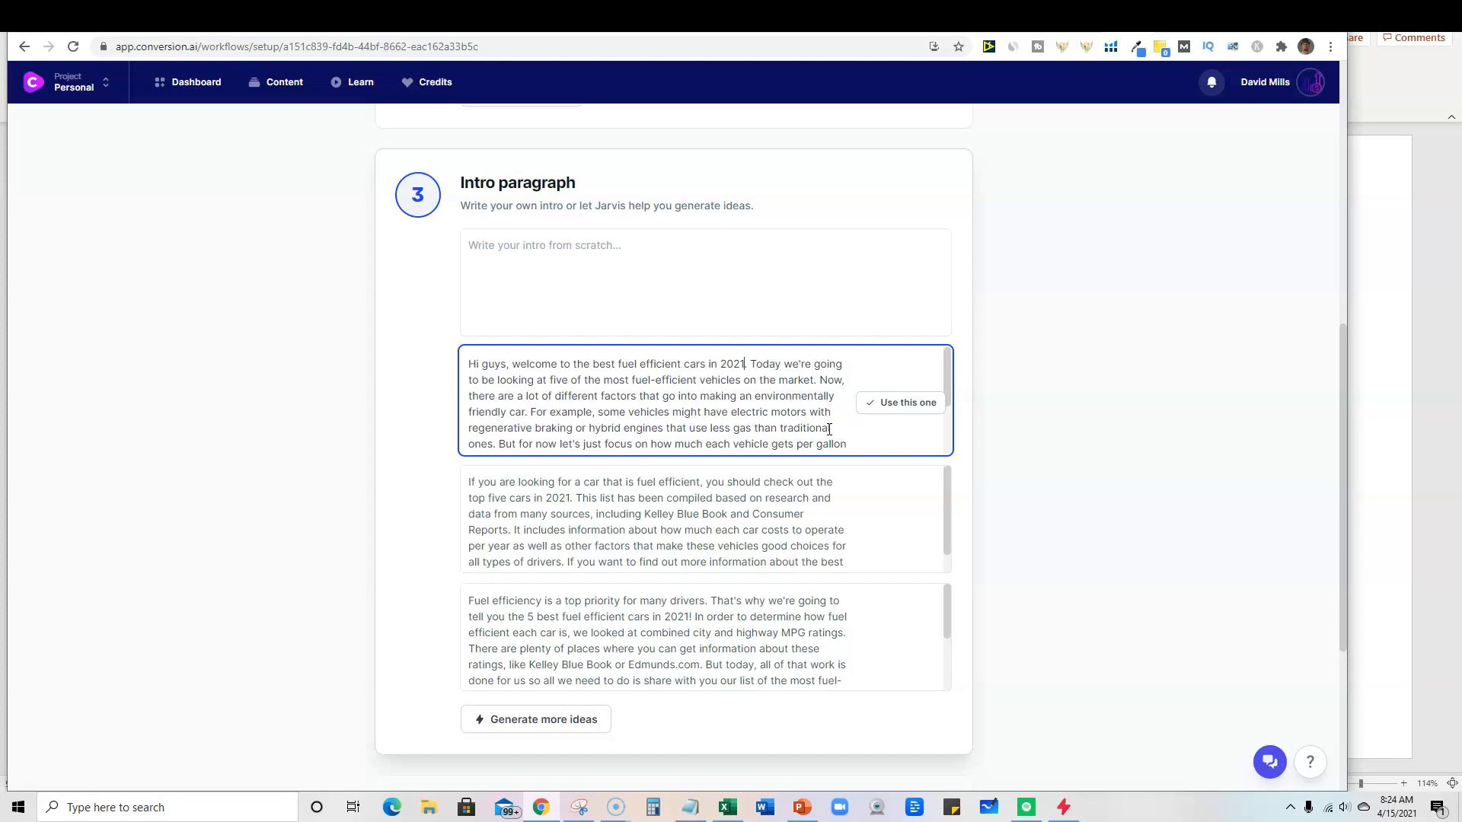
scroll("down", 3)
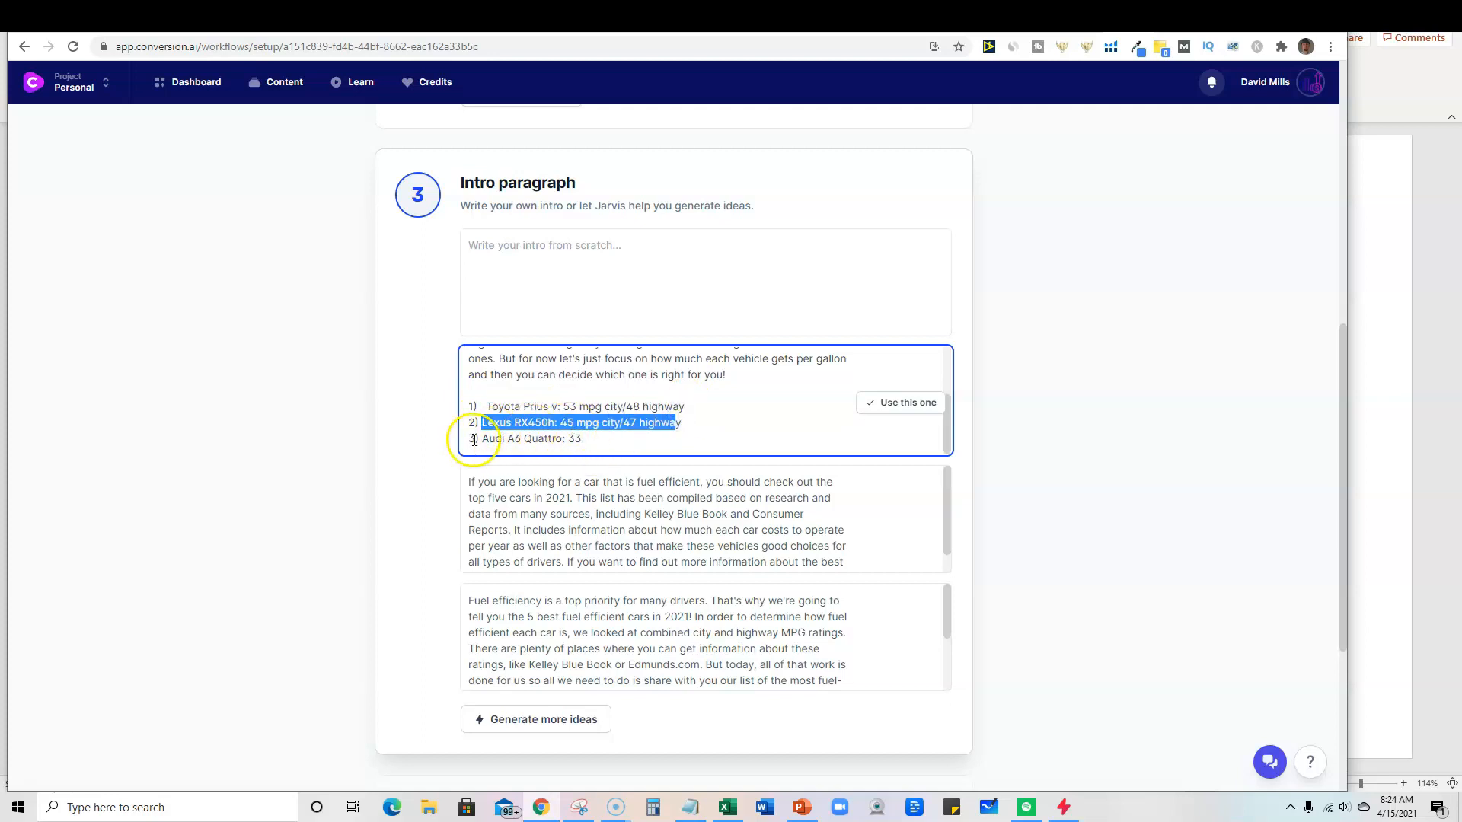
scroll("up", 3)
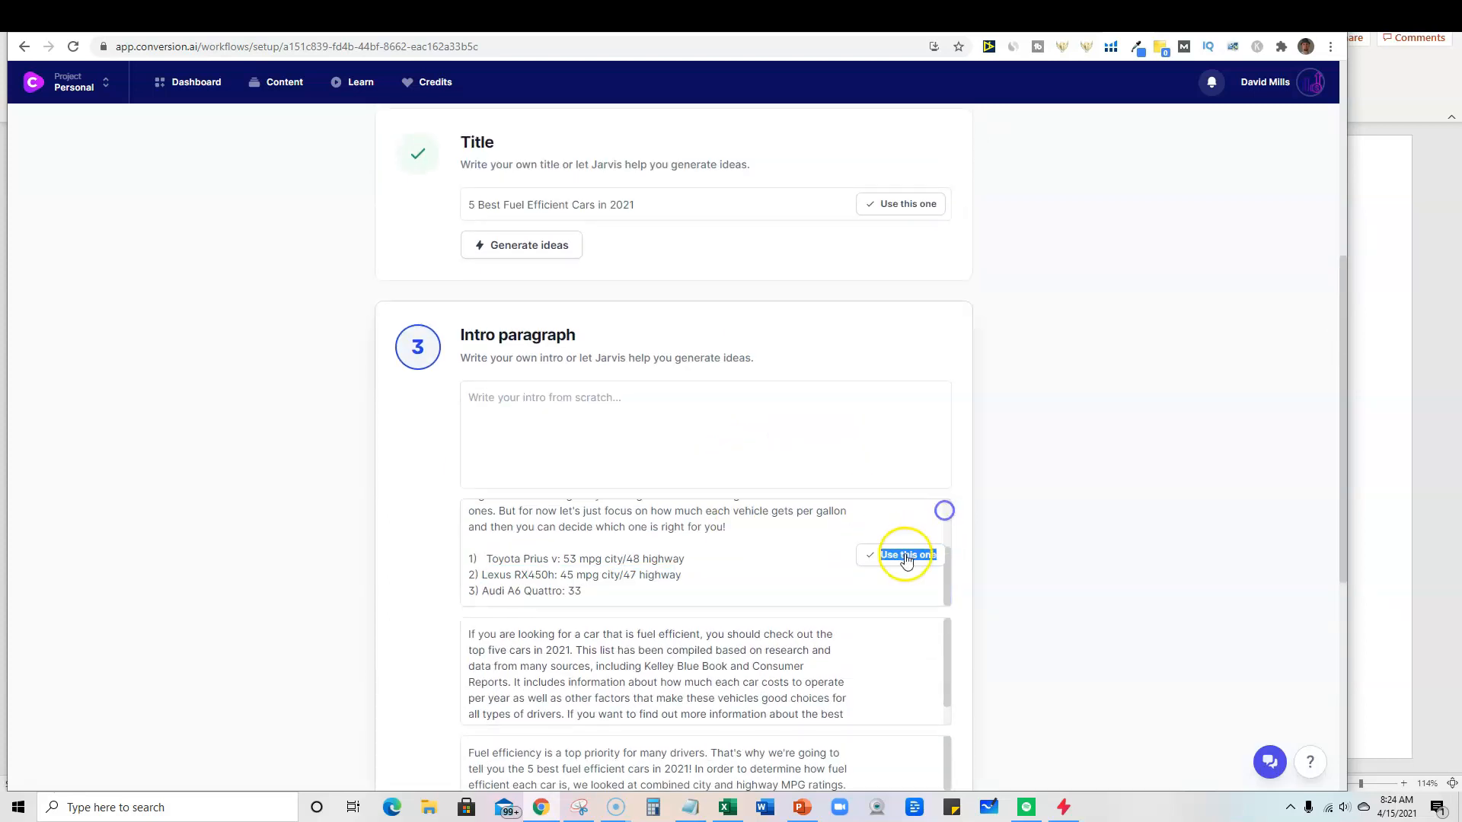
left_click(906, 555)
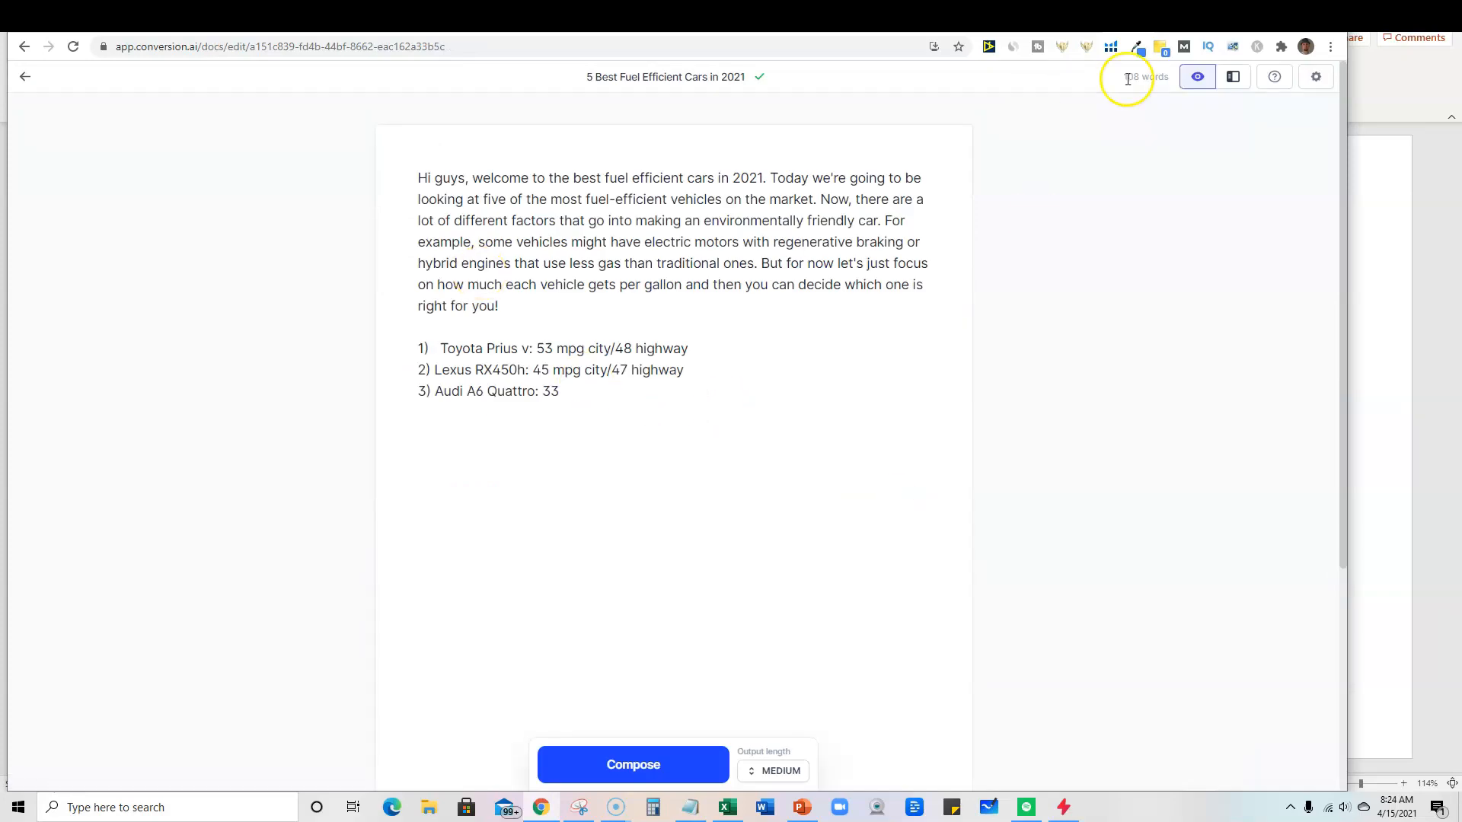
mouse_move(1149, 88)
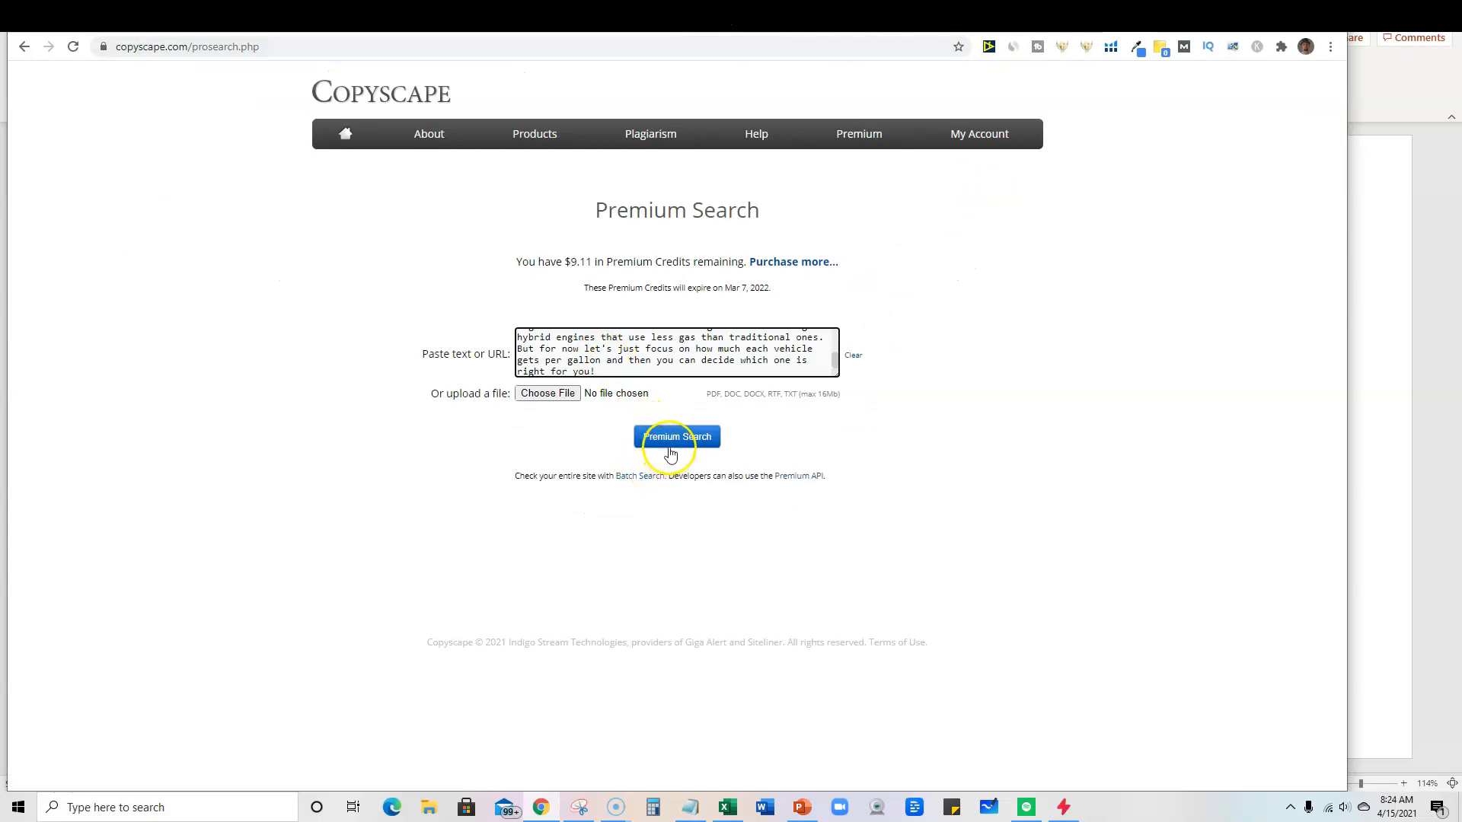
Run a Copyscape Premium Search on the pasted intro paragraph
left_click(676, 437)
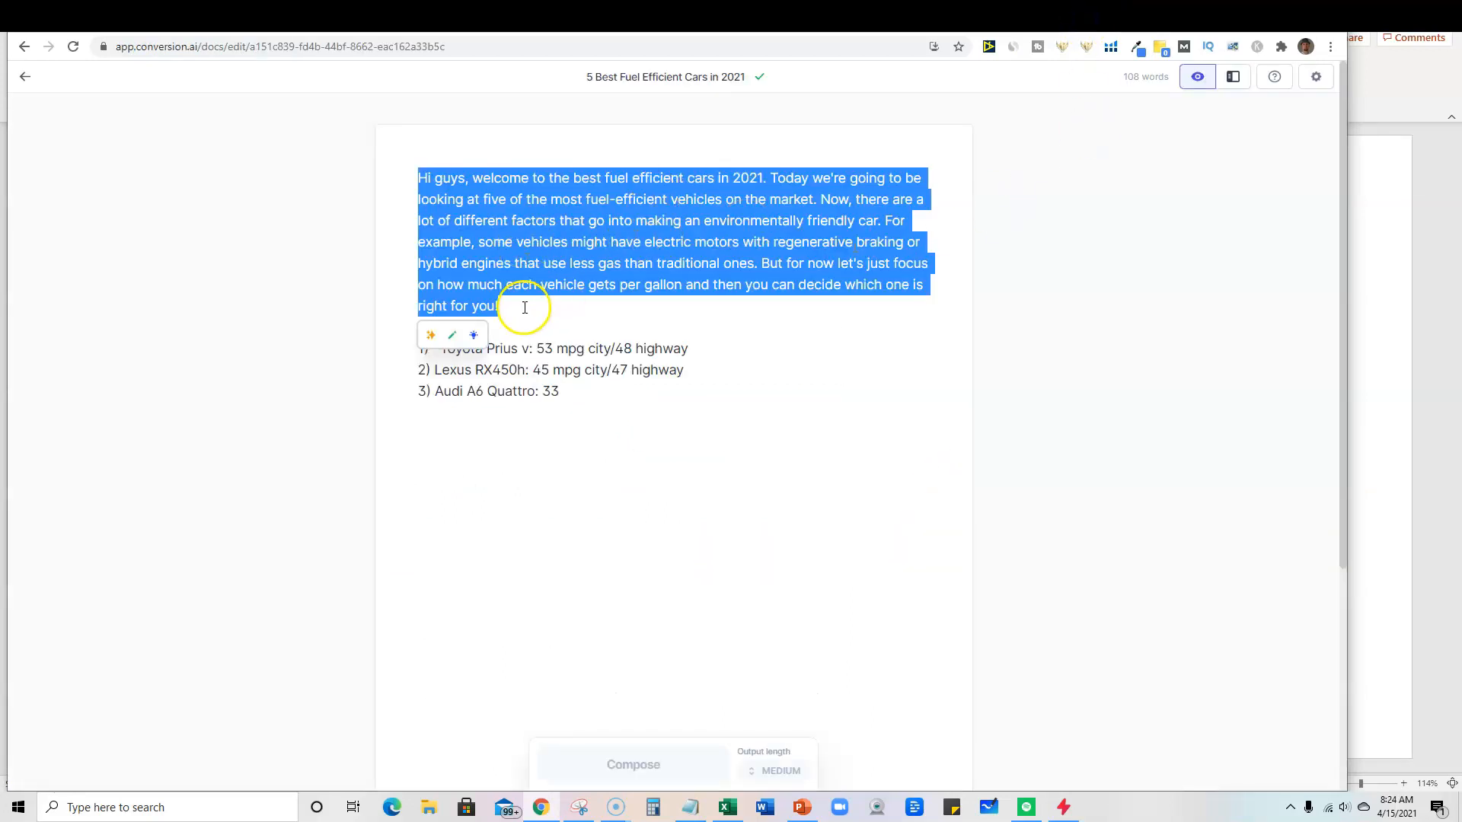
Deselect the copied intro paragraph in the Jarvis editor
left_click(577, 391)
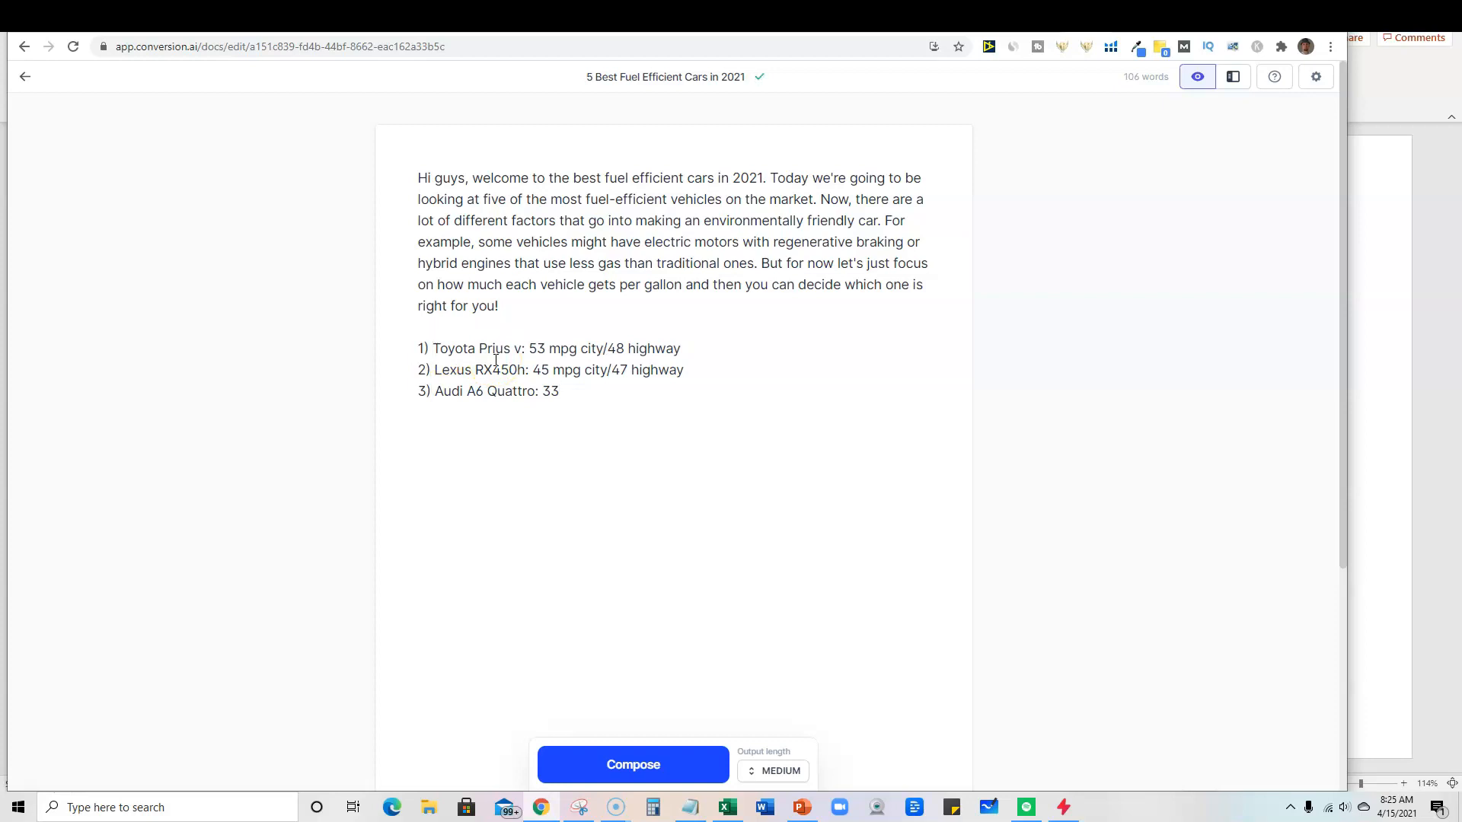
mouse_move(686, 347)
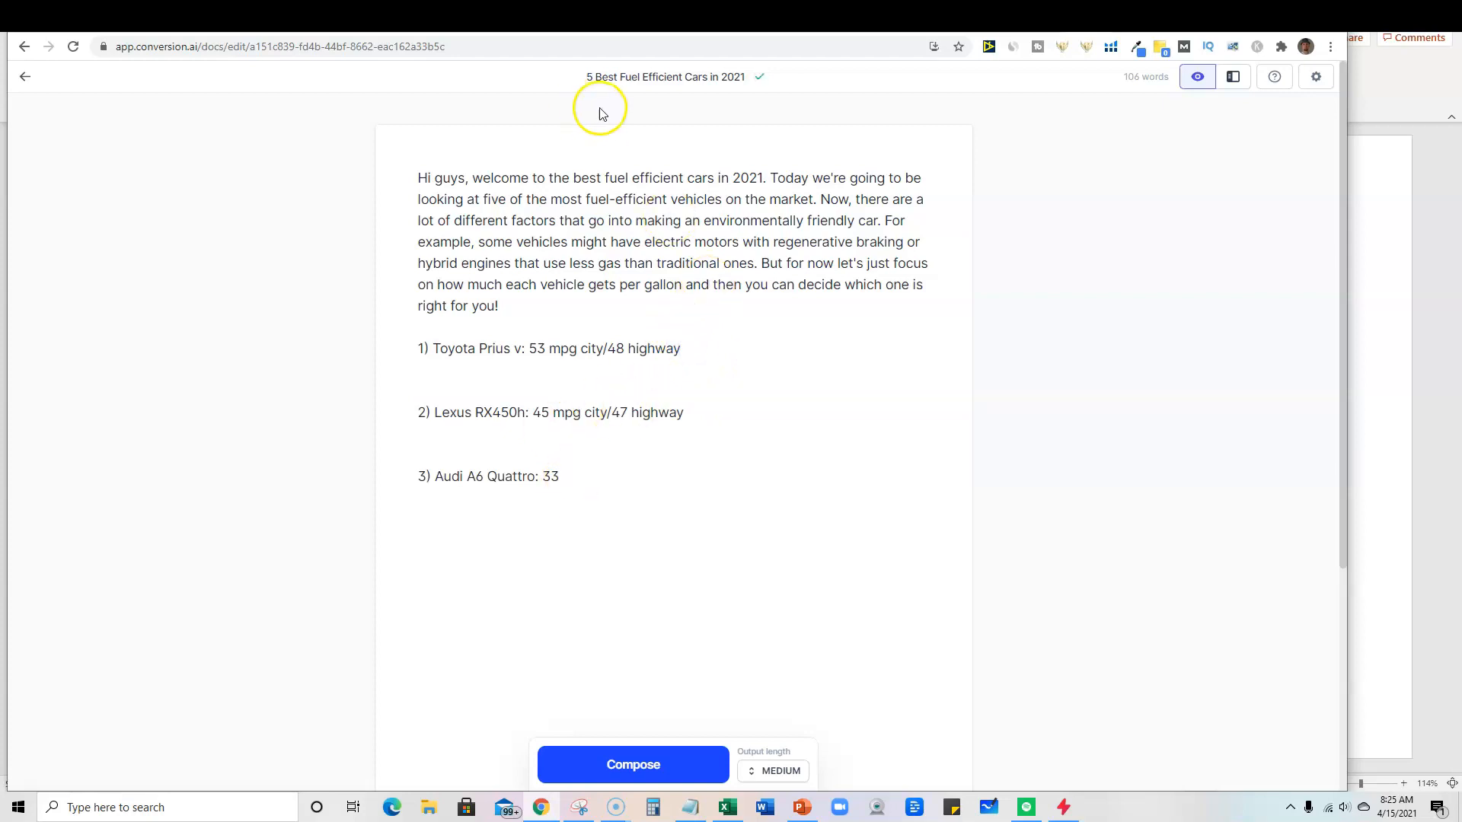
mouse_move(504, 348)
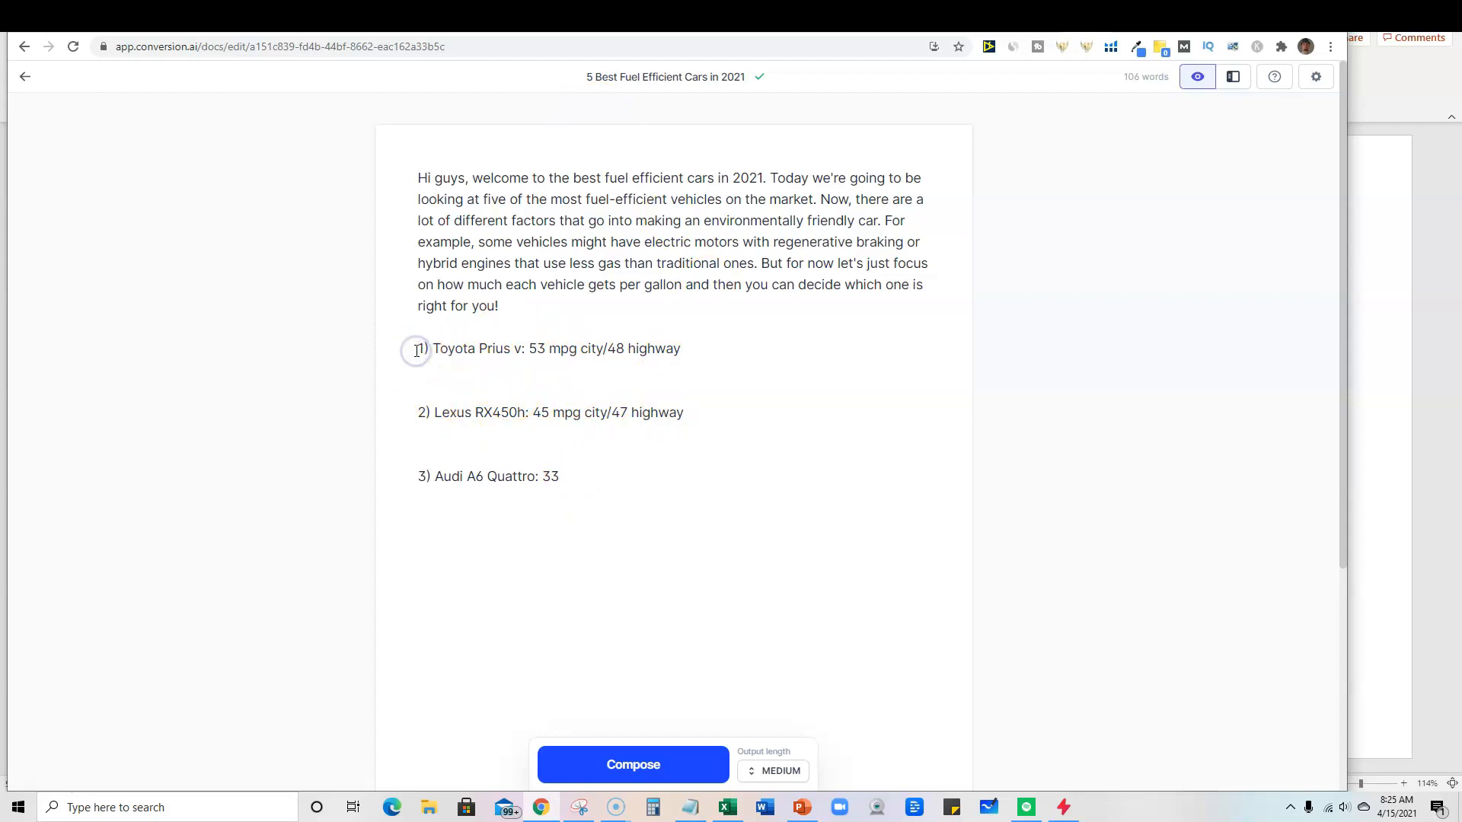
Make the car entries ## headings and write 'The Toyota Prius gets 53 miles per gallon…because'
type("##")
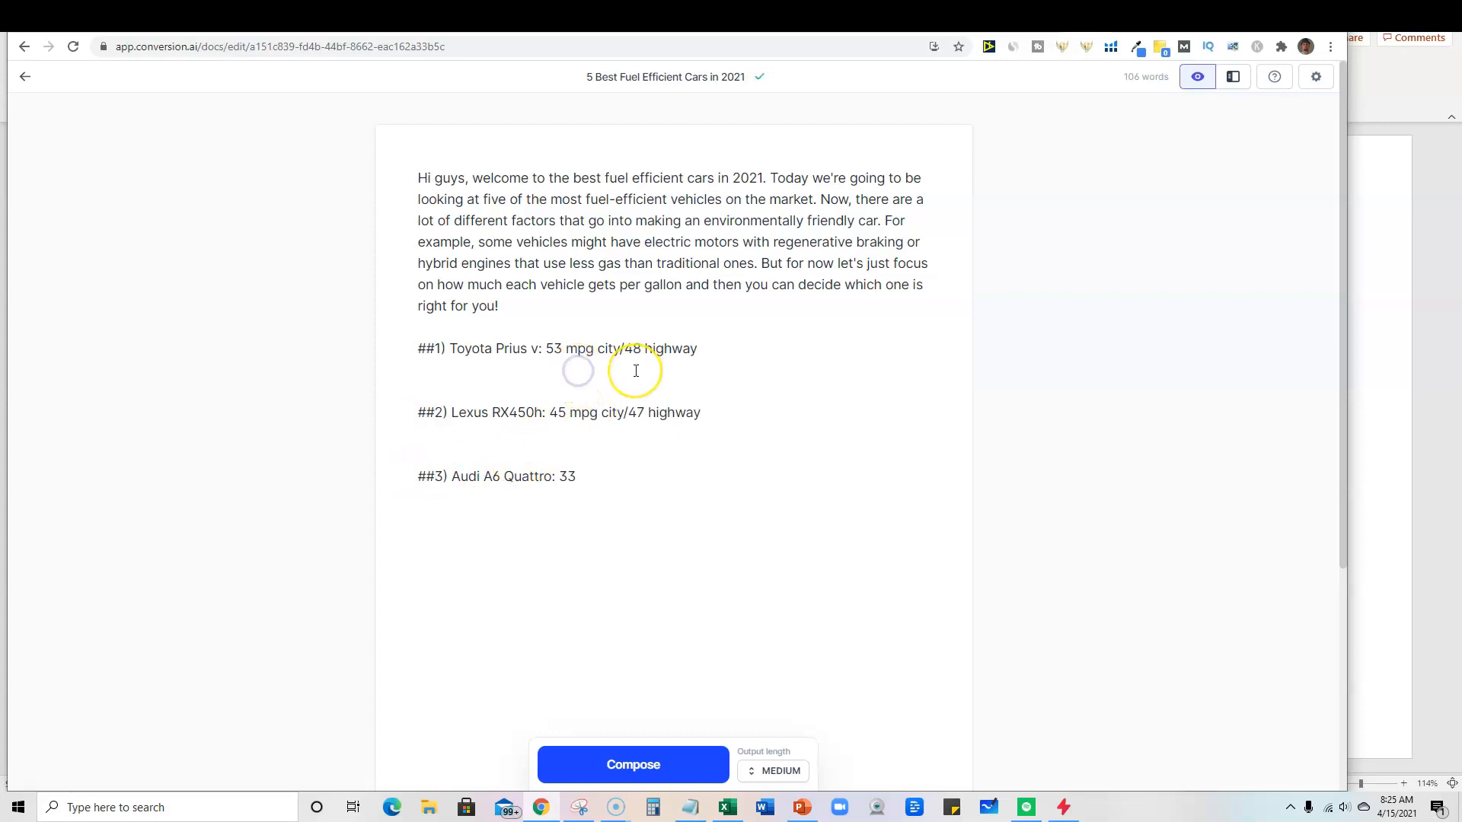
type("The")
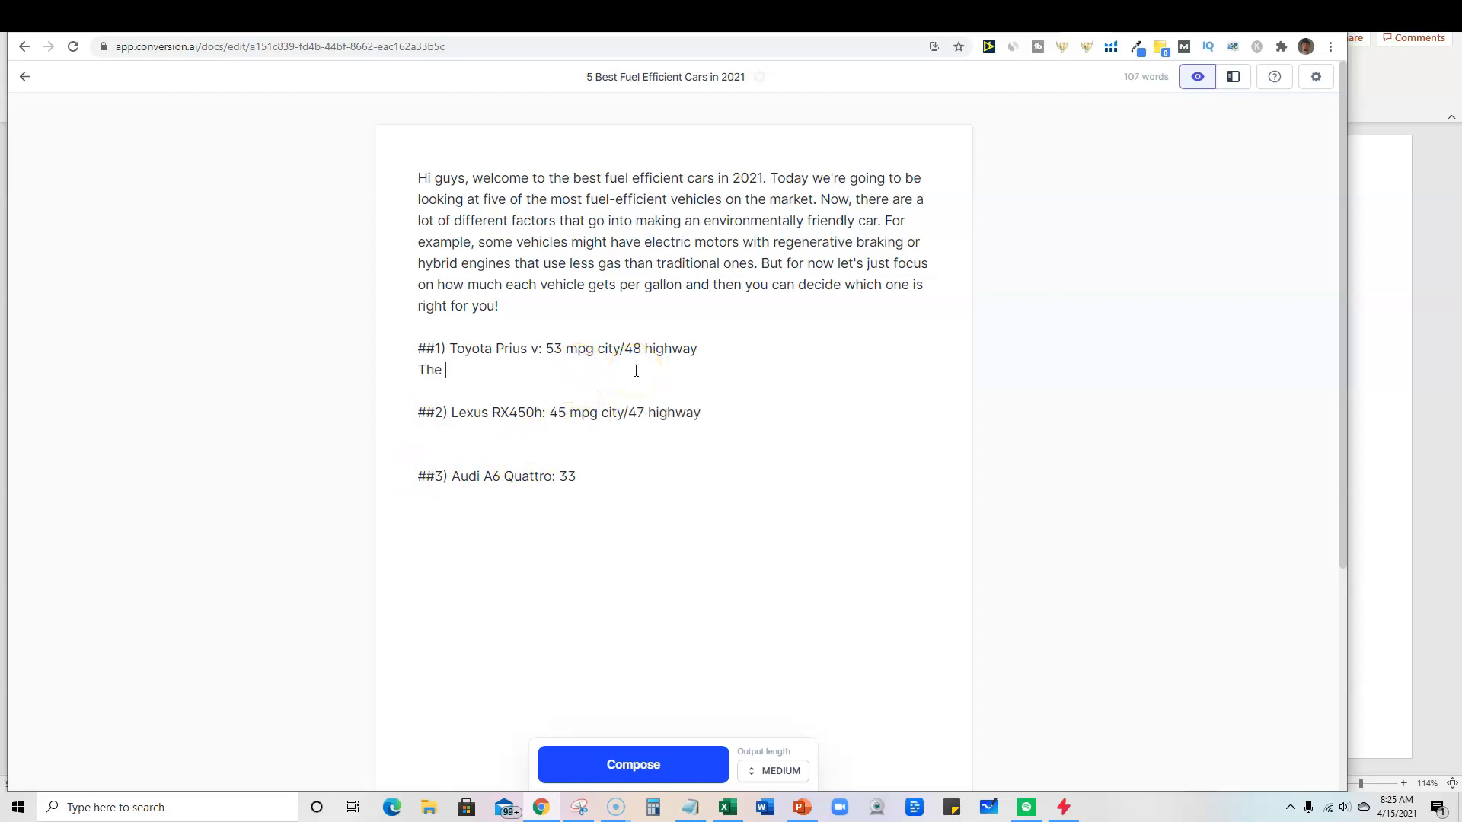
type("Toyota Prius")
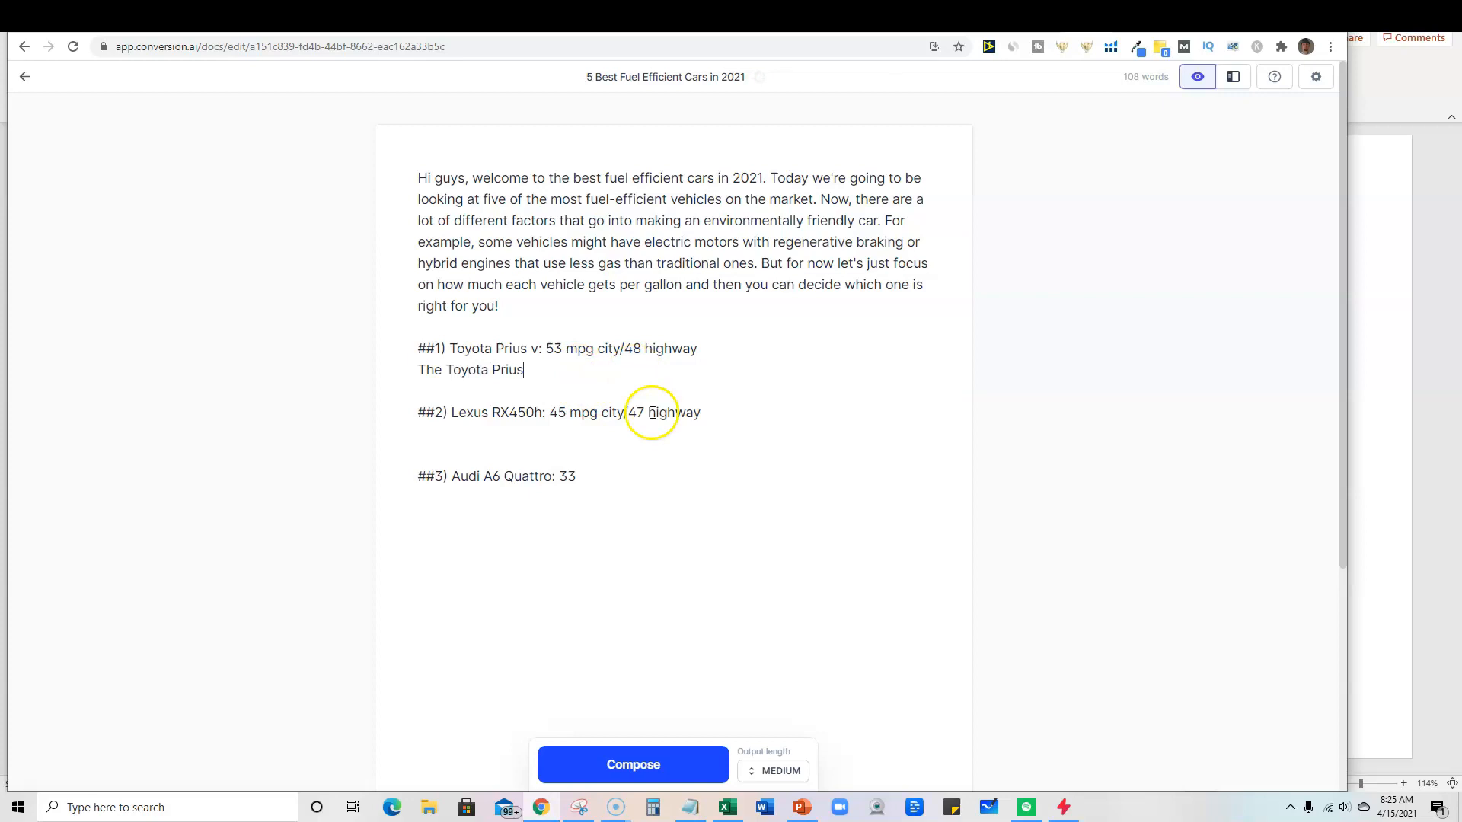
type("get")
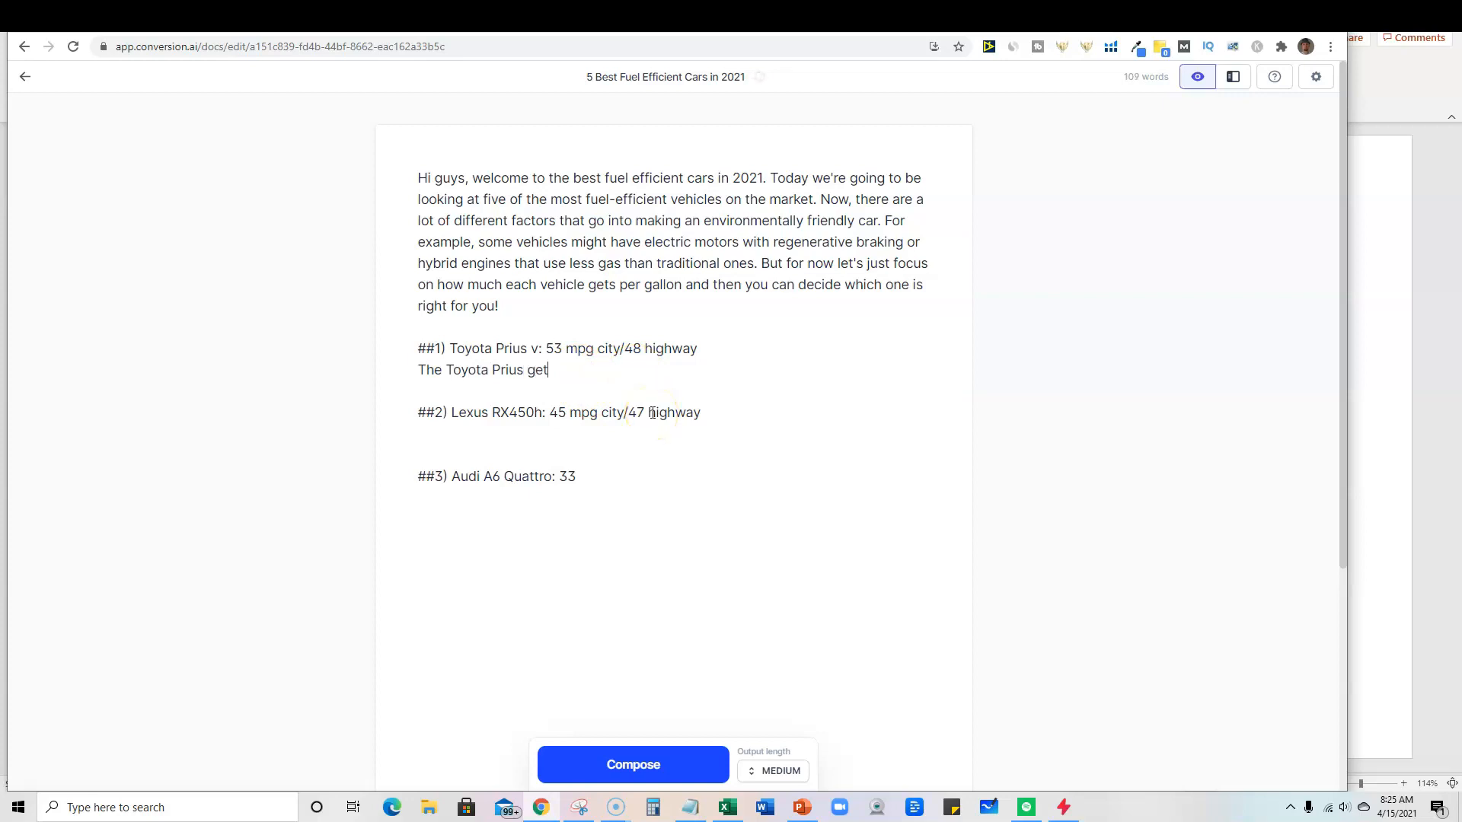
type("s 53")
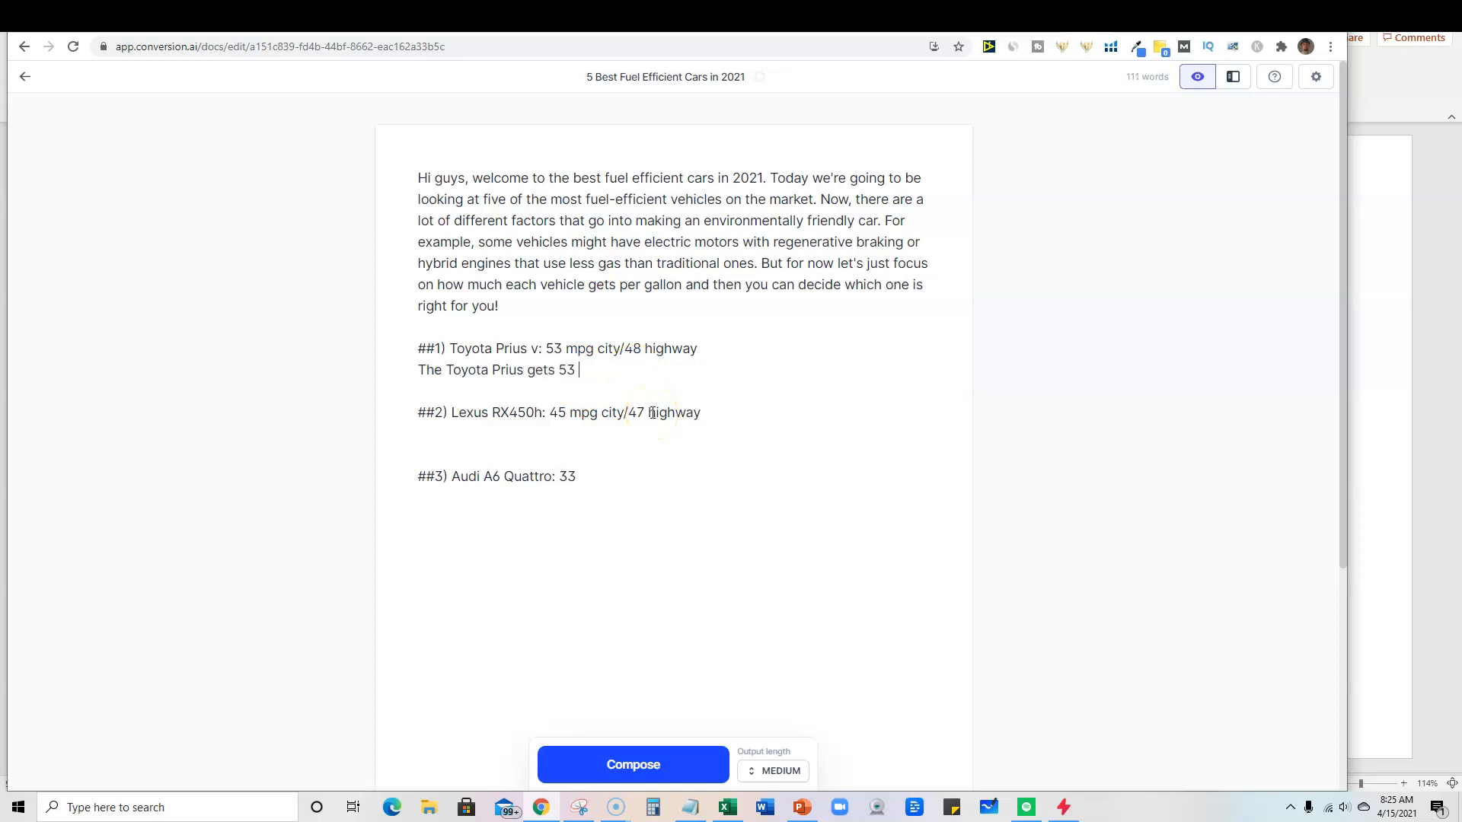
type("miles per gallon in the")
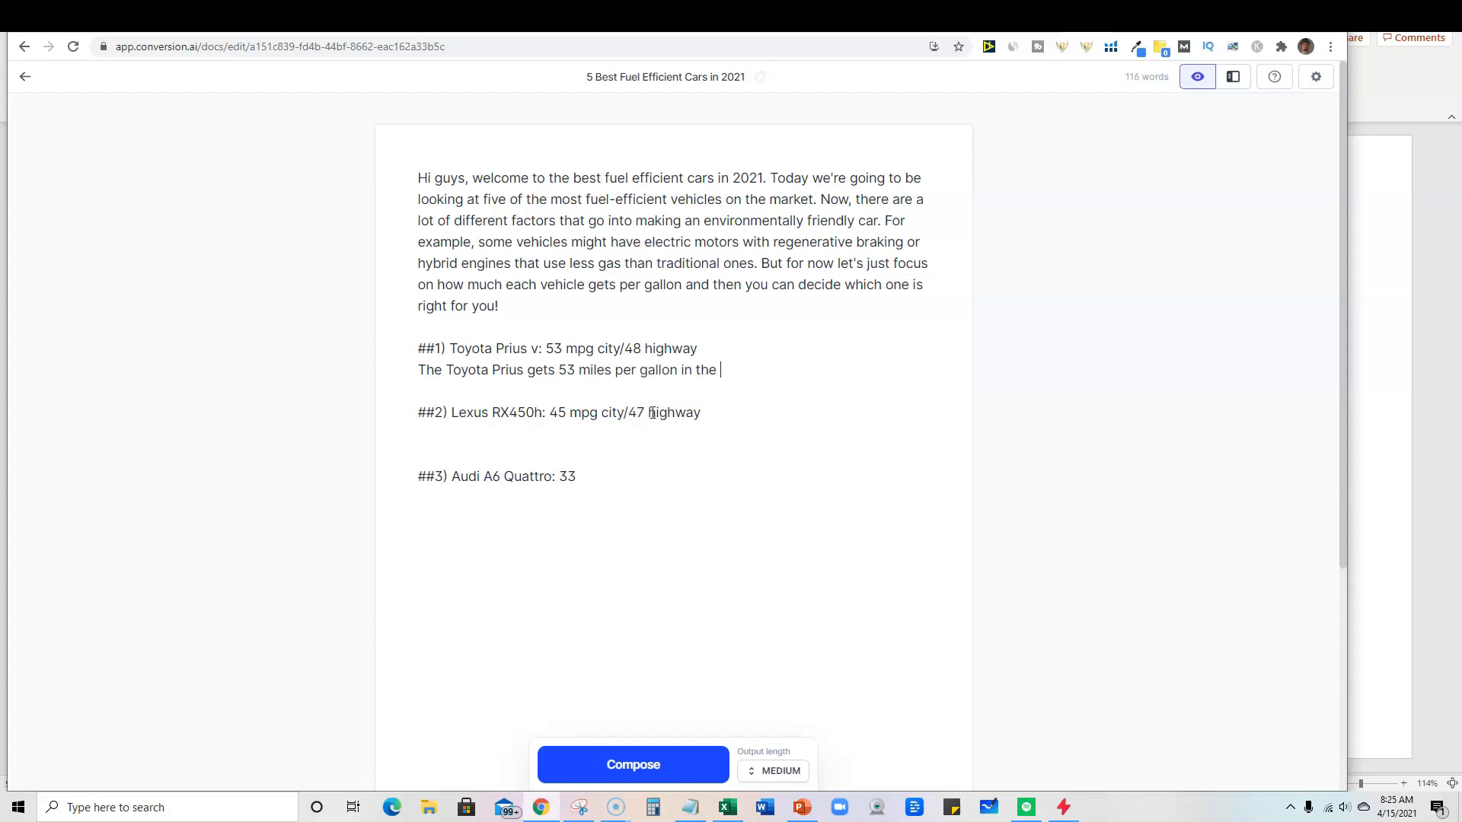
type("city and that is bec")
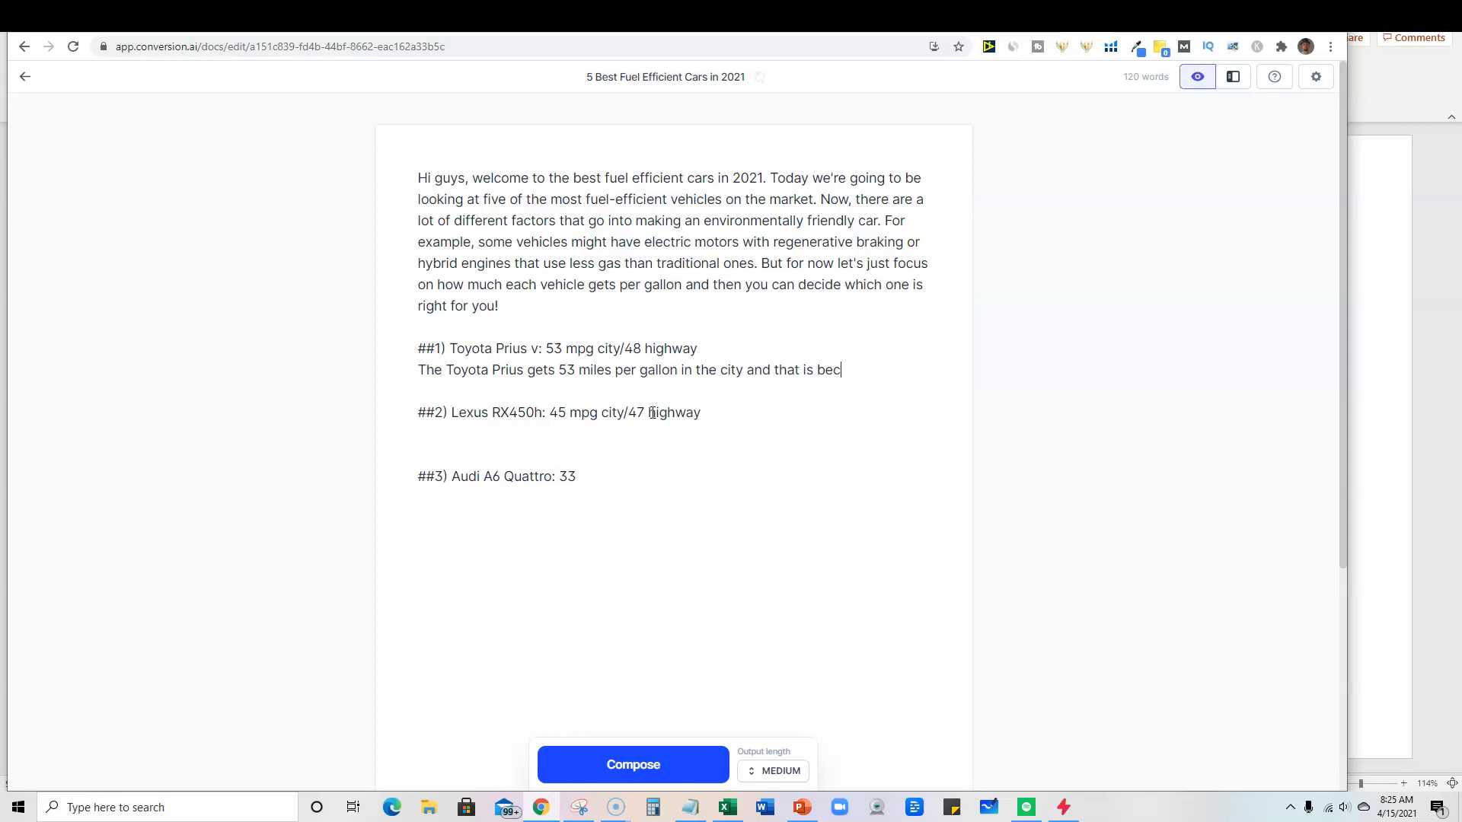
type("ause")
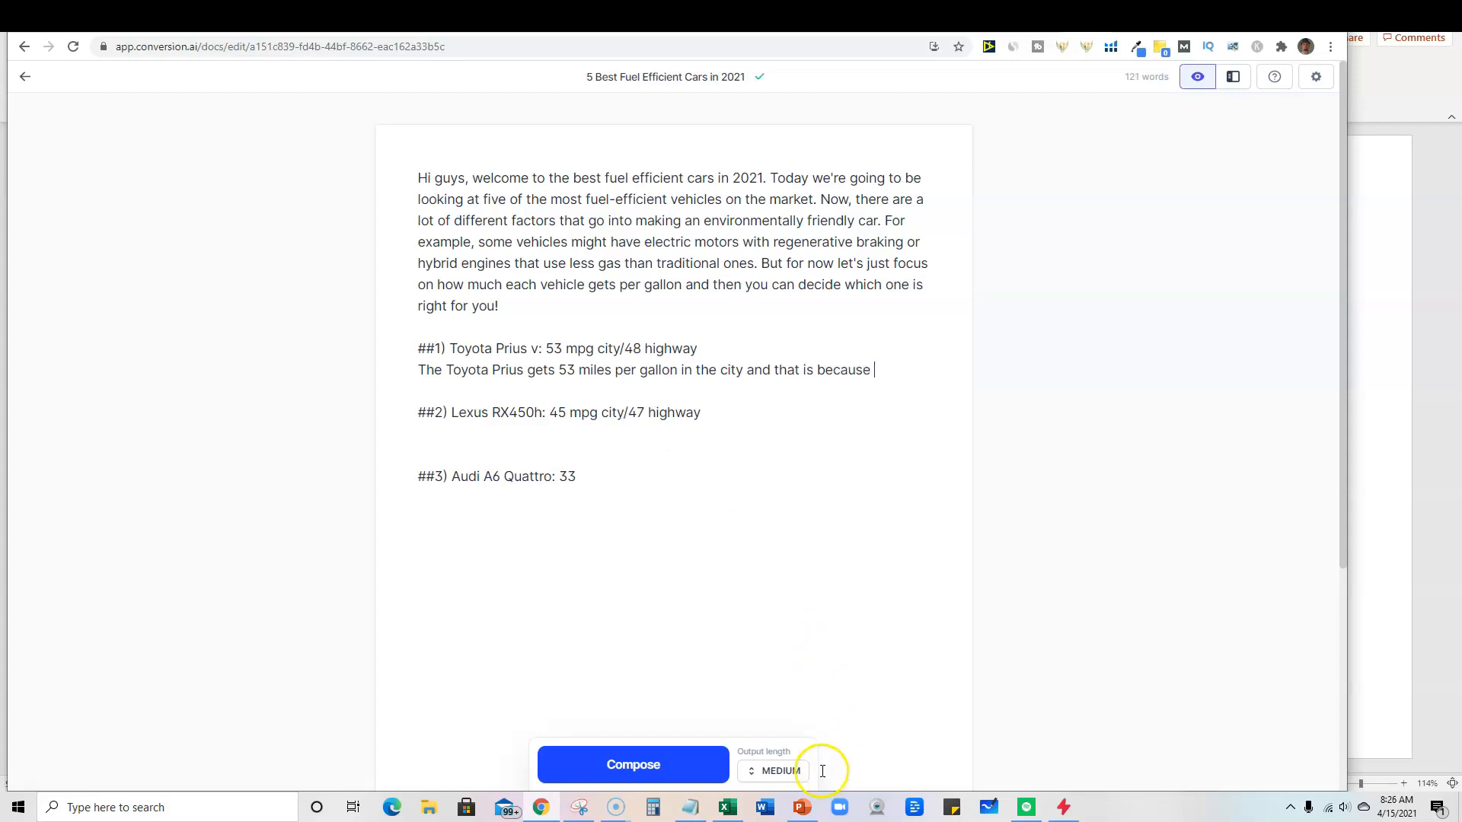
Set output length to Long and compose a continuation of the Prius section
left_click(750, 772)
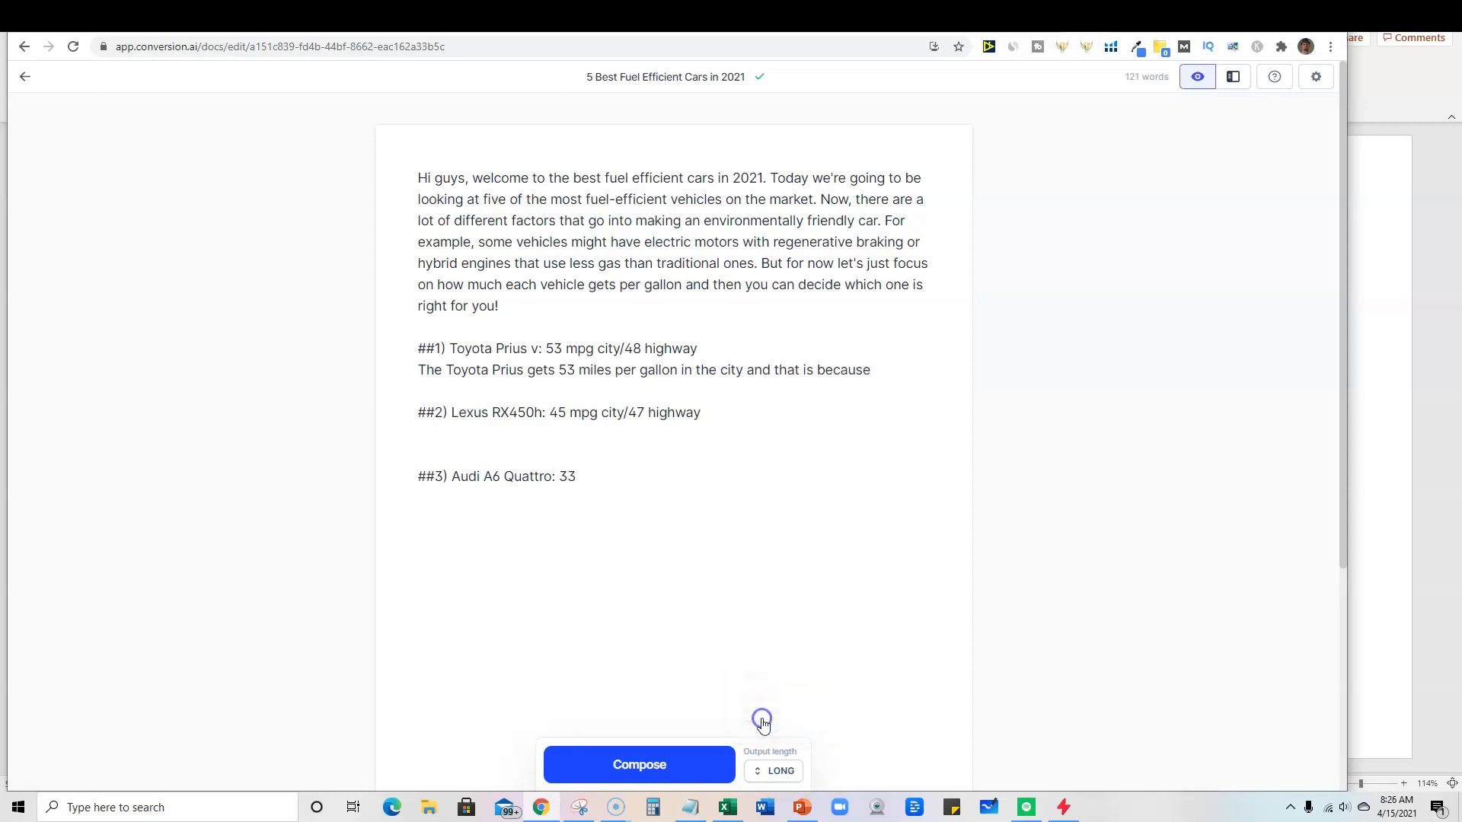
left_click(772, 770)
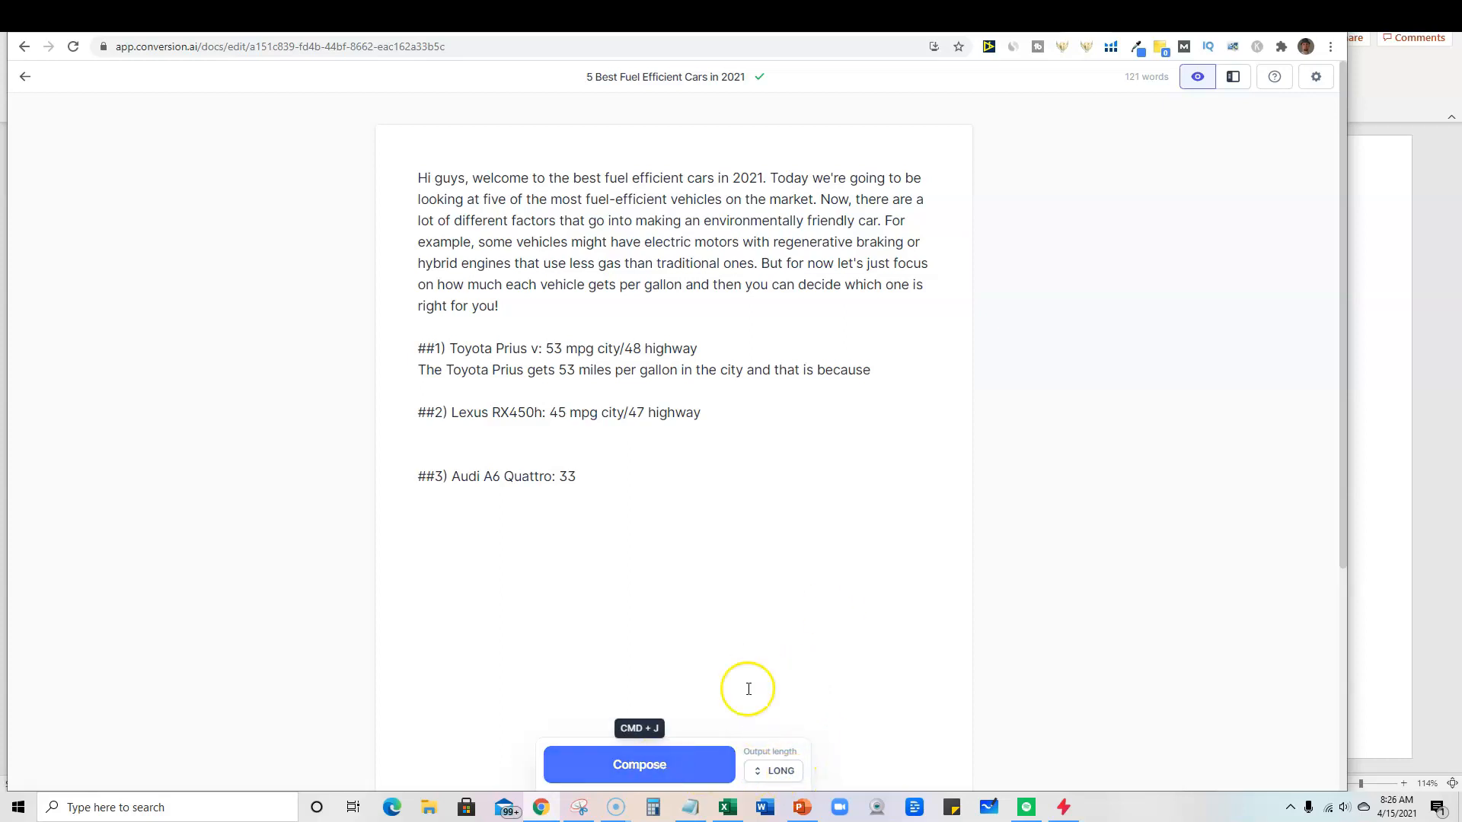
left_click(639, 764)
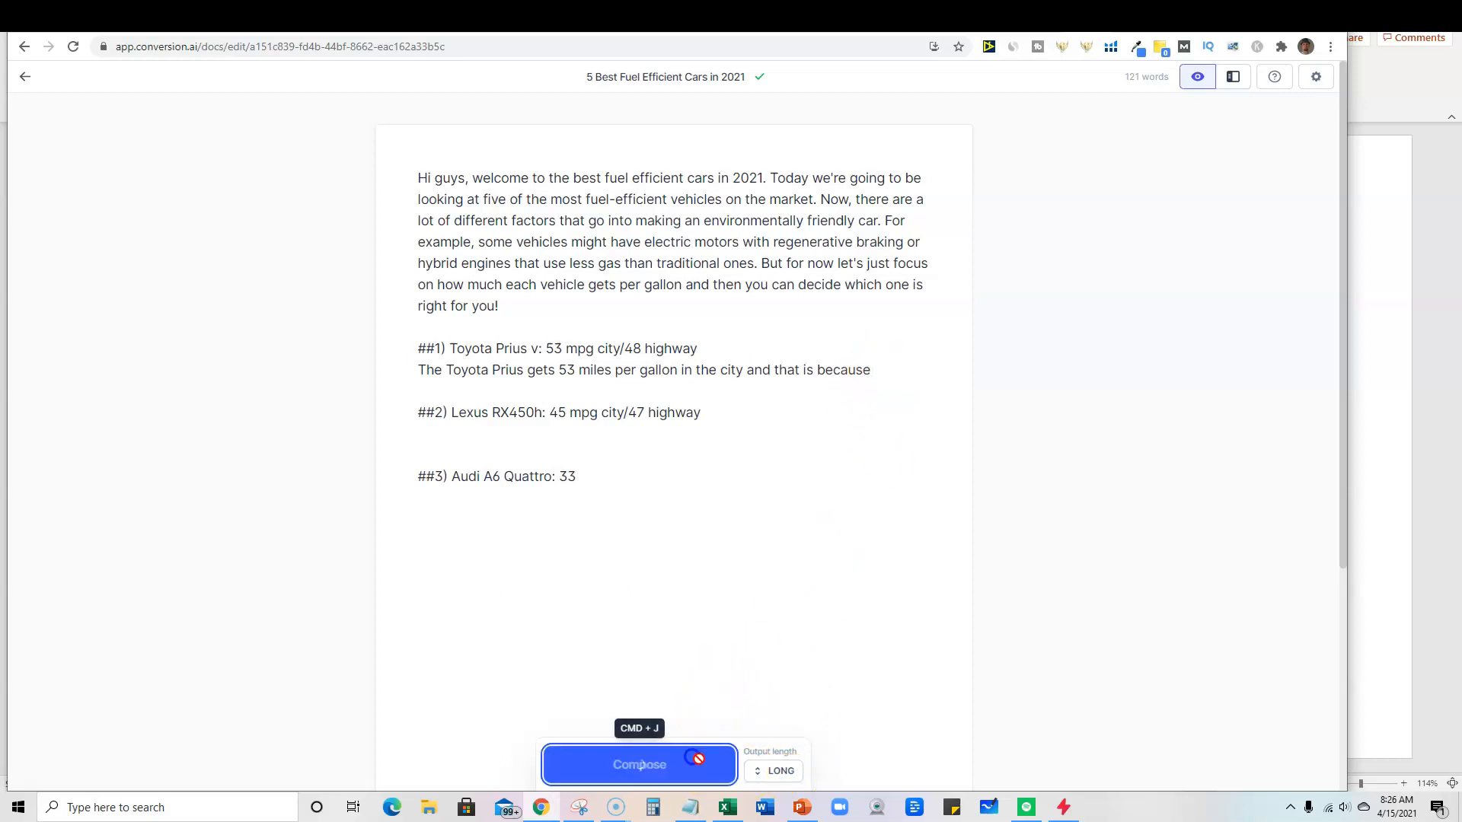
left_click(639, 764)
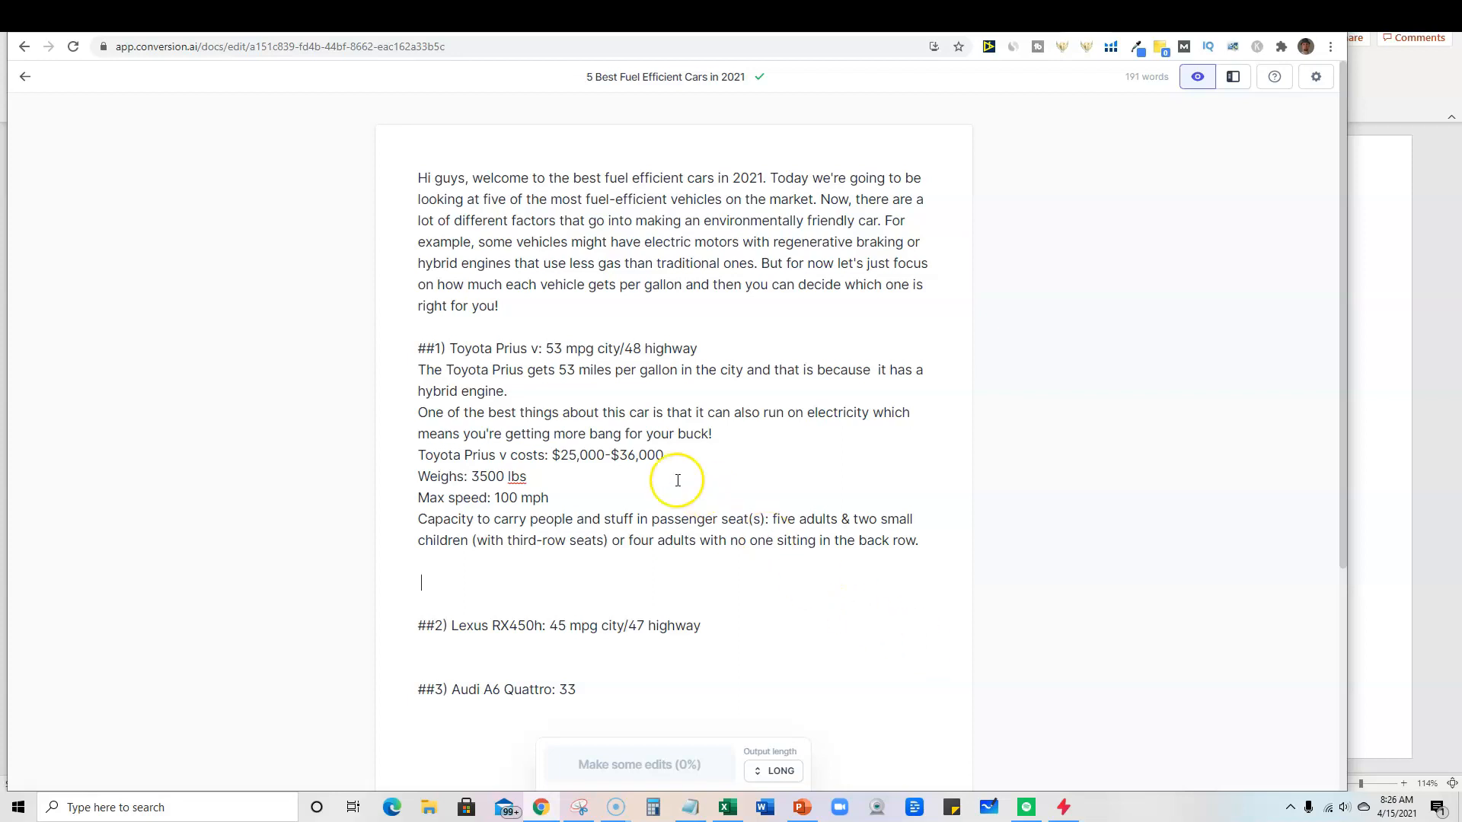
mouse_move(542, 490)
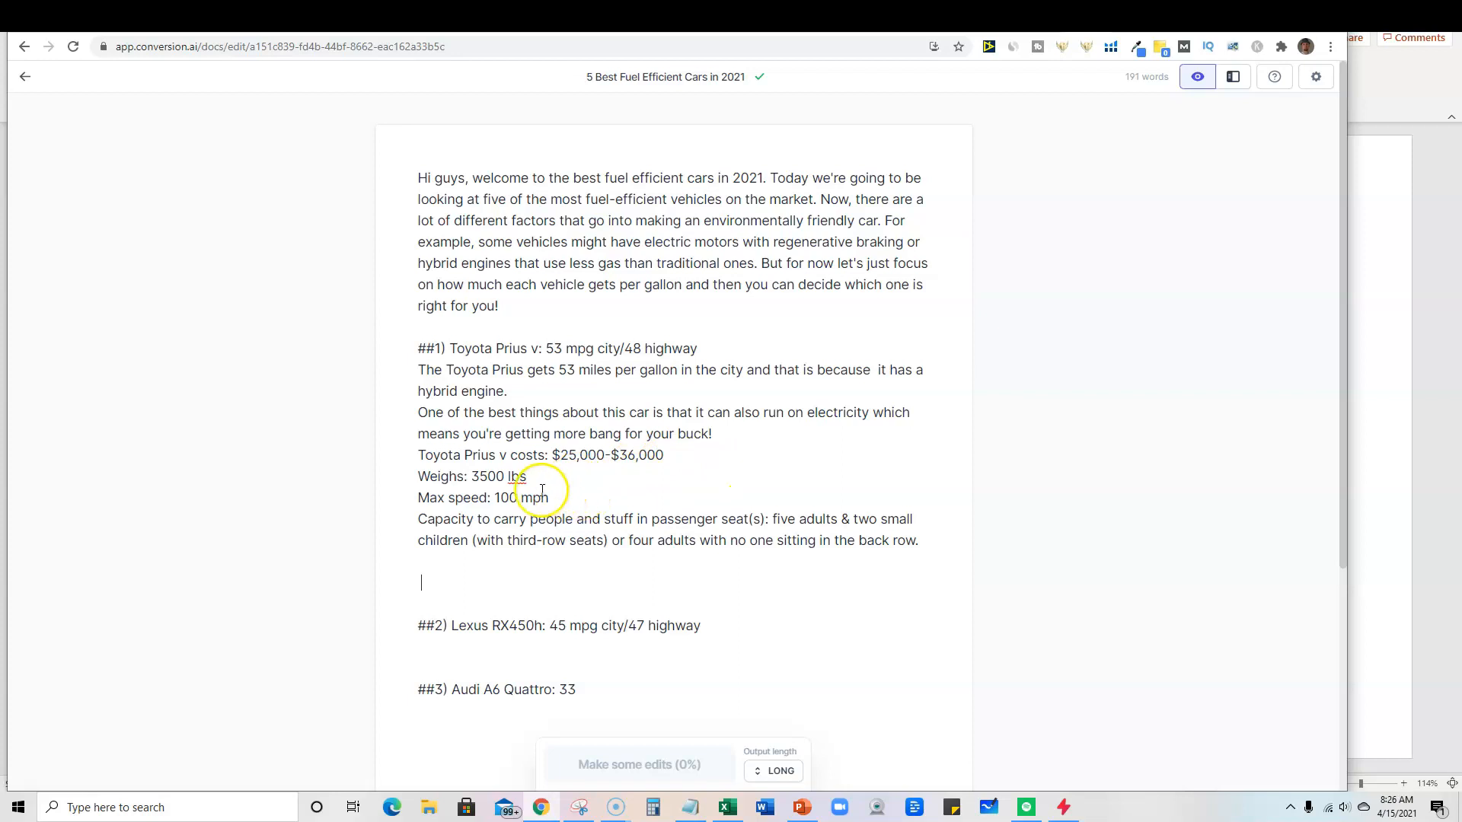
mouse_move(493, 532)
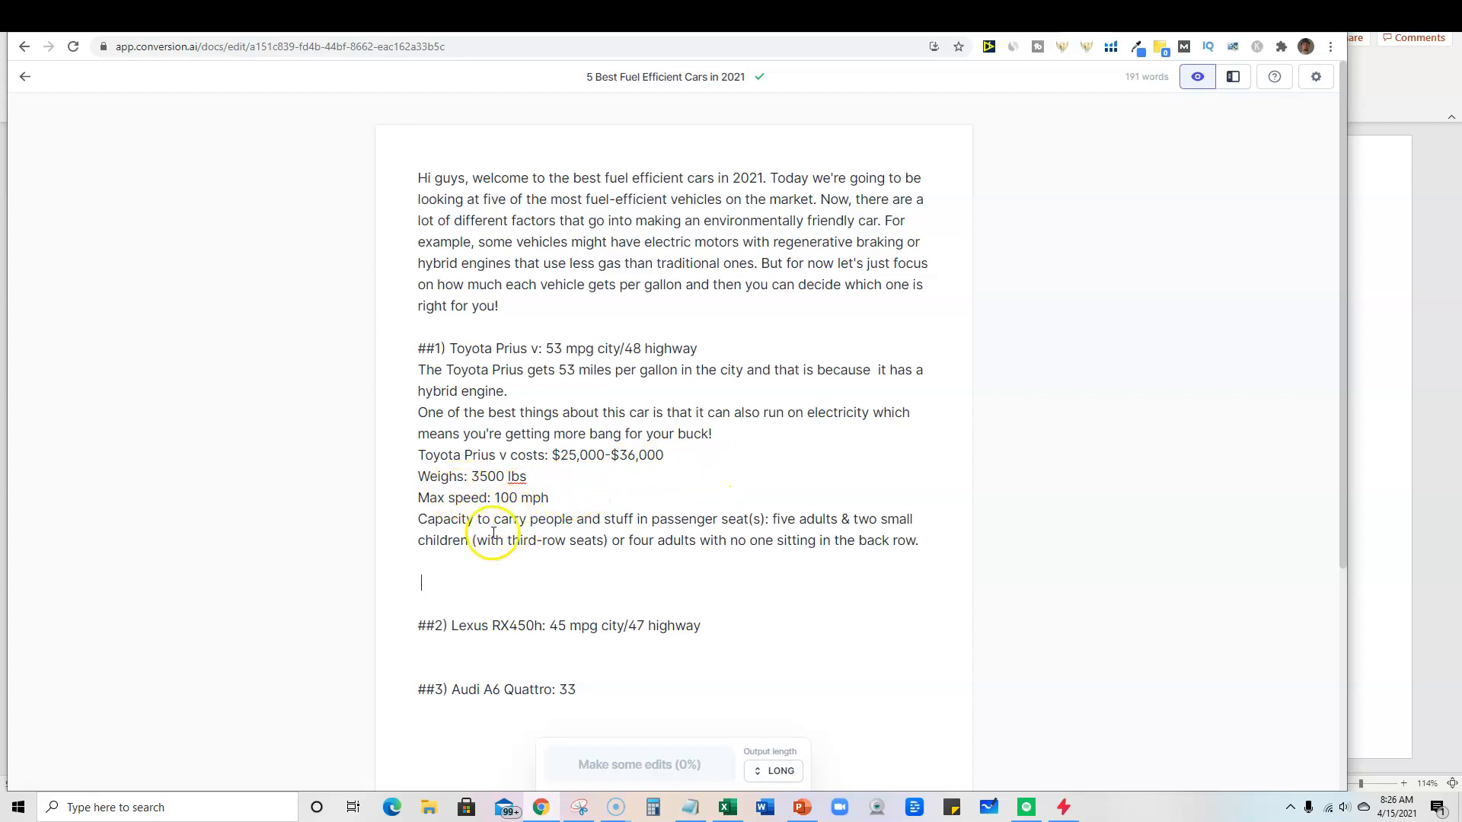
mouse_move(592, 519)
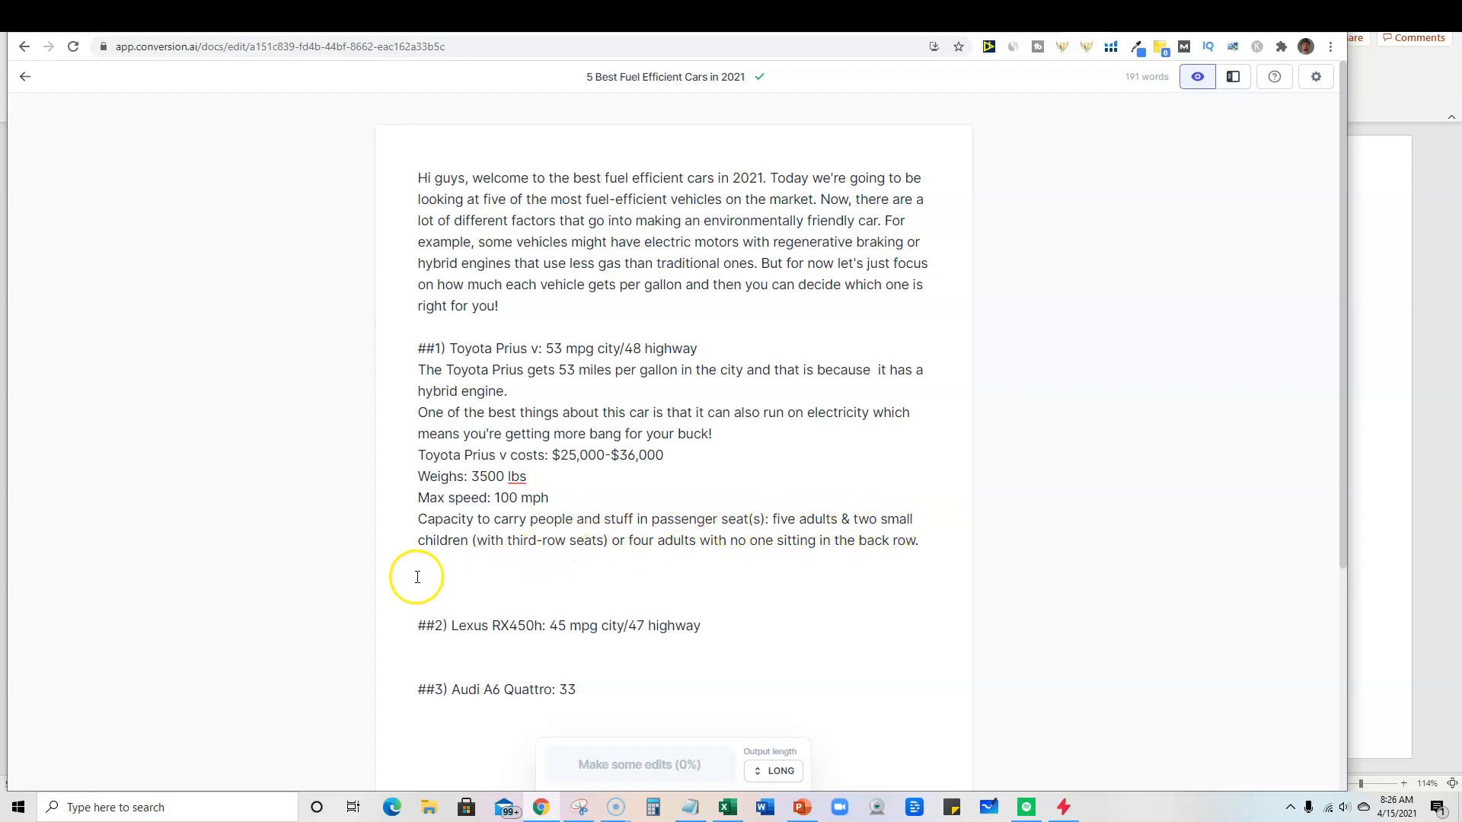
mouse_move(577, 592)
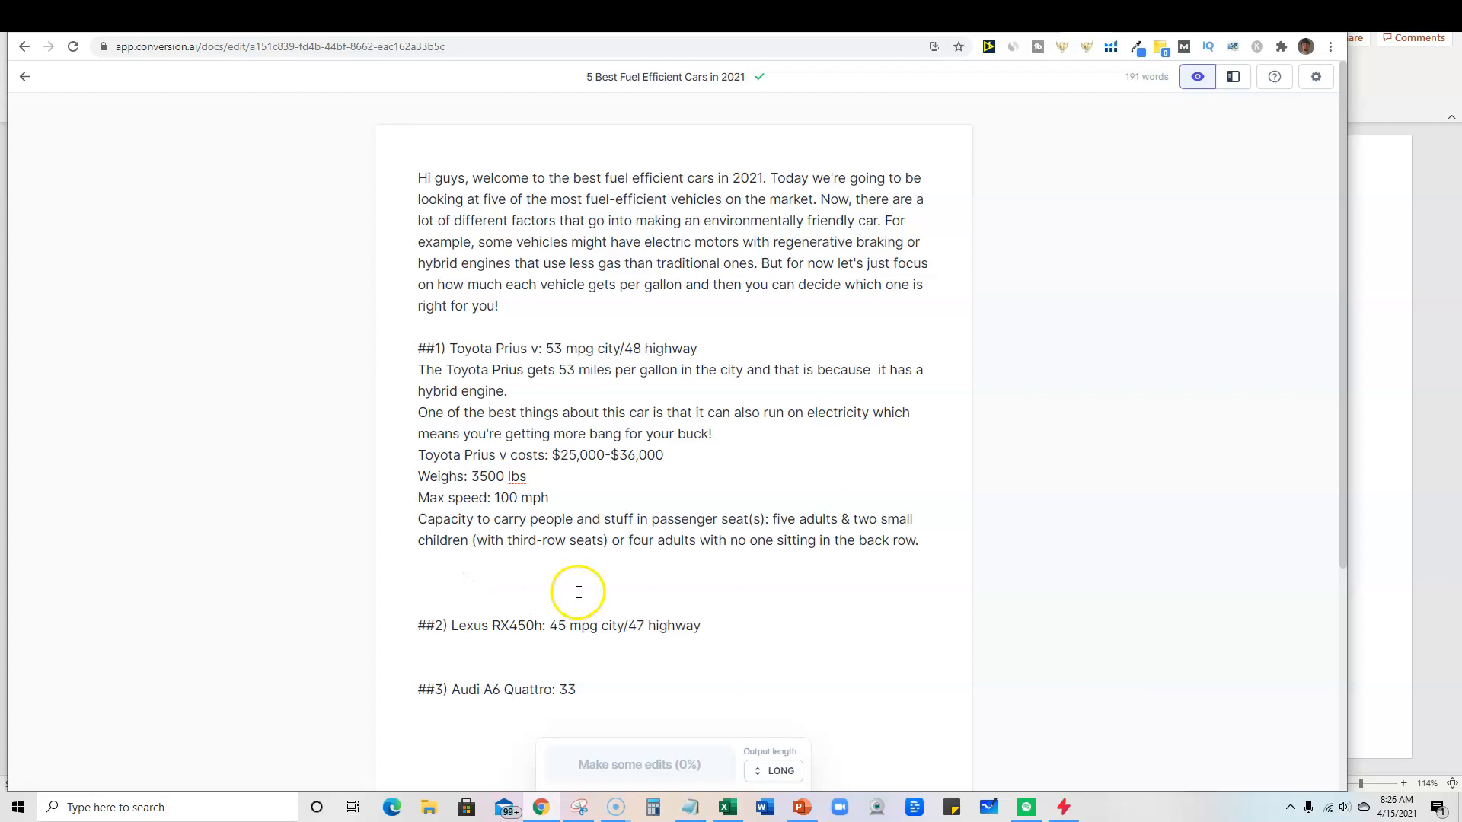
left_click(722, 626)
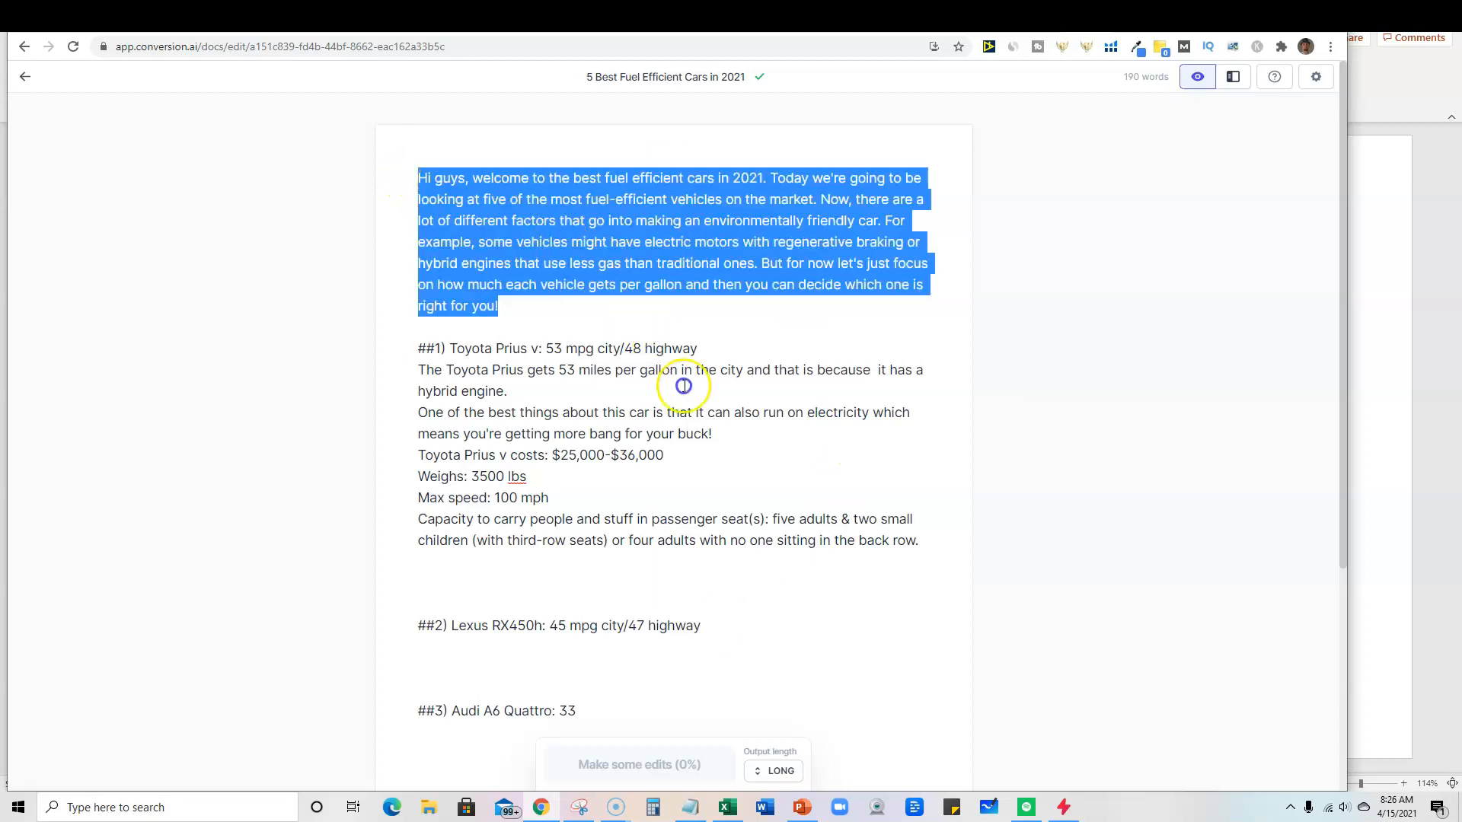
left_click(678, 423)
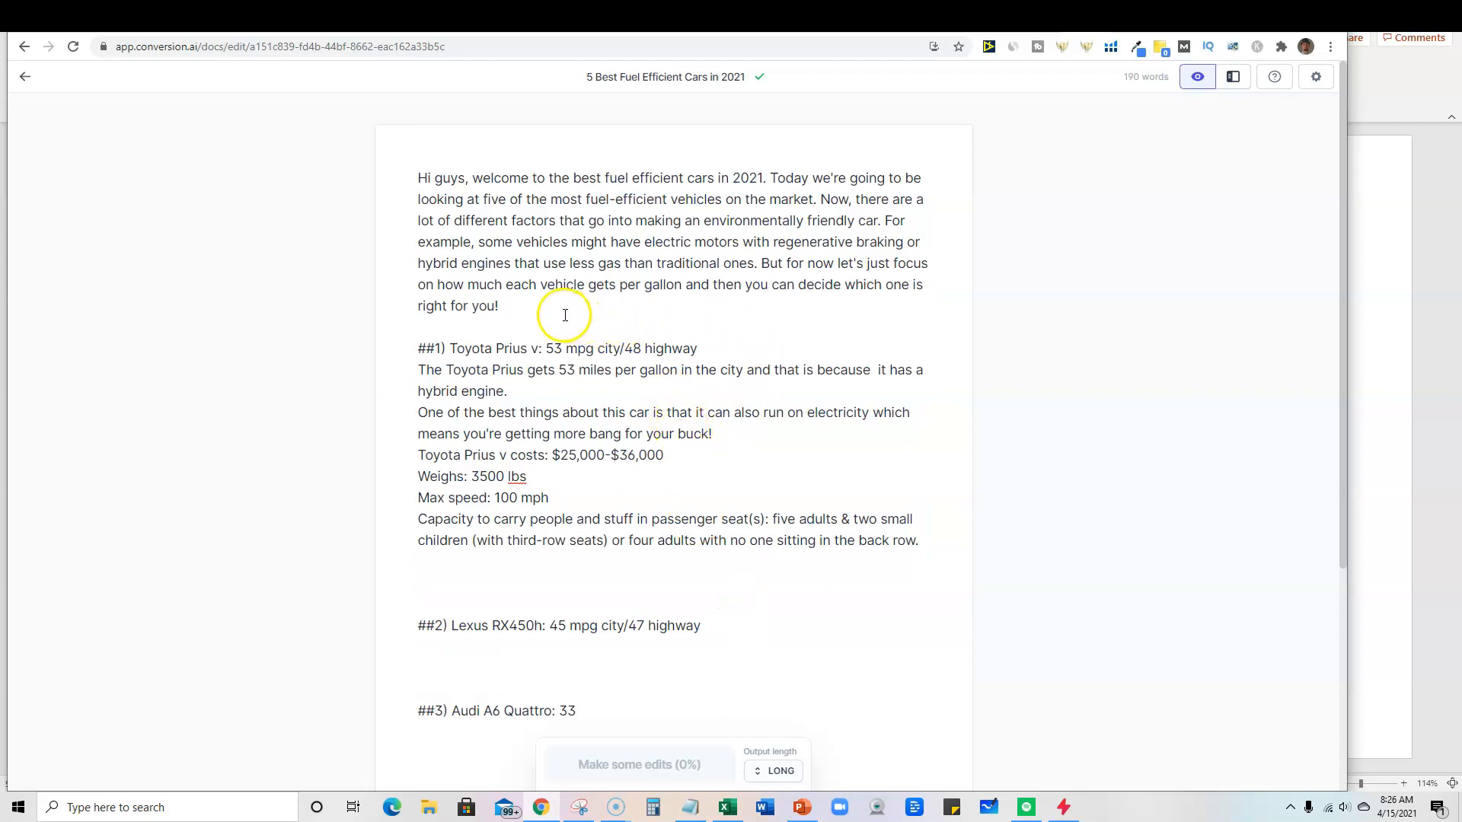
mouse_move(1149, 75)
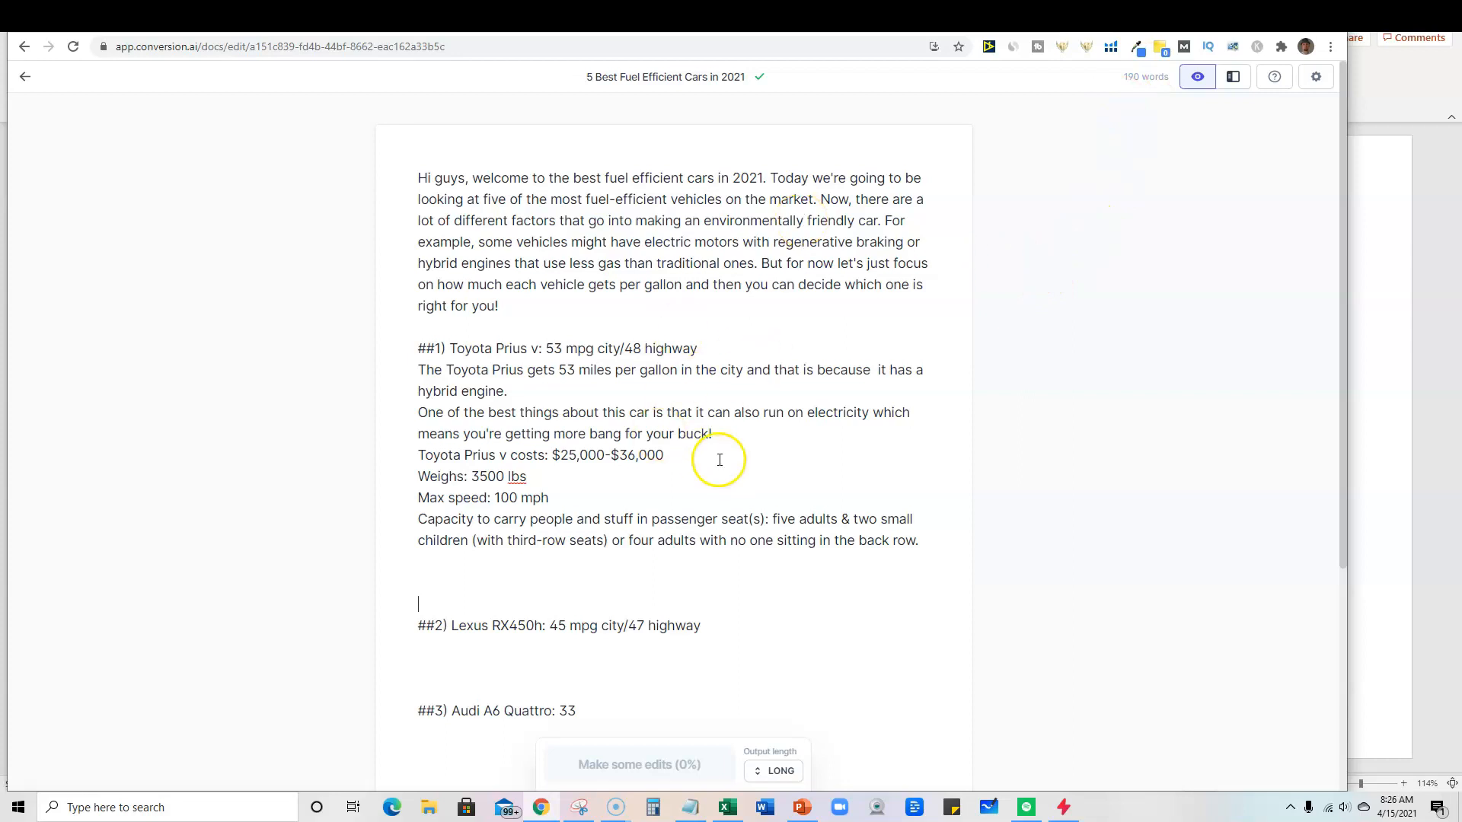
mouse_move(808, 383)
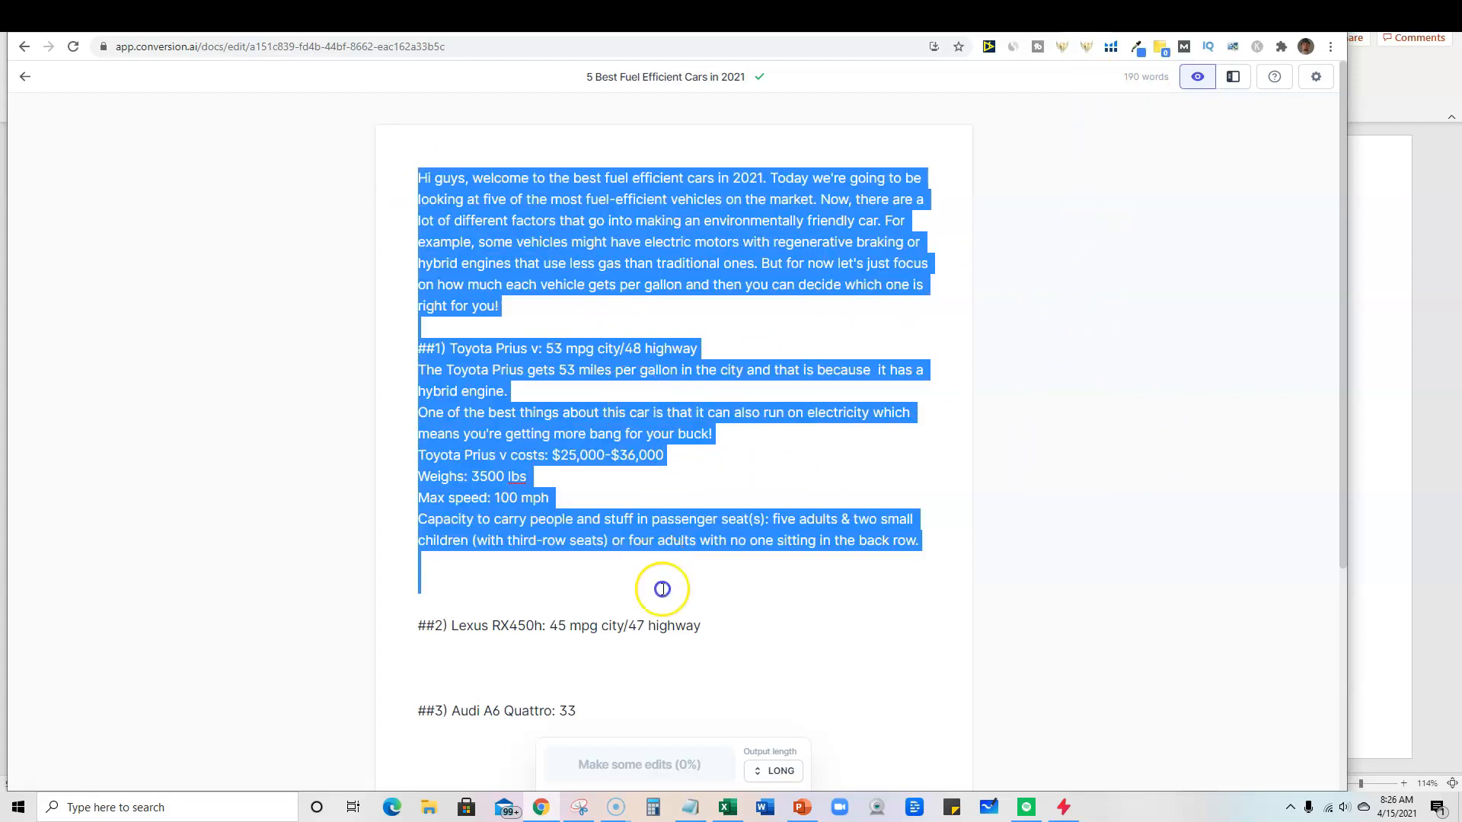
left_click(511, 306)
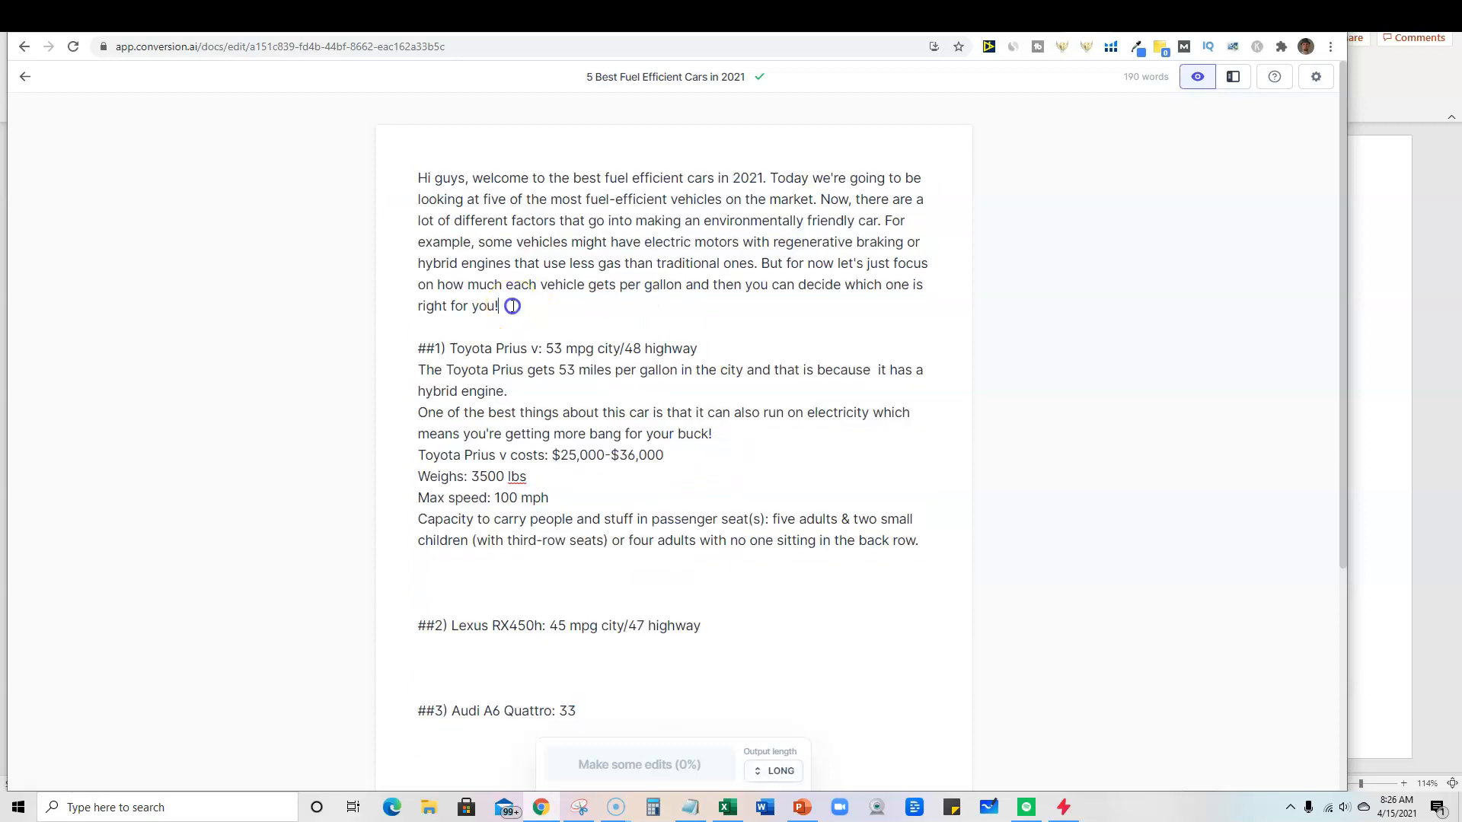
left_click(507, 391)
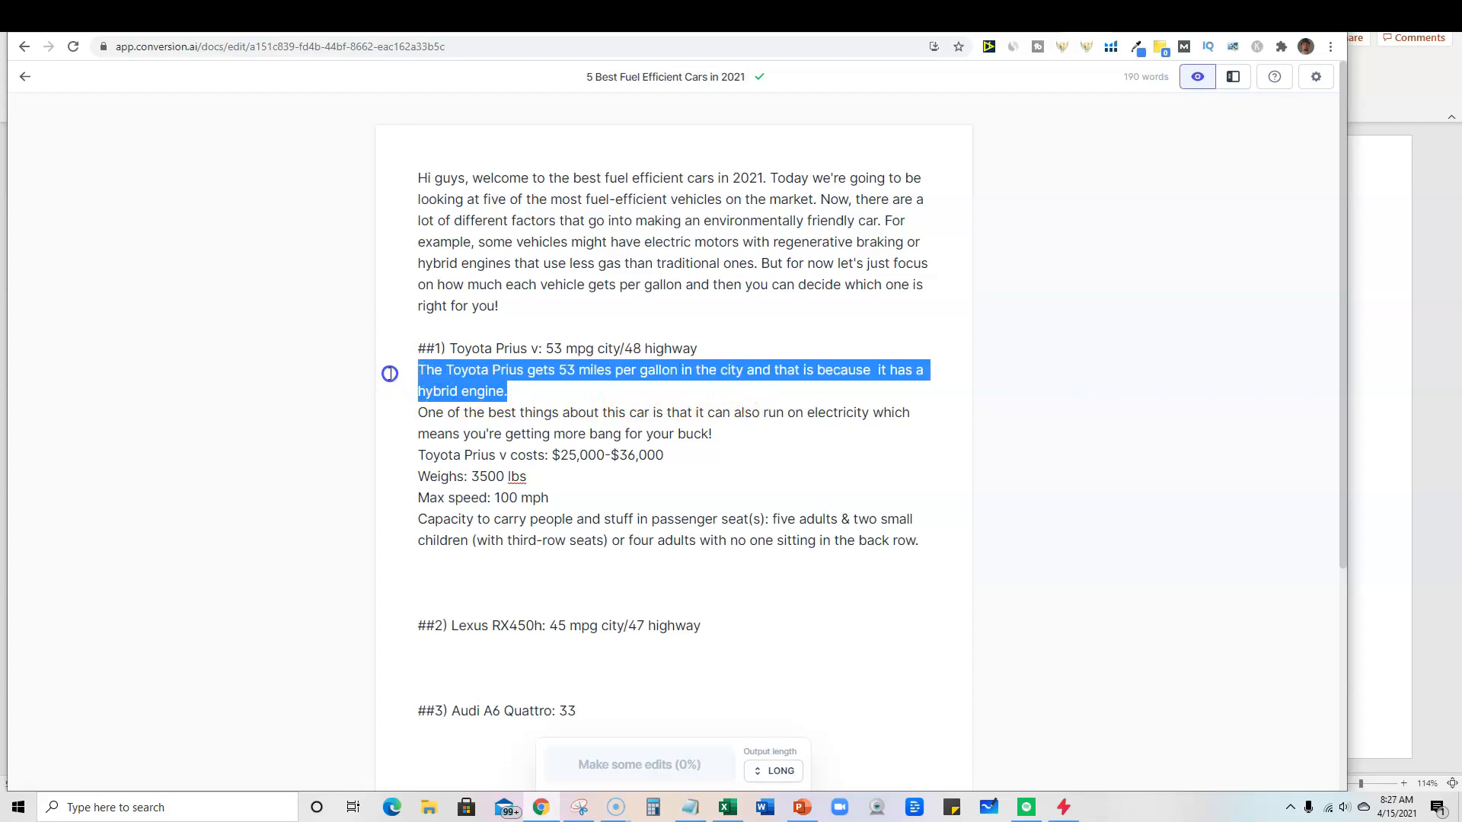
left_click(918, 540)
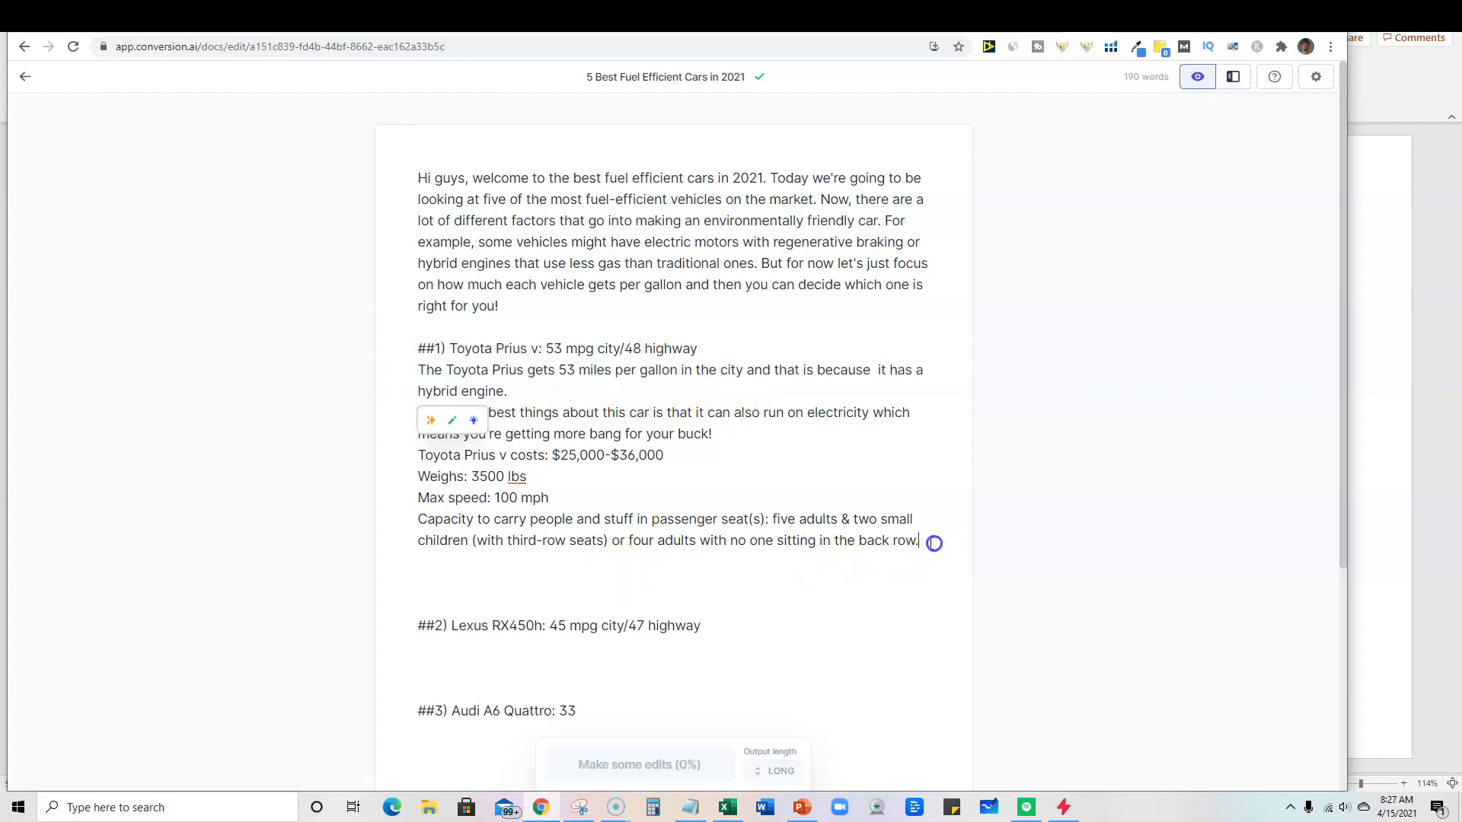
key("ctrl+a")
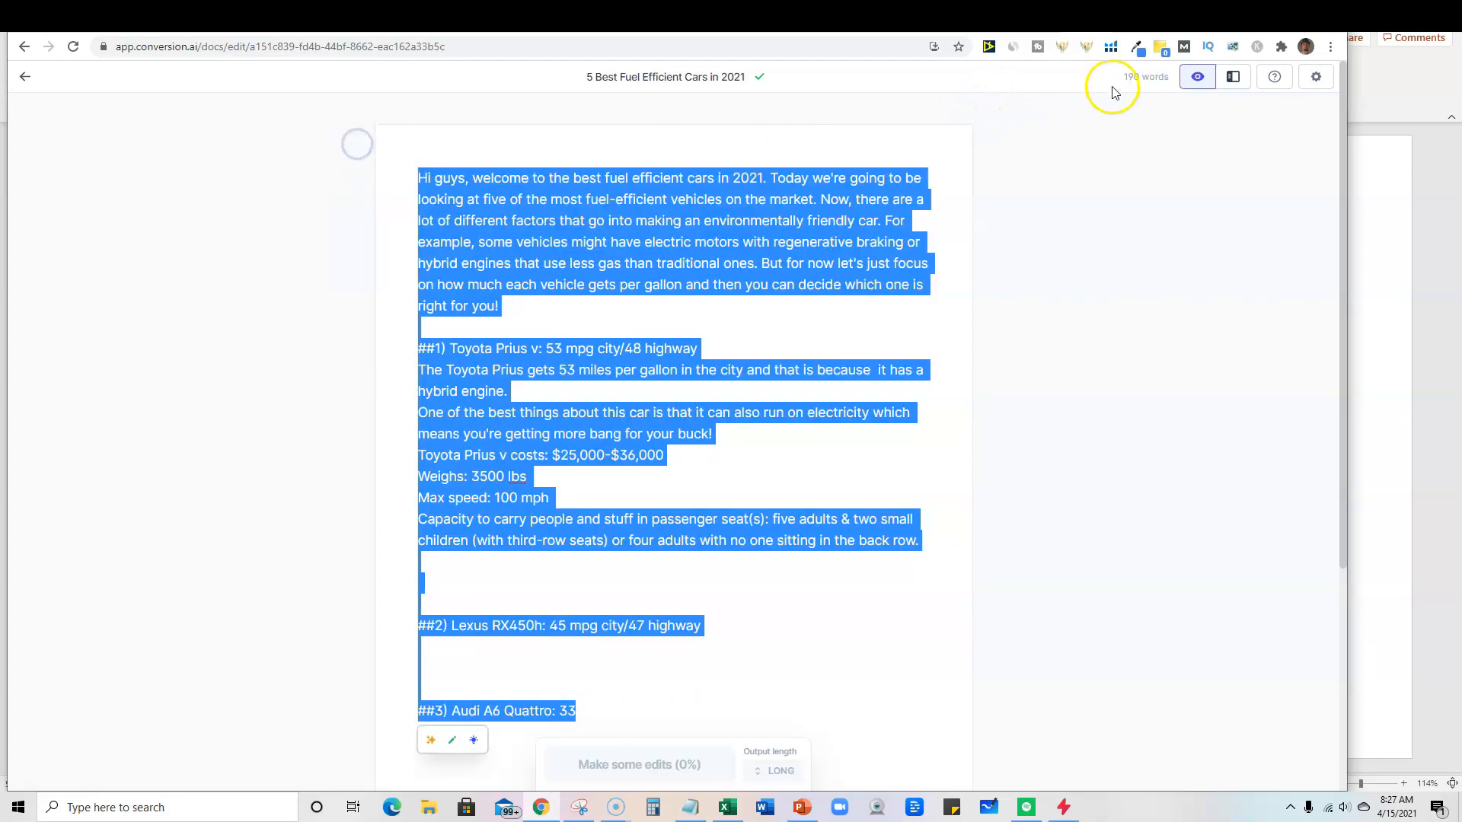
mouse_move(910, 387)
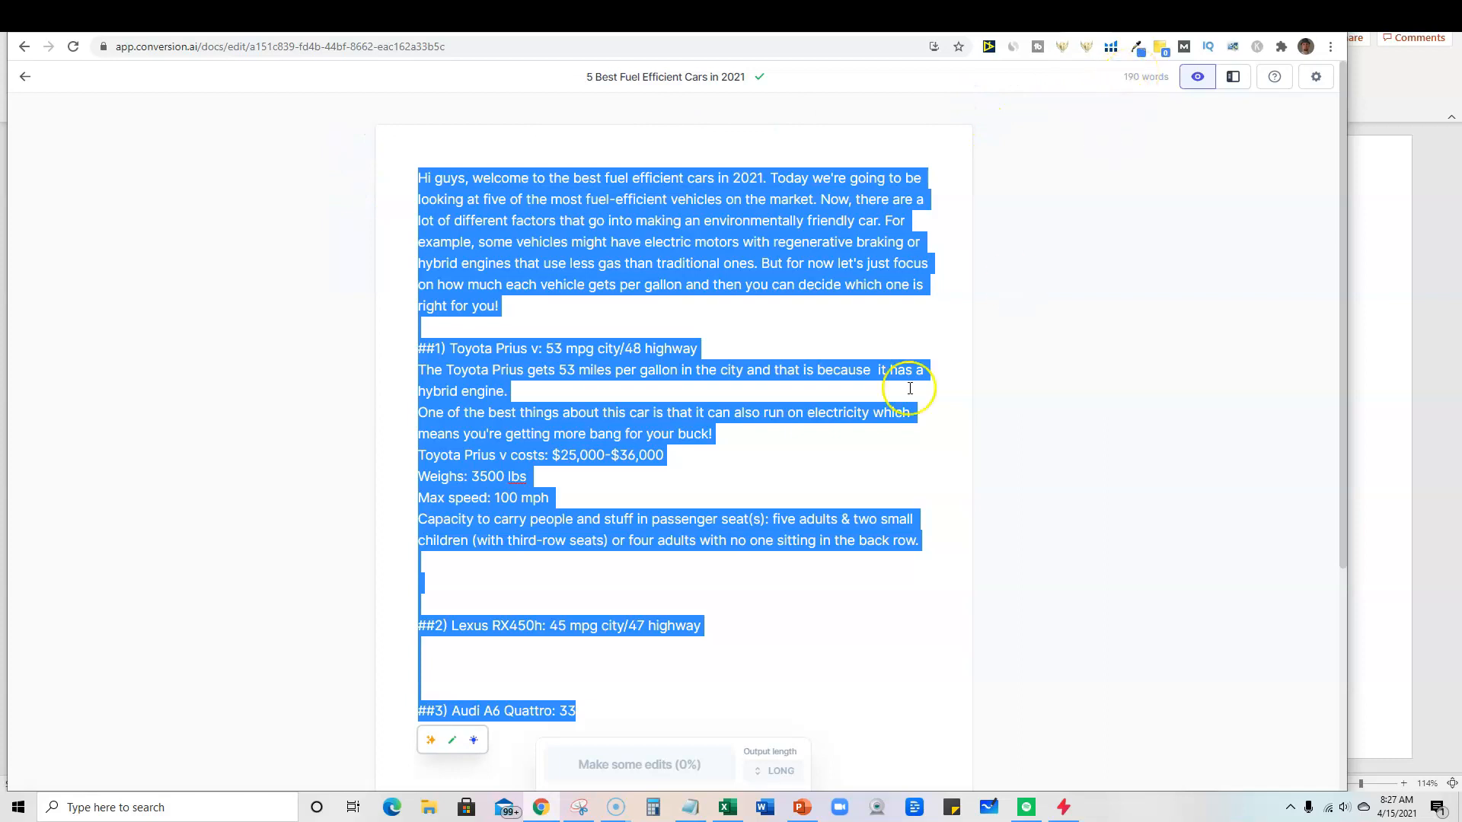
left_click(756, 614)
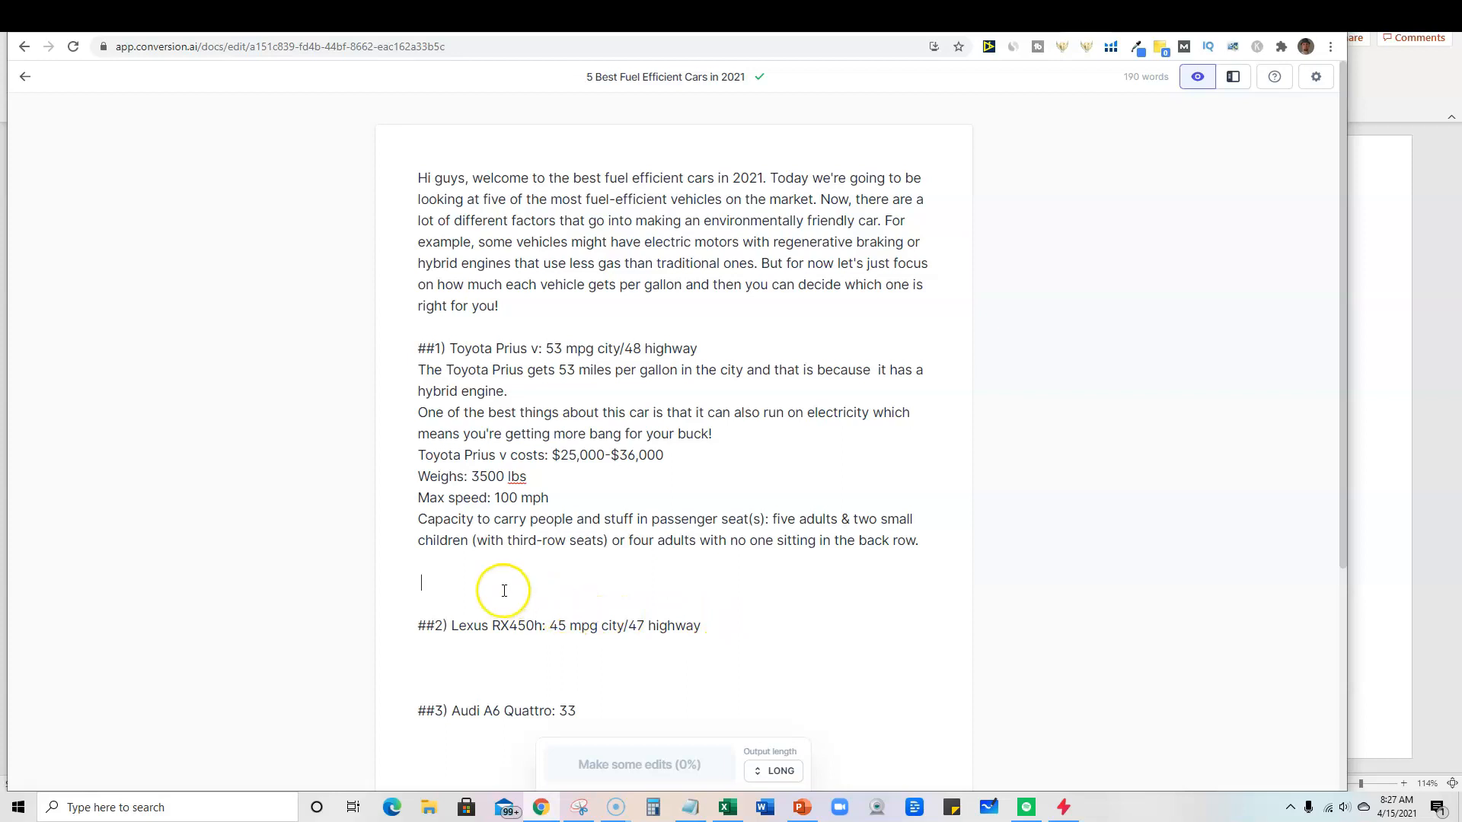
mouse_move(429, 586)
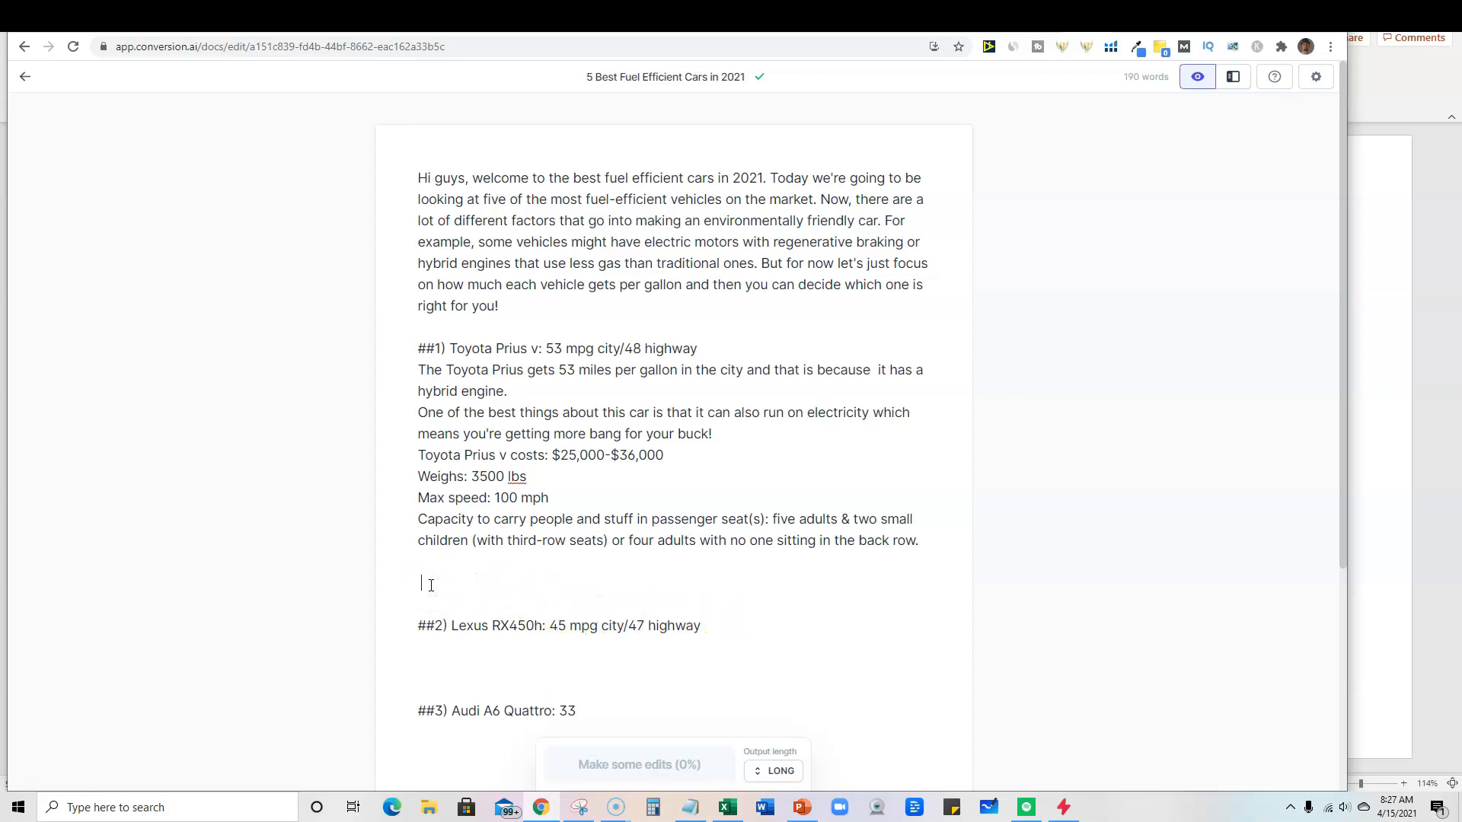
Type 'write another idea about the prius' beneath the Prius details
type("write and")
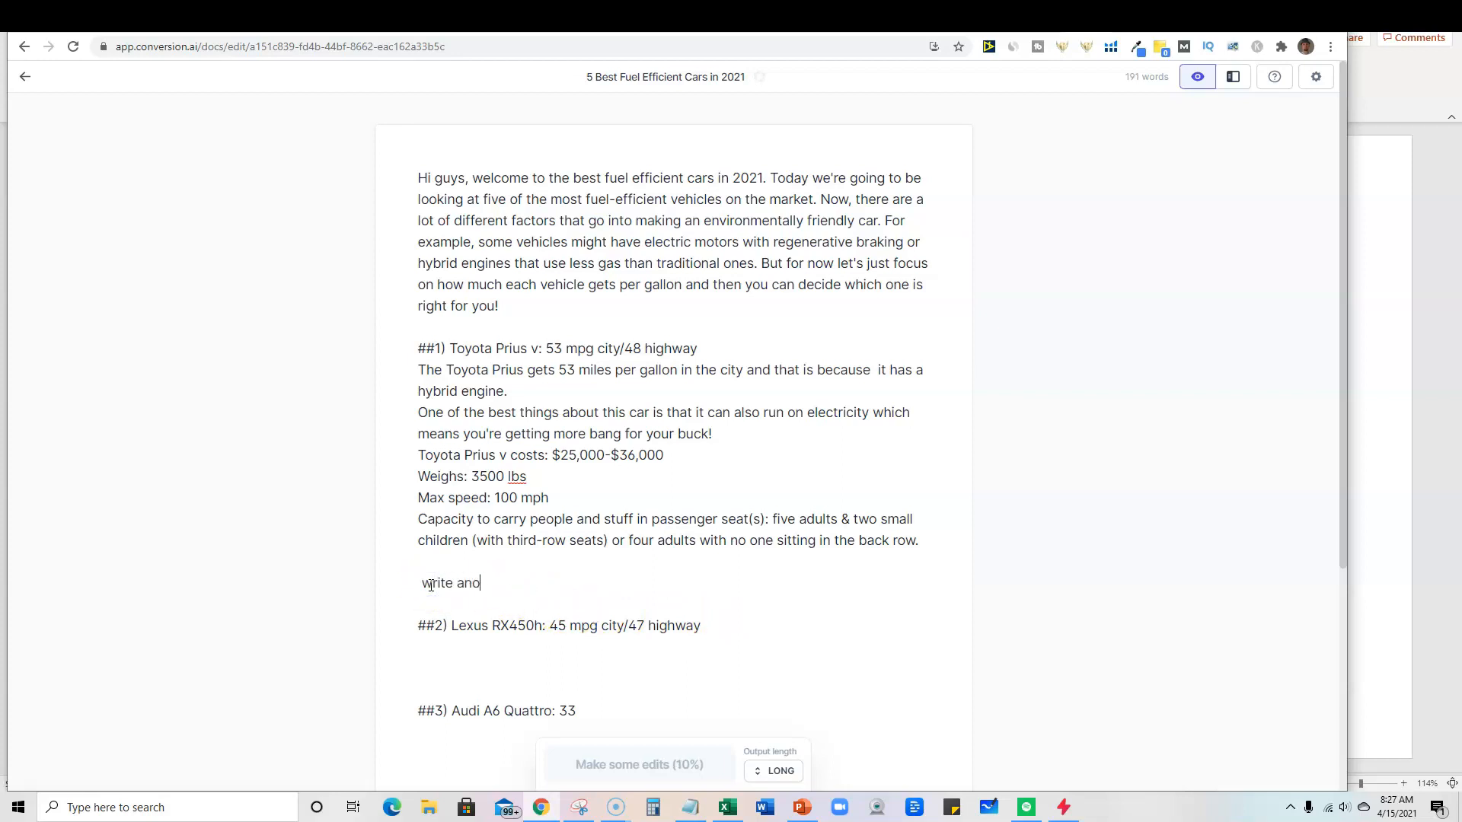
type("ther idea about")
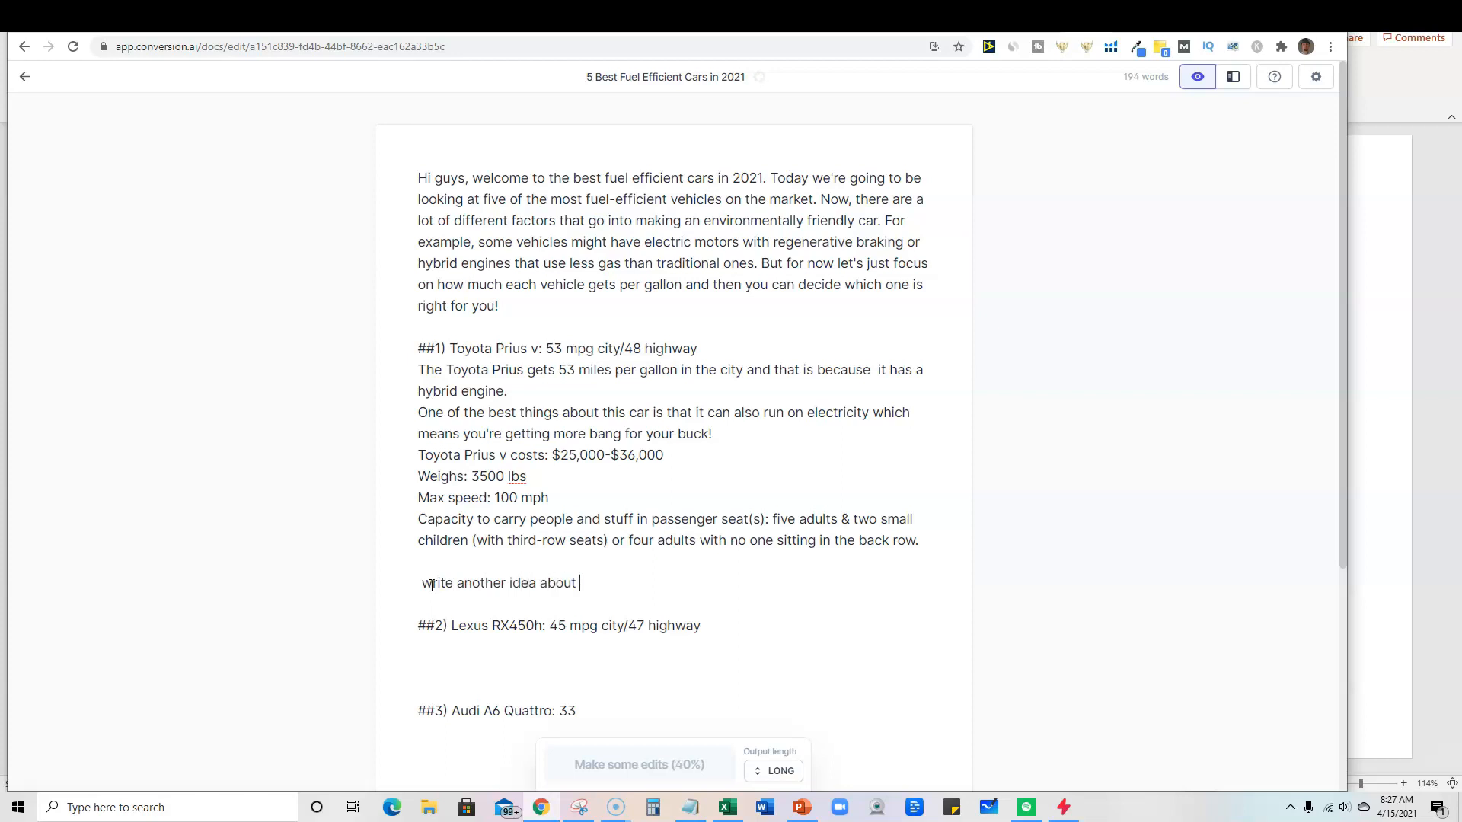
type("the prius")
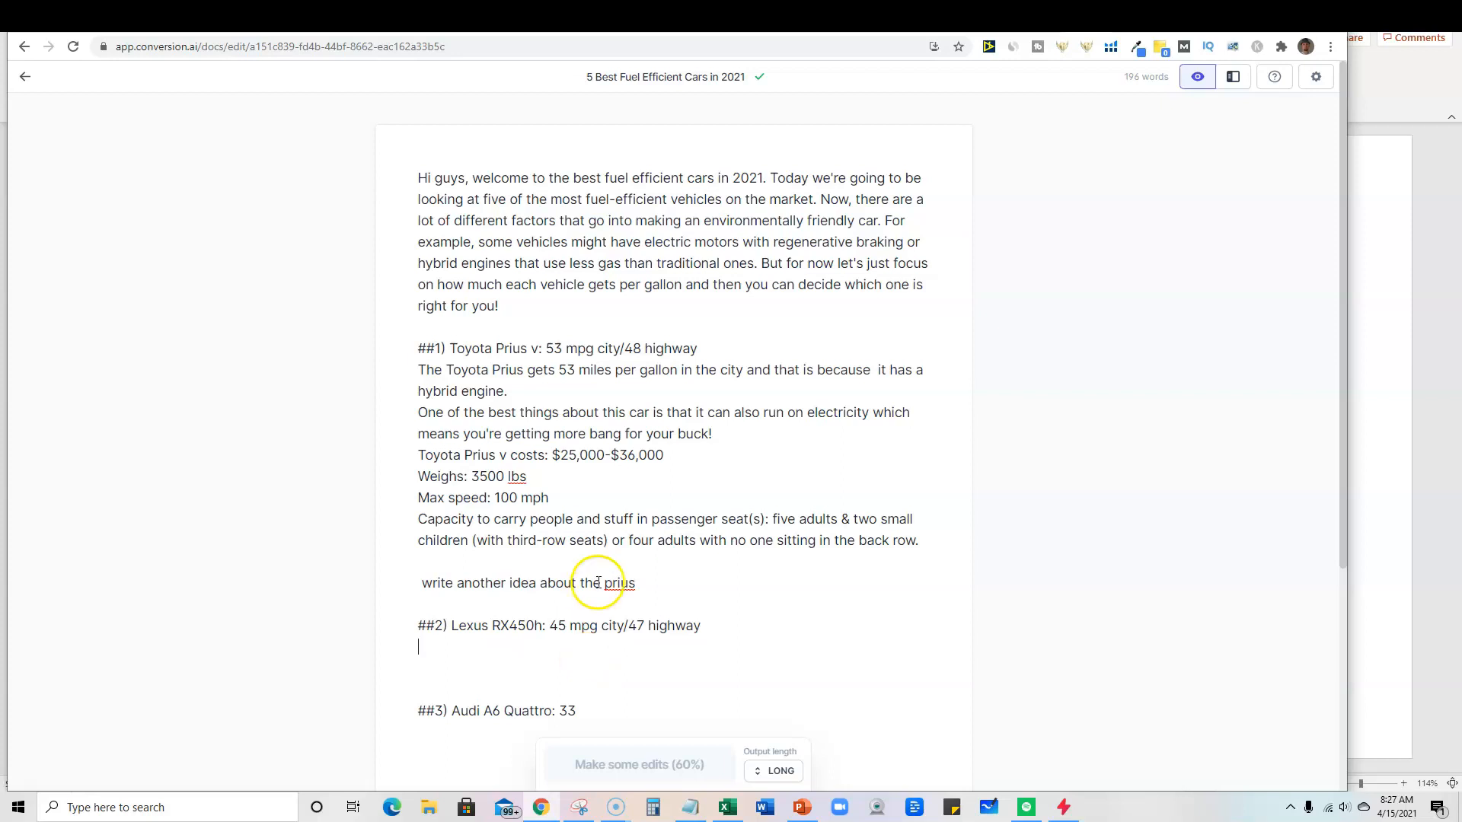
mouse_move(781, 619)
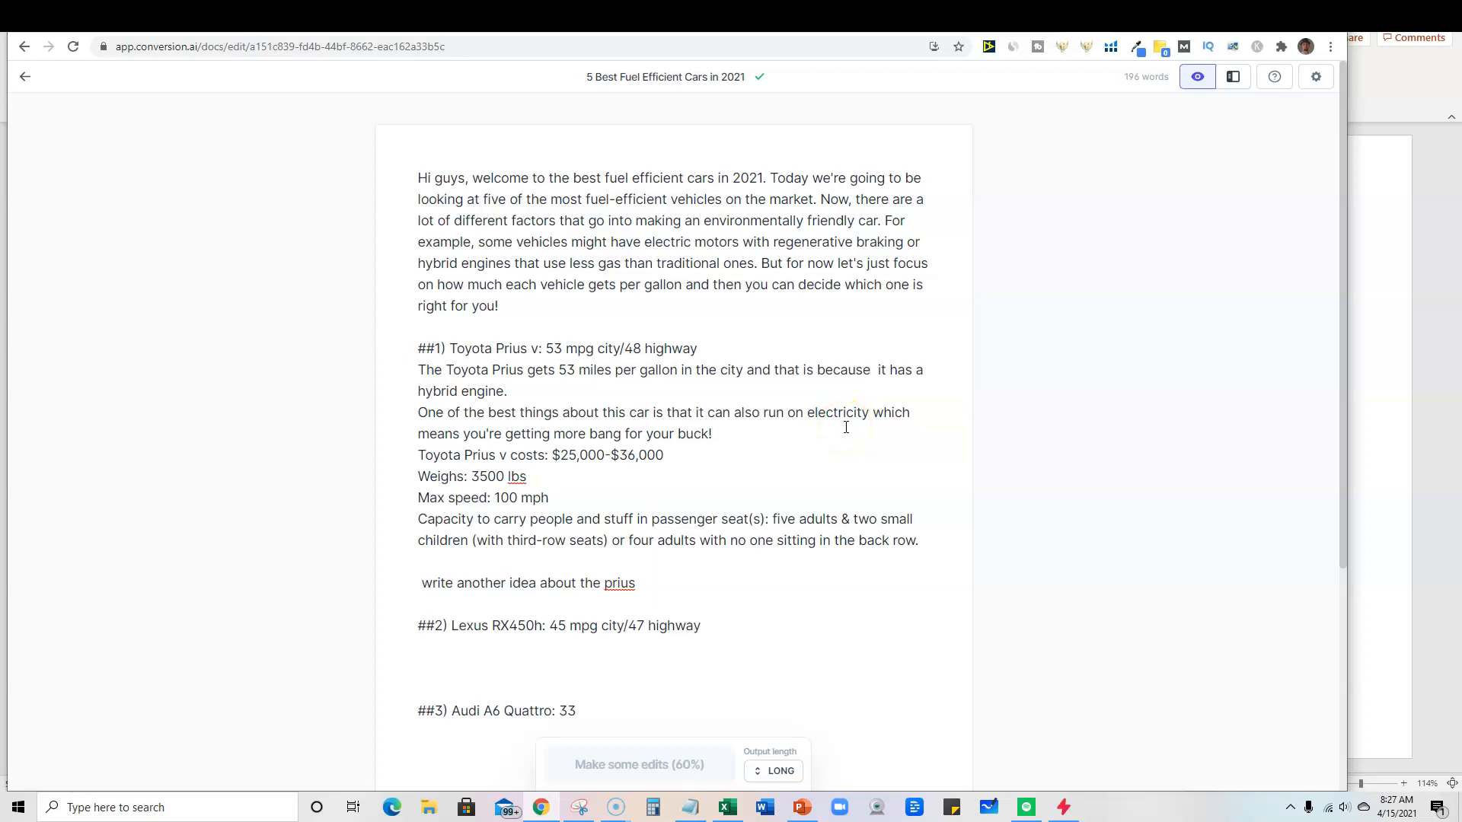
mouse_move(885, 438)
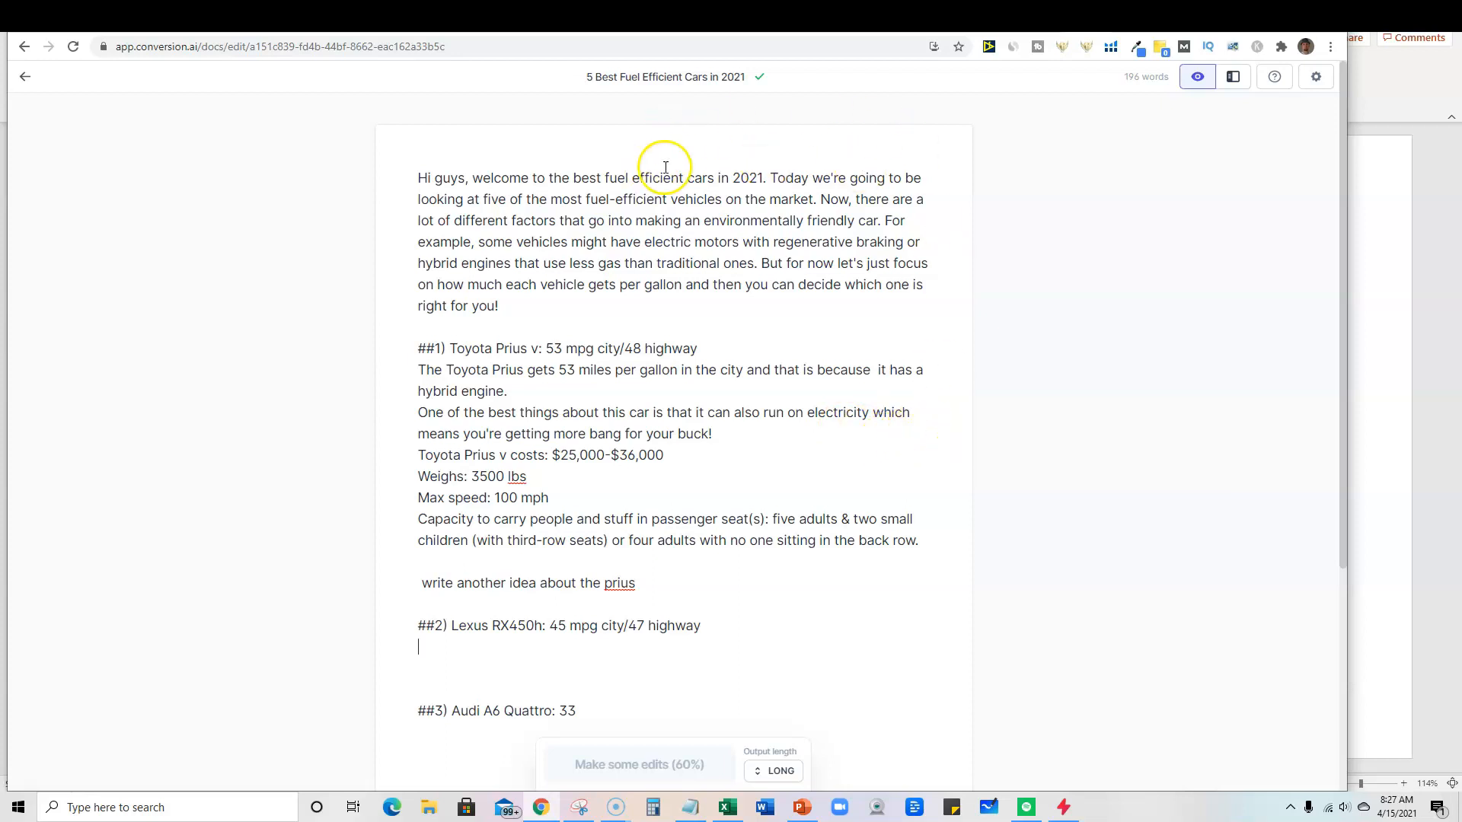
mouse_move(37, 84)
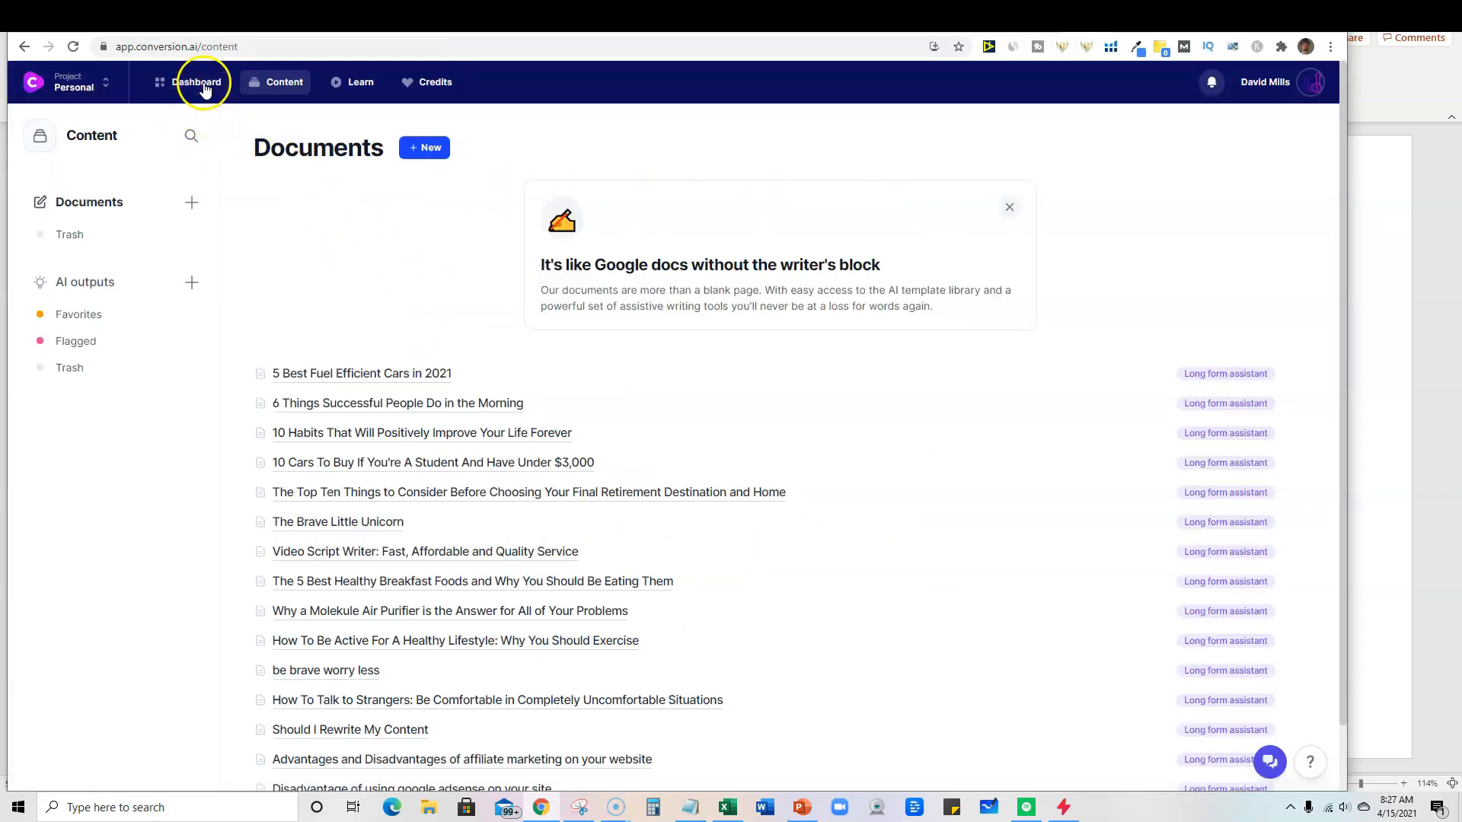
Scroll the dashboard template library down to the Creative Story template
scroll("down", 3)
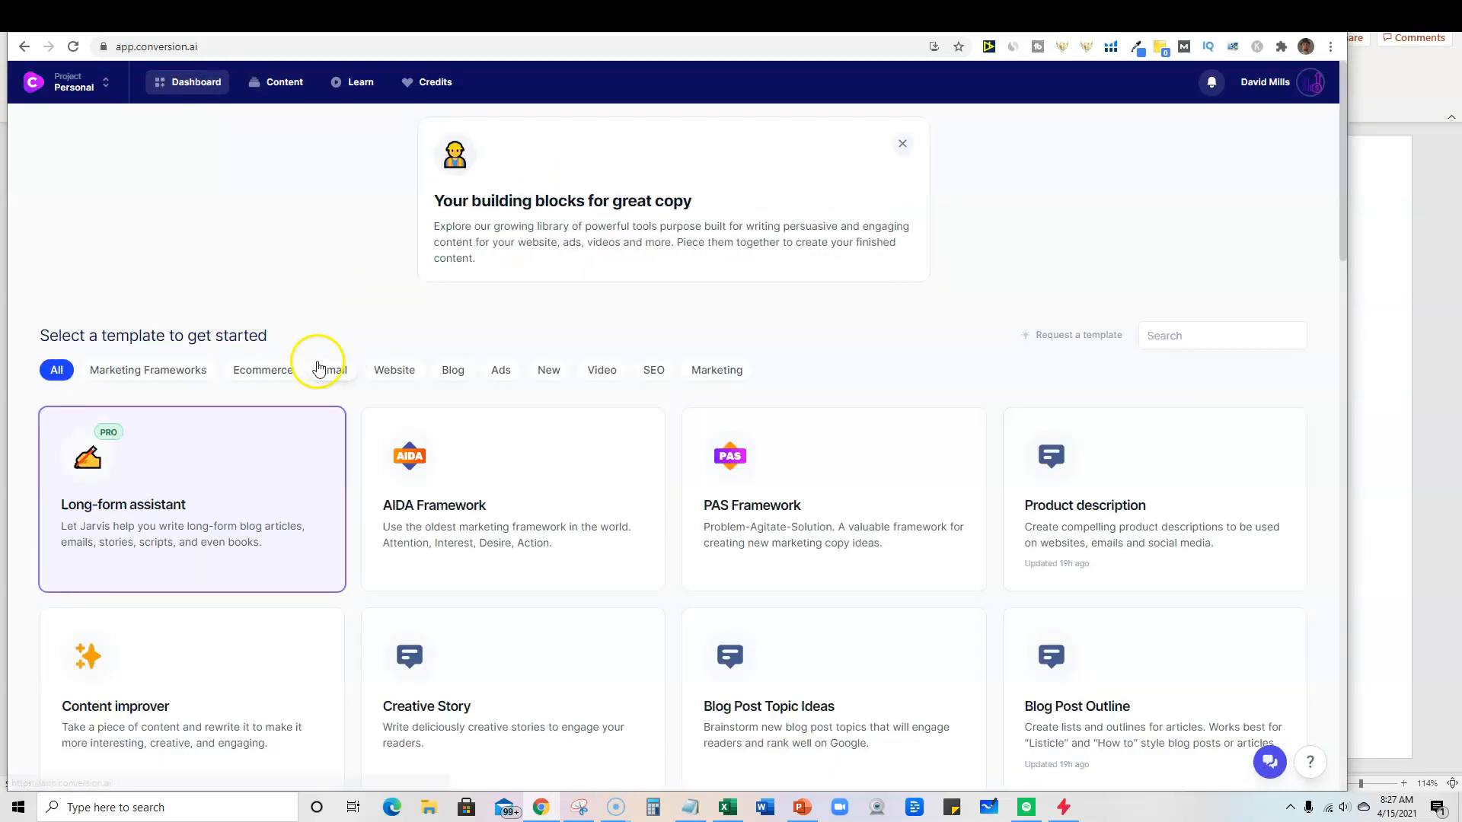
mouse_move(337, 441)
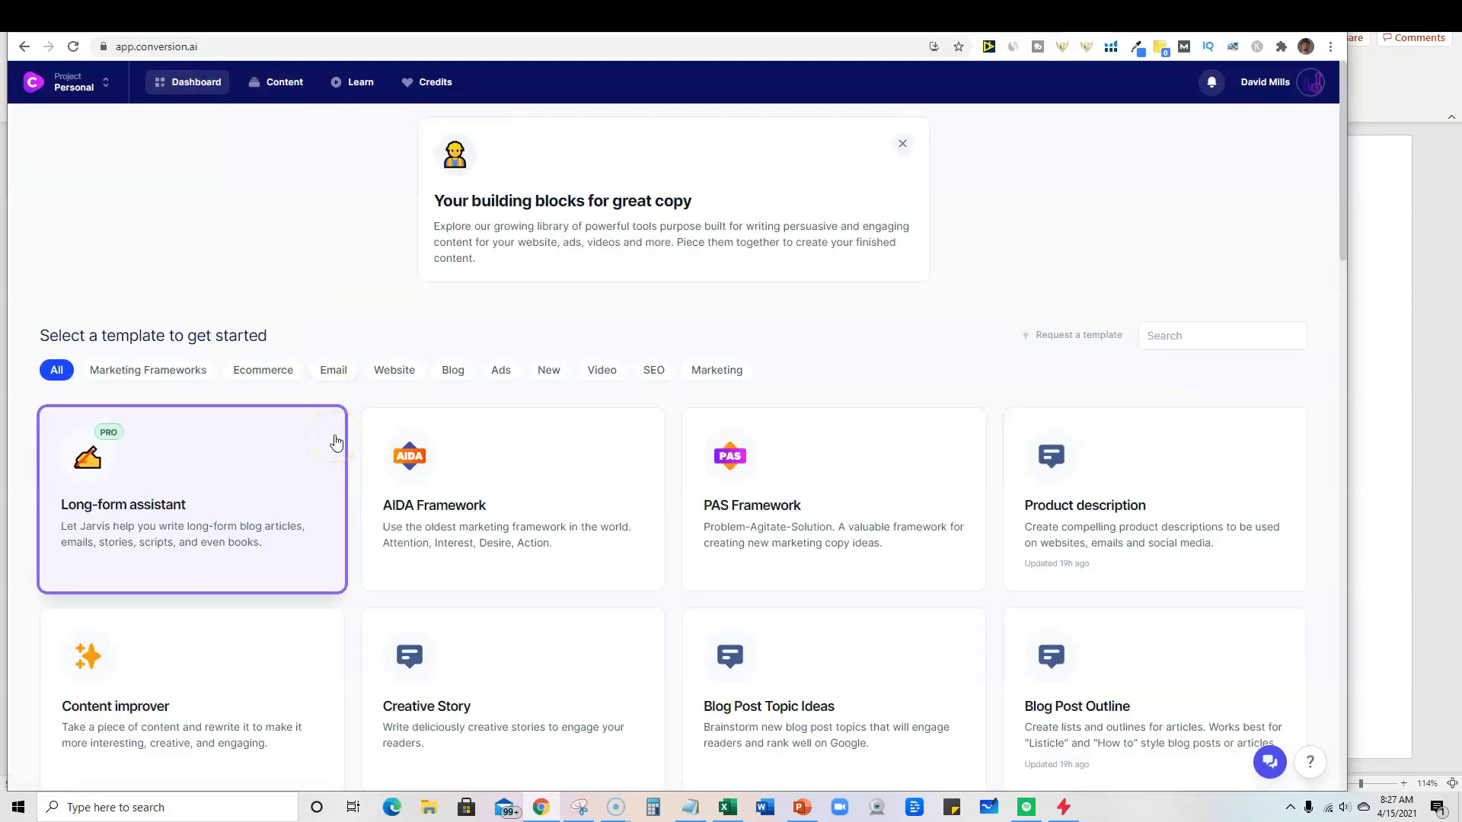
mouse_move(327, 300)
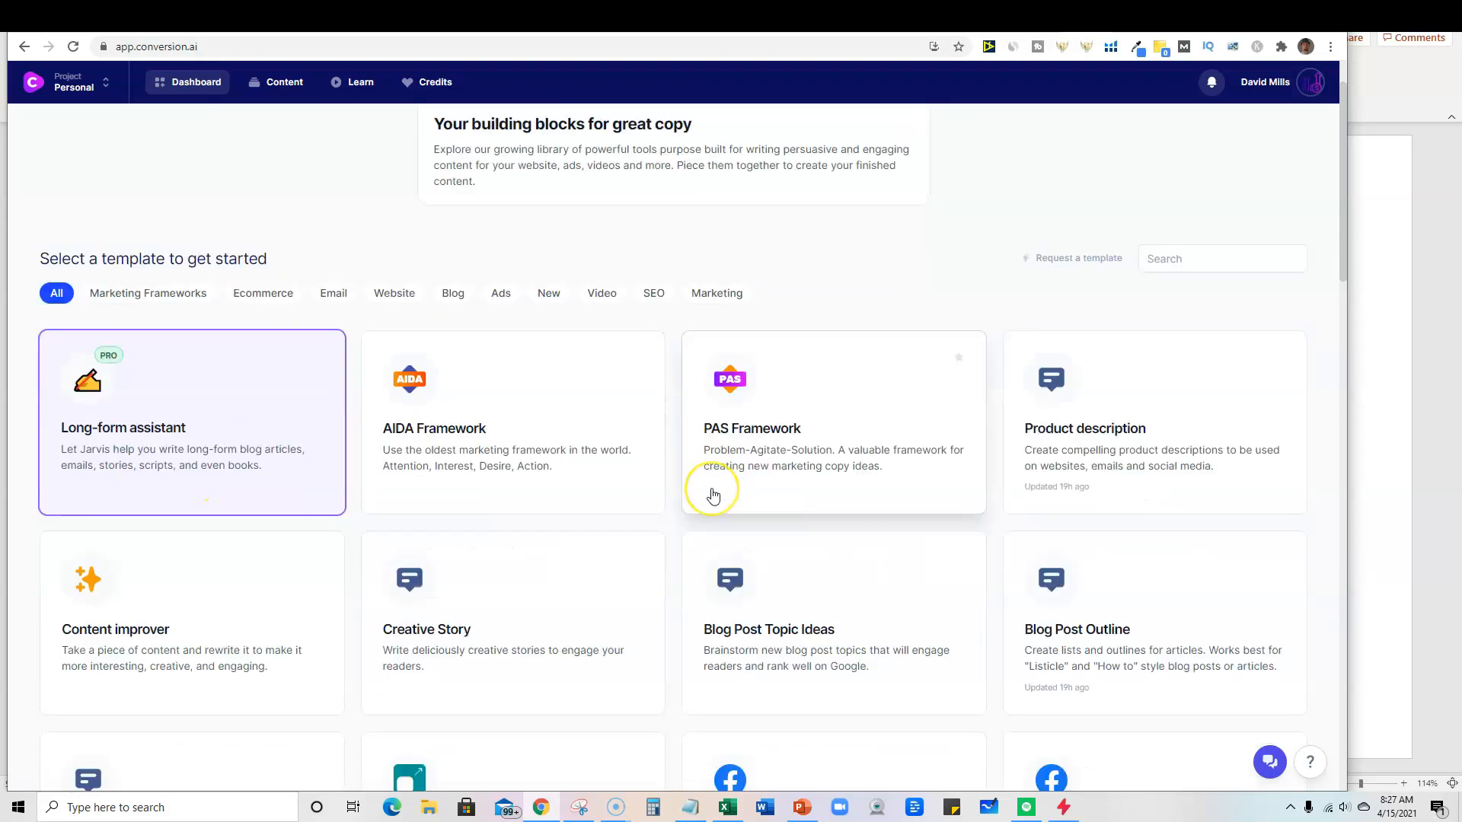
scroll("down", 3)
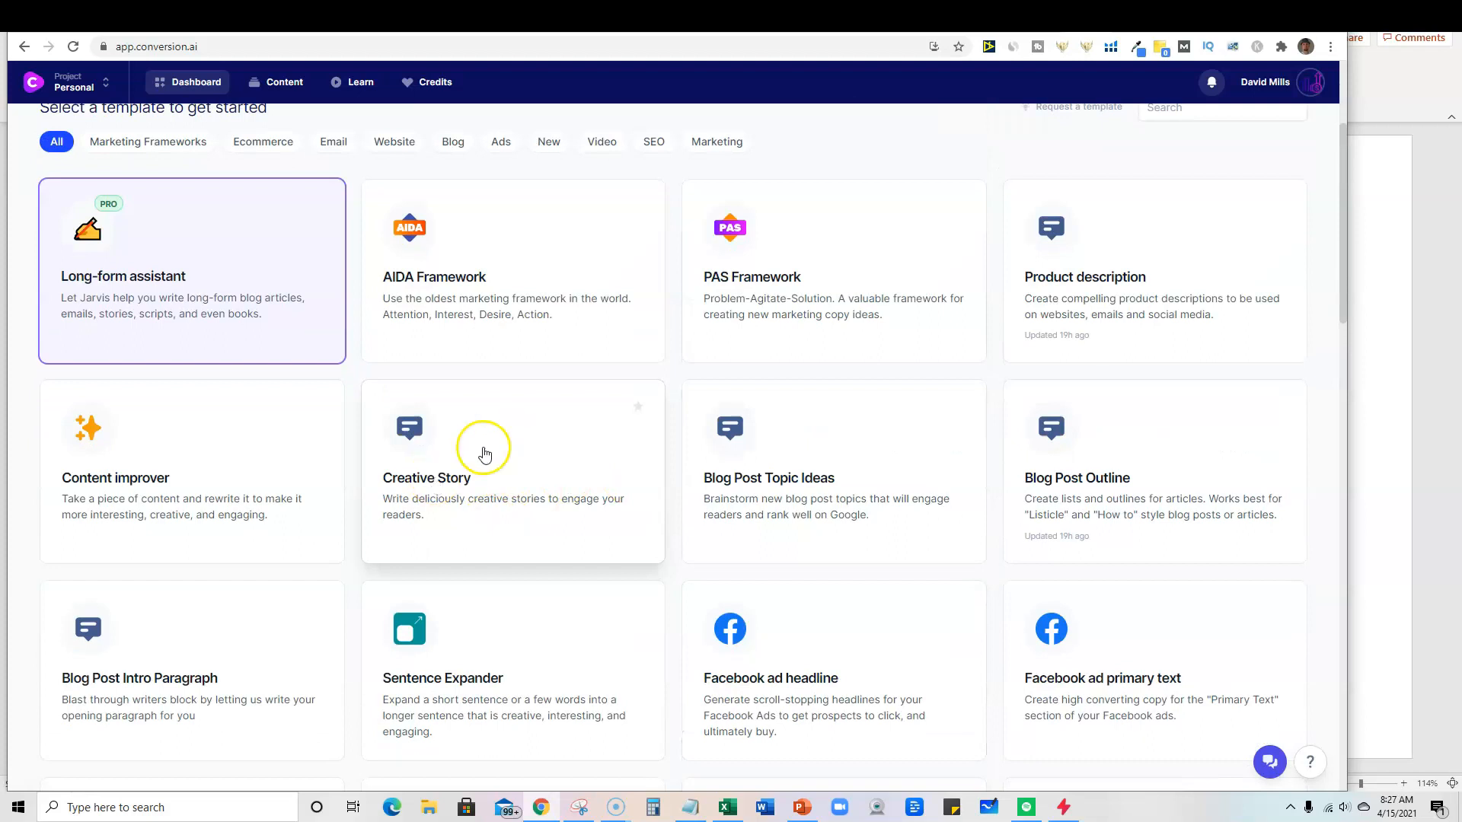
mouse_move(490, 486)
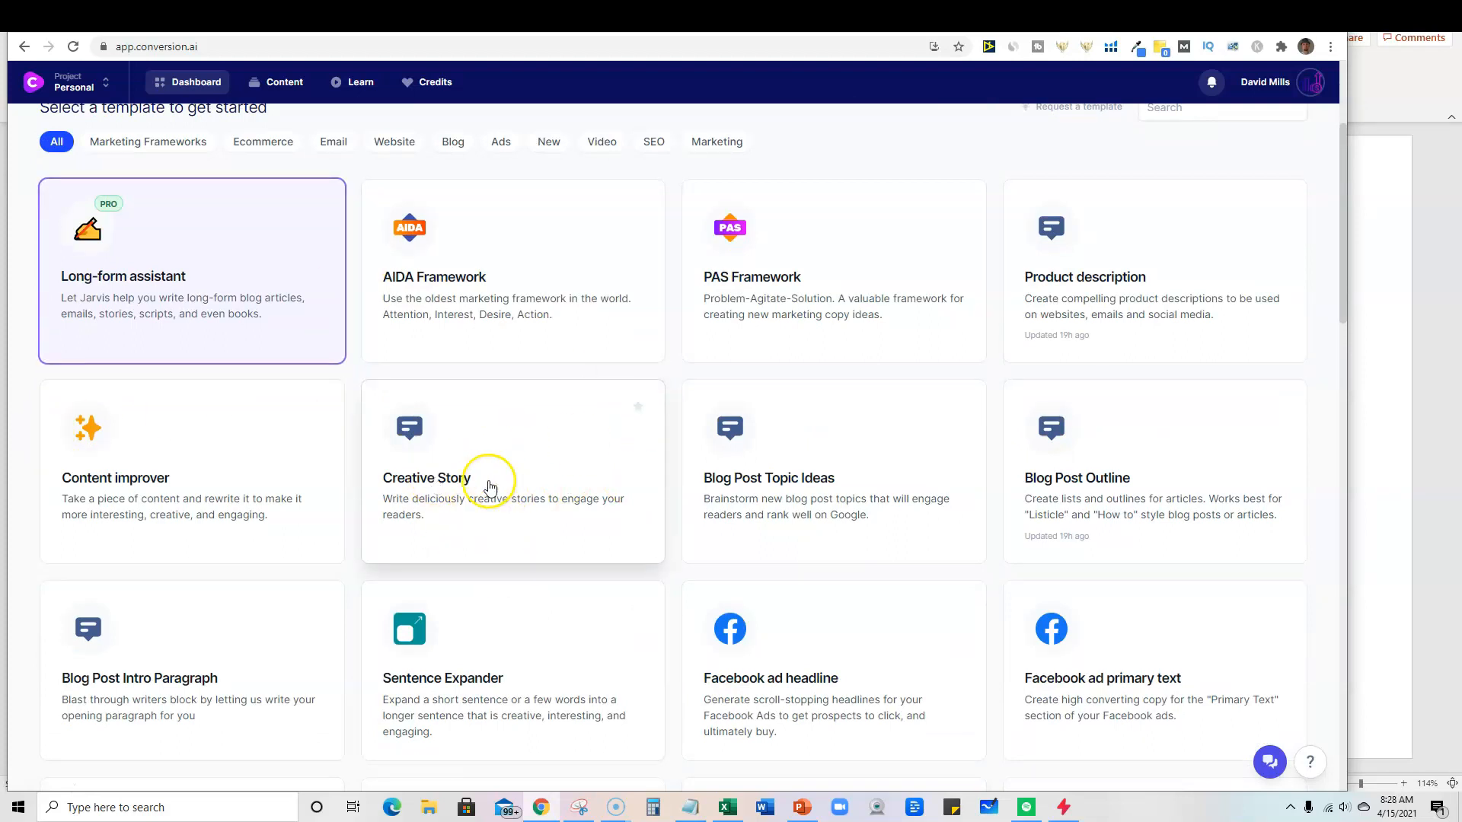
mouse_move(523, 541)
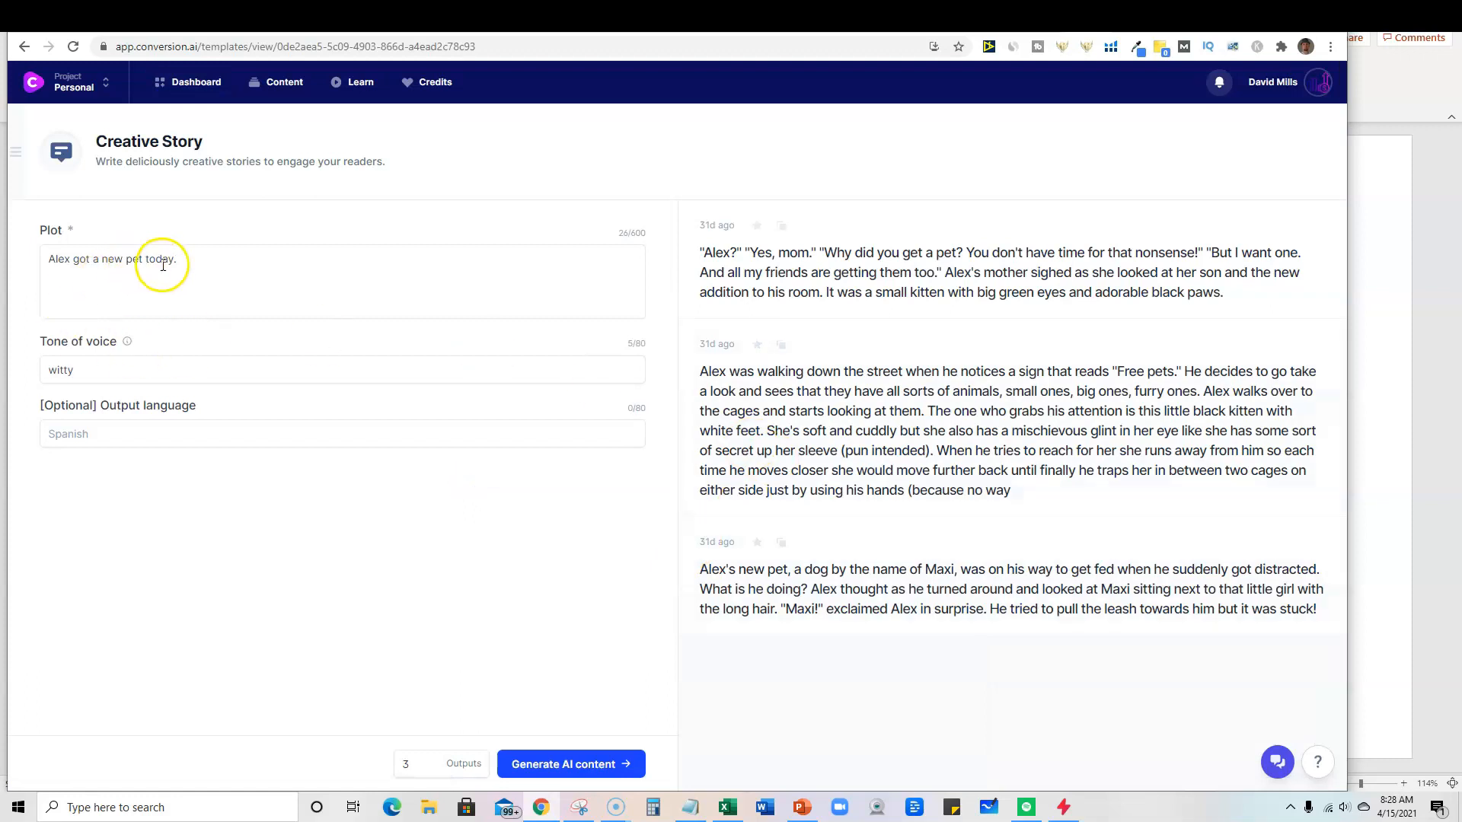
left_click(187, 259)
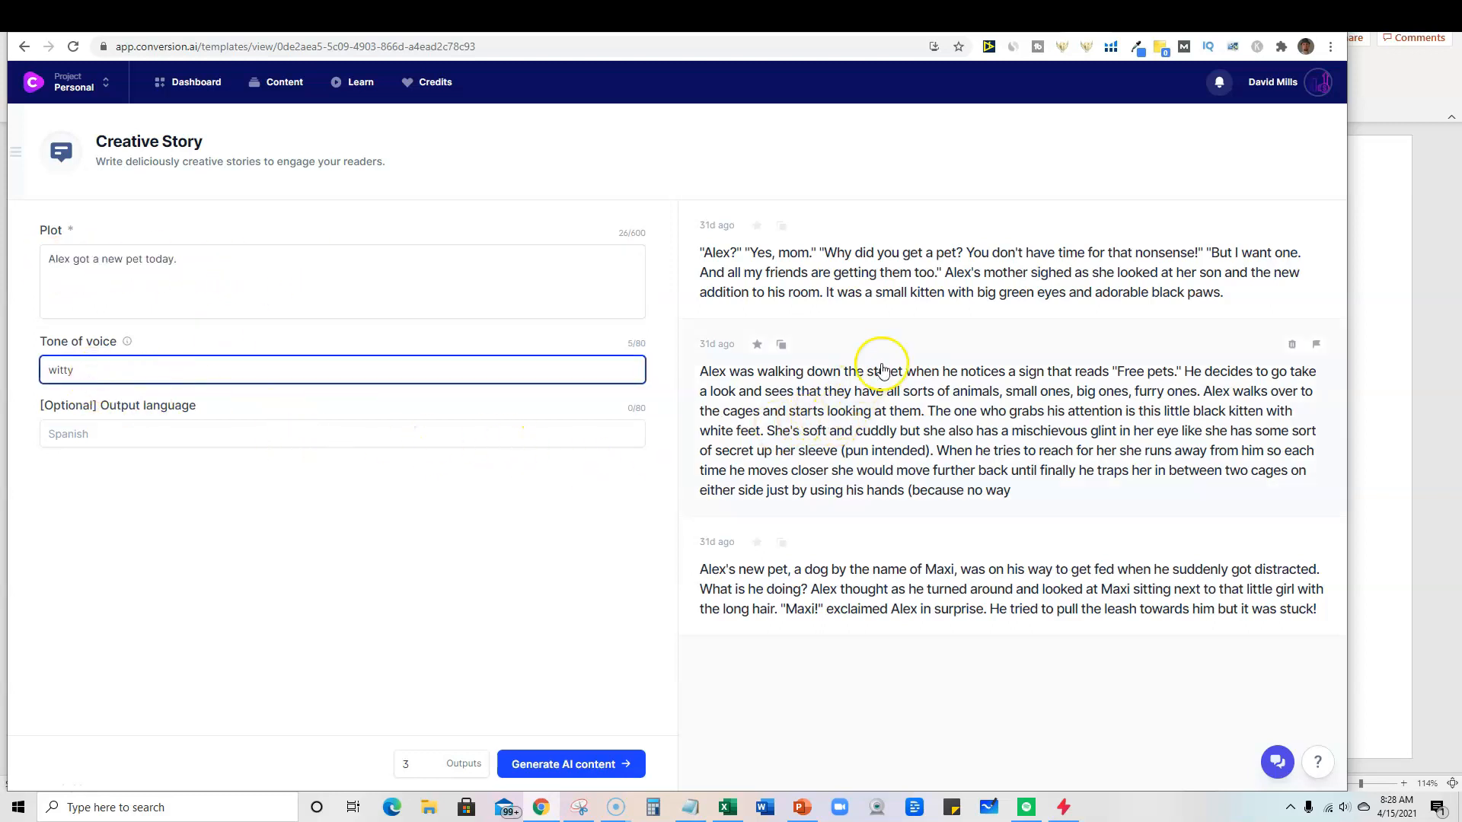
mouse_move(923, 362)
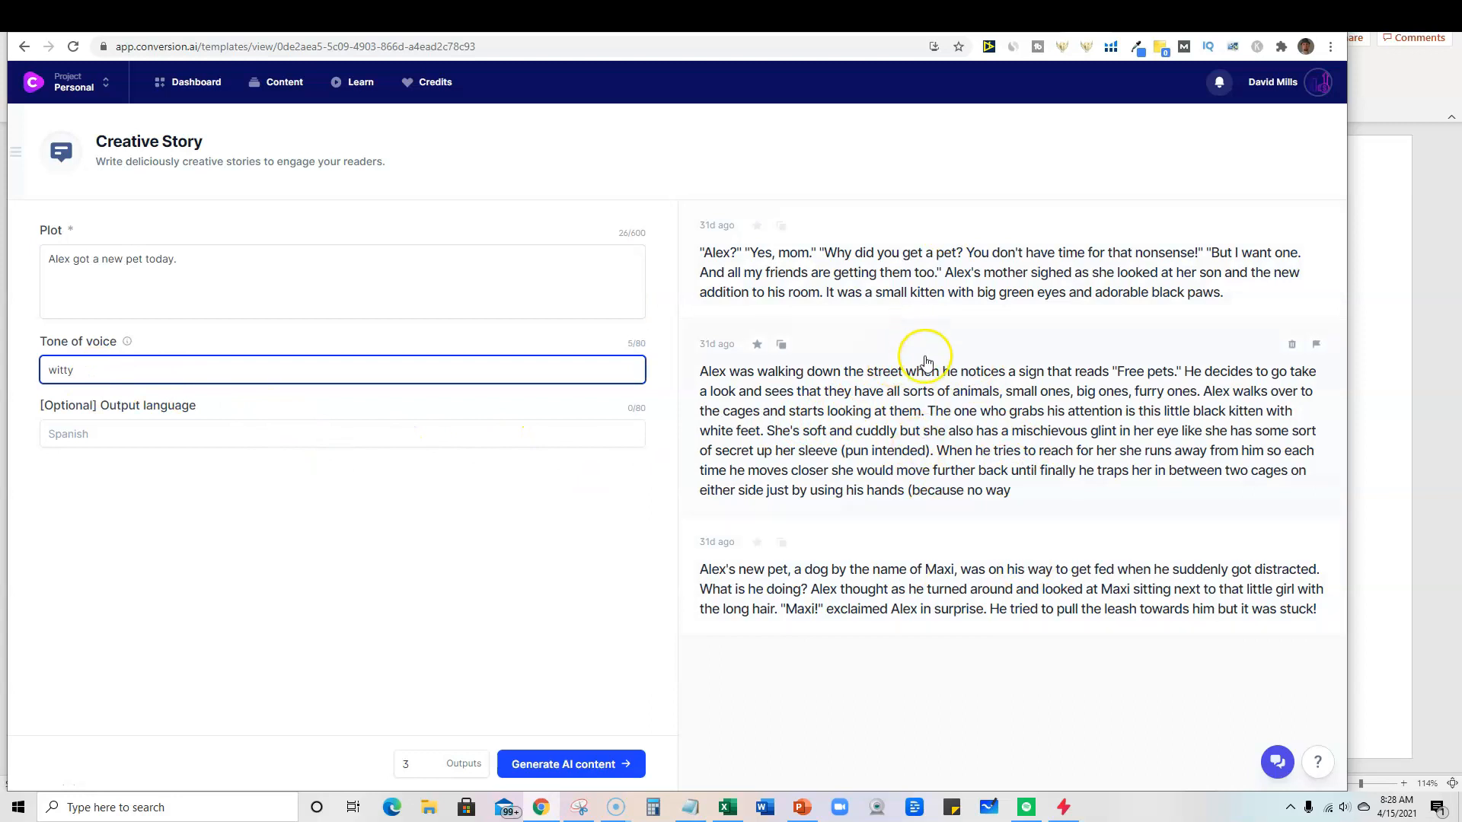
mouse_move(839, 227)
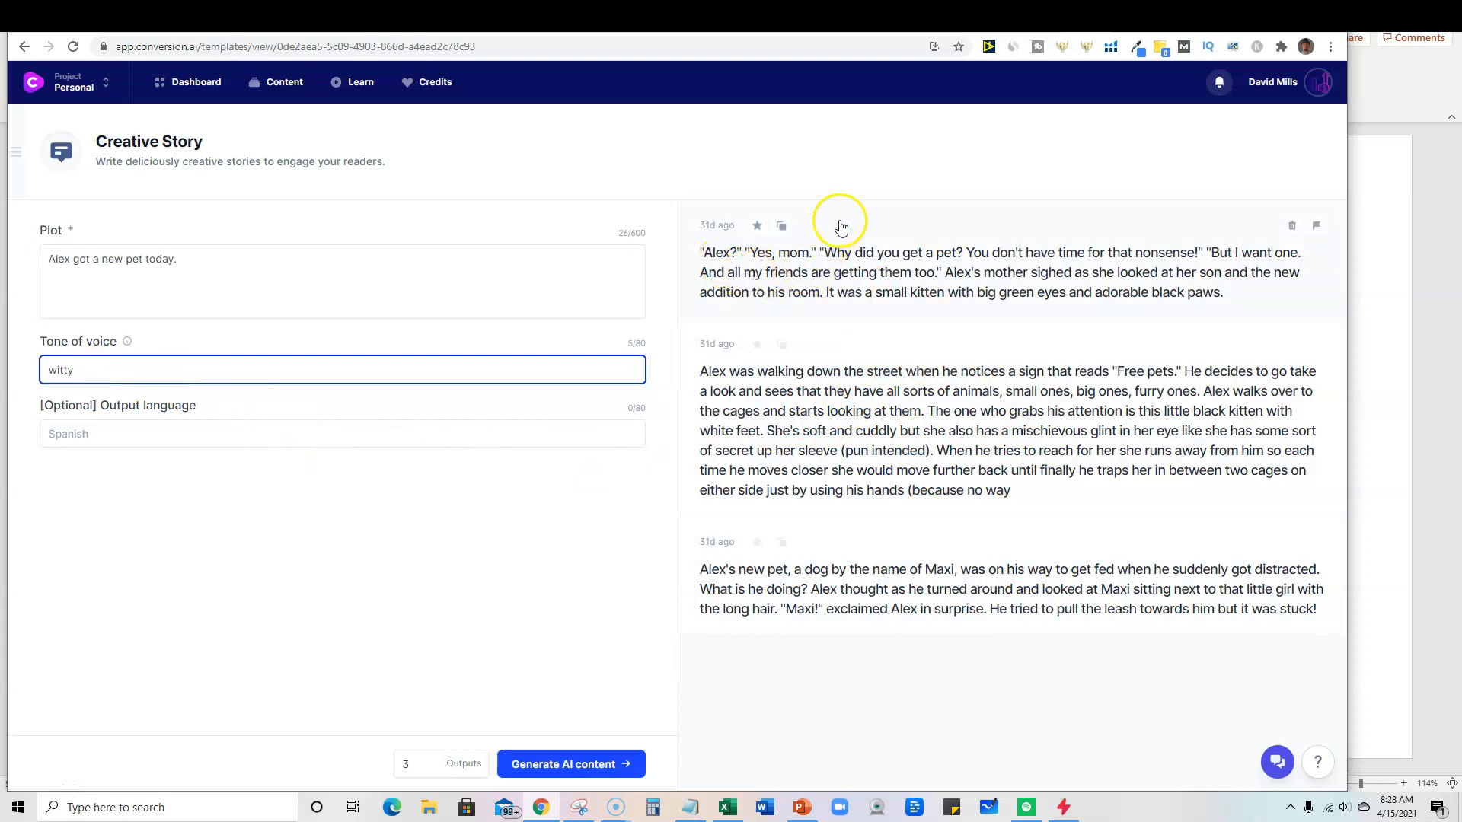
mouse_move(877, 229)
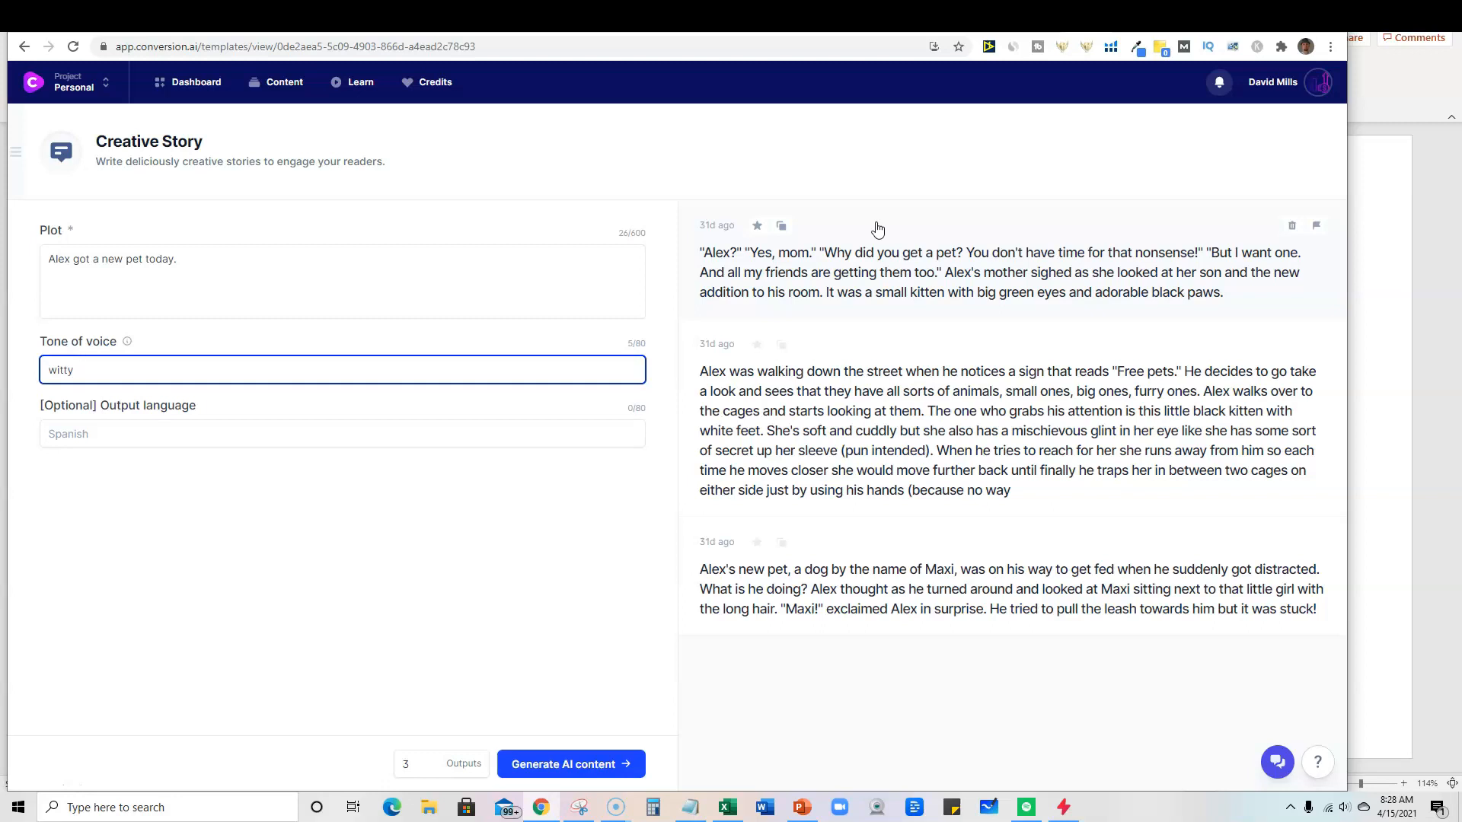
mouse_move(1116, 275)
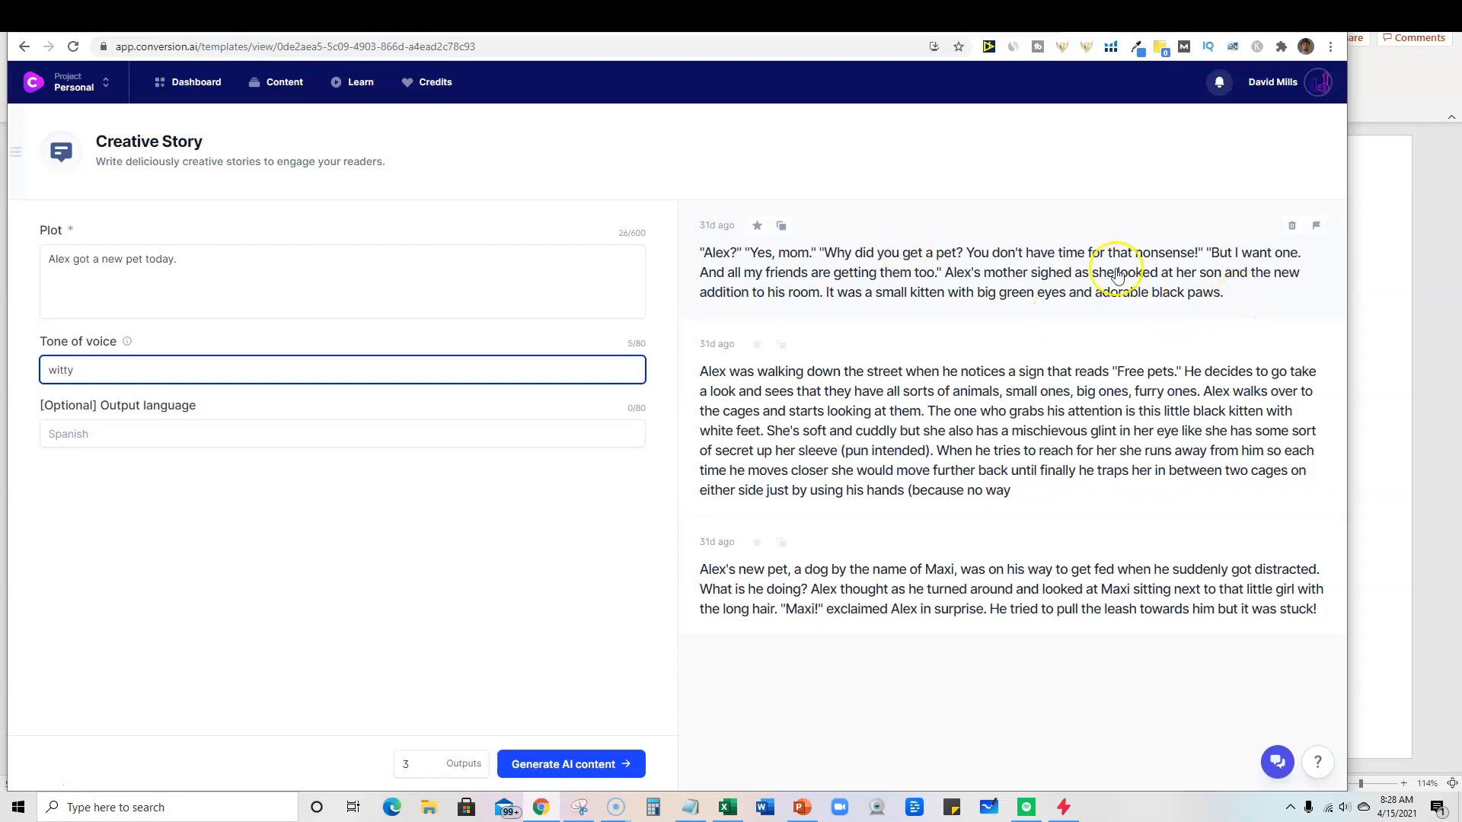
mouse_move(730, 377)
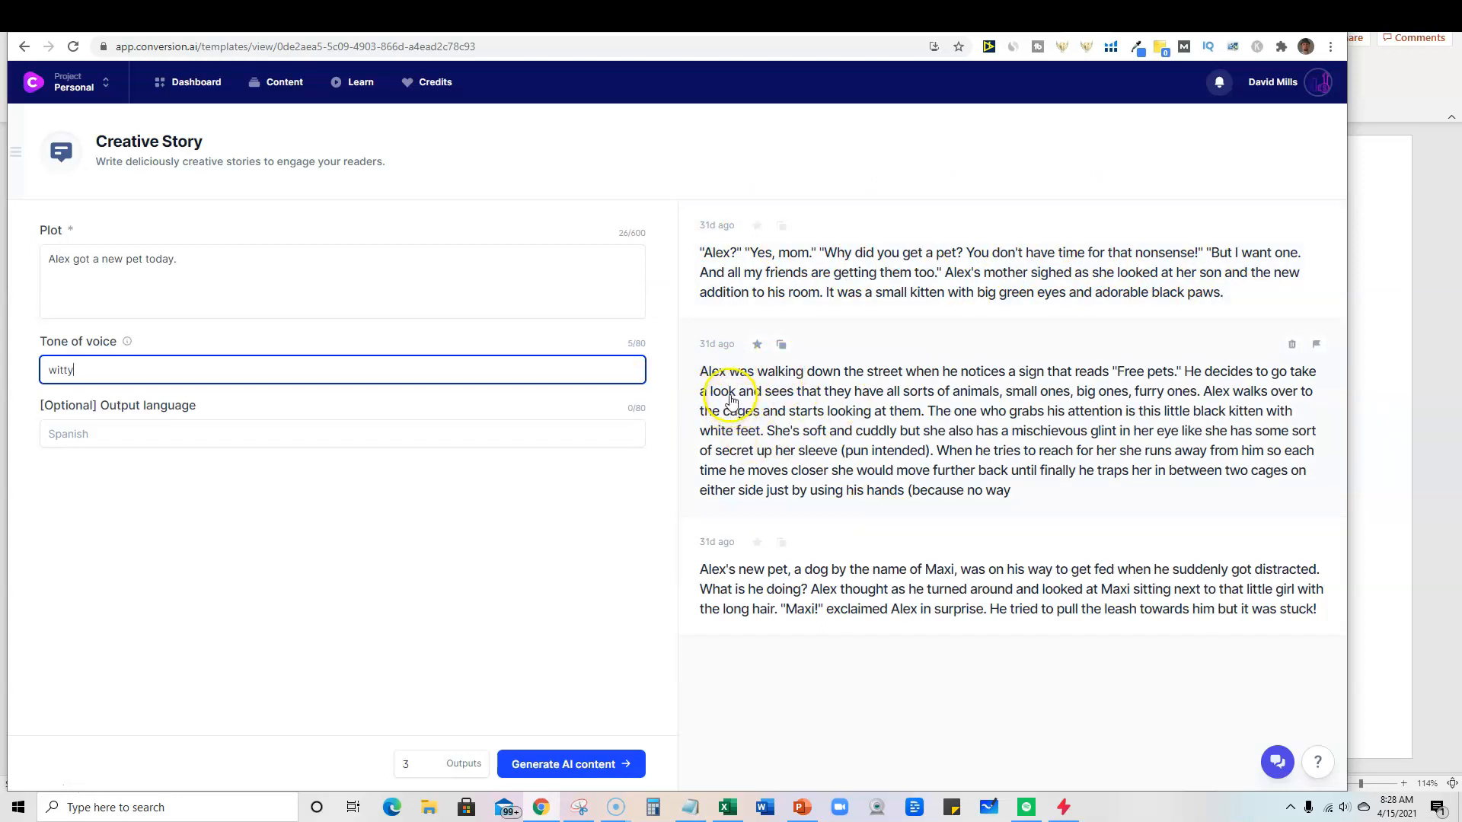
mouse_move(755, 382)
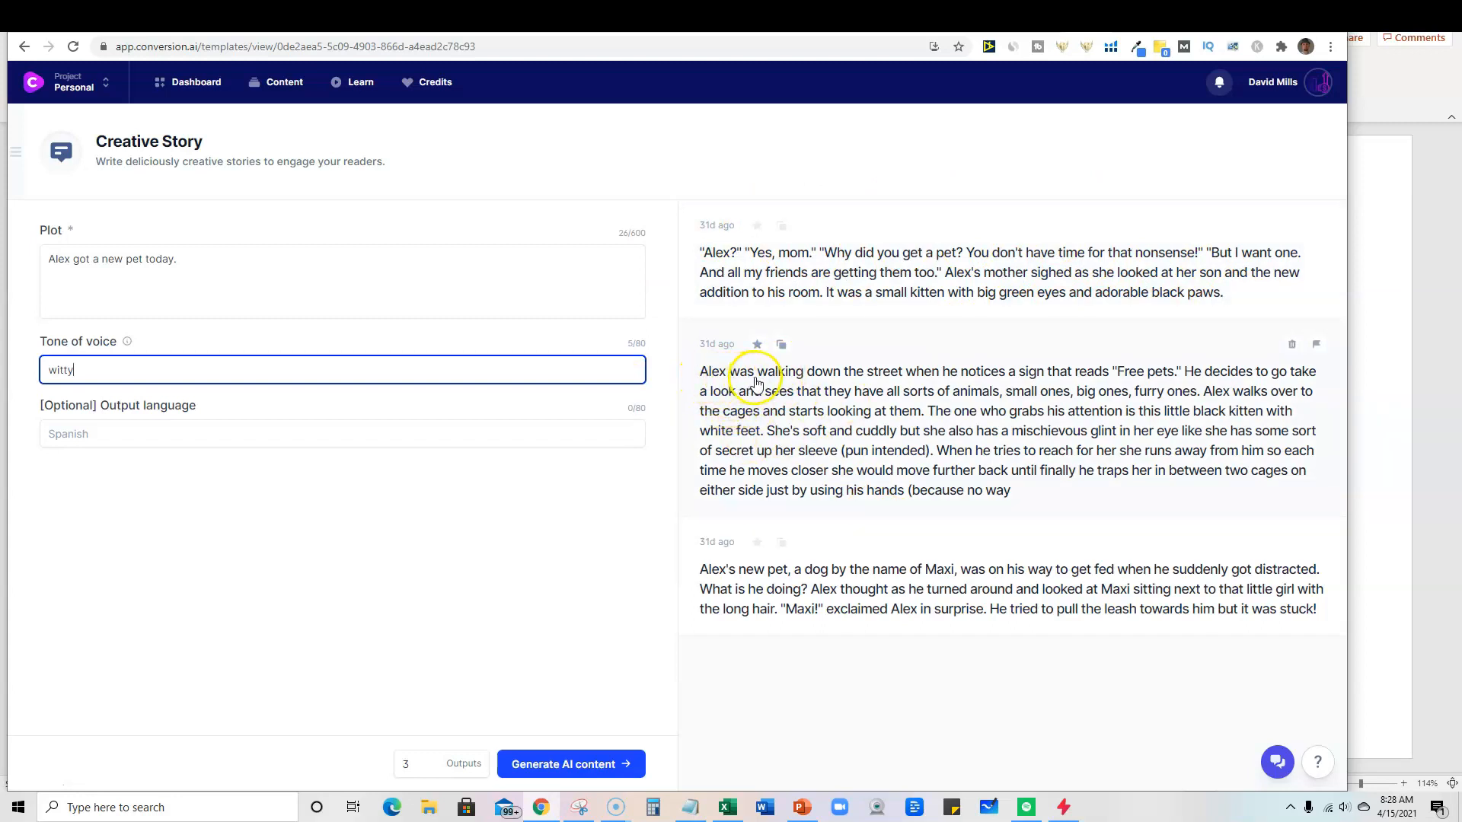
mouse_move(1004, 382)
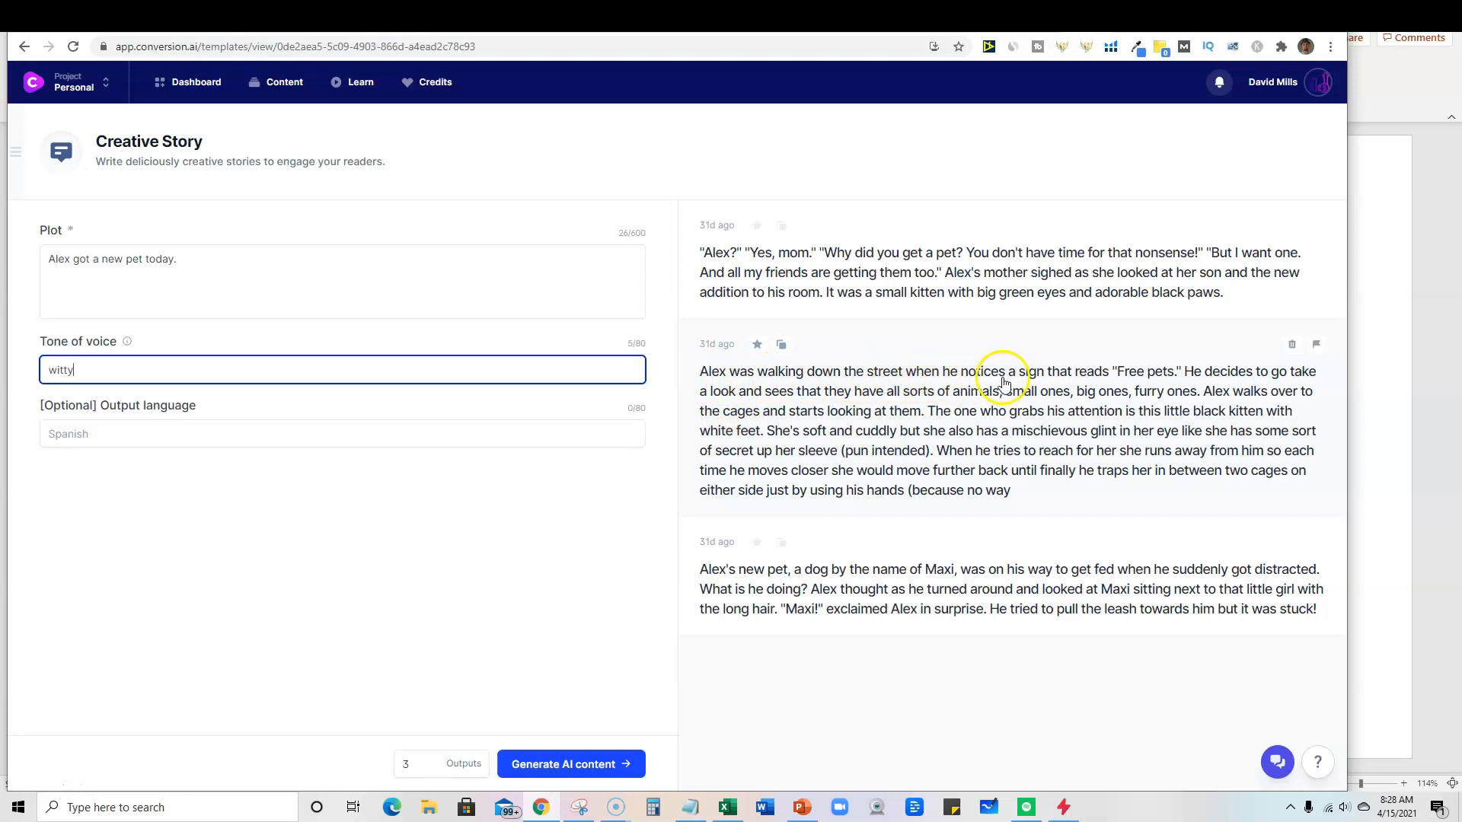
mouse_move(1165, 382)
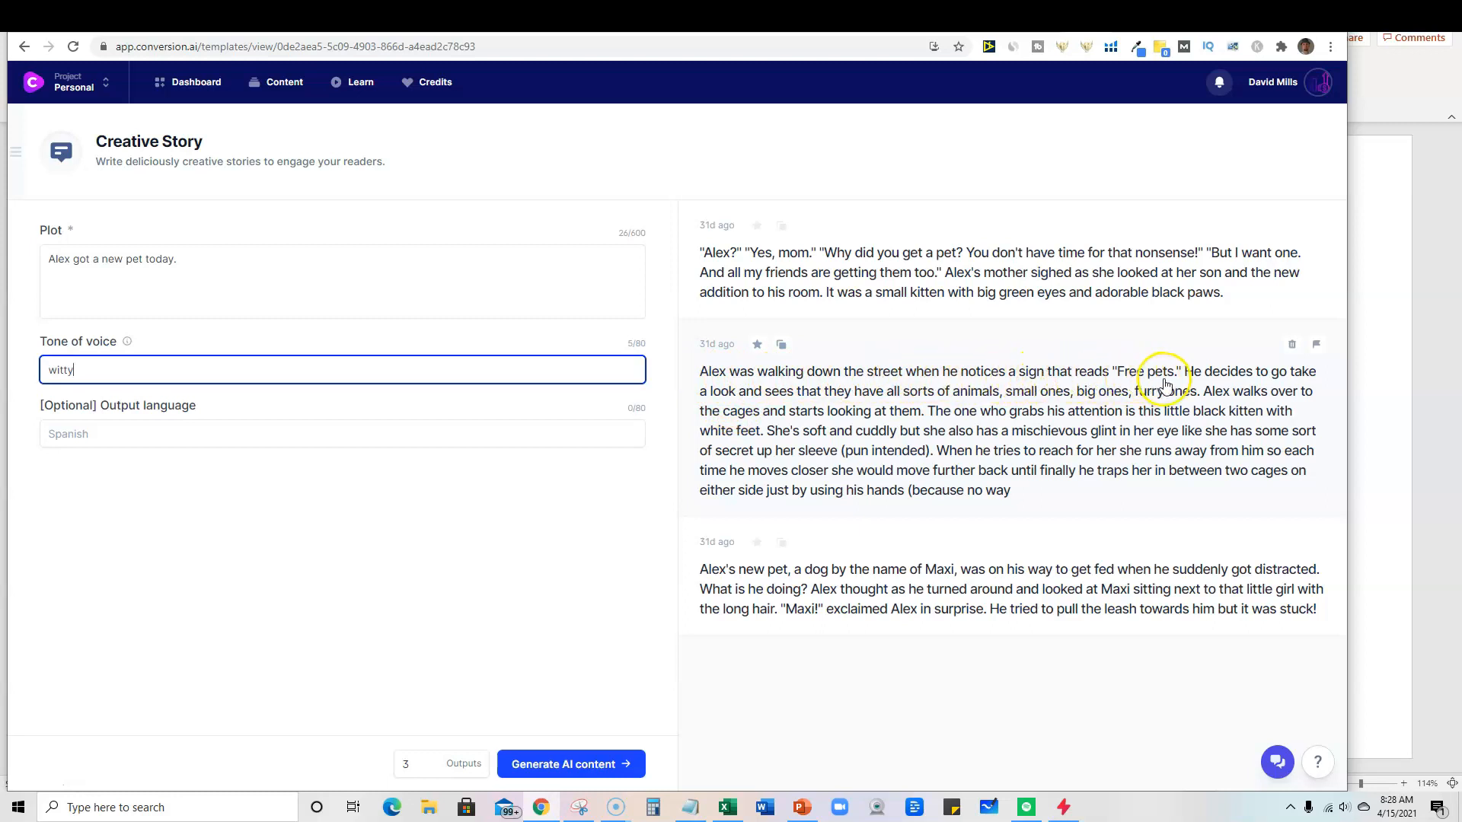
mouse_move(848, 411)
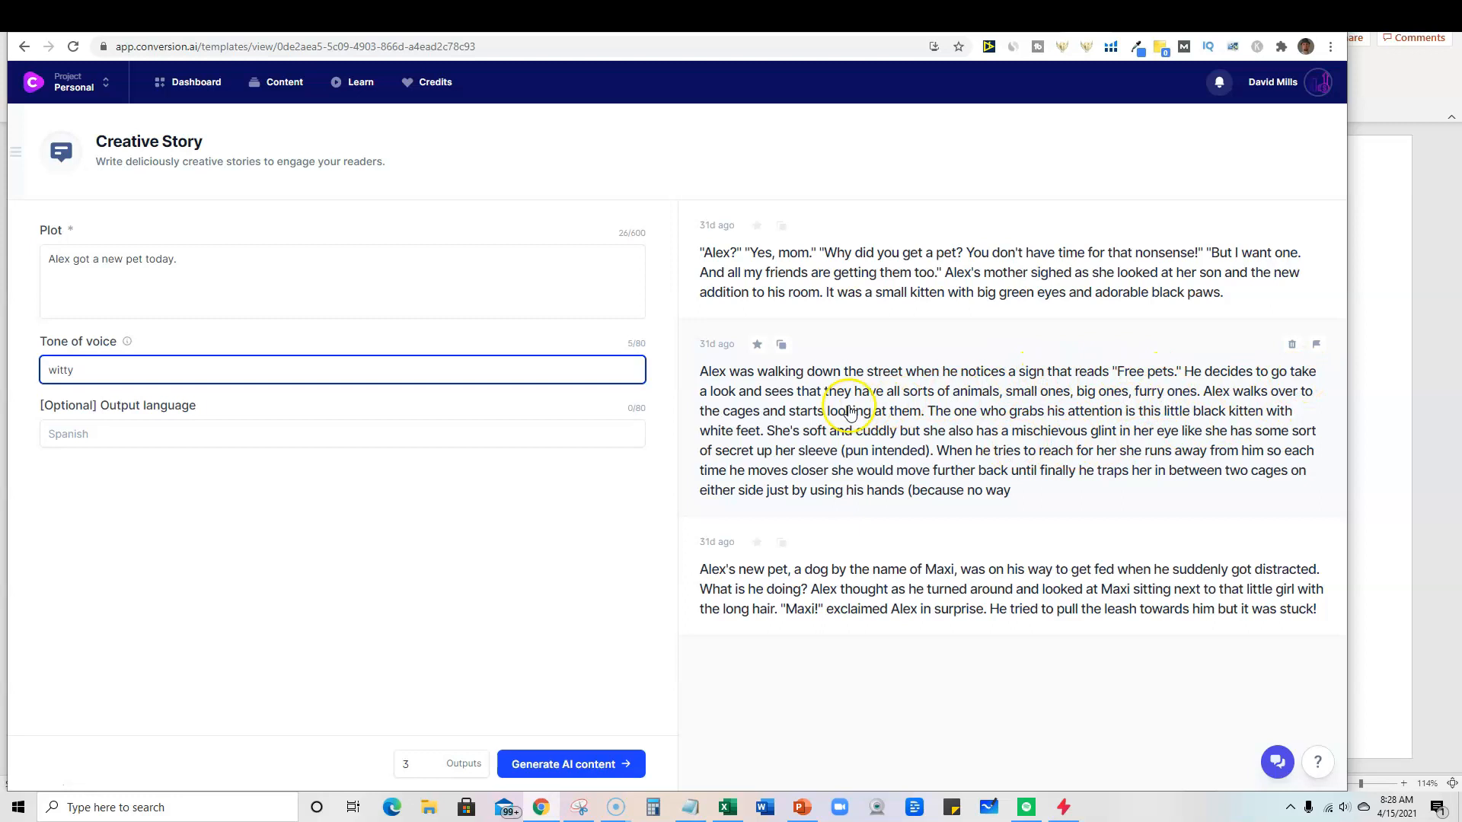
mouse_move(877, 401)
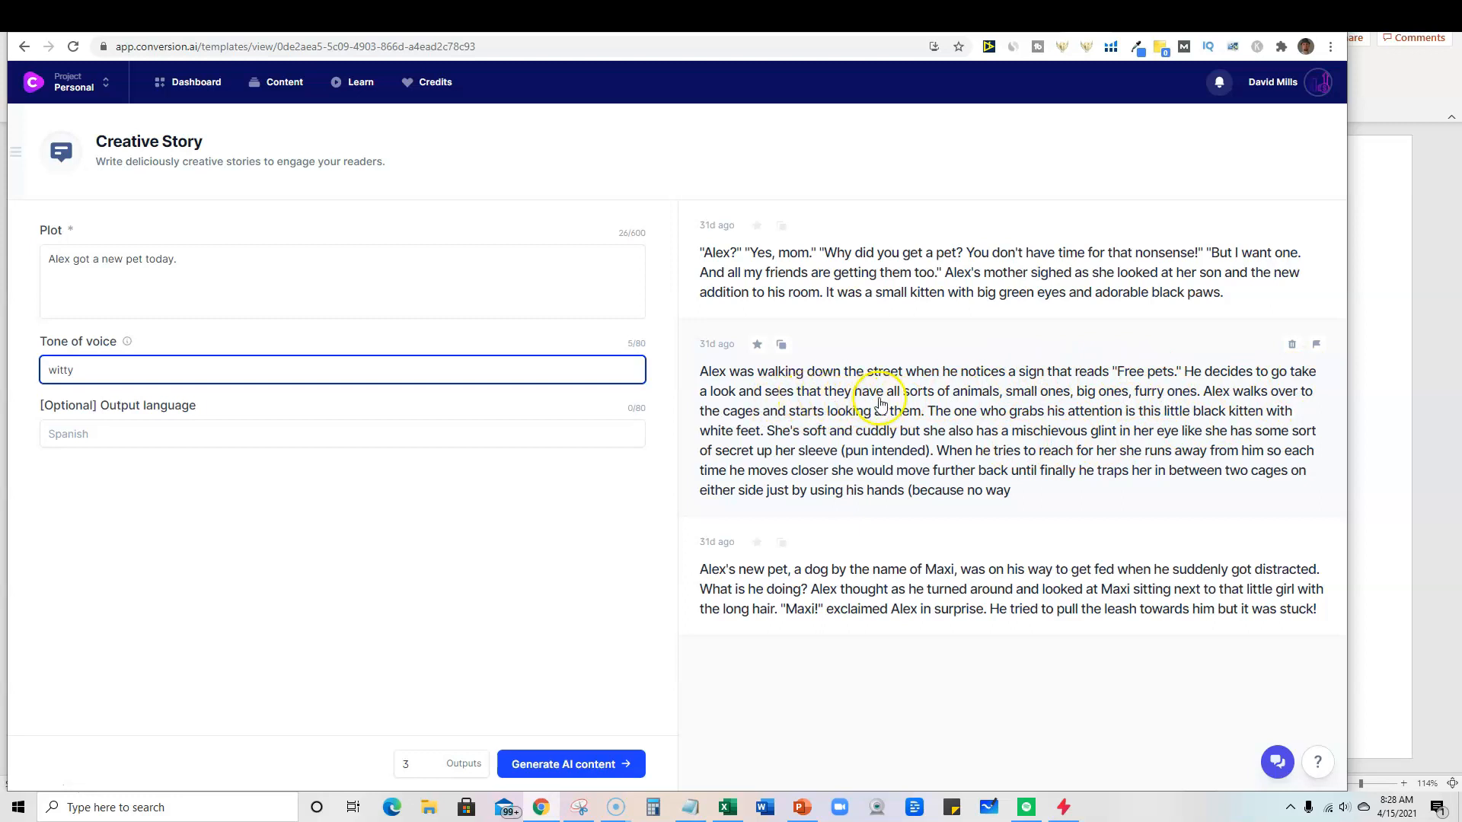
mouse_move(1037, 401)
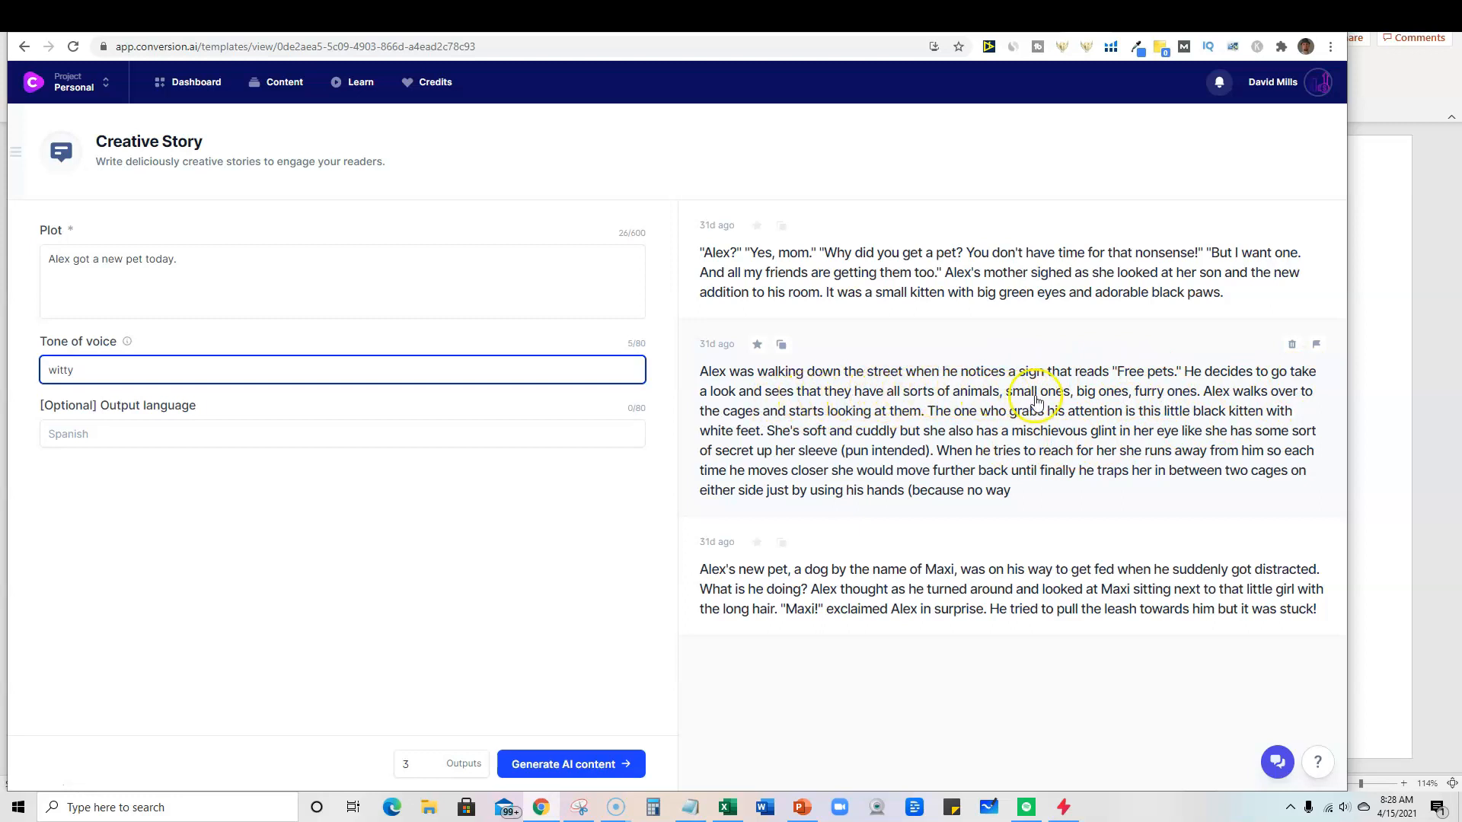
mouse_move(1229, 403)
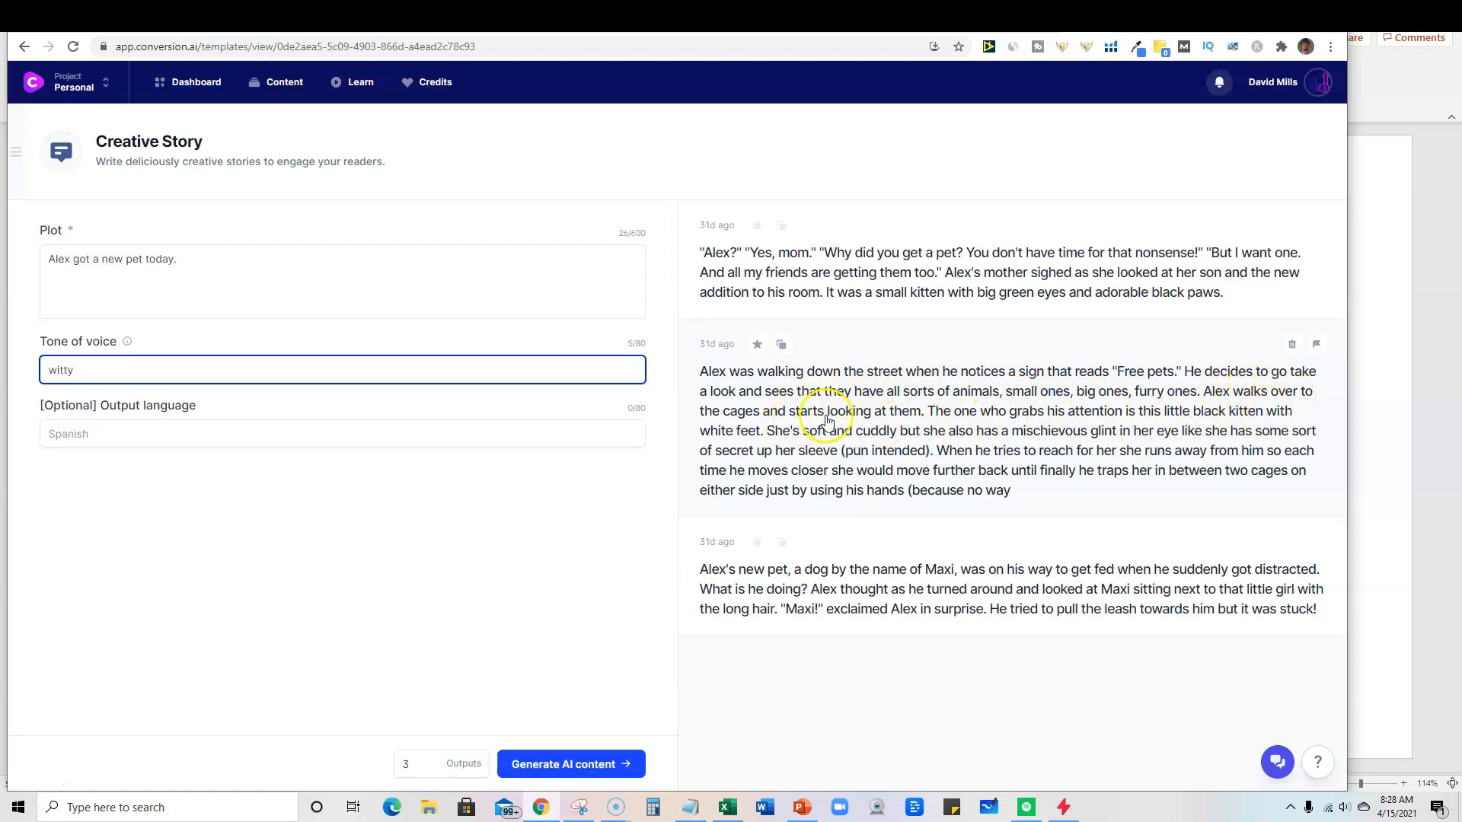
mouse_move(975, 427)
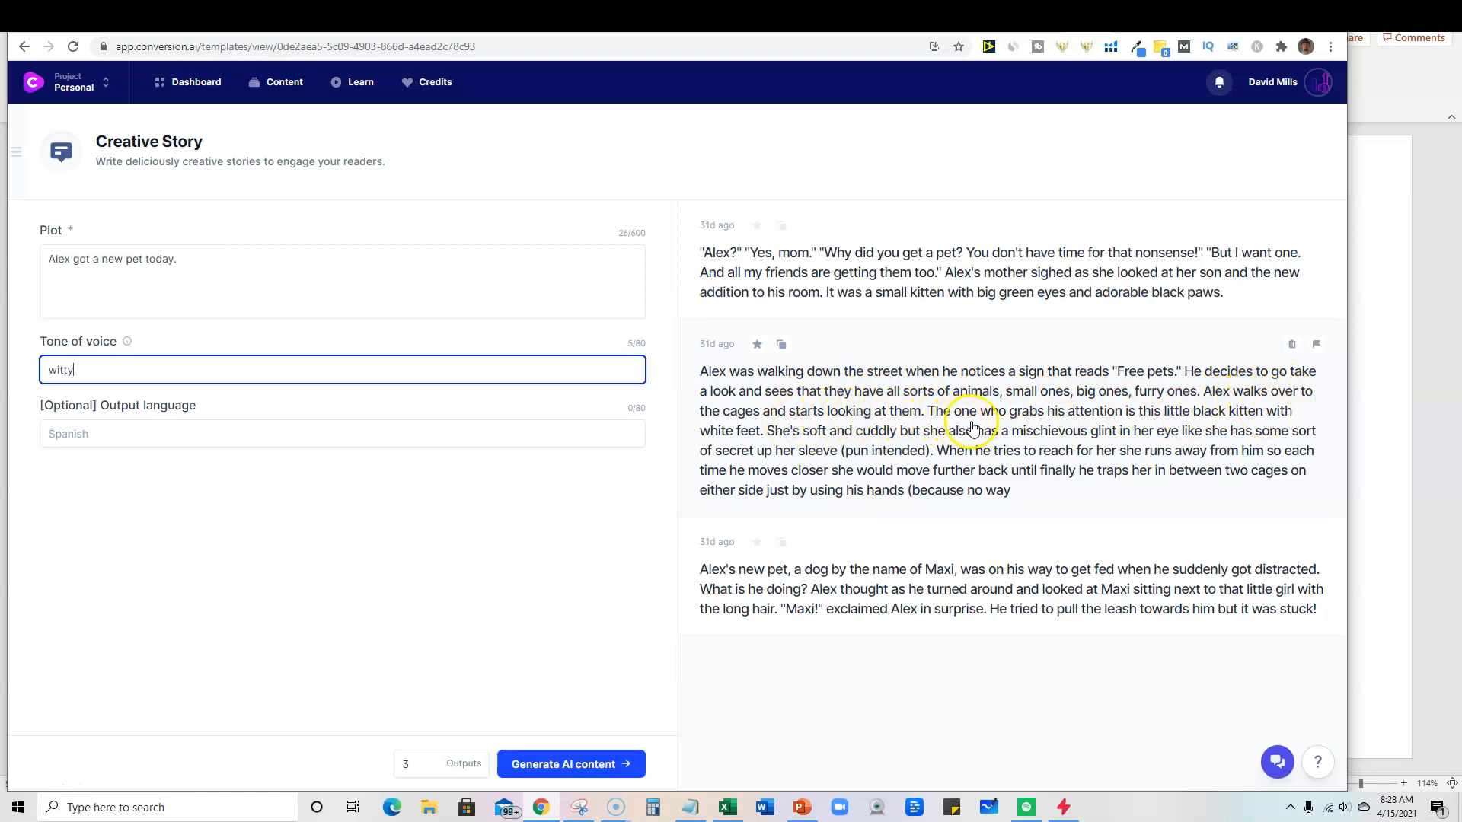
mouse_move(1064, 435)
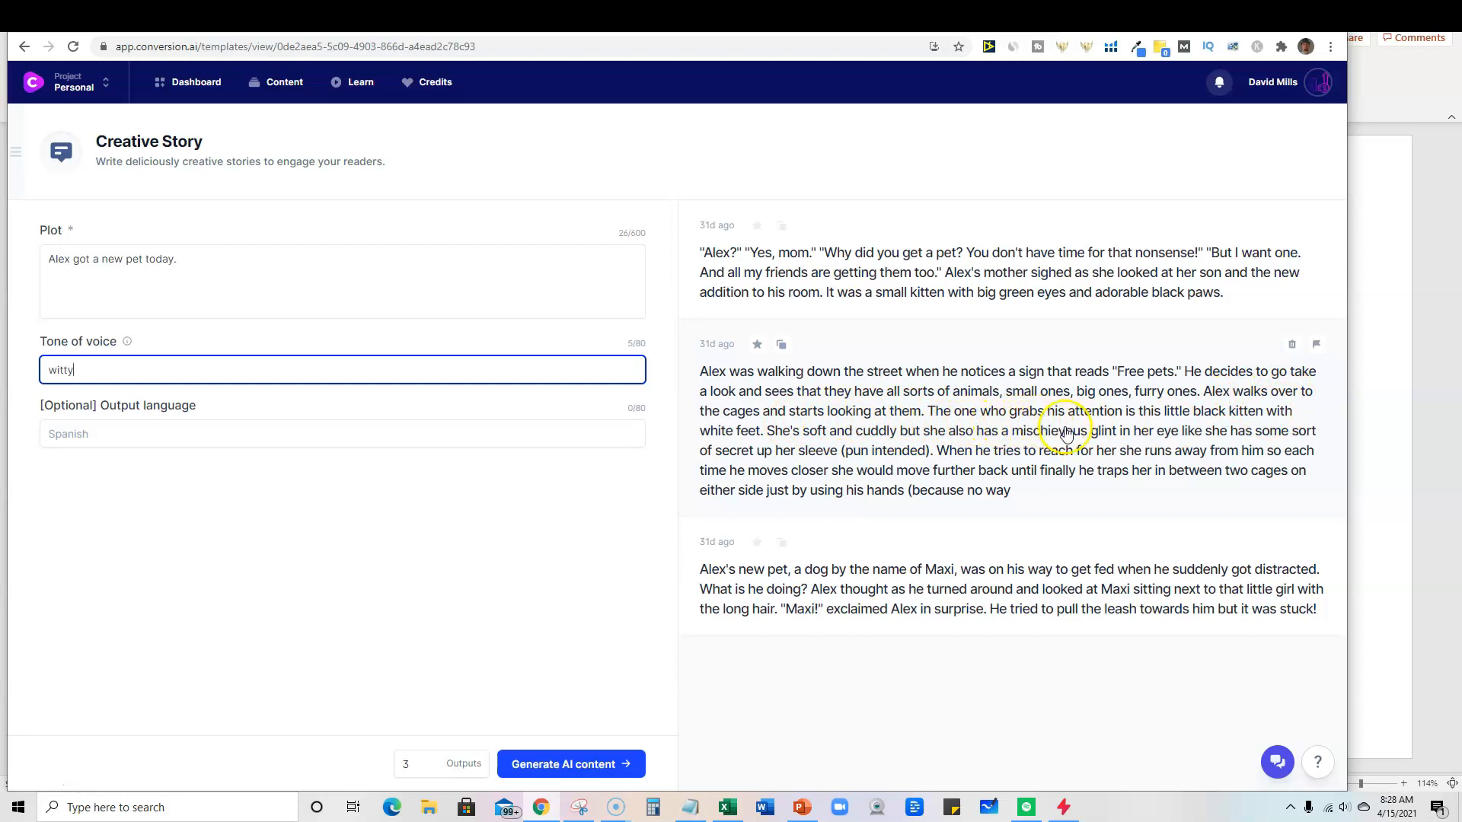
mouse_move(781, 437)
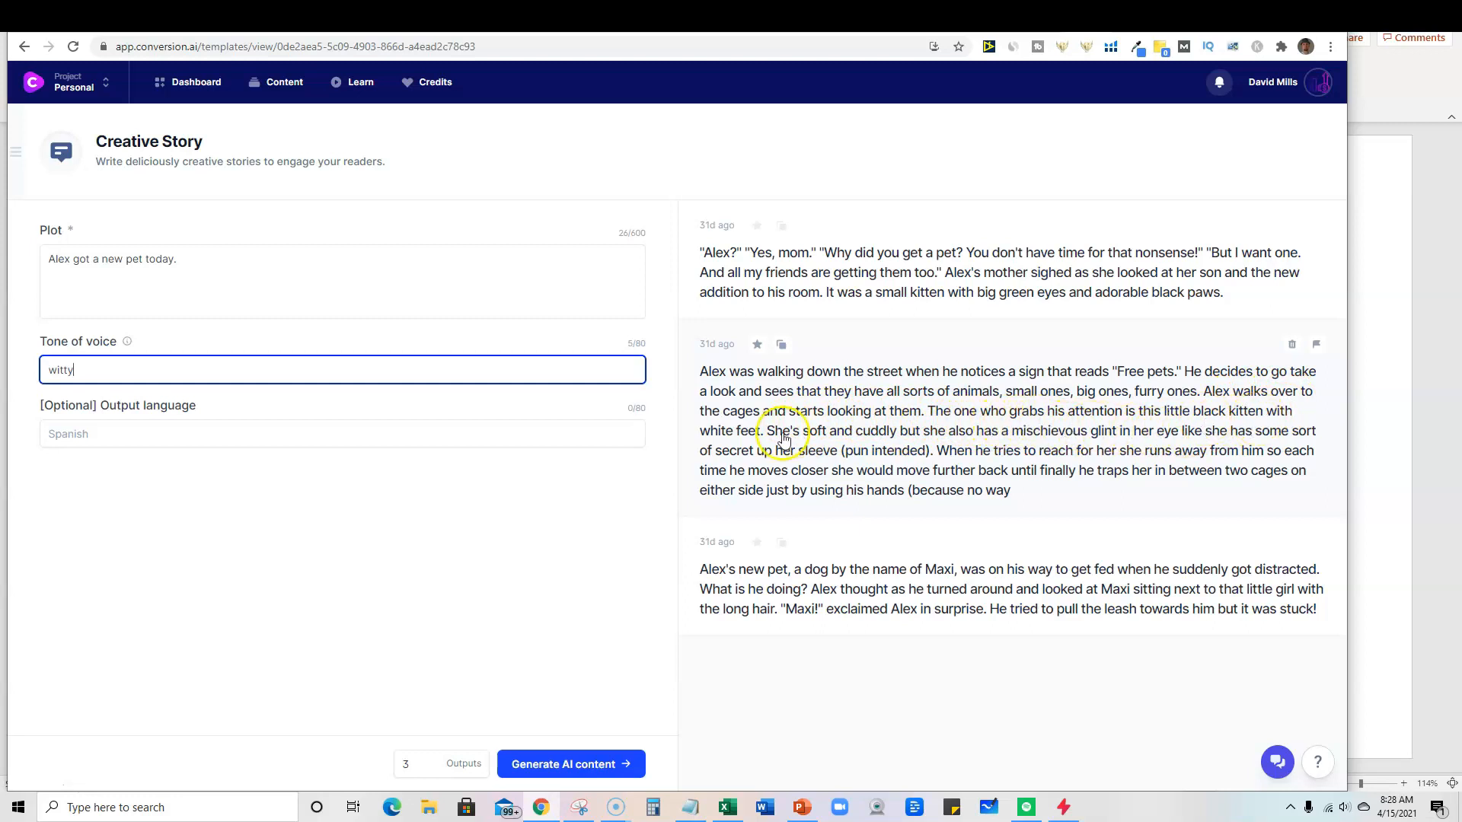
mouse_move(986, 470)
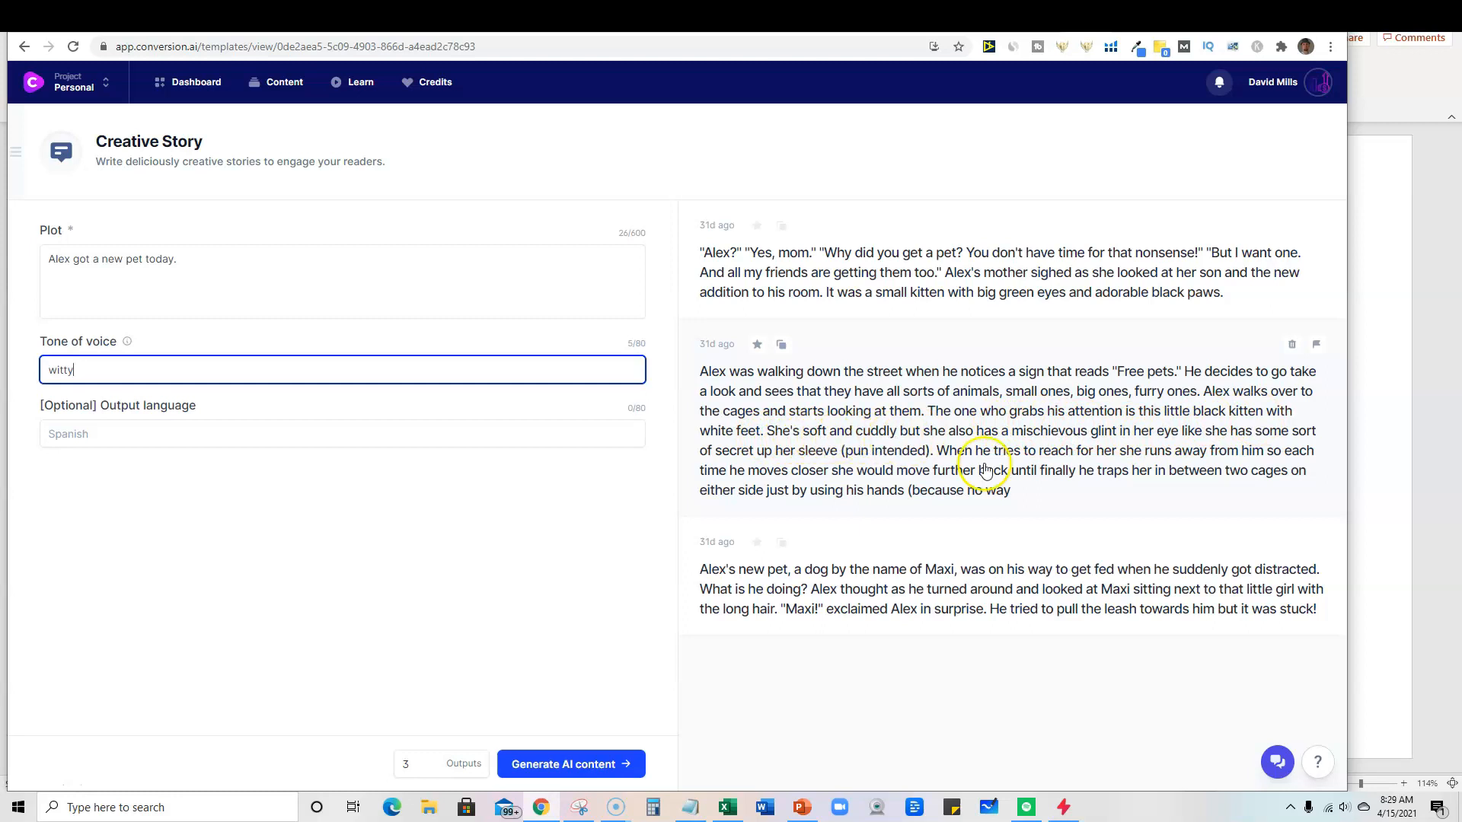
mouse_move(1043, 478)
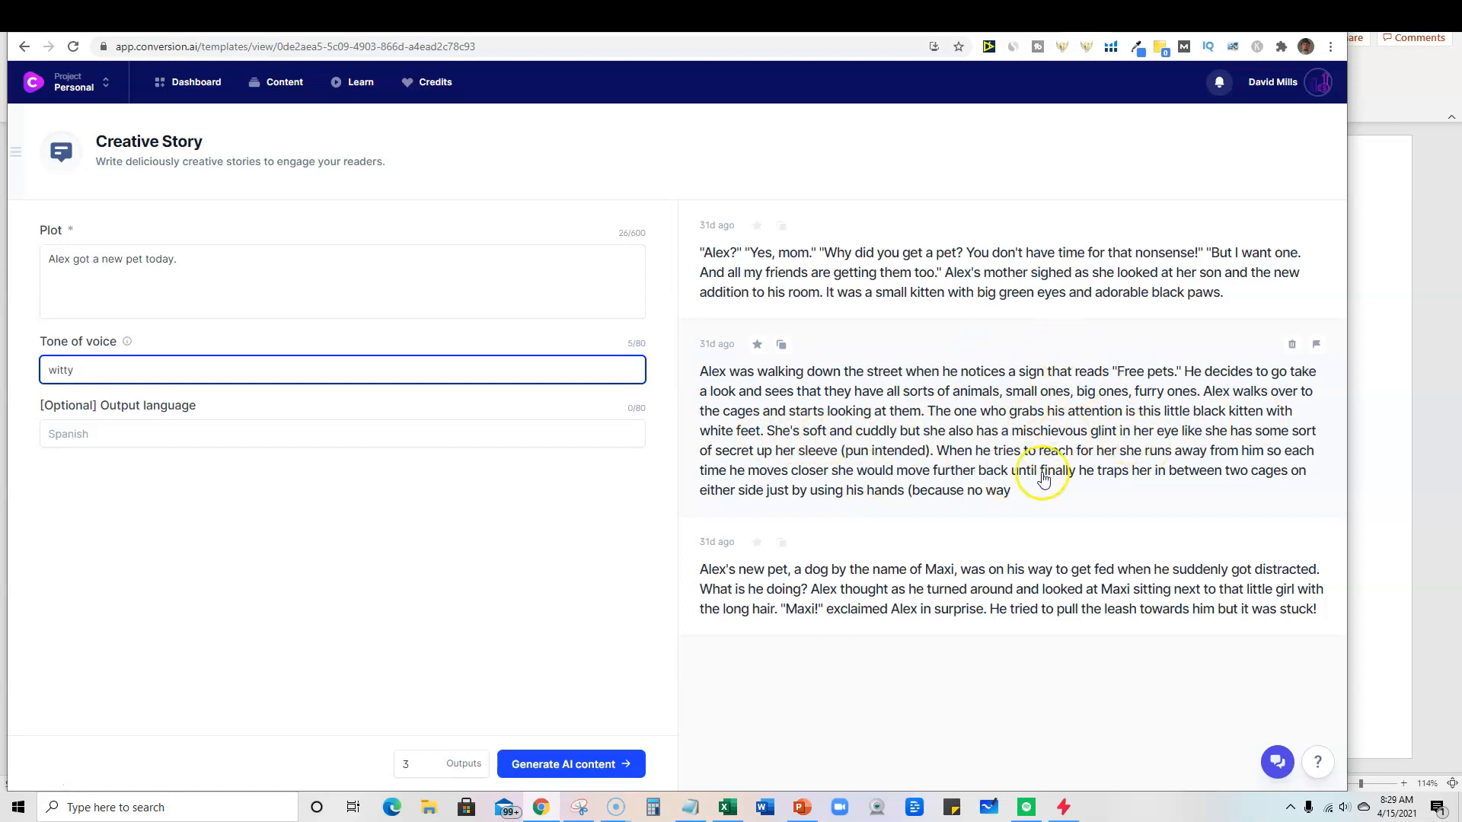
mouse_move(1012, 436)
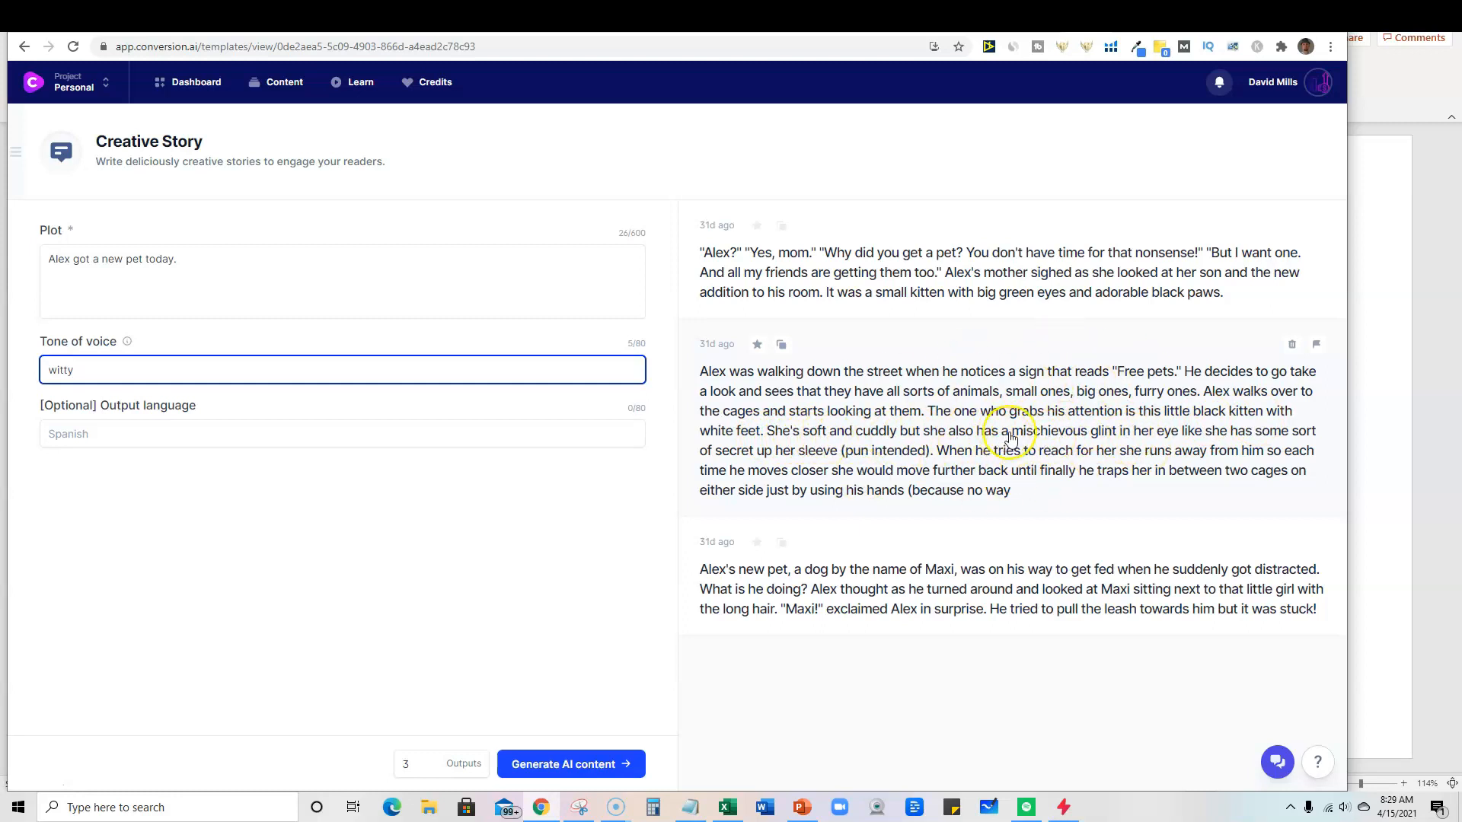
mouse_move(1104, 454)
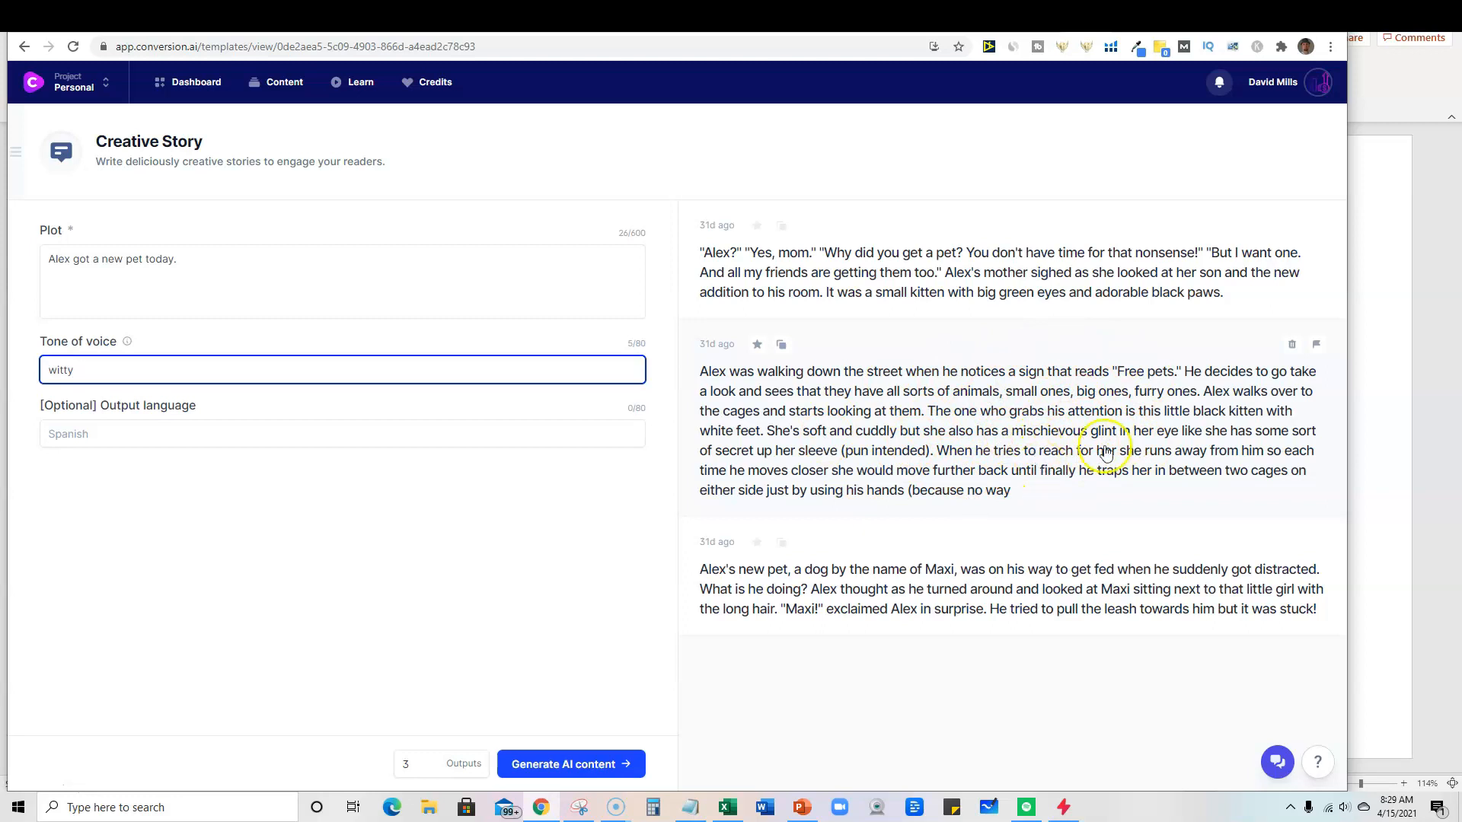
mouse_move(780, 225)
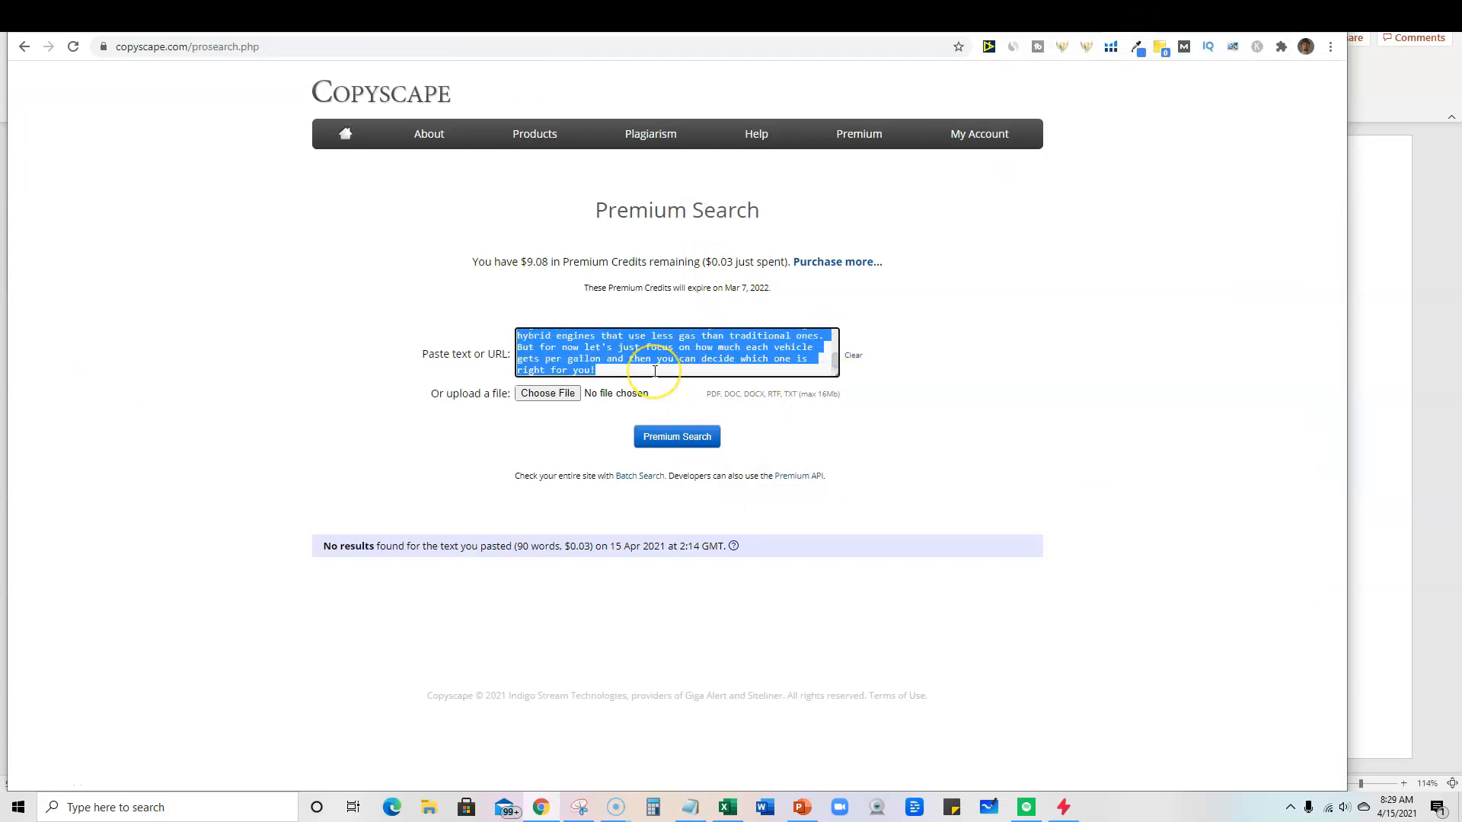
Paste the first Alex kitten story over the car article text and run Premium Search
left_click(676, 436)
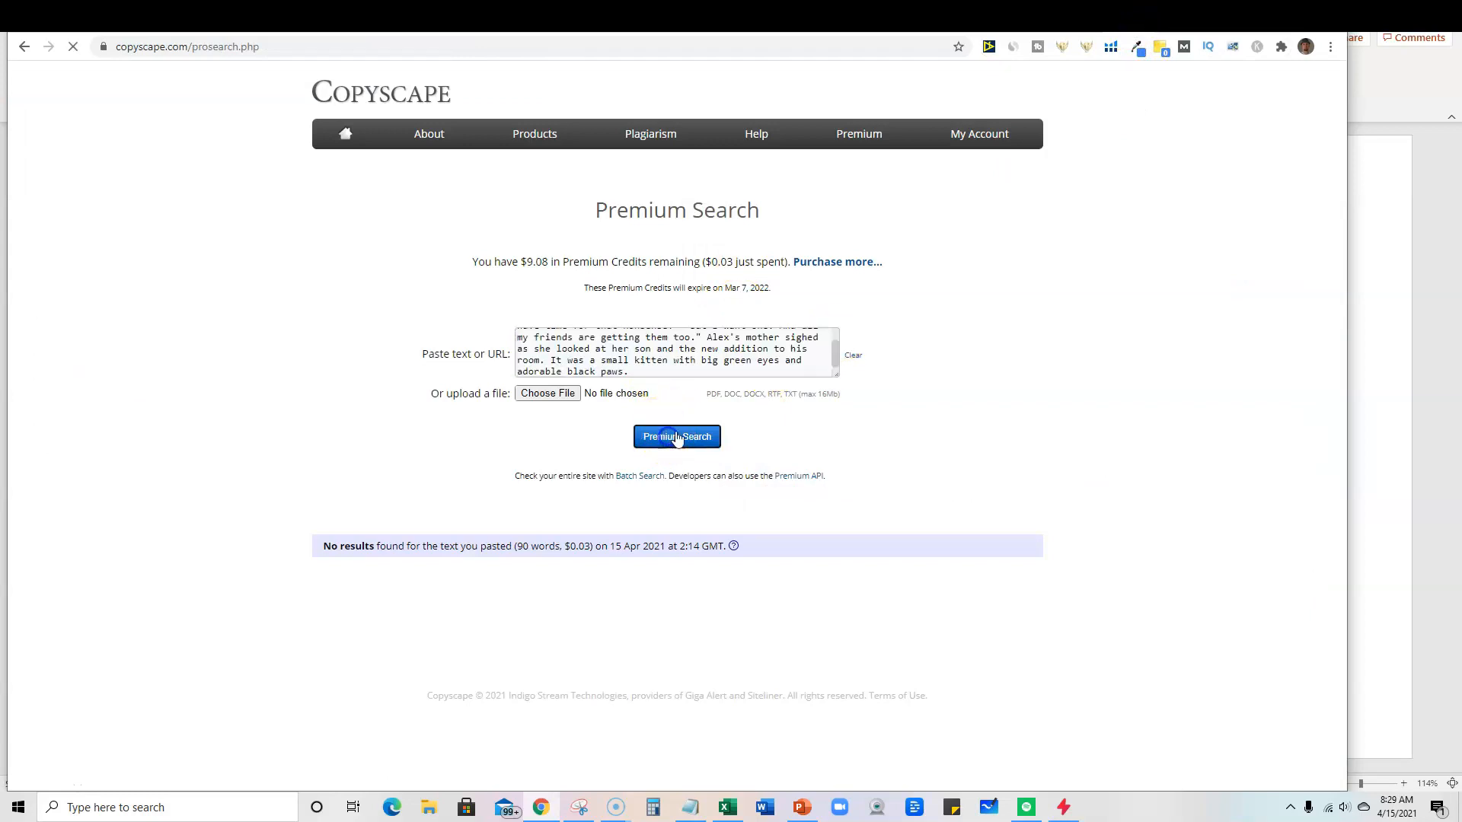
left_click(676, 436)
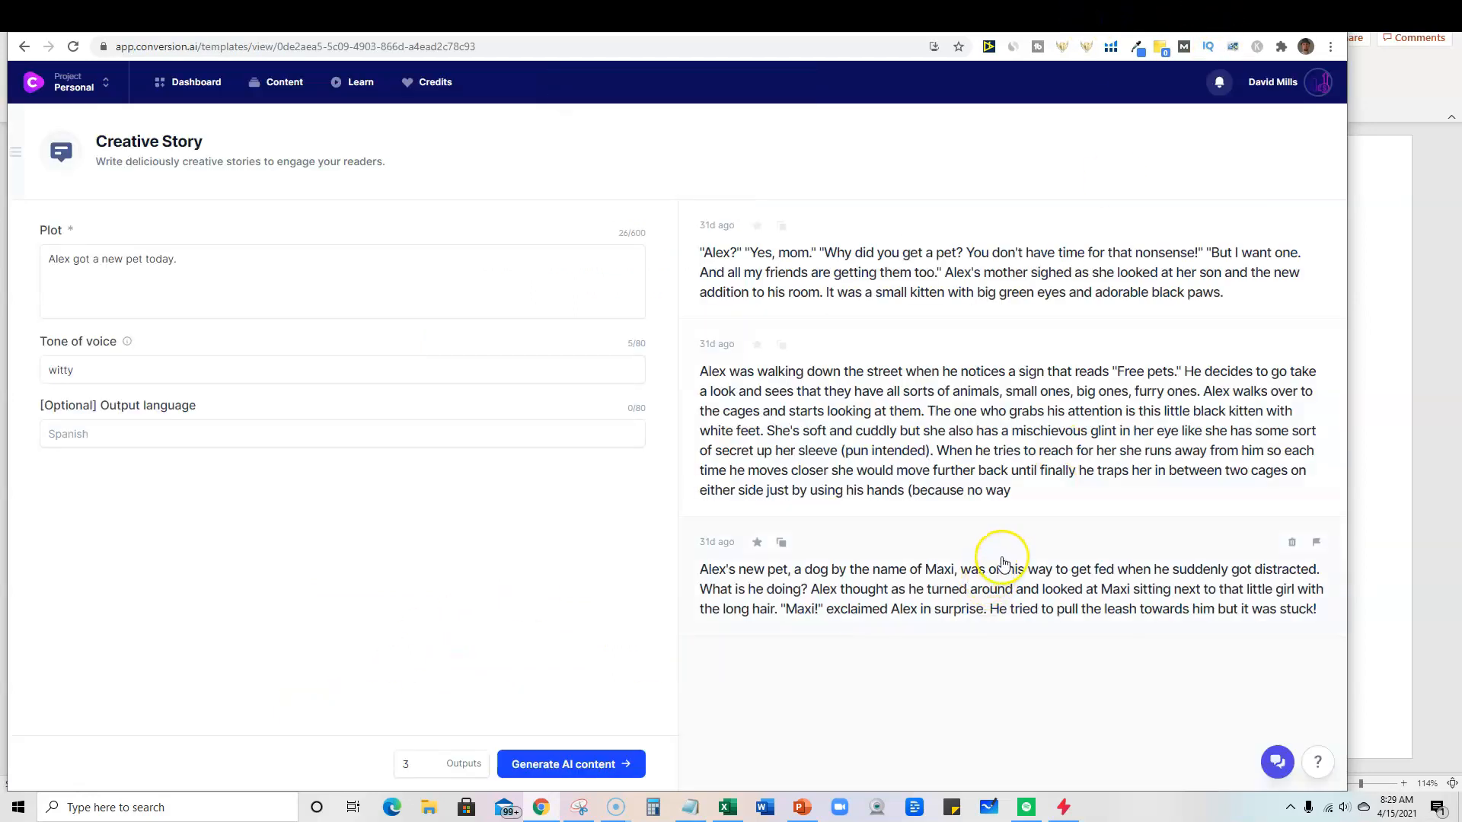
mouse_move(1015, 533)
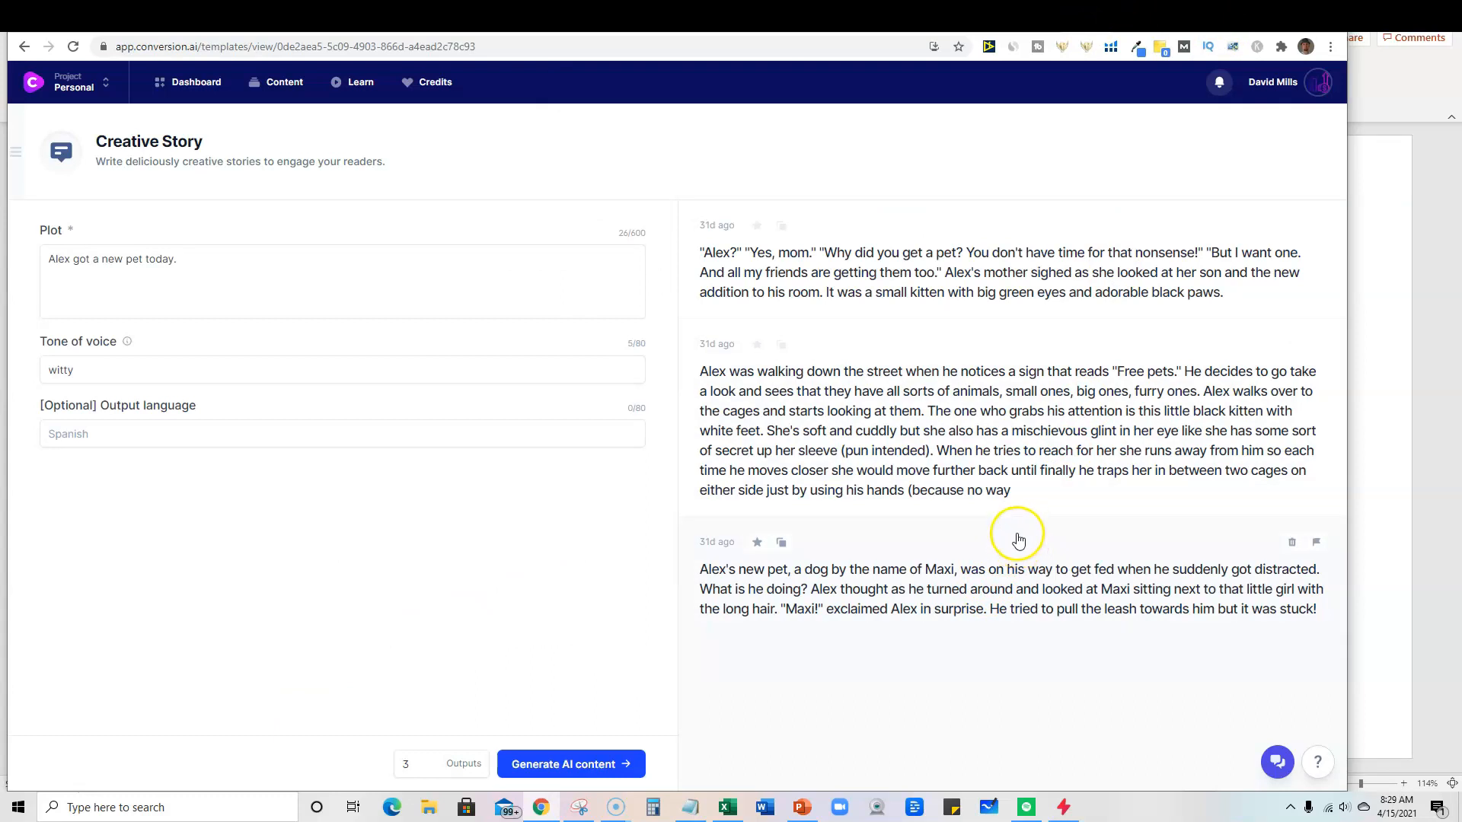
mouse_move(1010, 539)
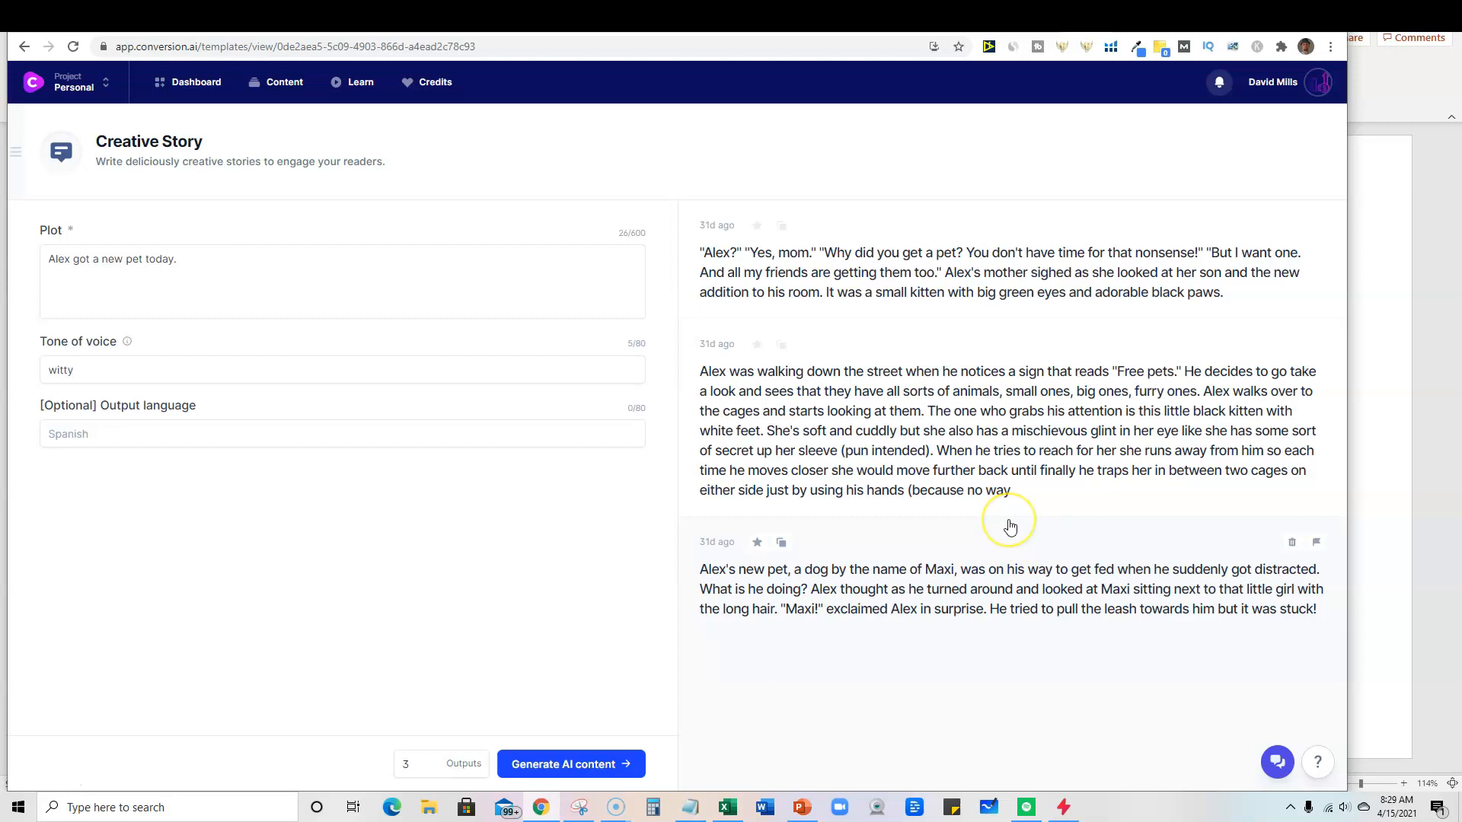
mouse_move(1010, 526)
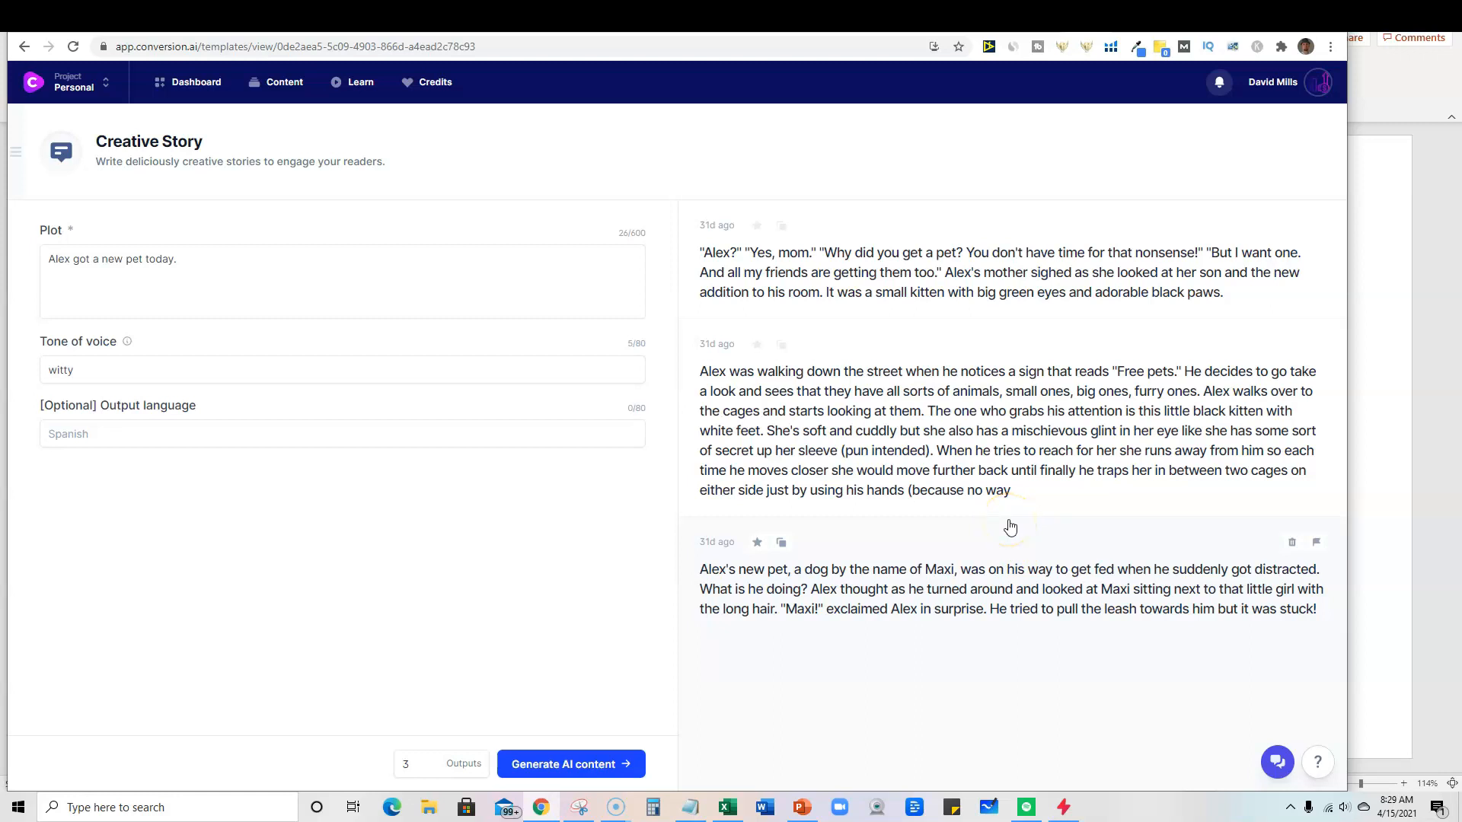
mouse_move(158, 196)
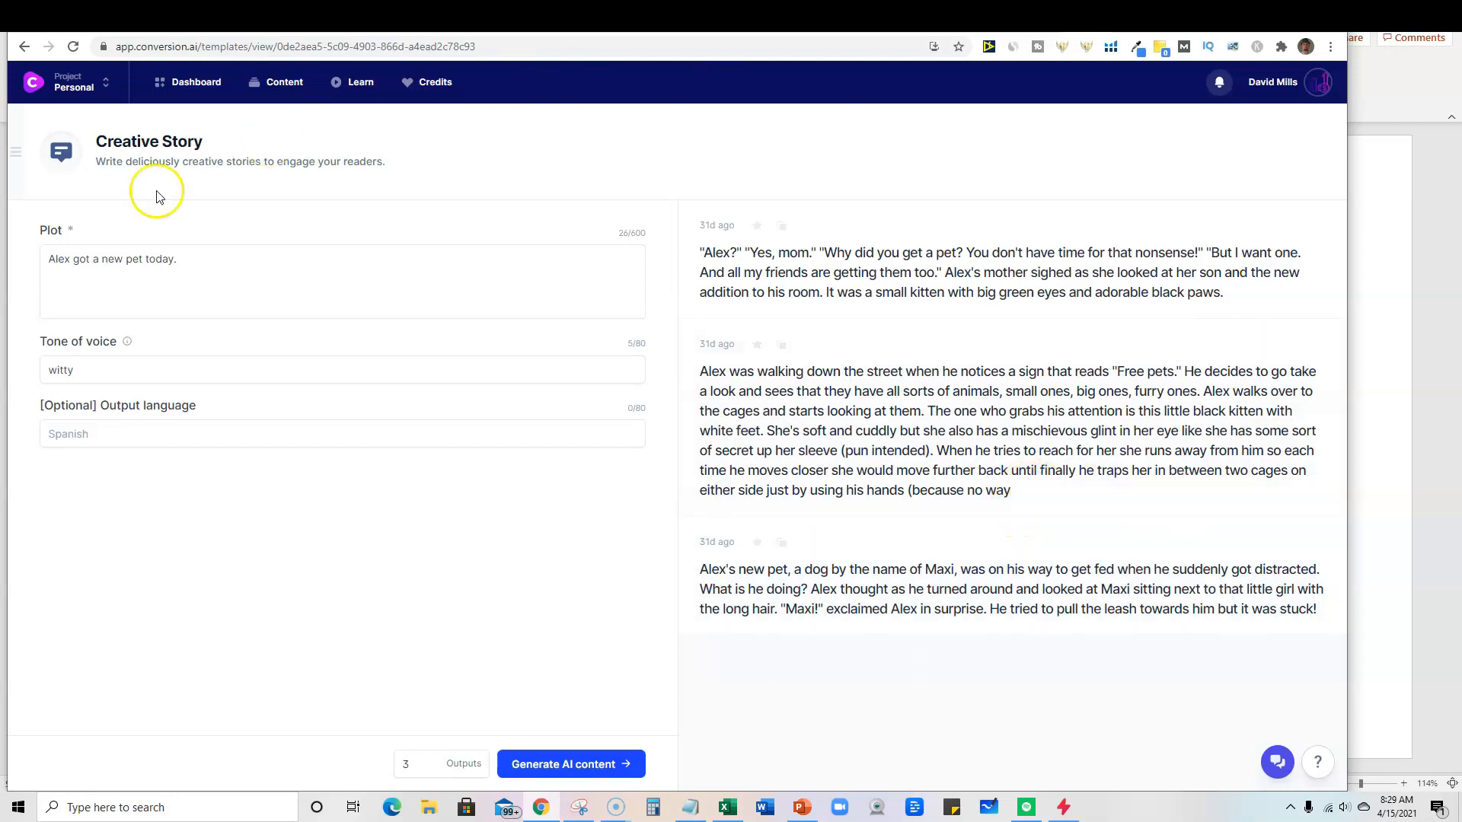
mouse_move(289, 324)
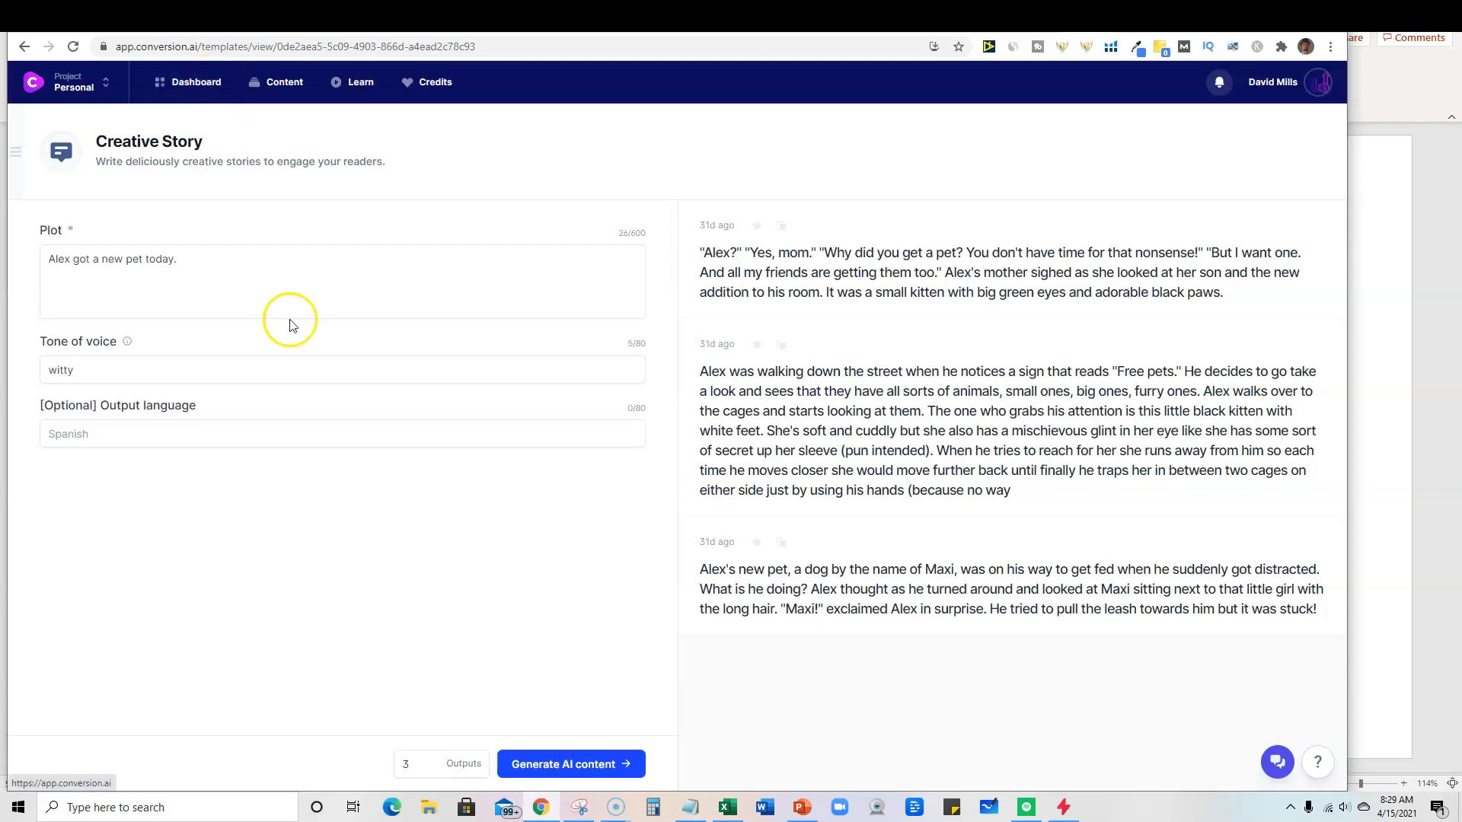
mouse_move(685, 184)
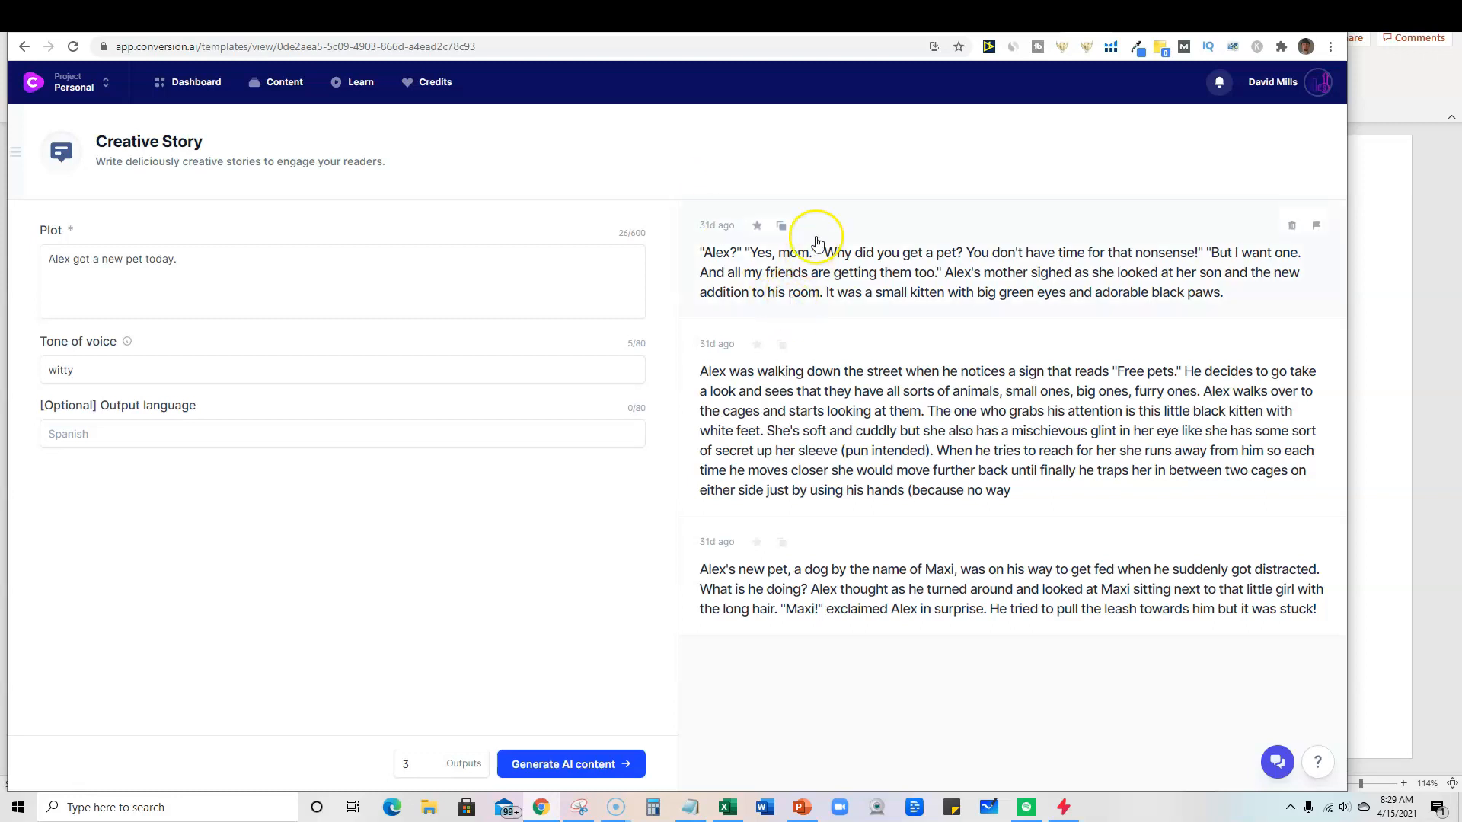
mouse_move(804, 175)
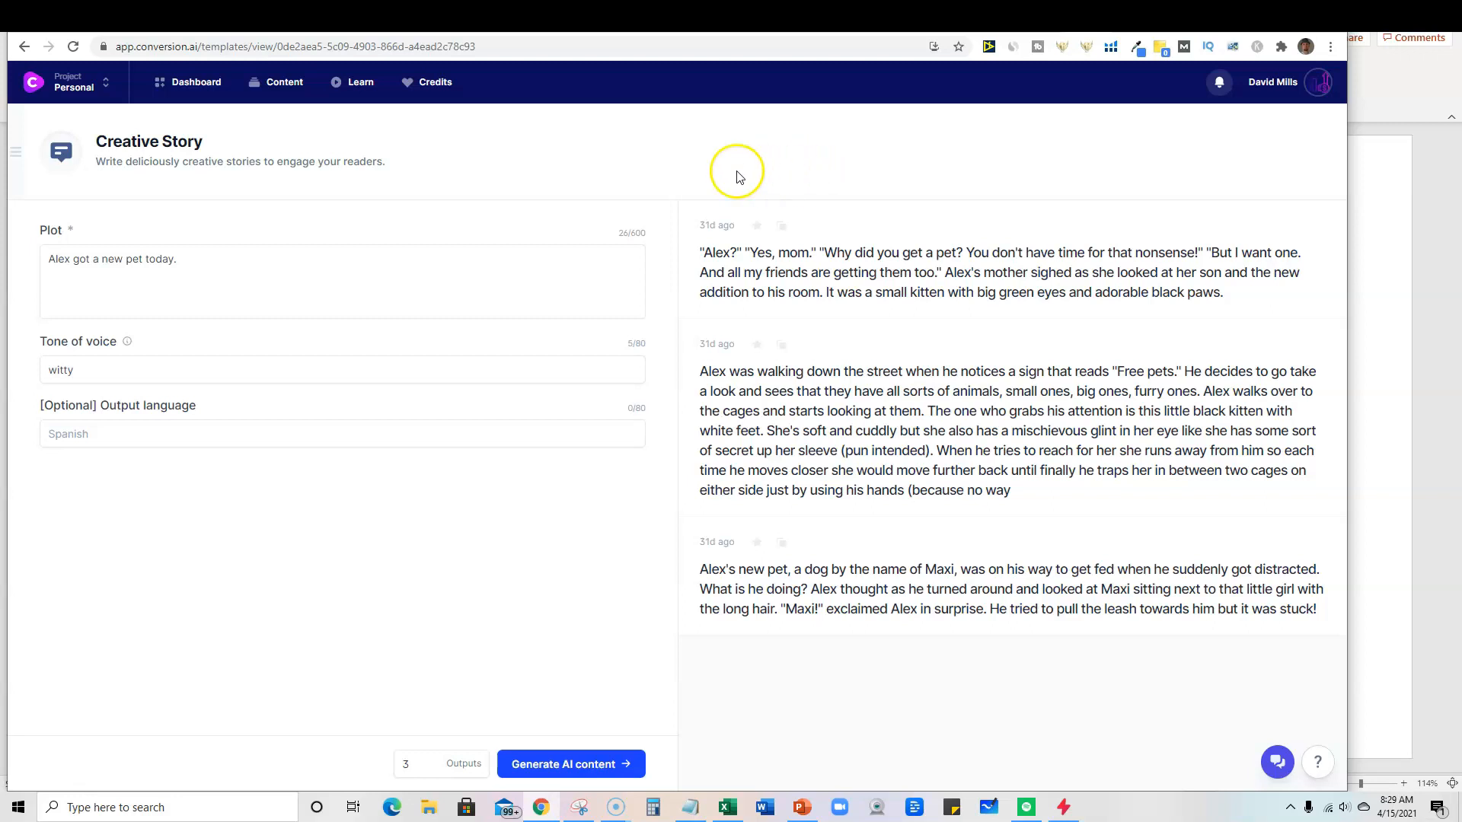
mouse_move(752, 178)
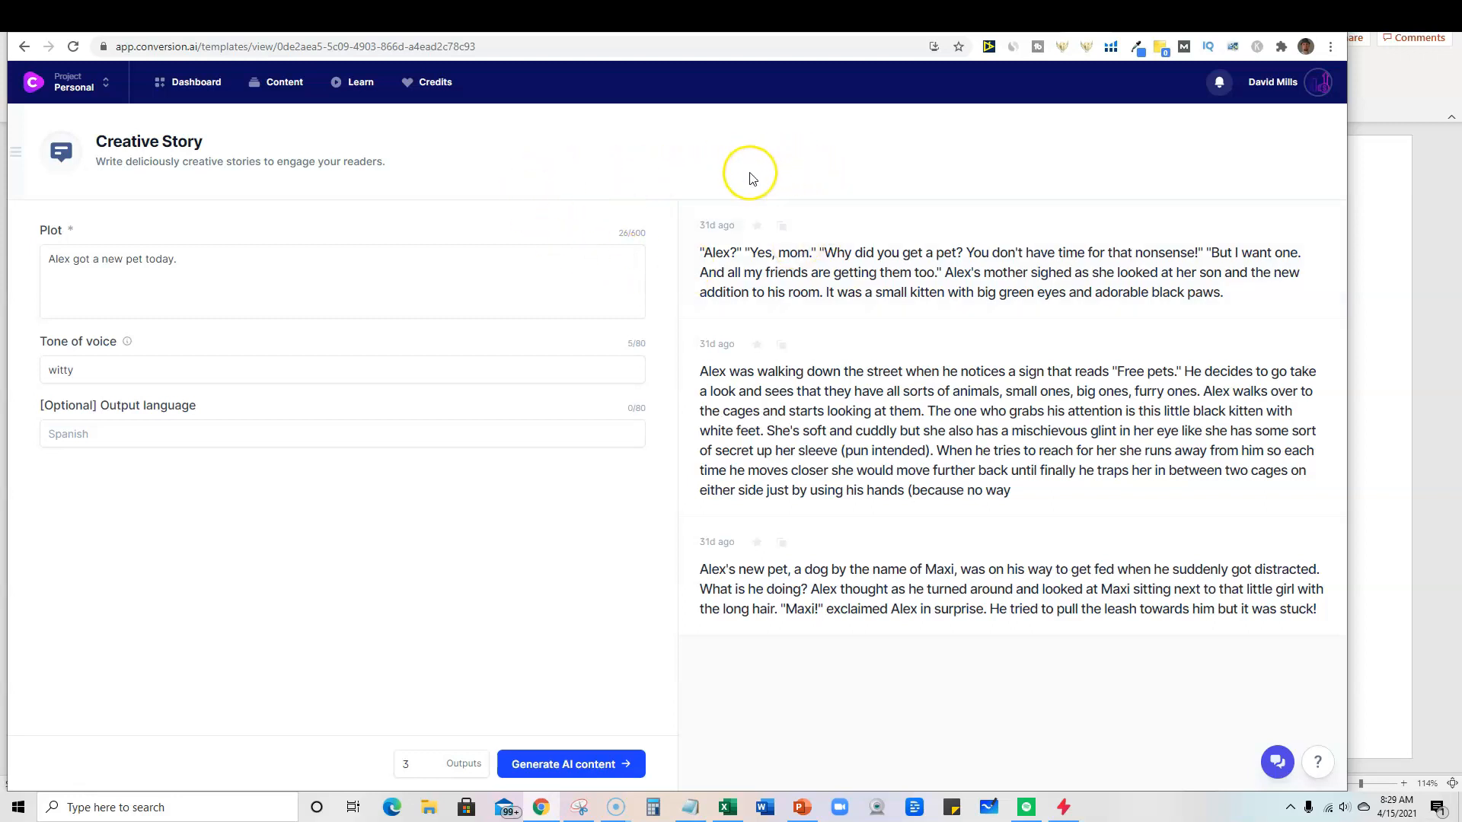
mouse_move(259, 589)
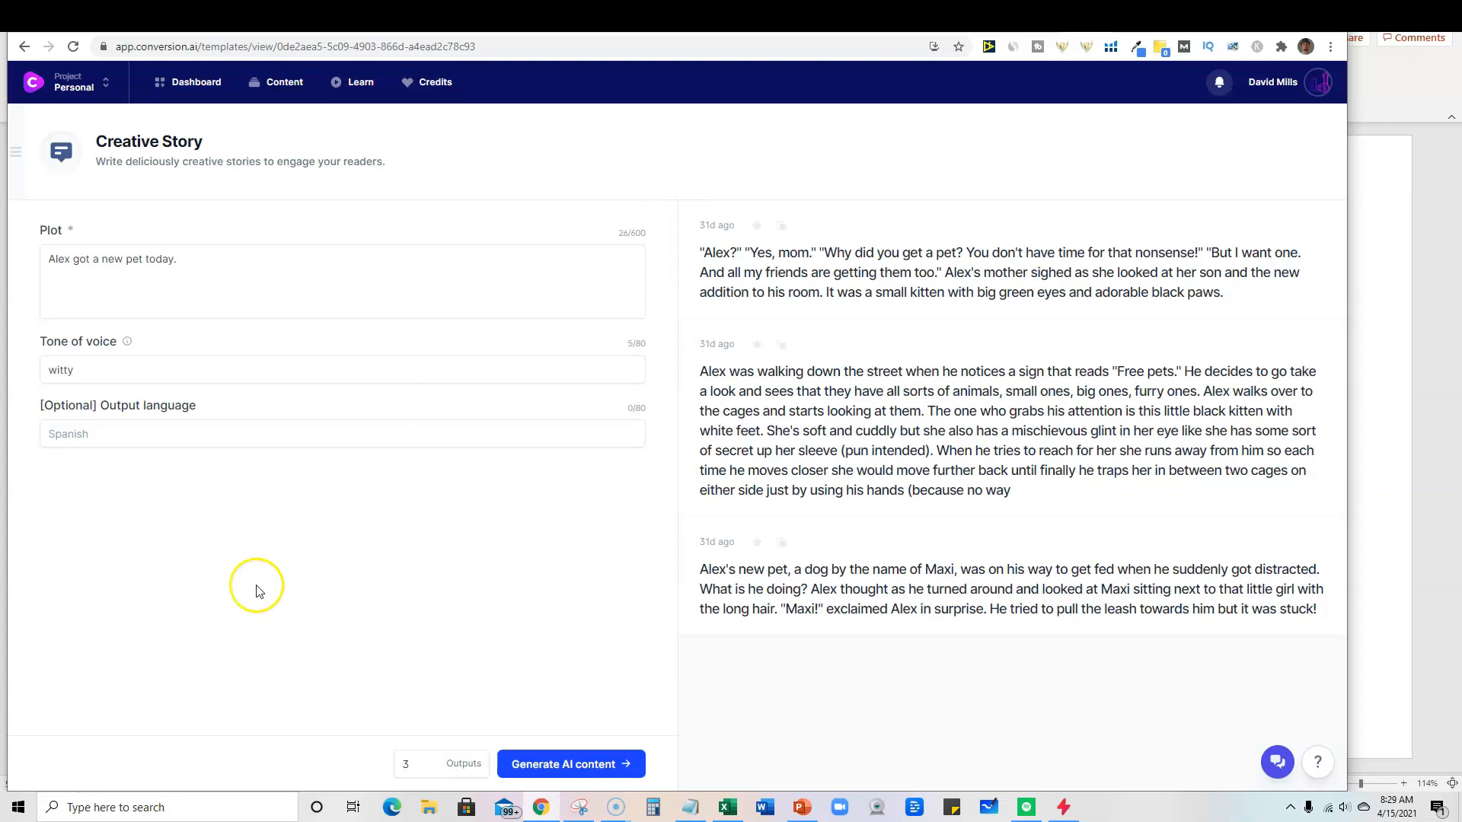